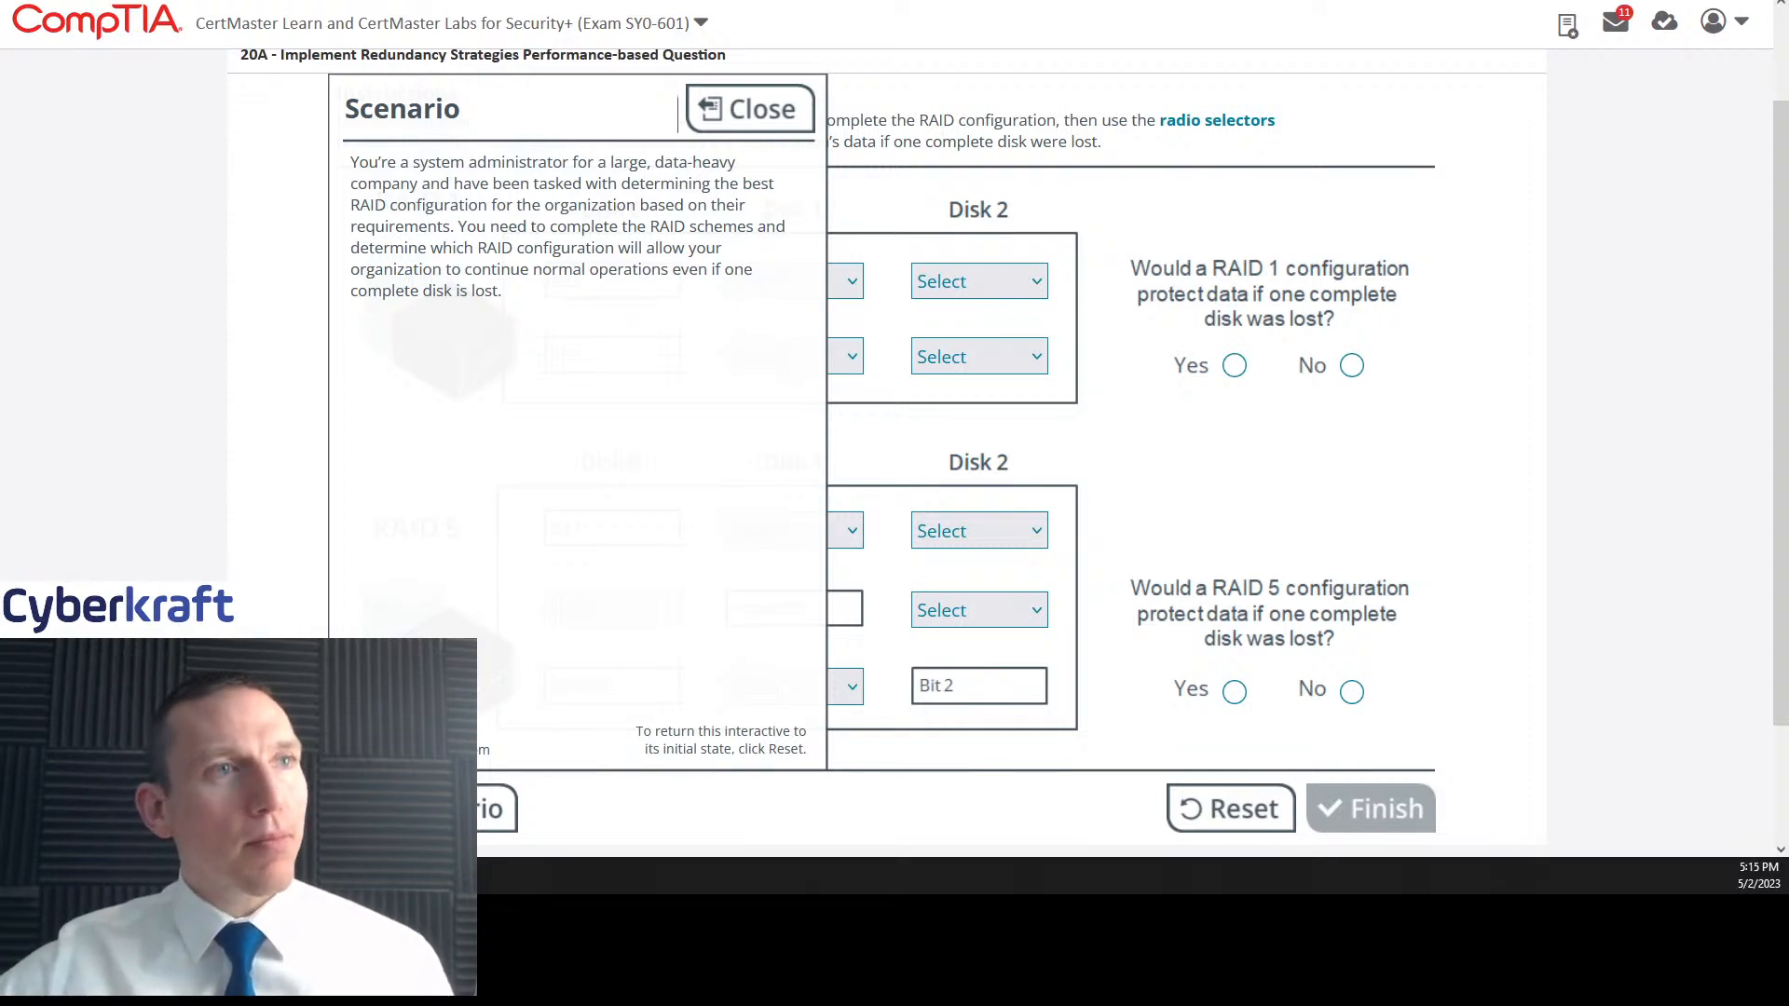
mouse_move(1041, 298)
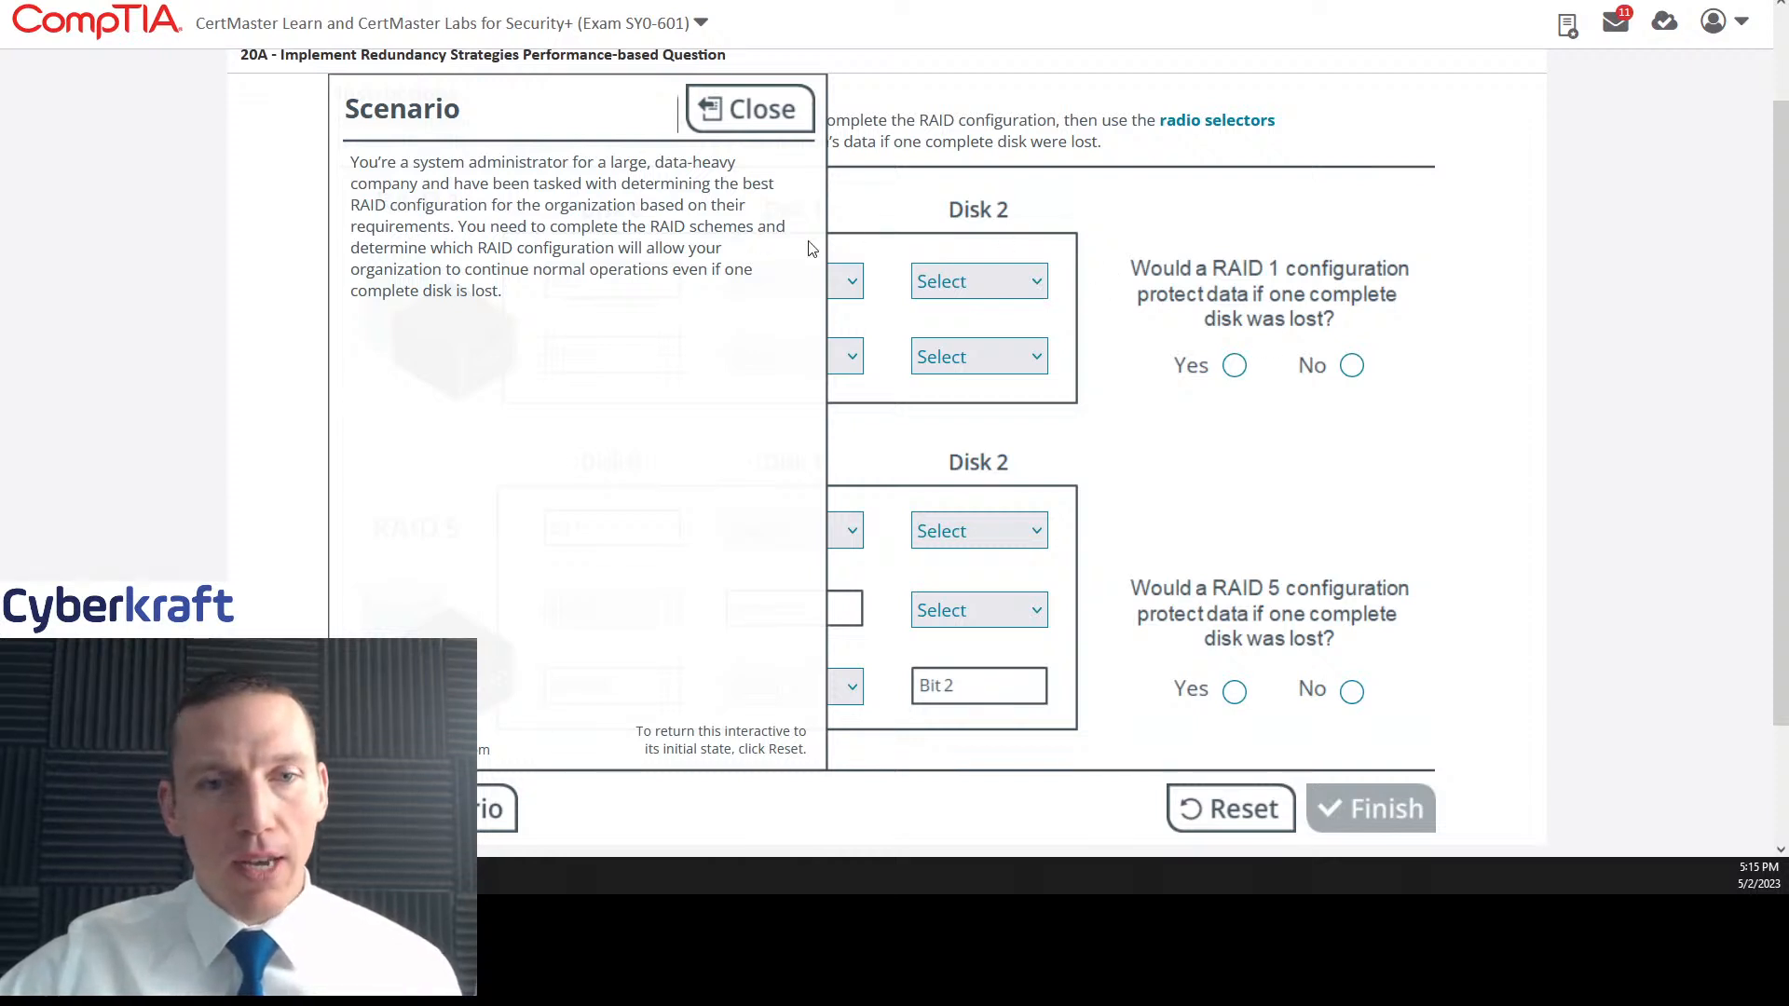
mouse_move(889, 253)
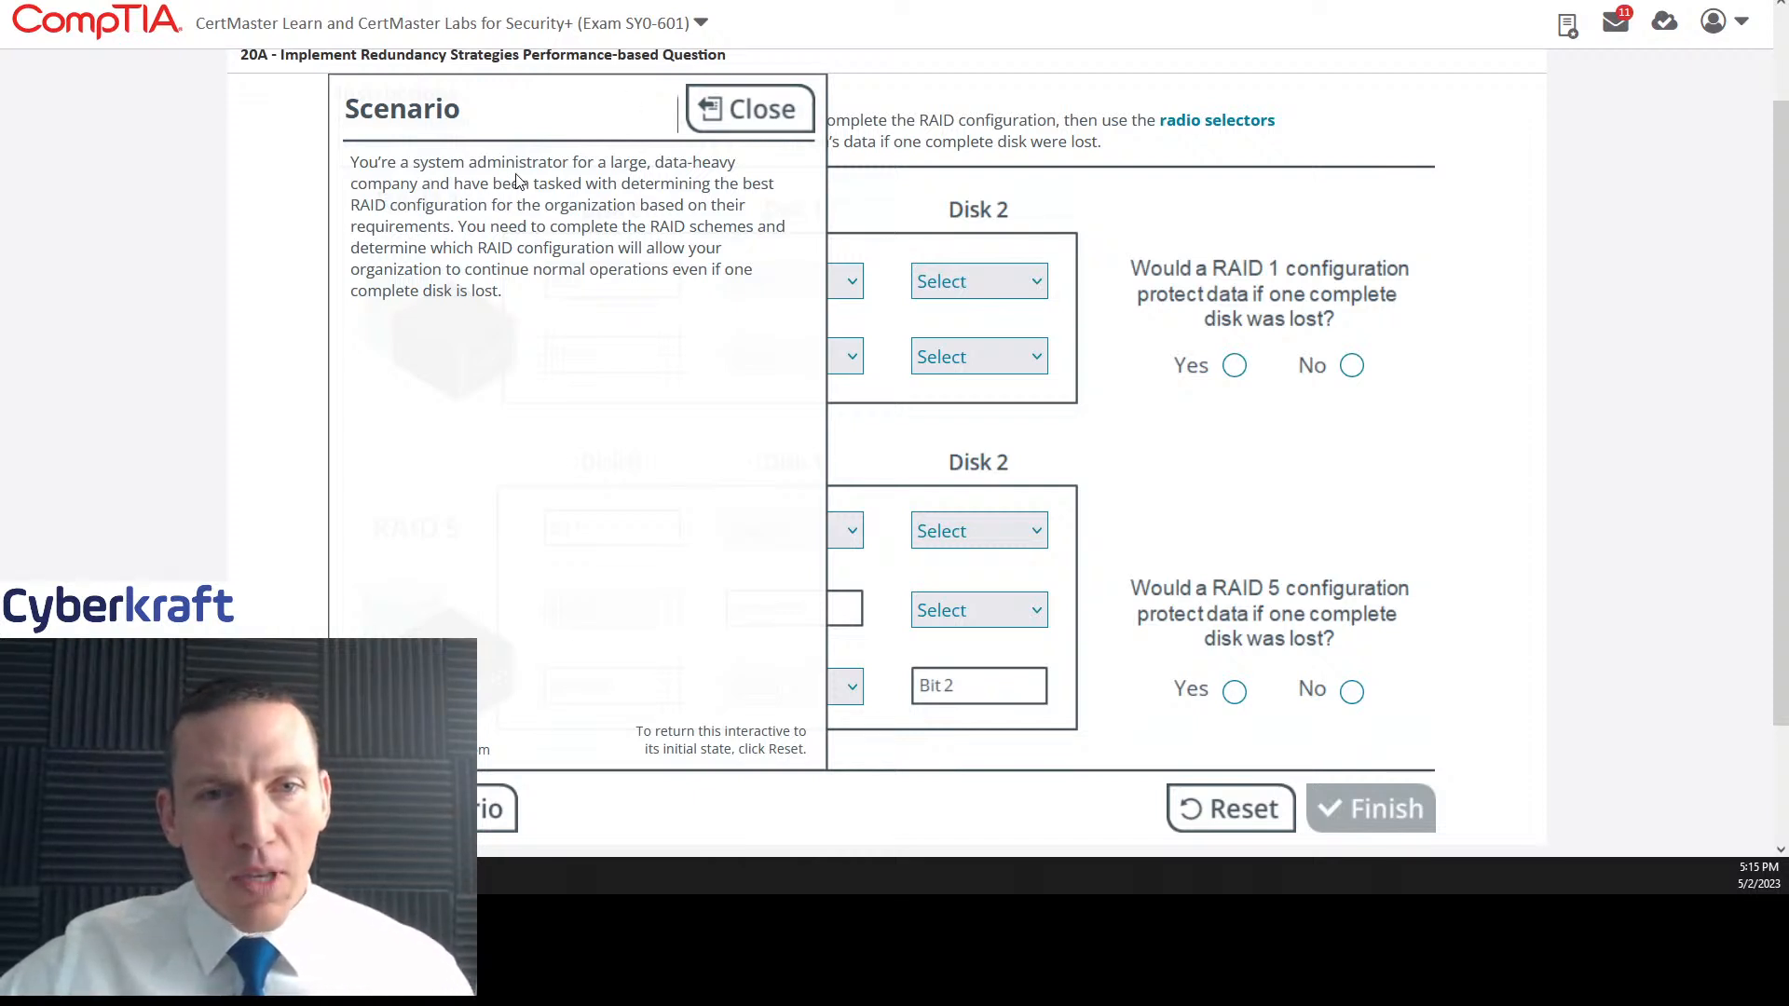
mouse_move(793, 211)
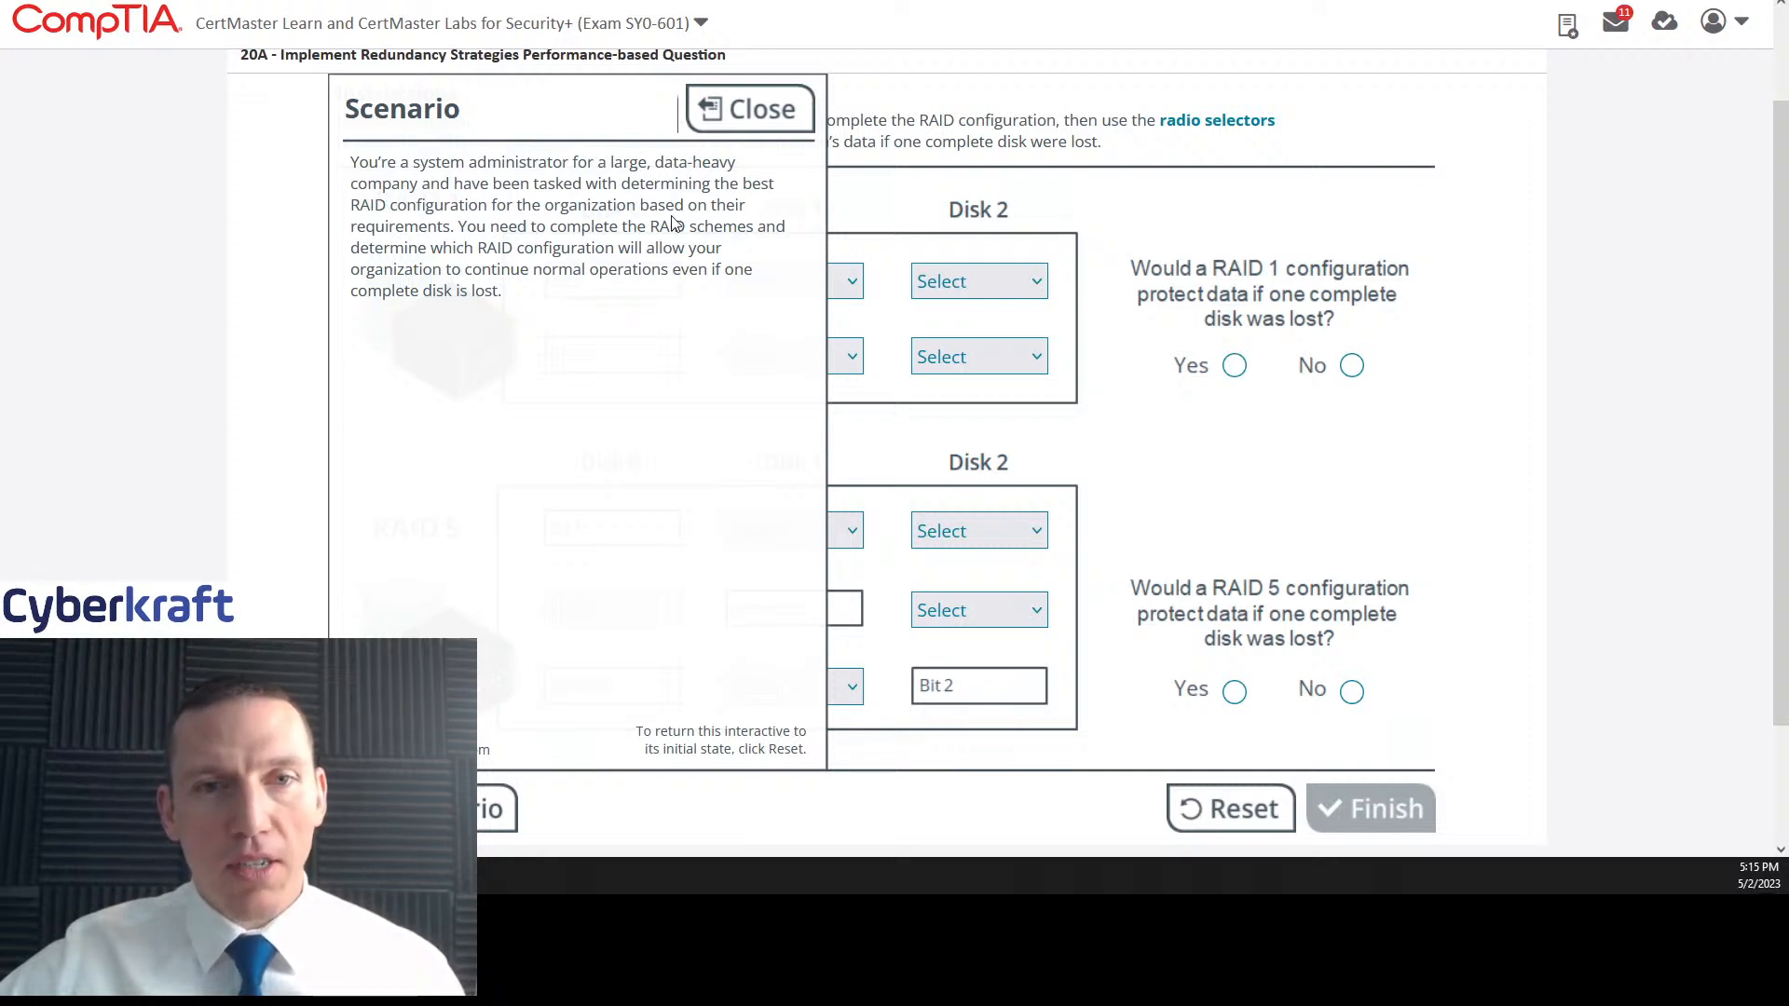
mouse_move(697, 246)
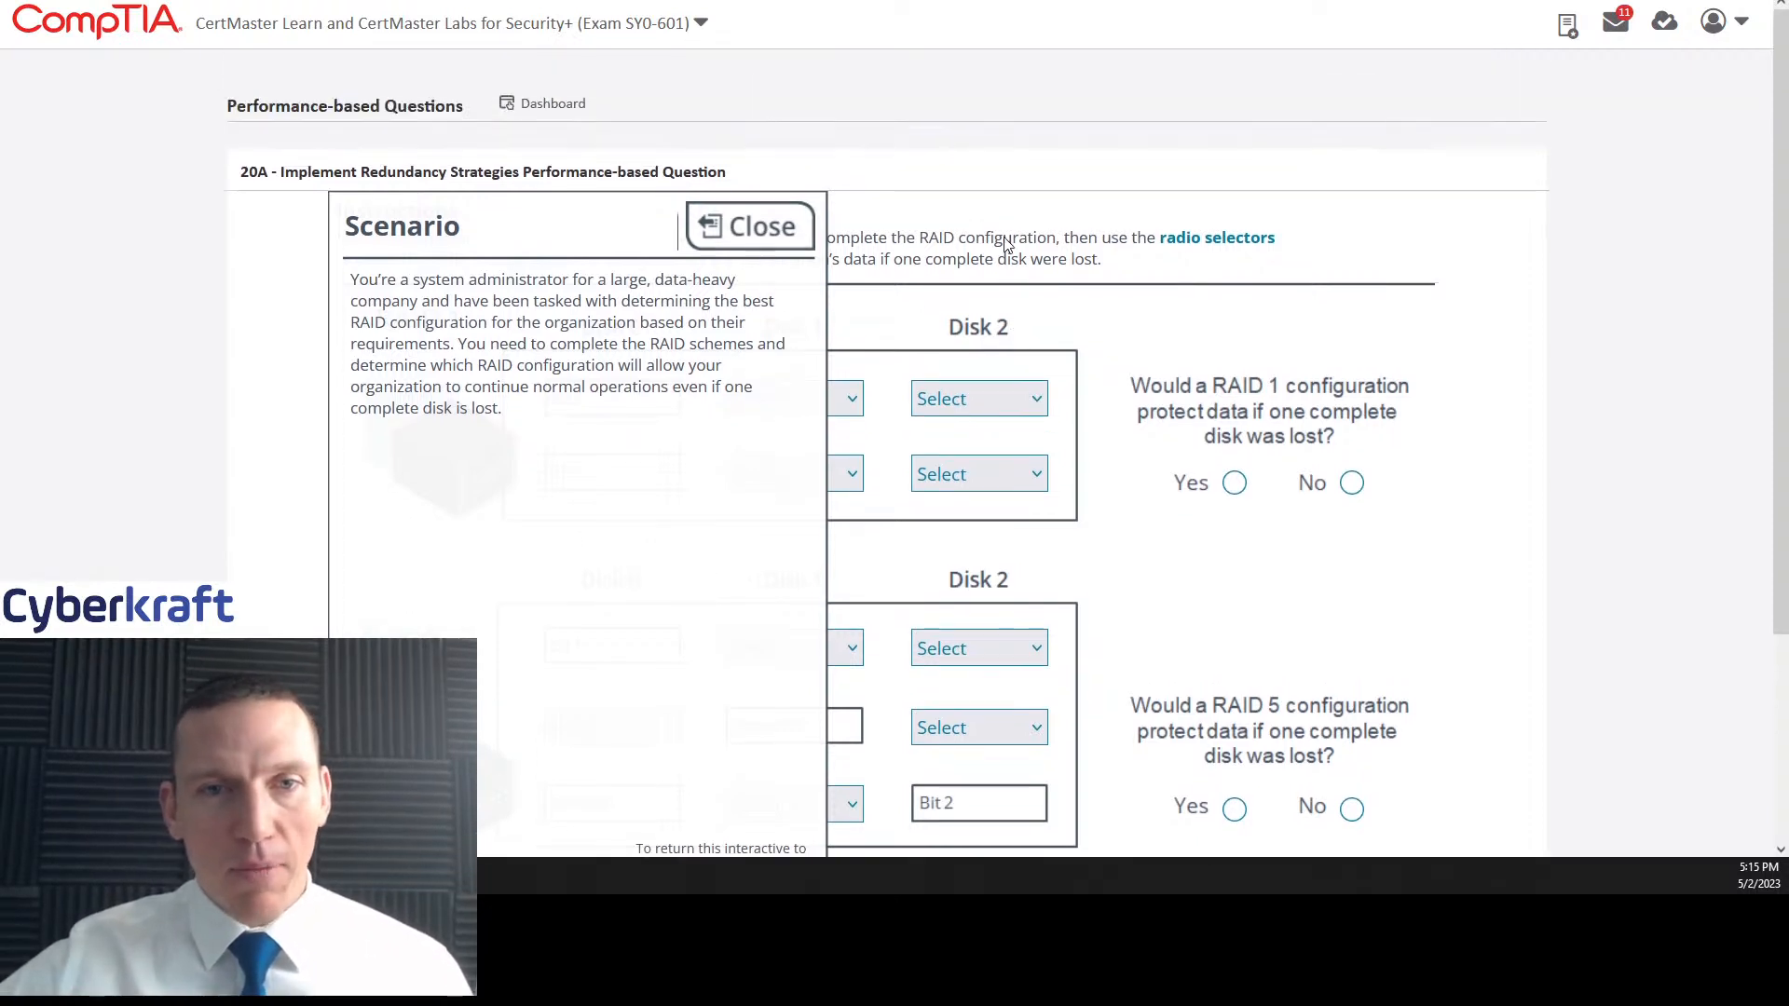
Step: Close the Scenario panel and scroll down to show the RAID 1 and RAID 5 grids
click(747, 225)
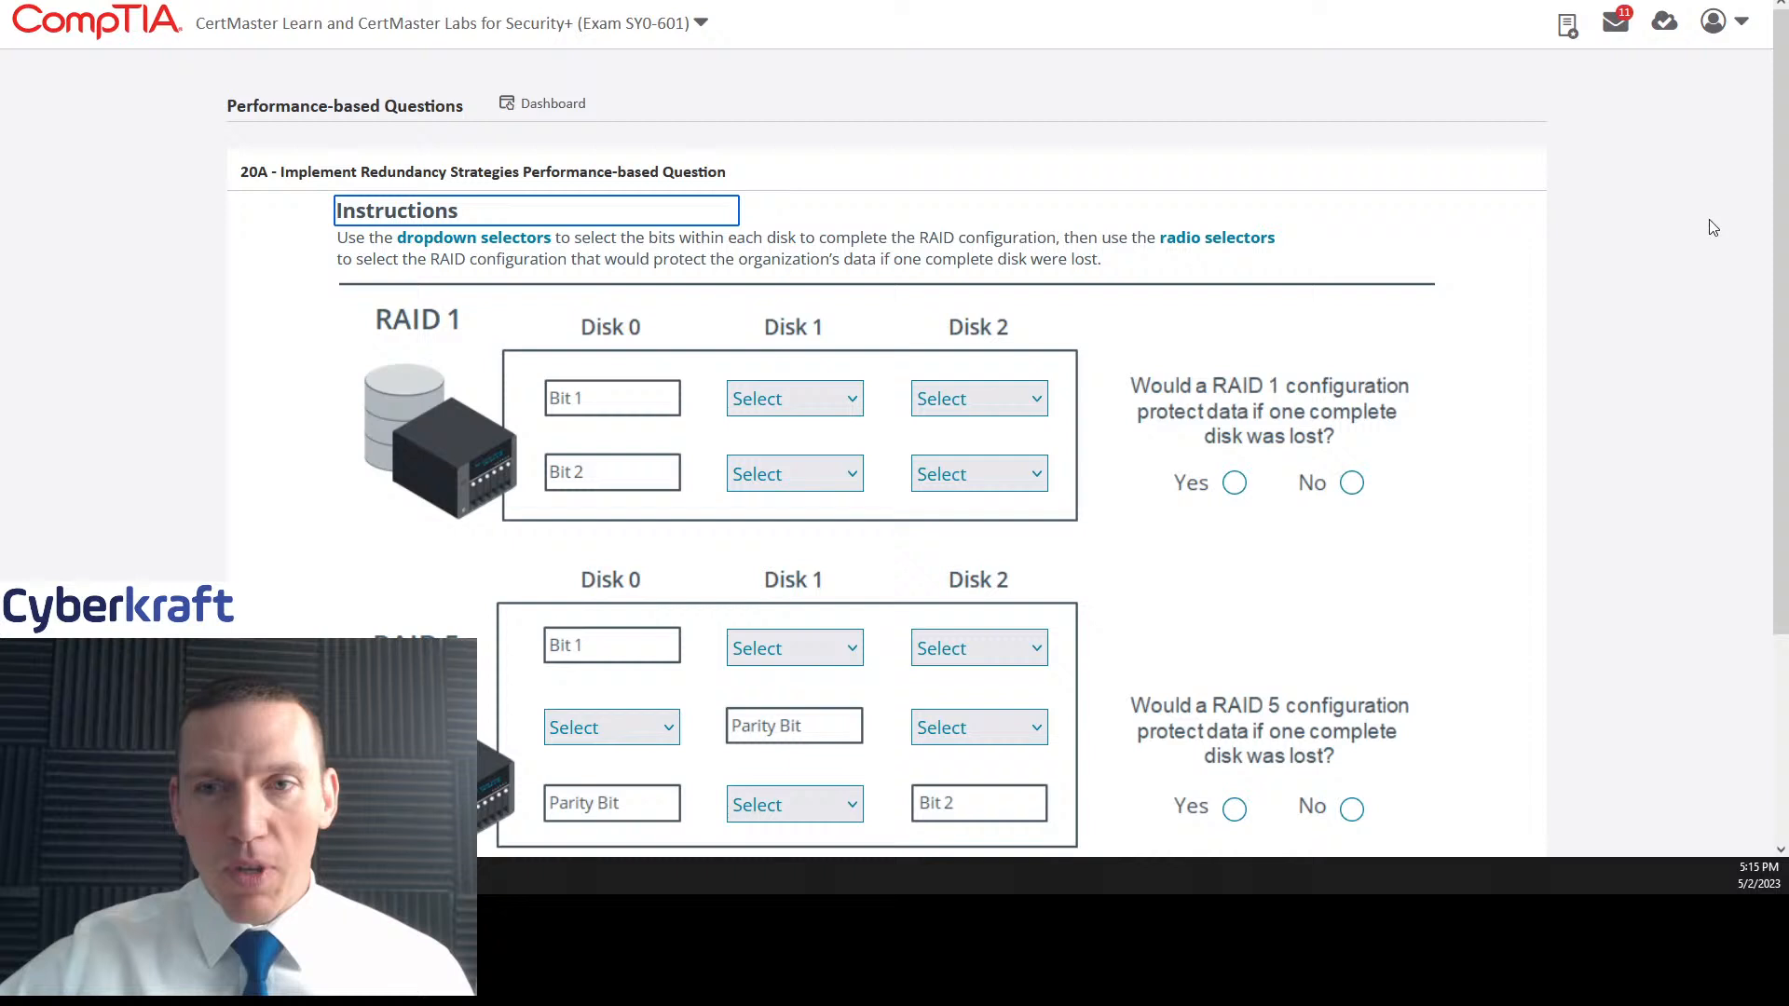
scroll(down, 3)
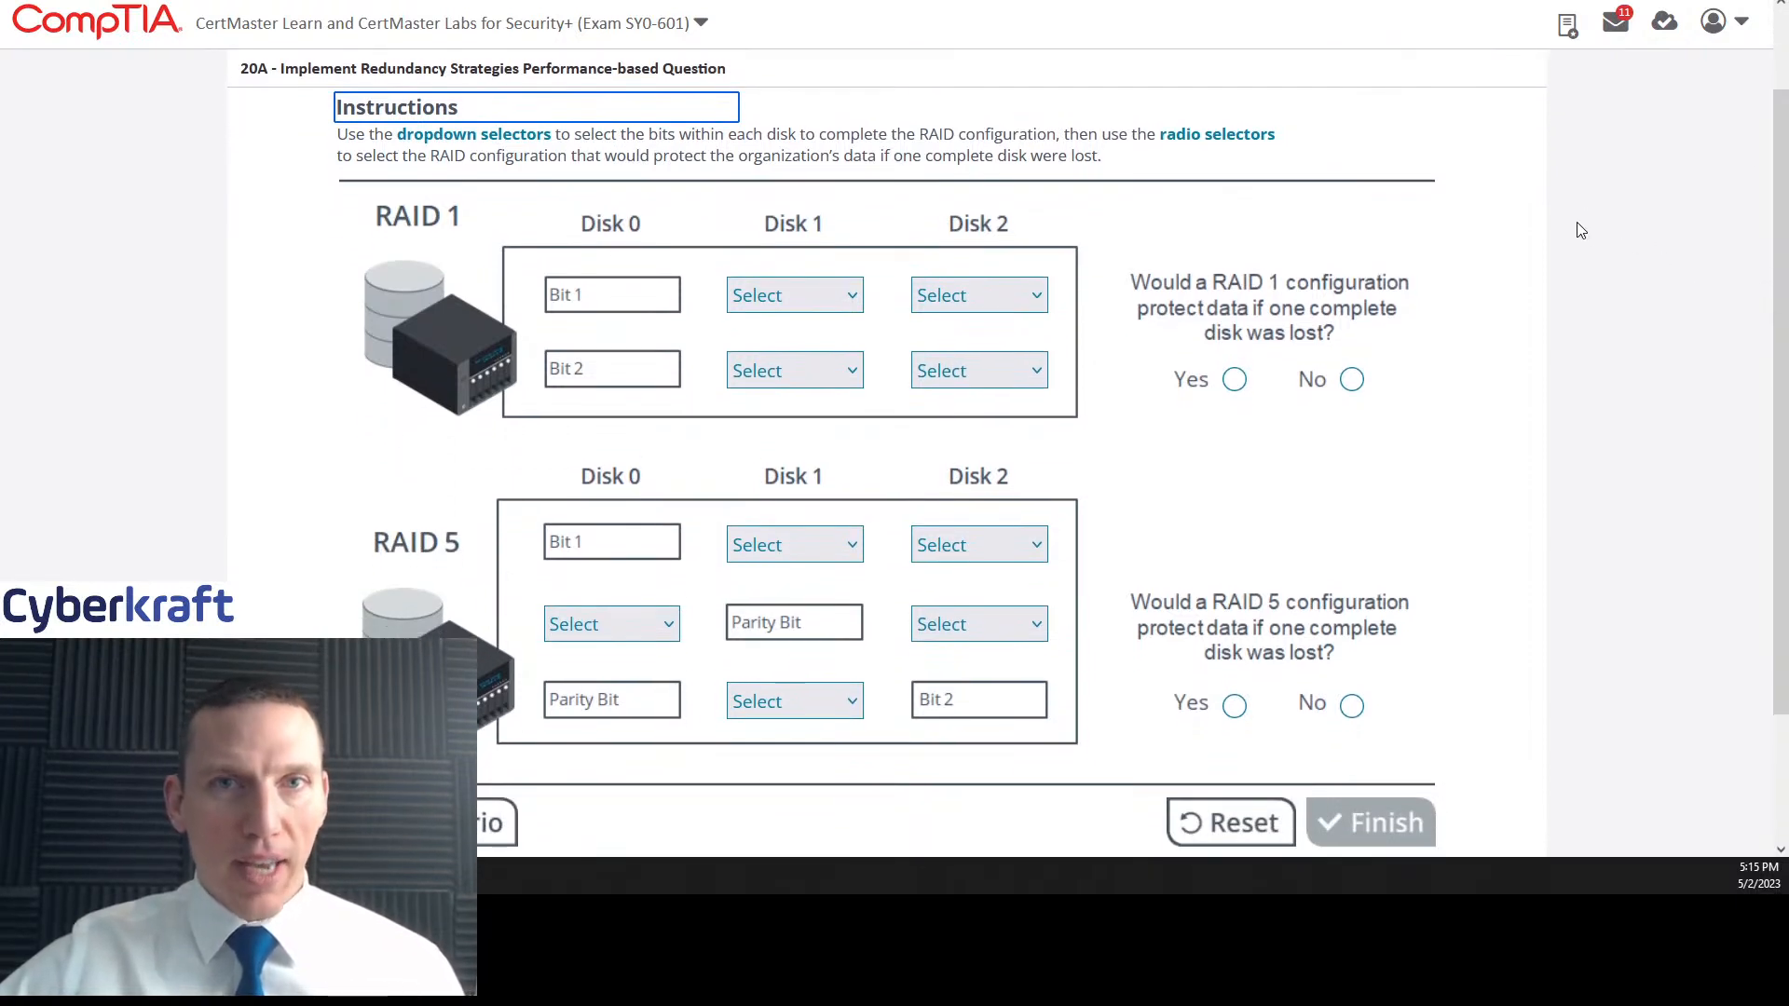
mouse_move(1577, 275)
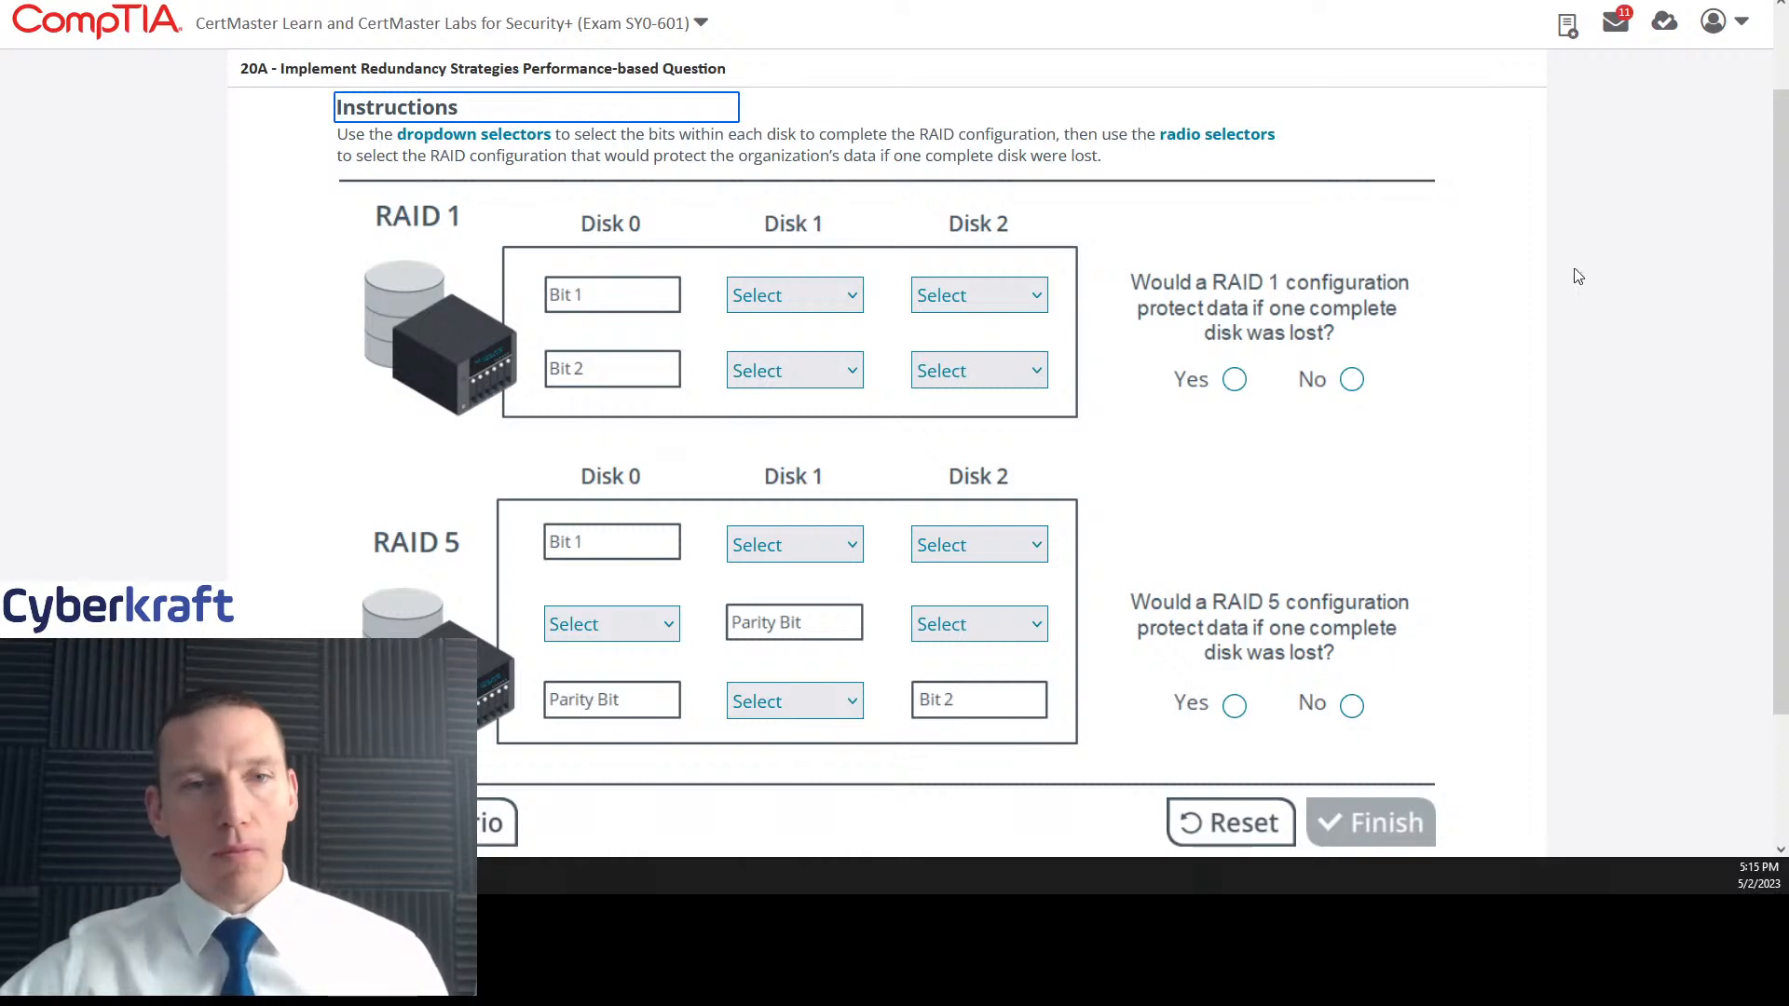
mouse_move(1280, 204)
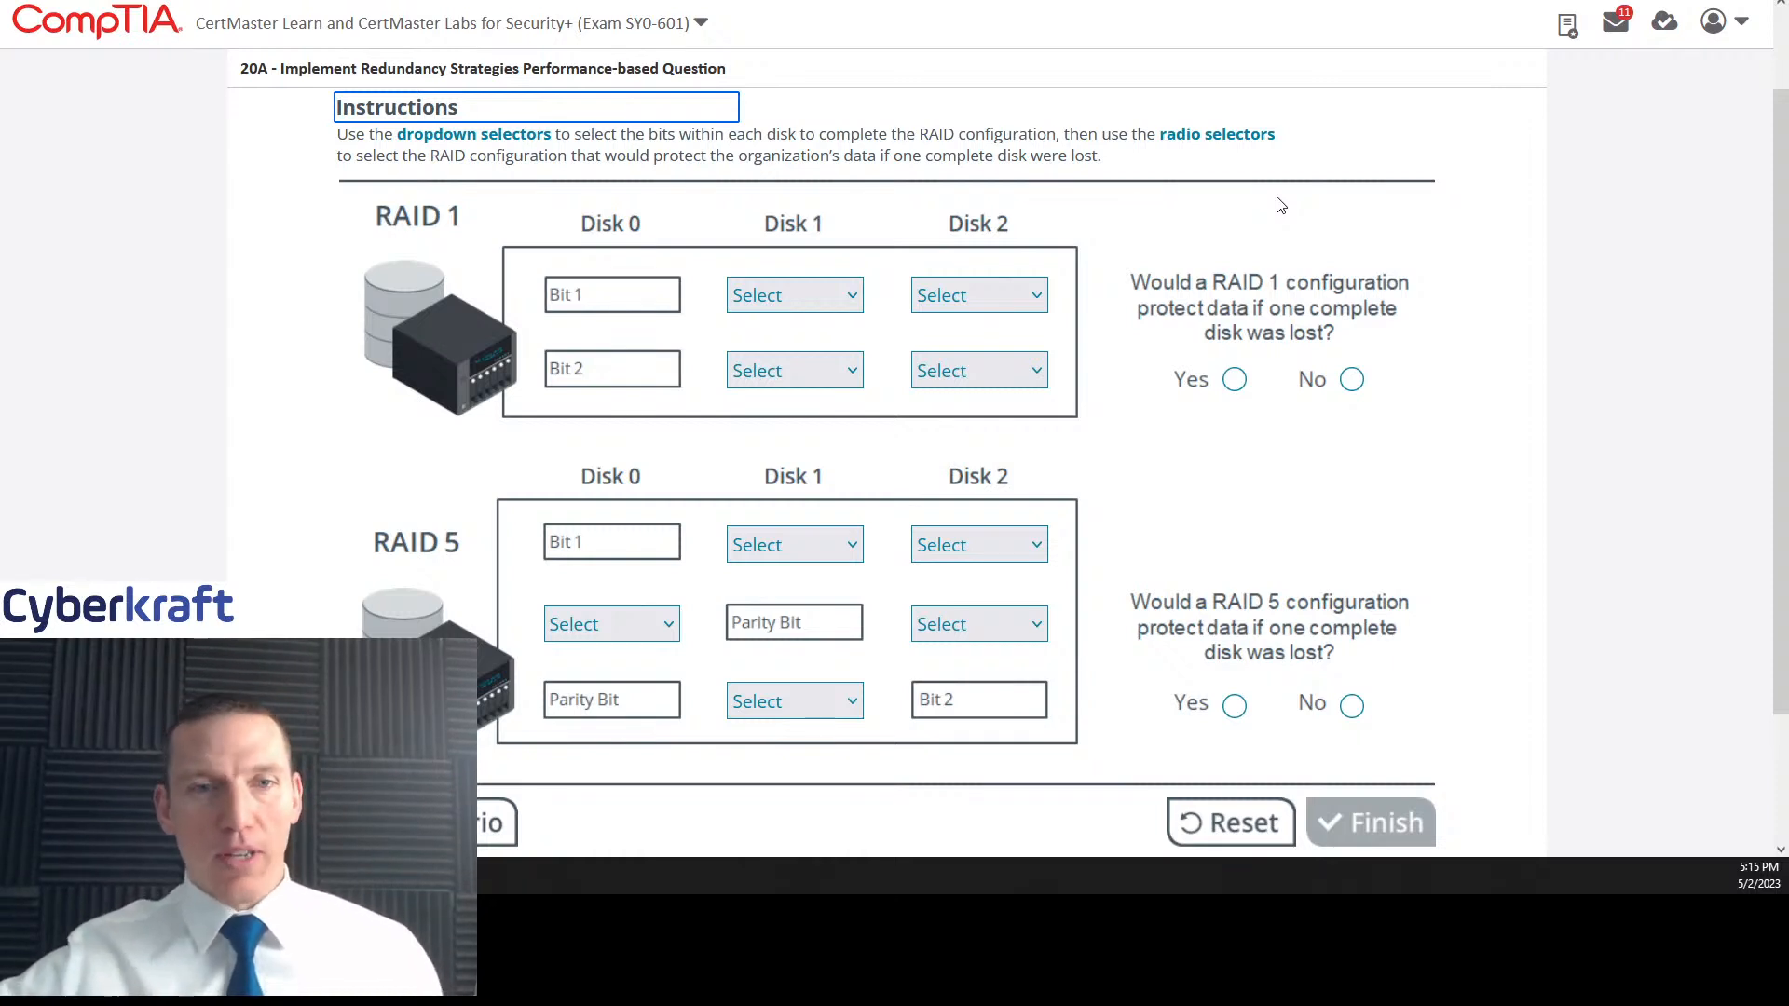
mouse_move(1280, 181)
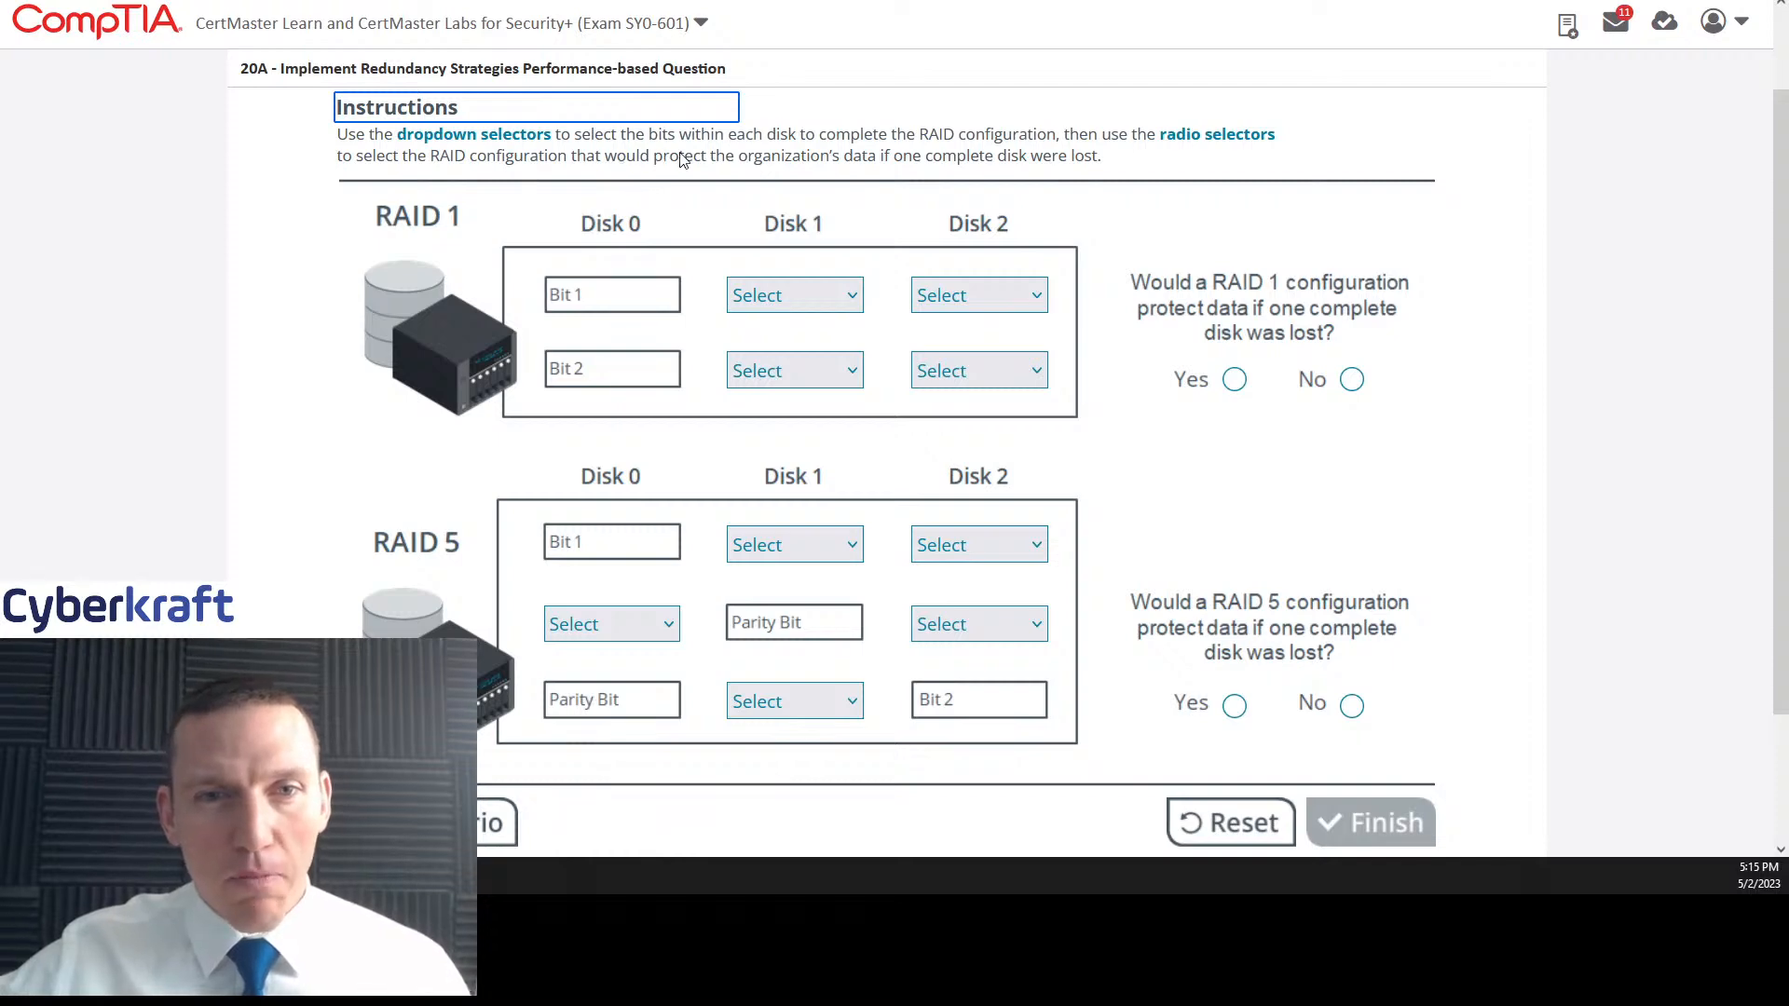
mouse_move(954, 163)
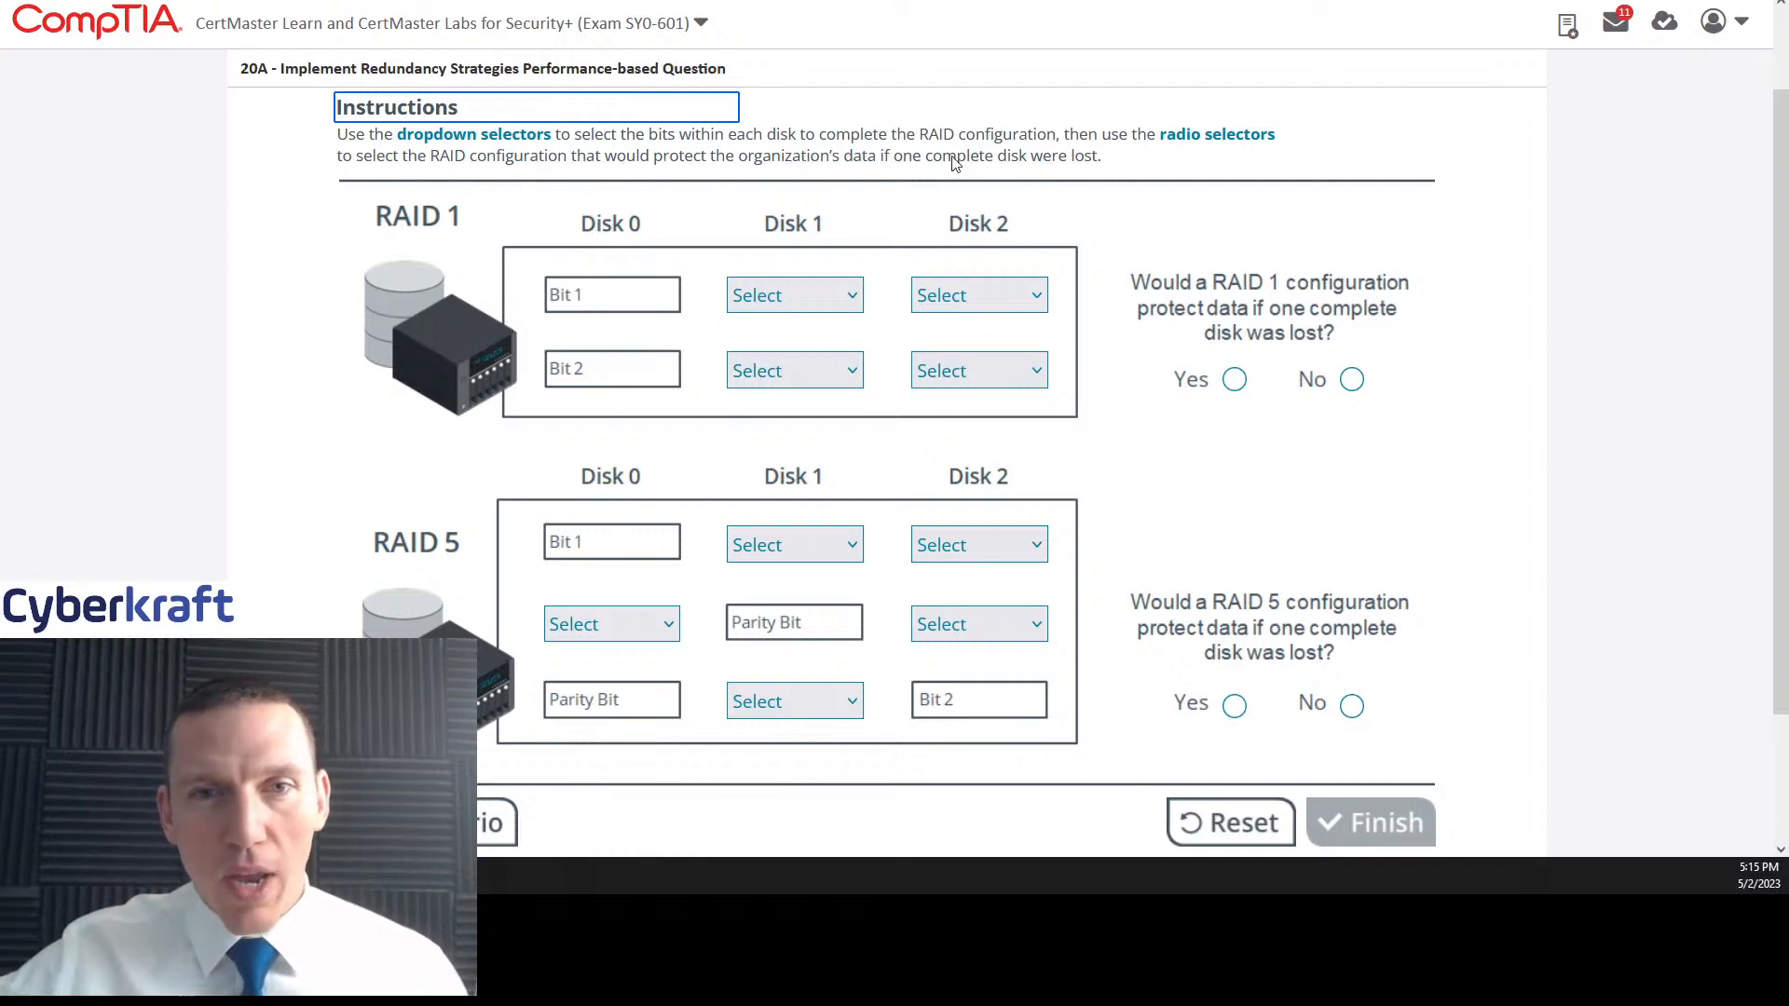
mouse_move(465, 188)
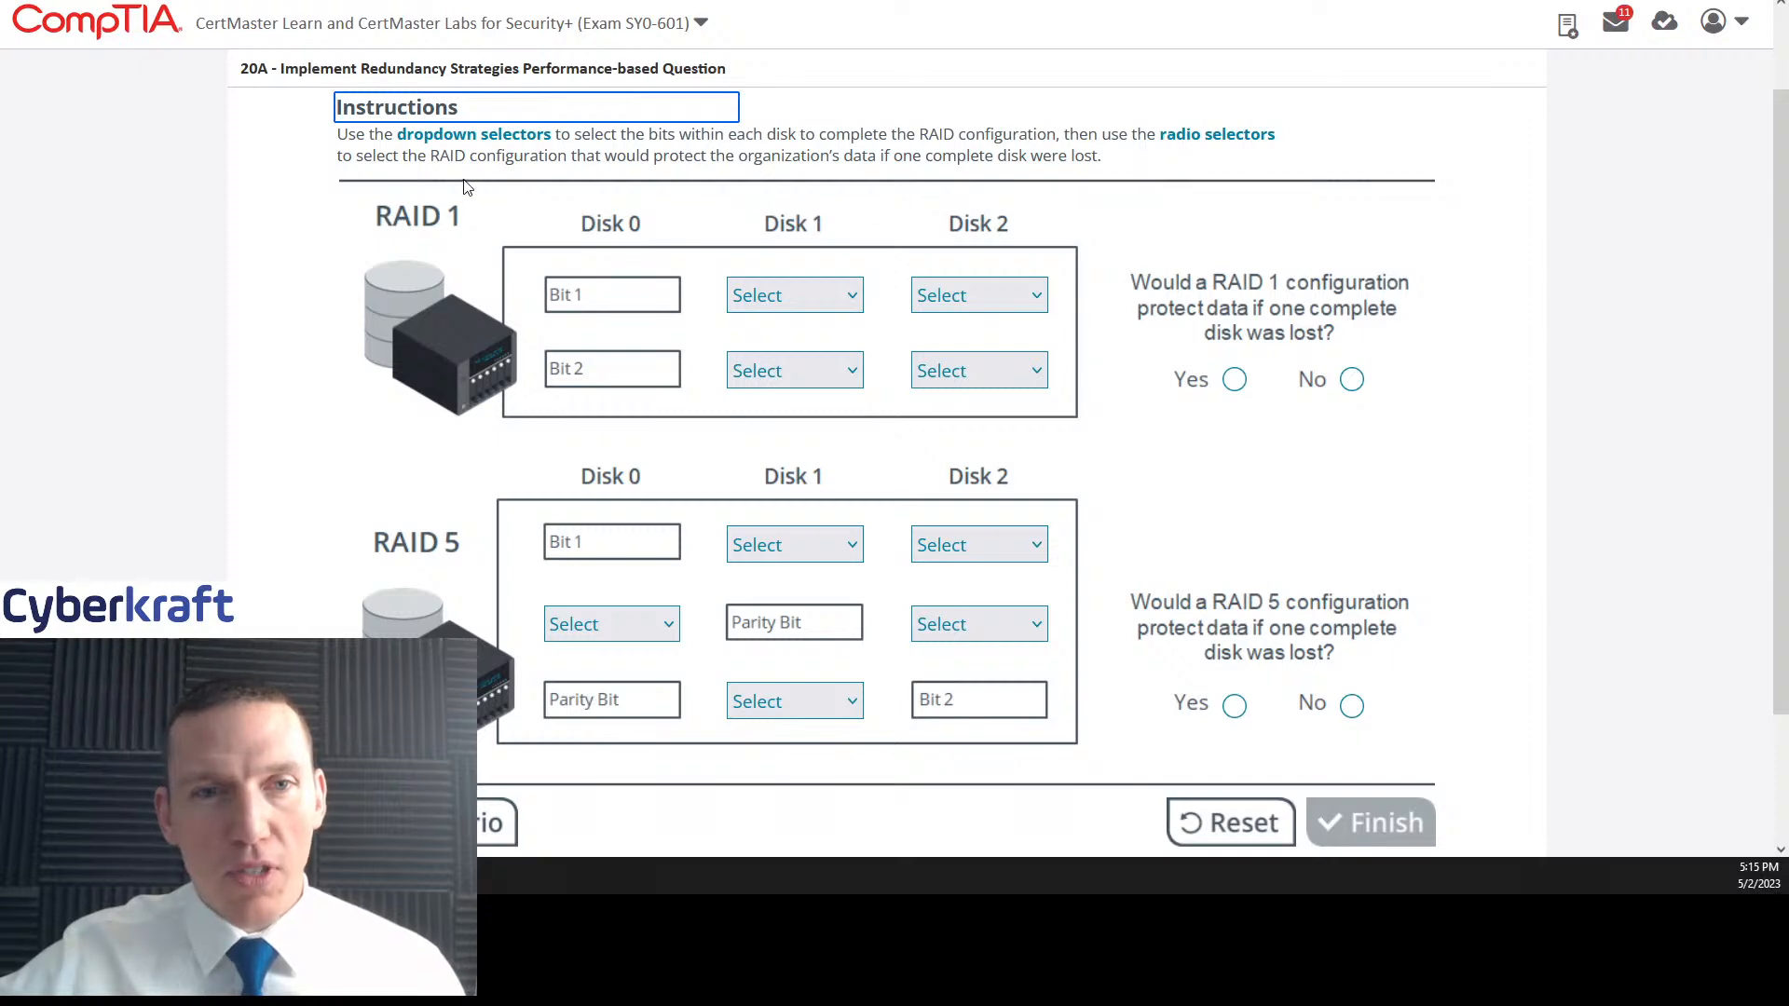
mouse_move(1188, 169)
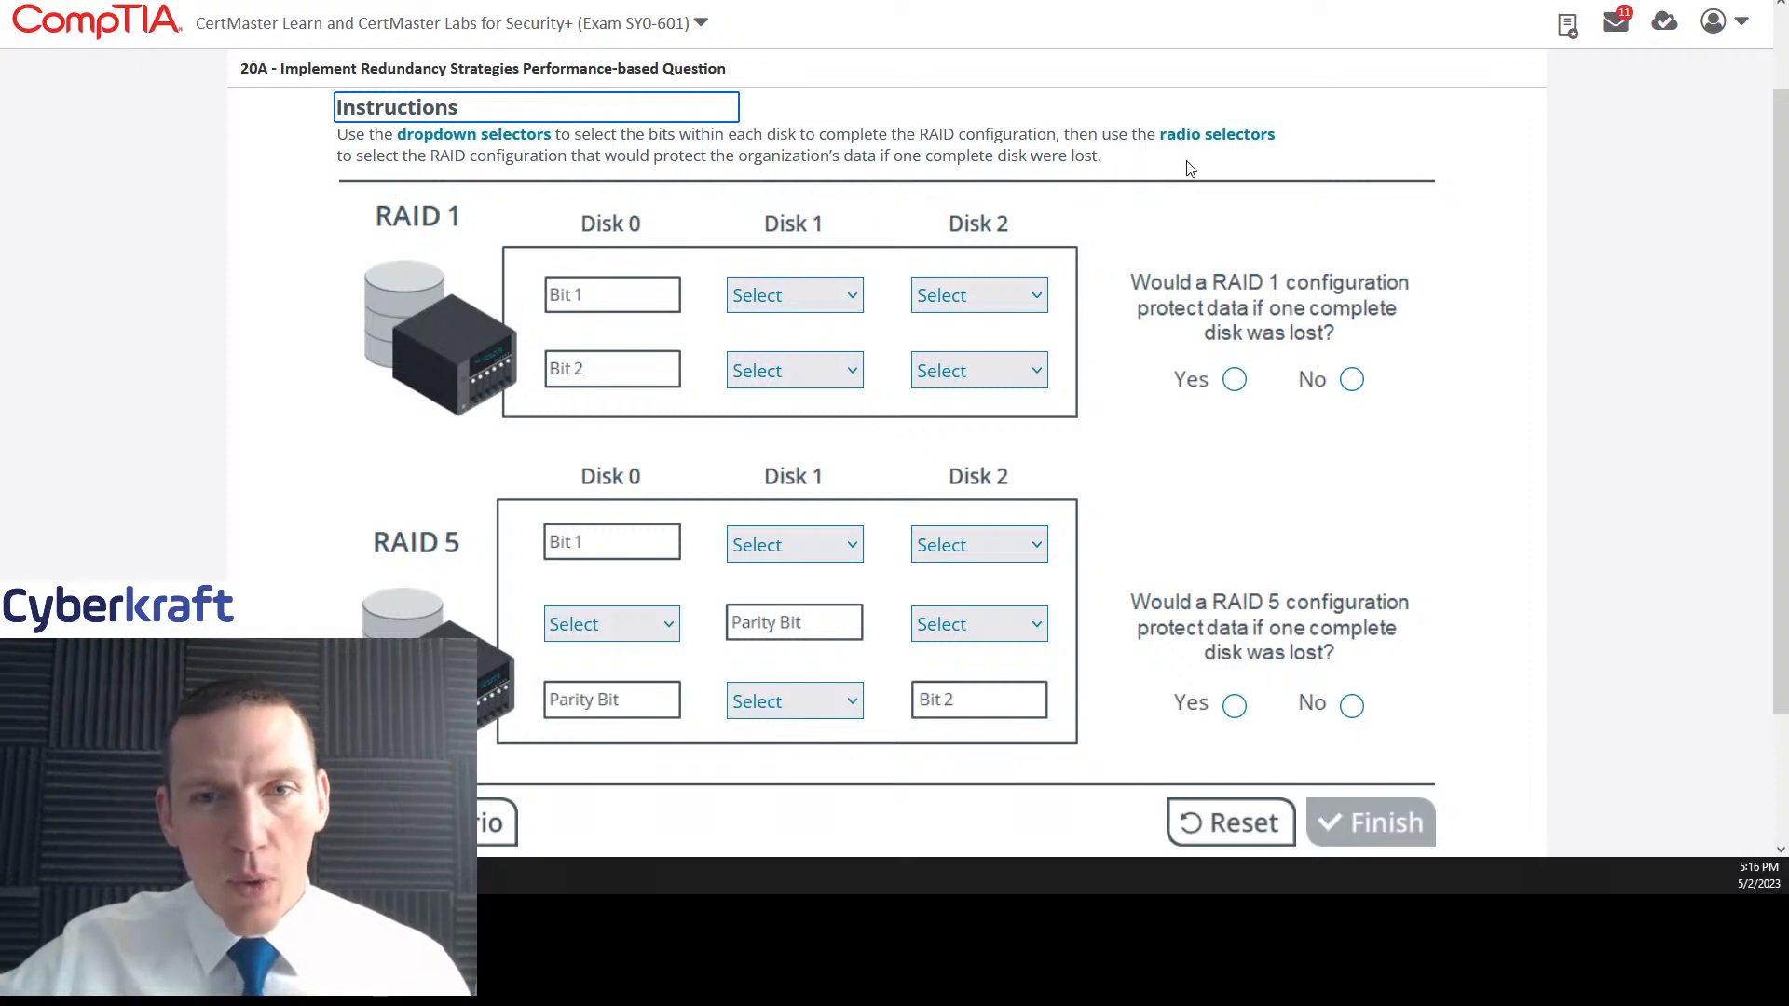
mouse_move(499, 179)
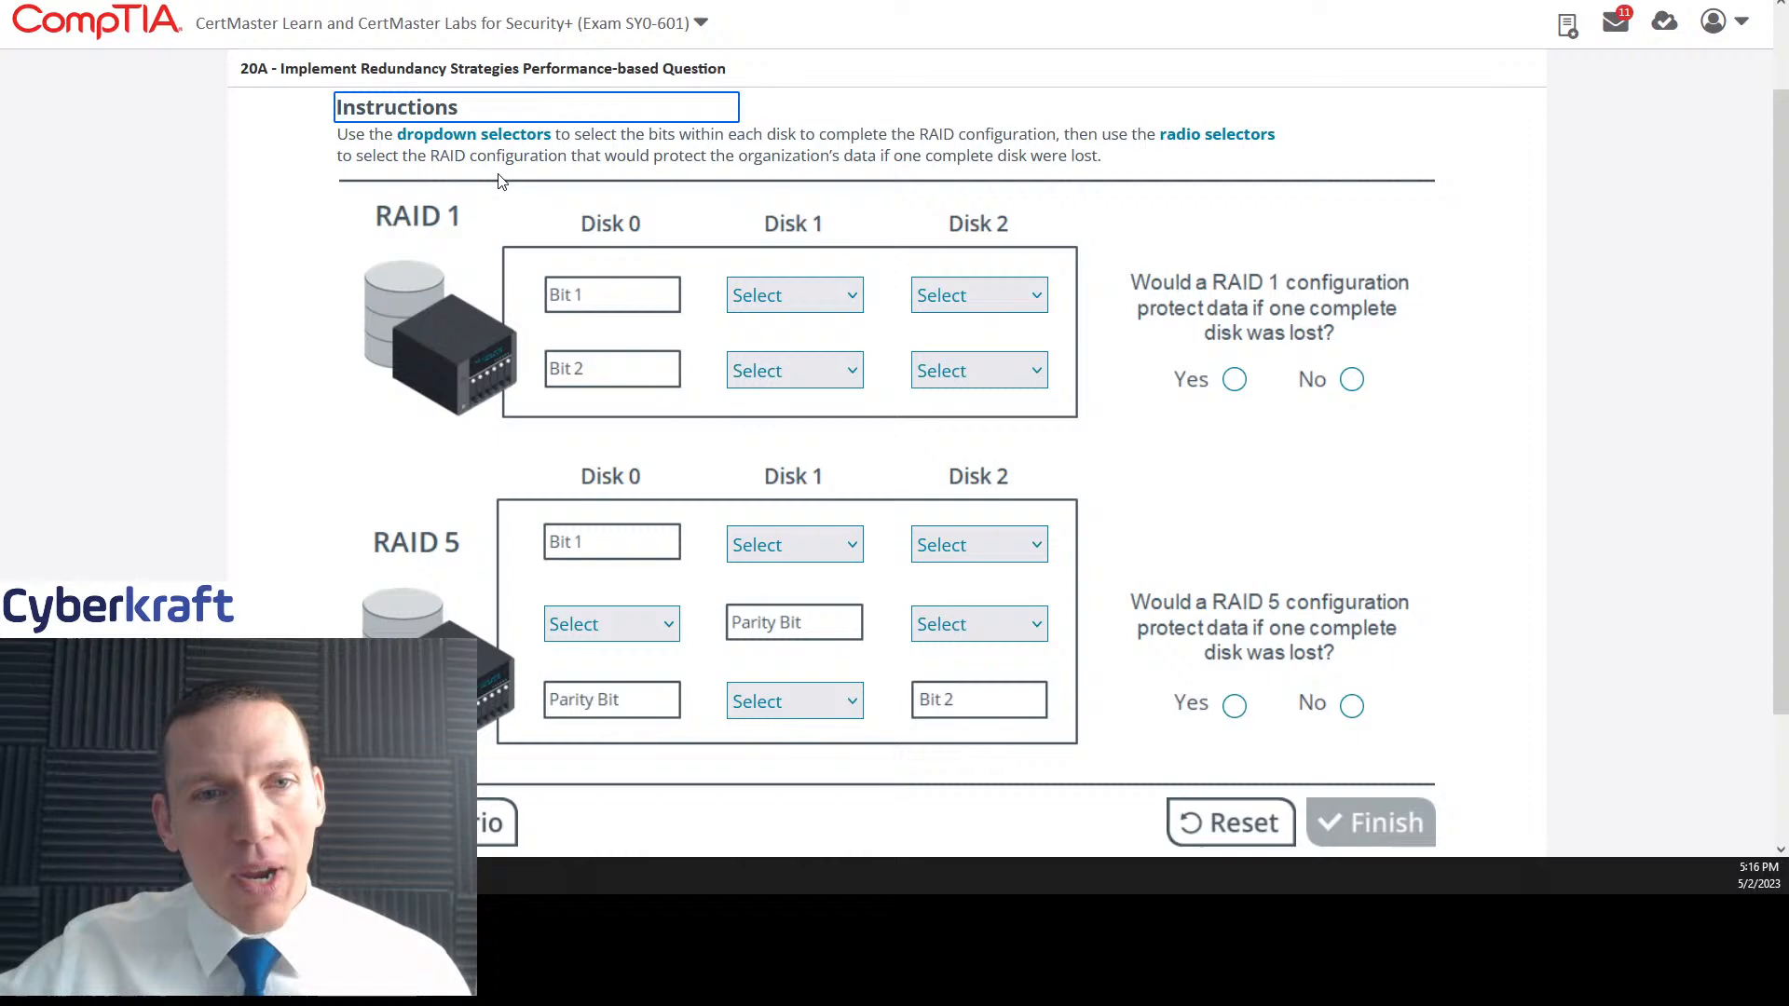
mouse_move(782, 182)
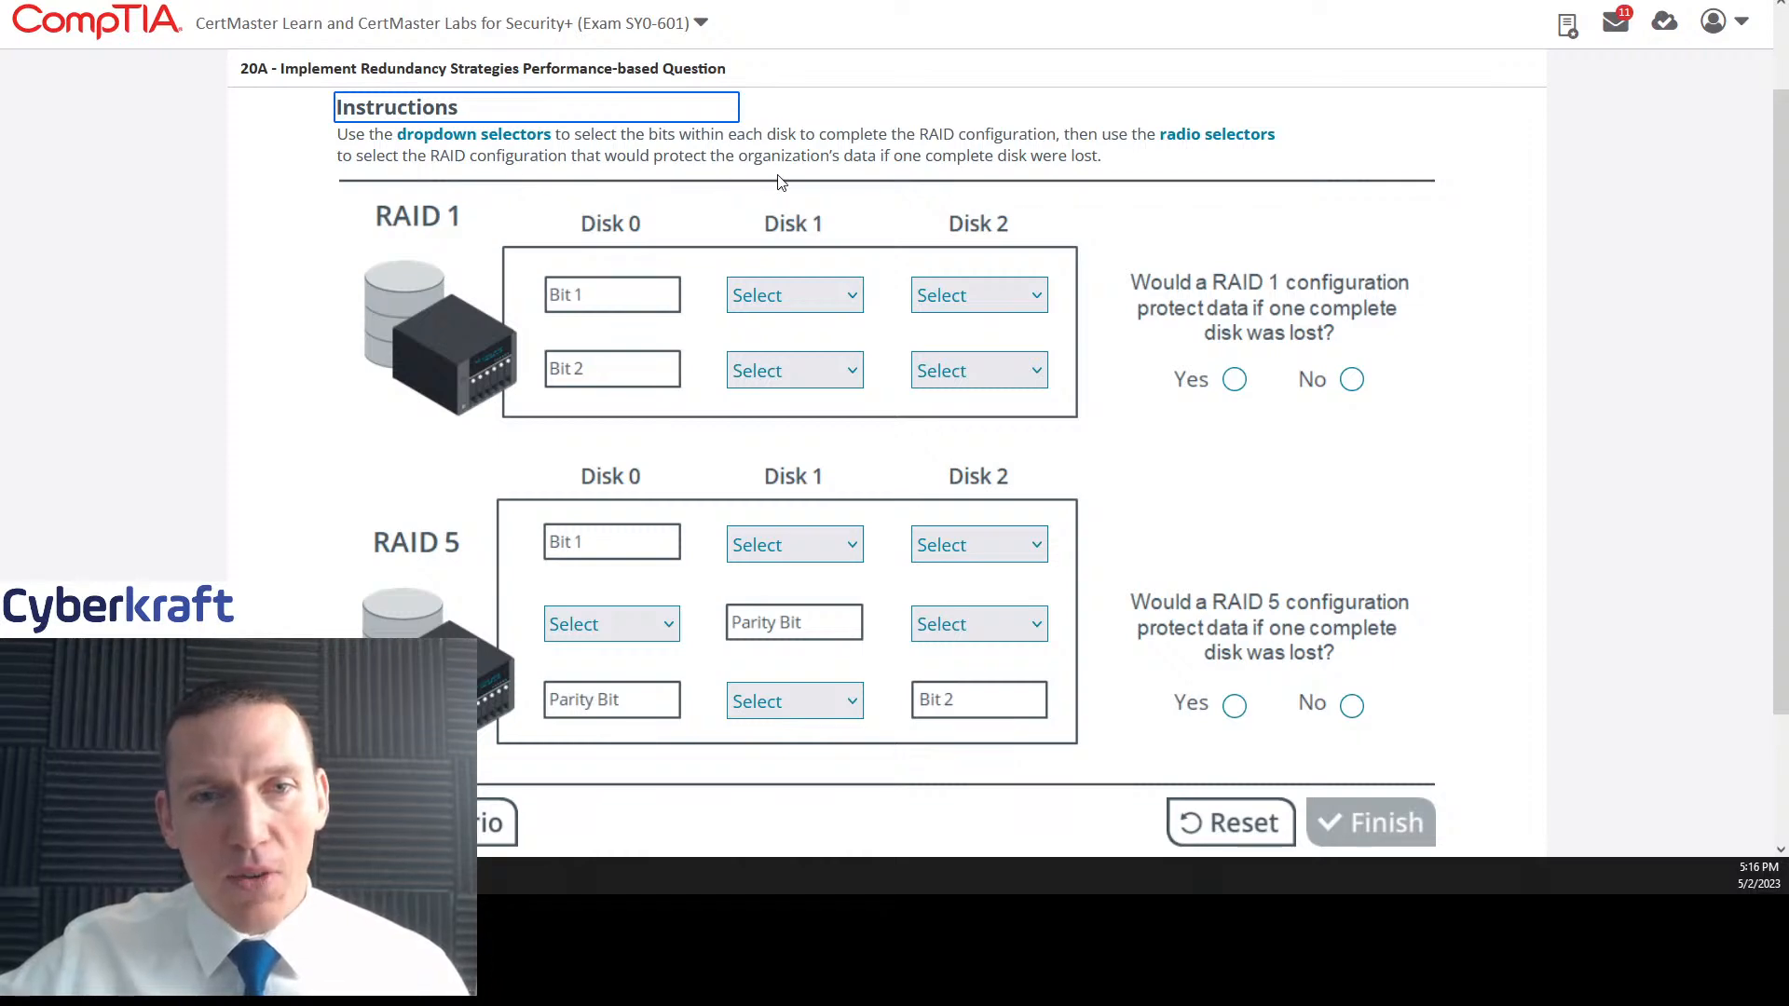
mouse_move(1005, 183)
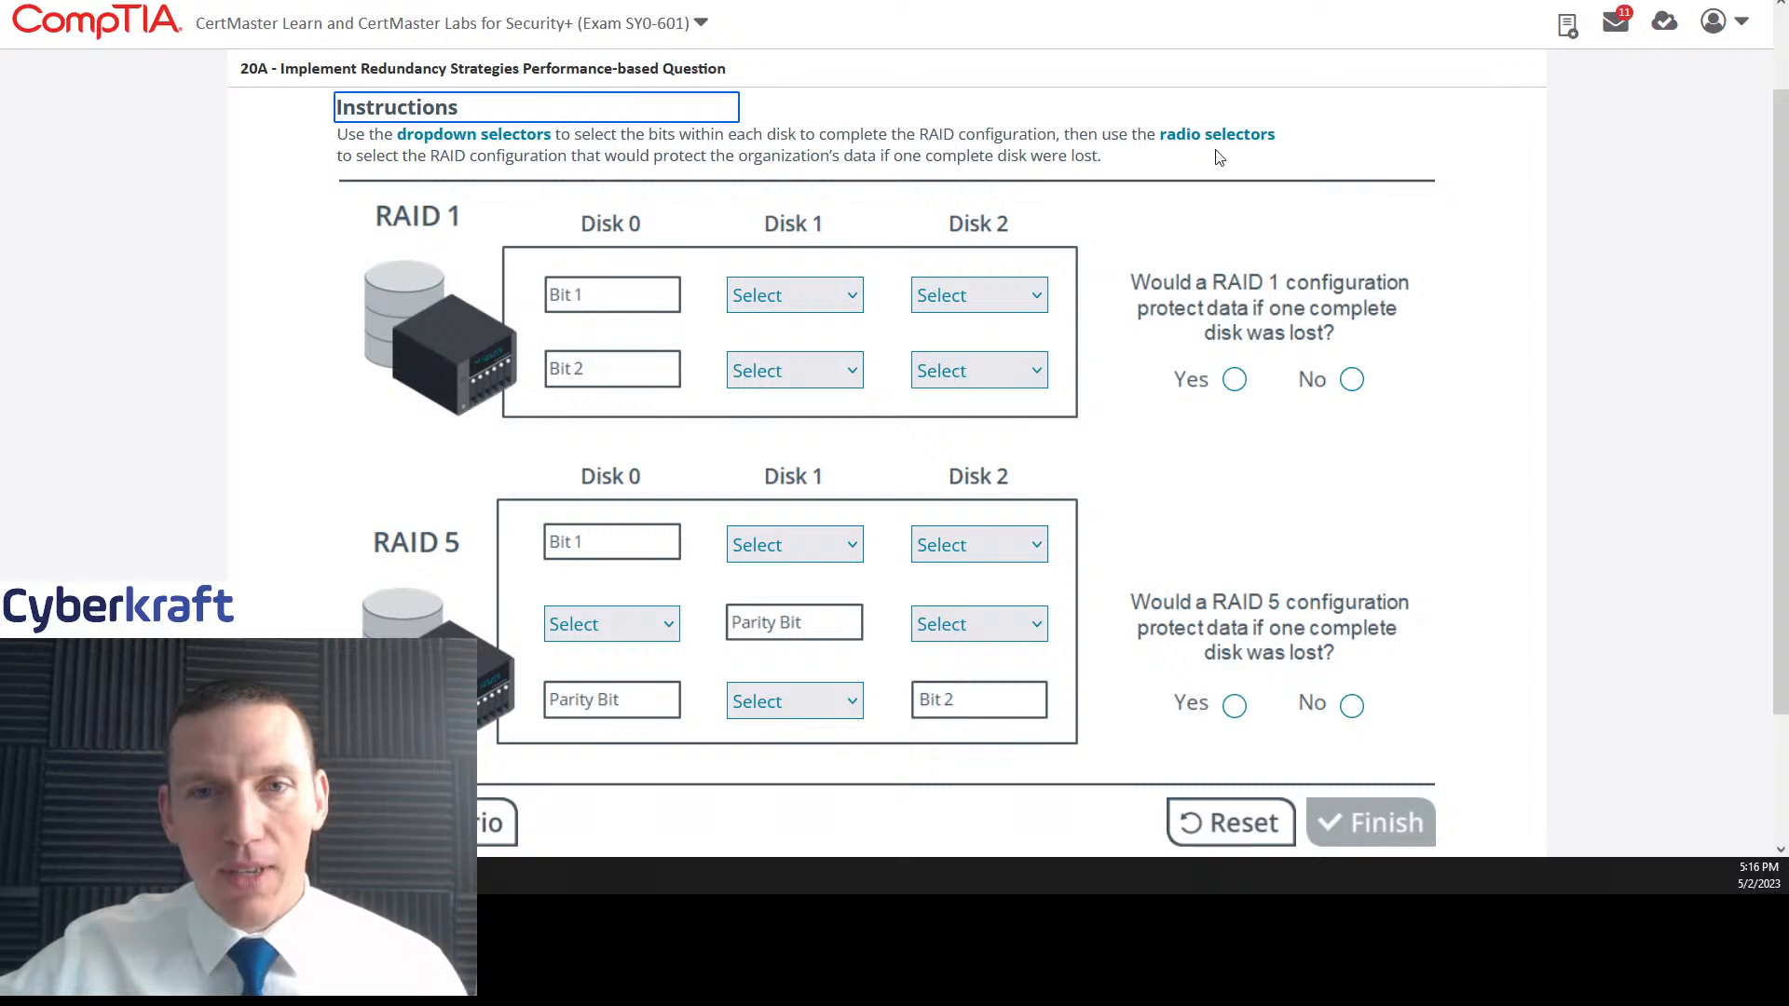
mouse_move(1191, 159)
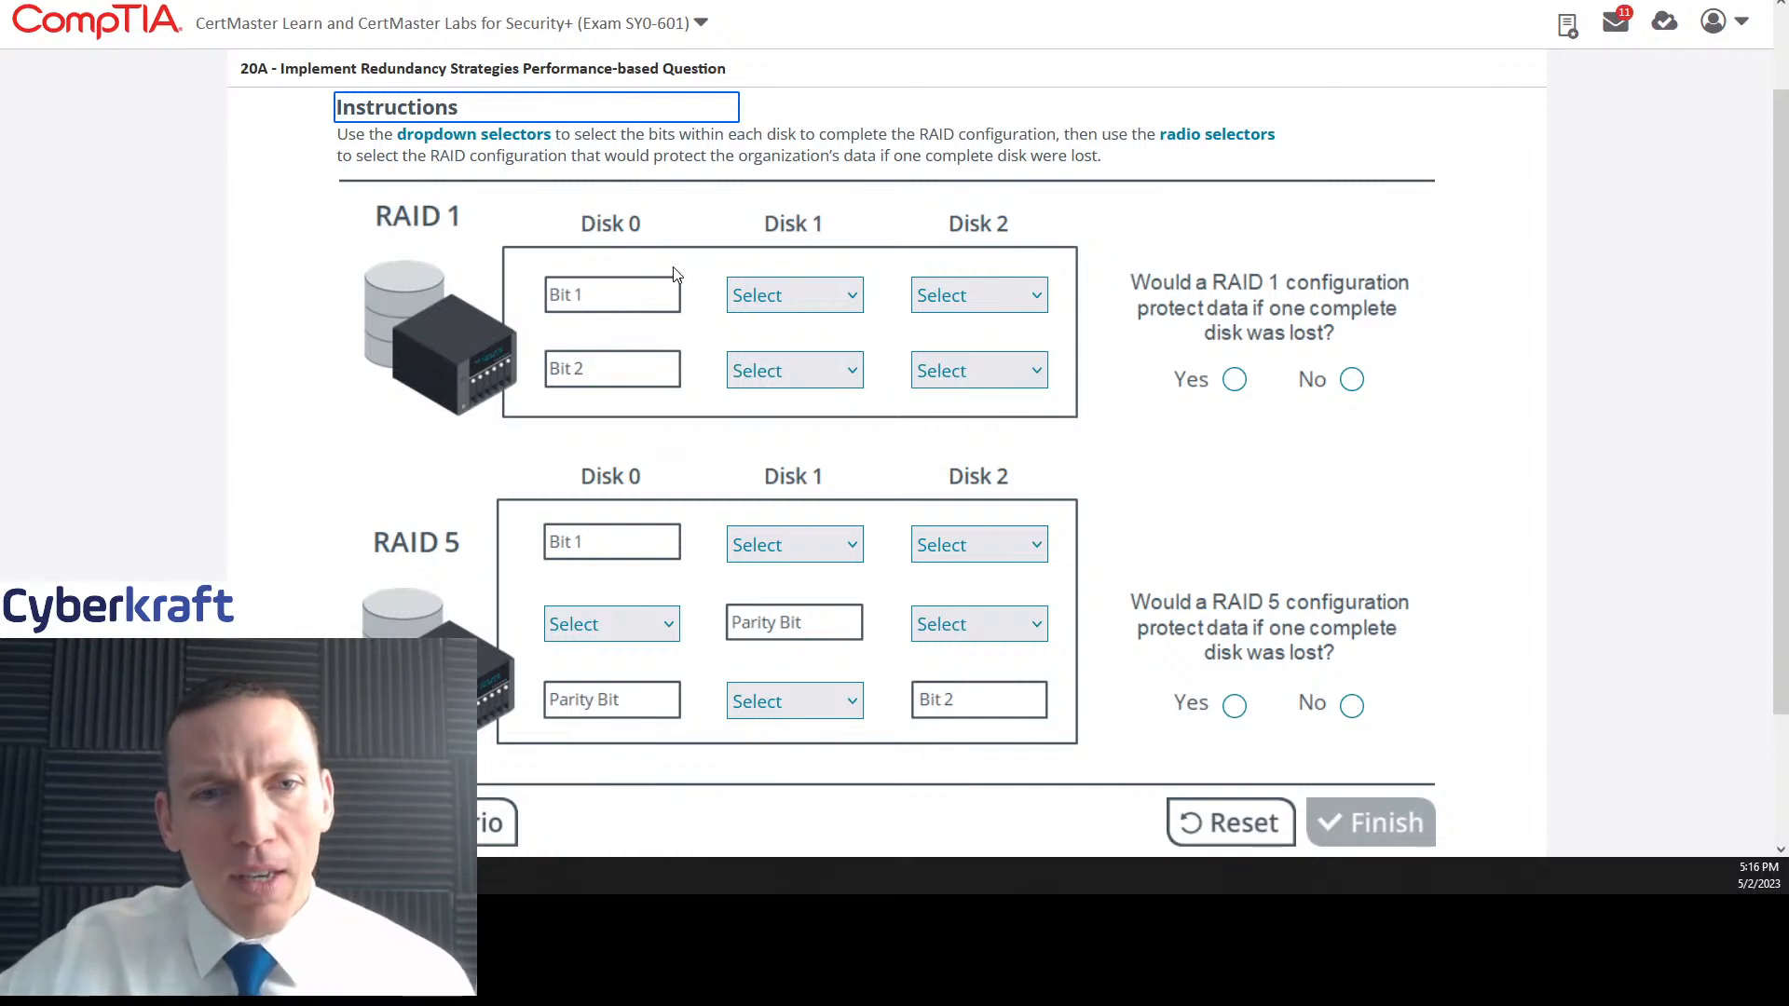
mouse_move(365, 194)
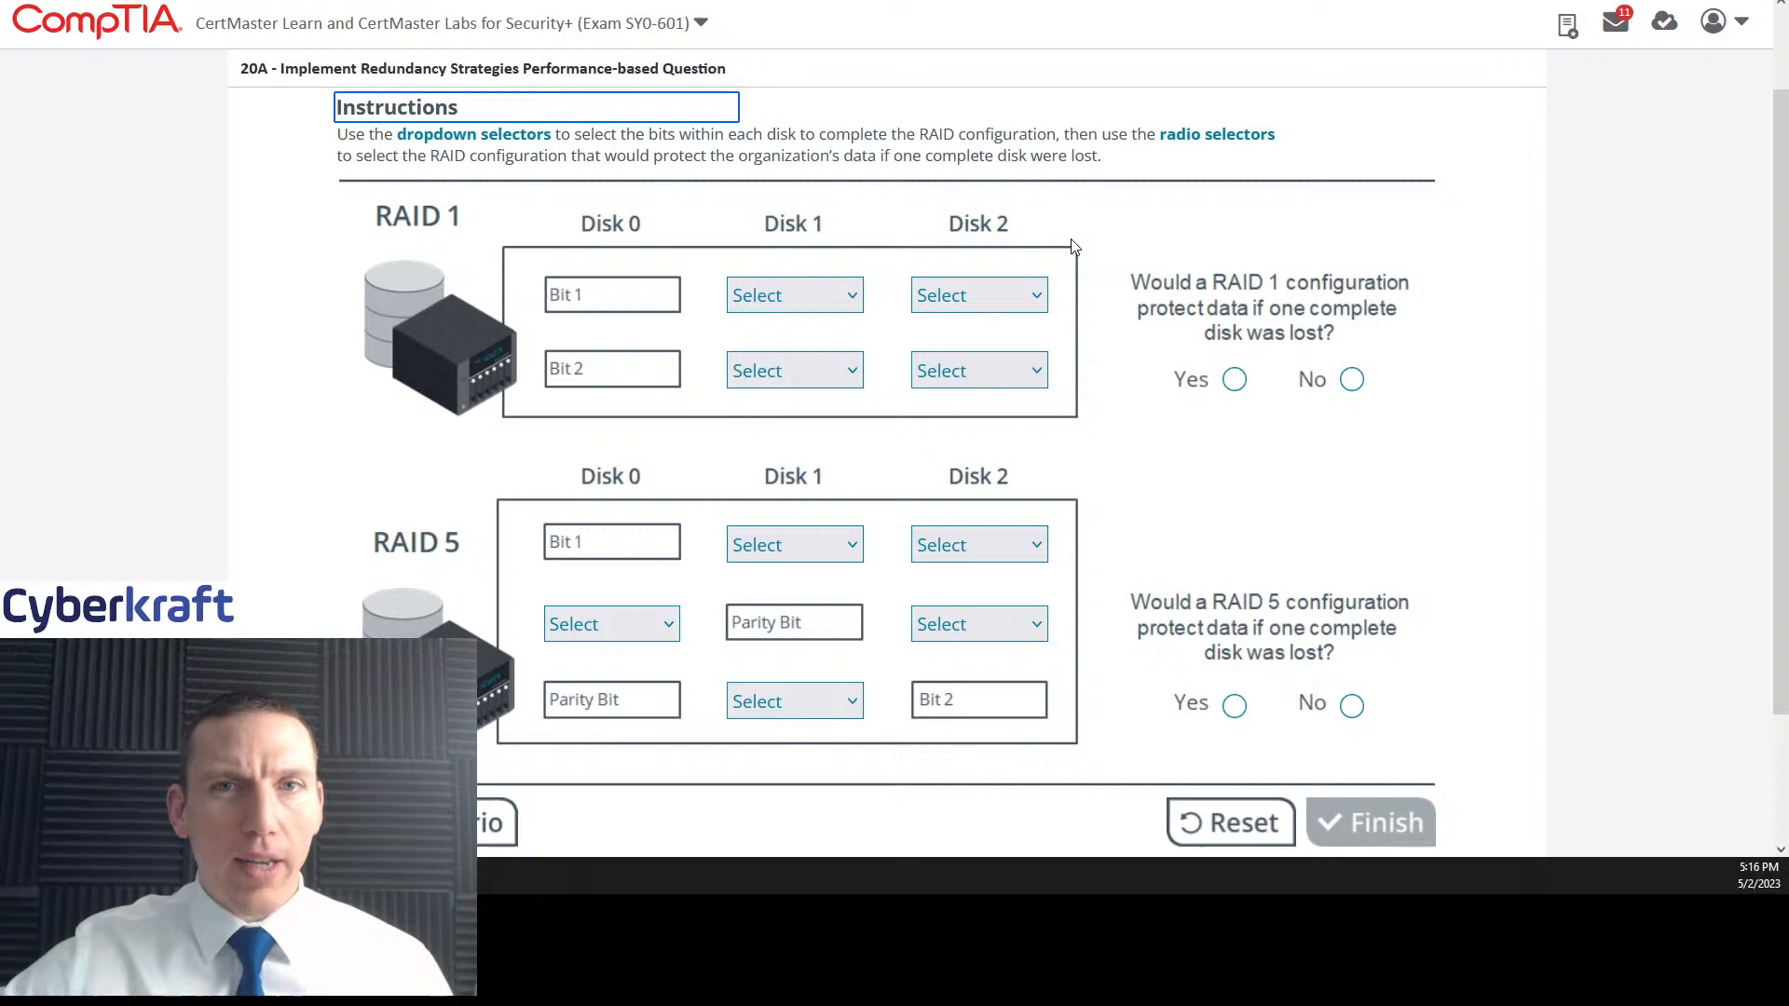
mouse_move(987, 248)
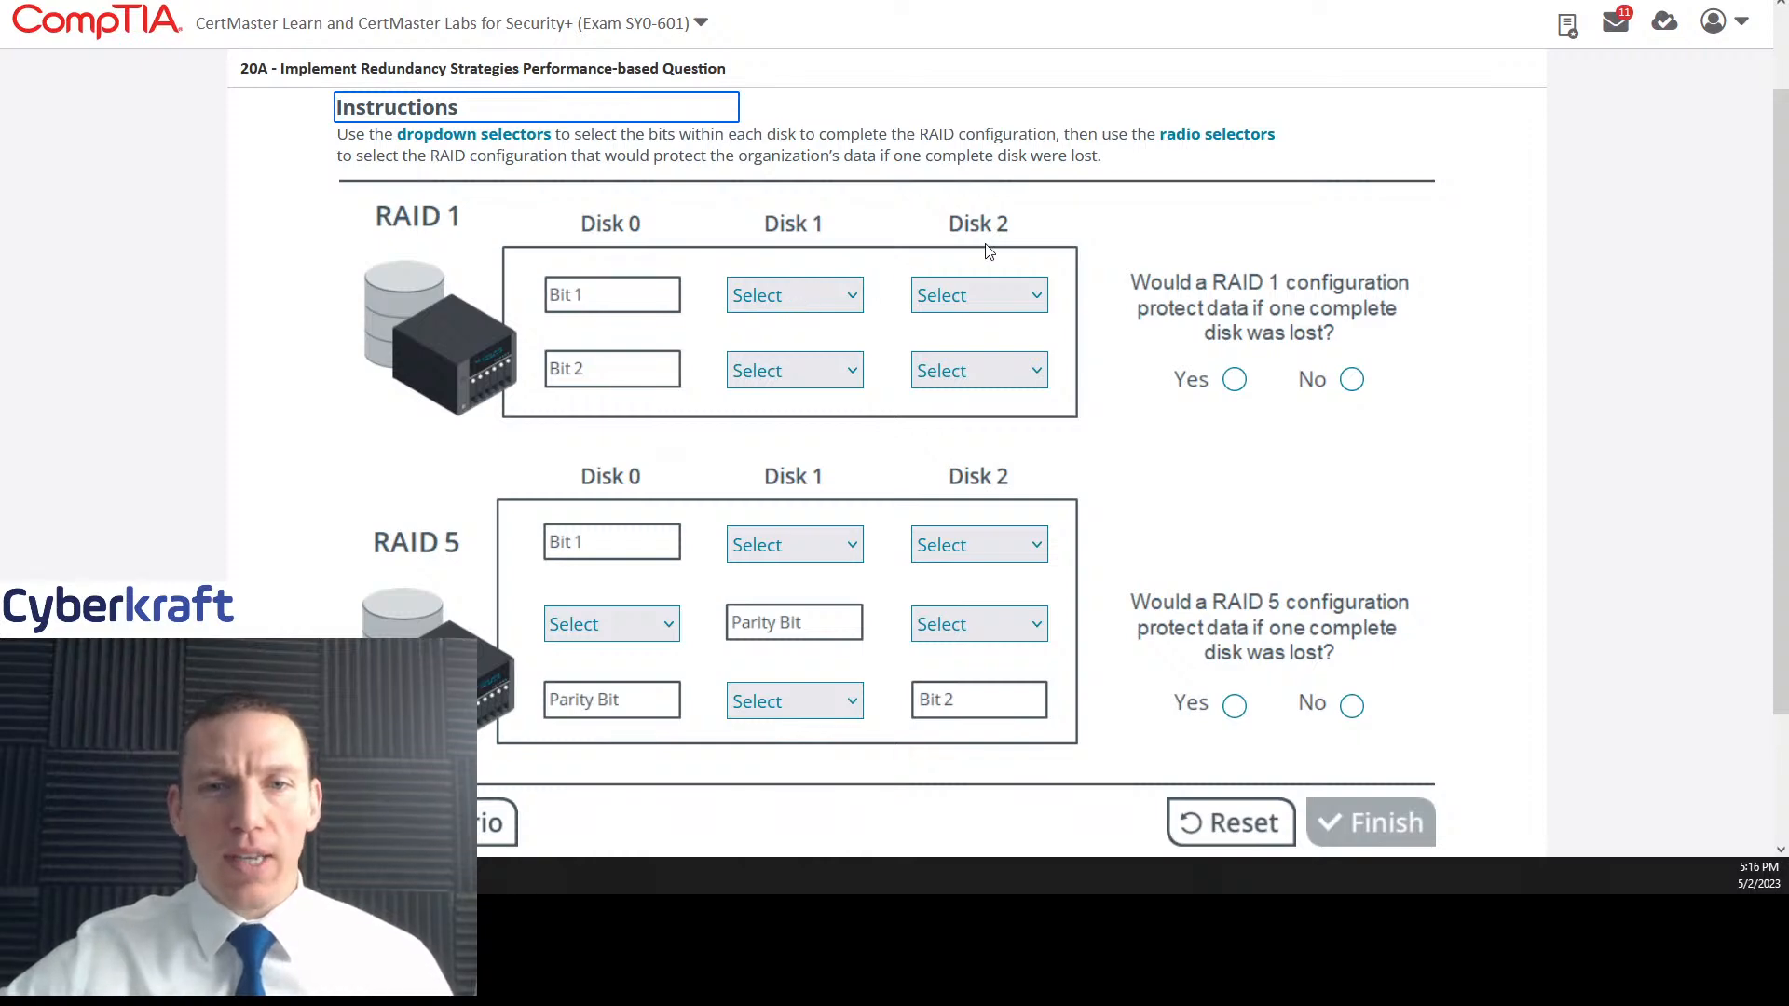
mouse_move(844, 263)
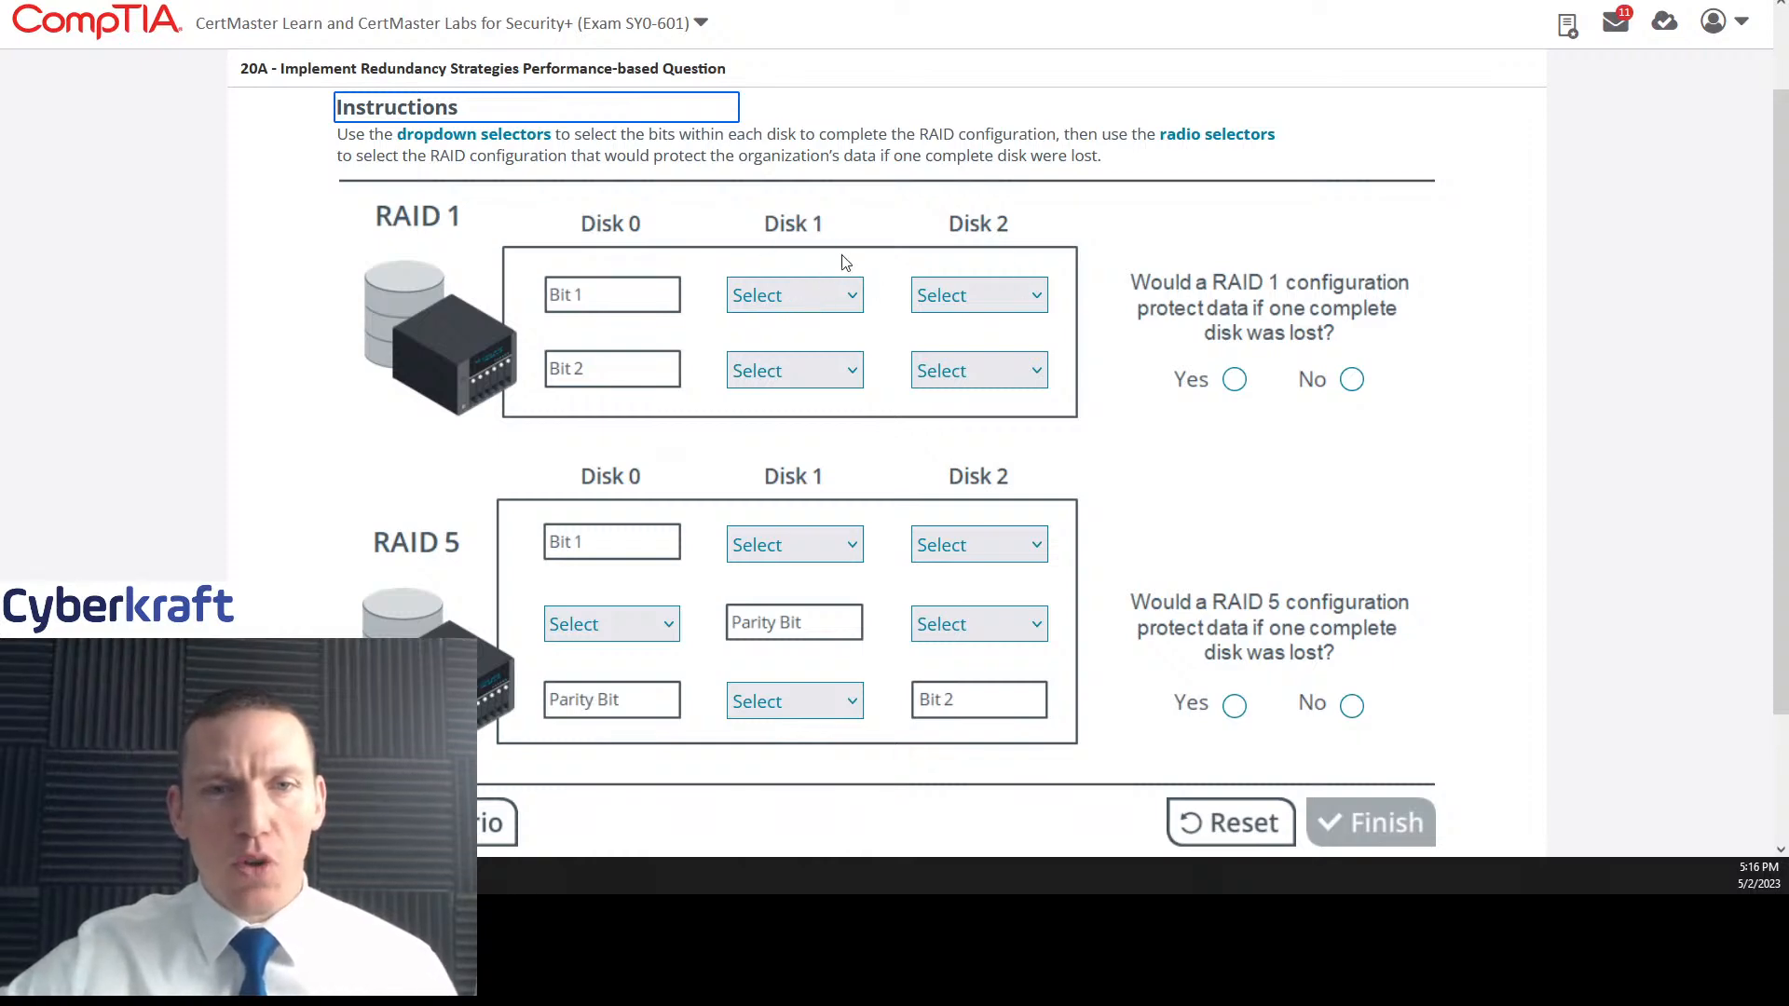
Step: Set RAID 1 Disk 1 and Disk 2 to Bit 1 in the top row and Bit 2 below
click(793, 295)
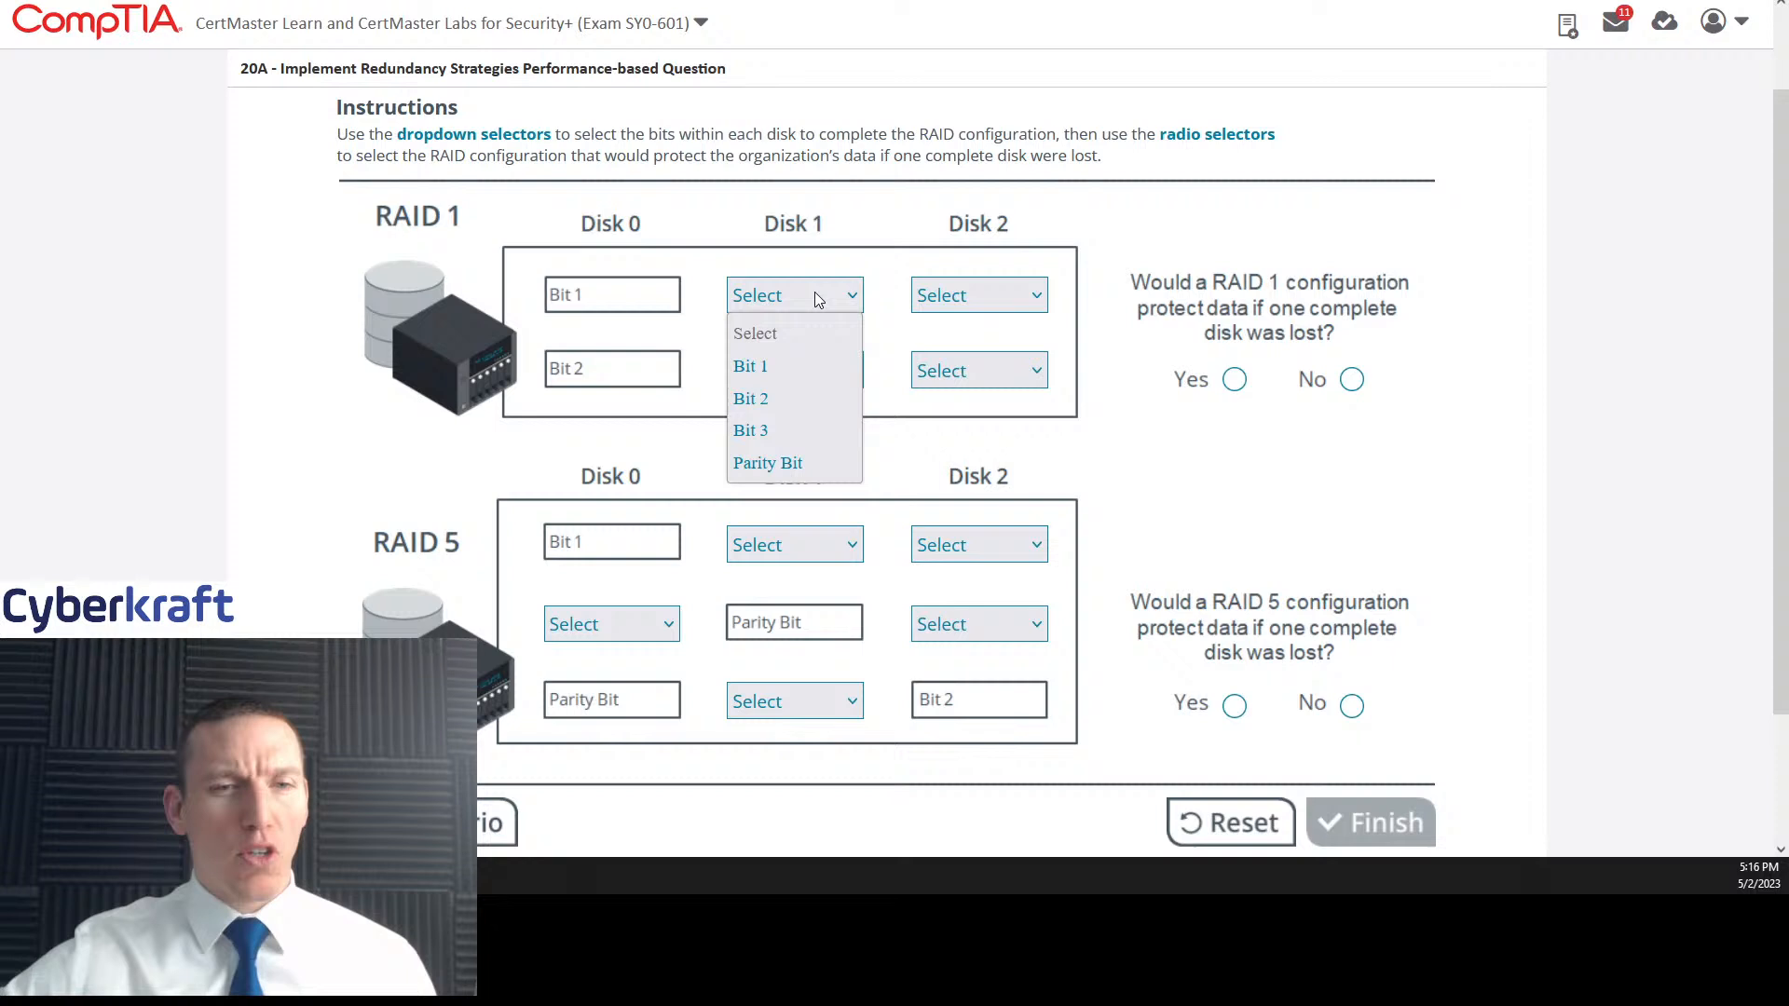
mouse_move(707, 270)
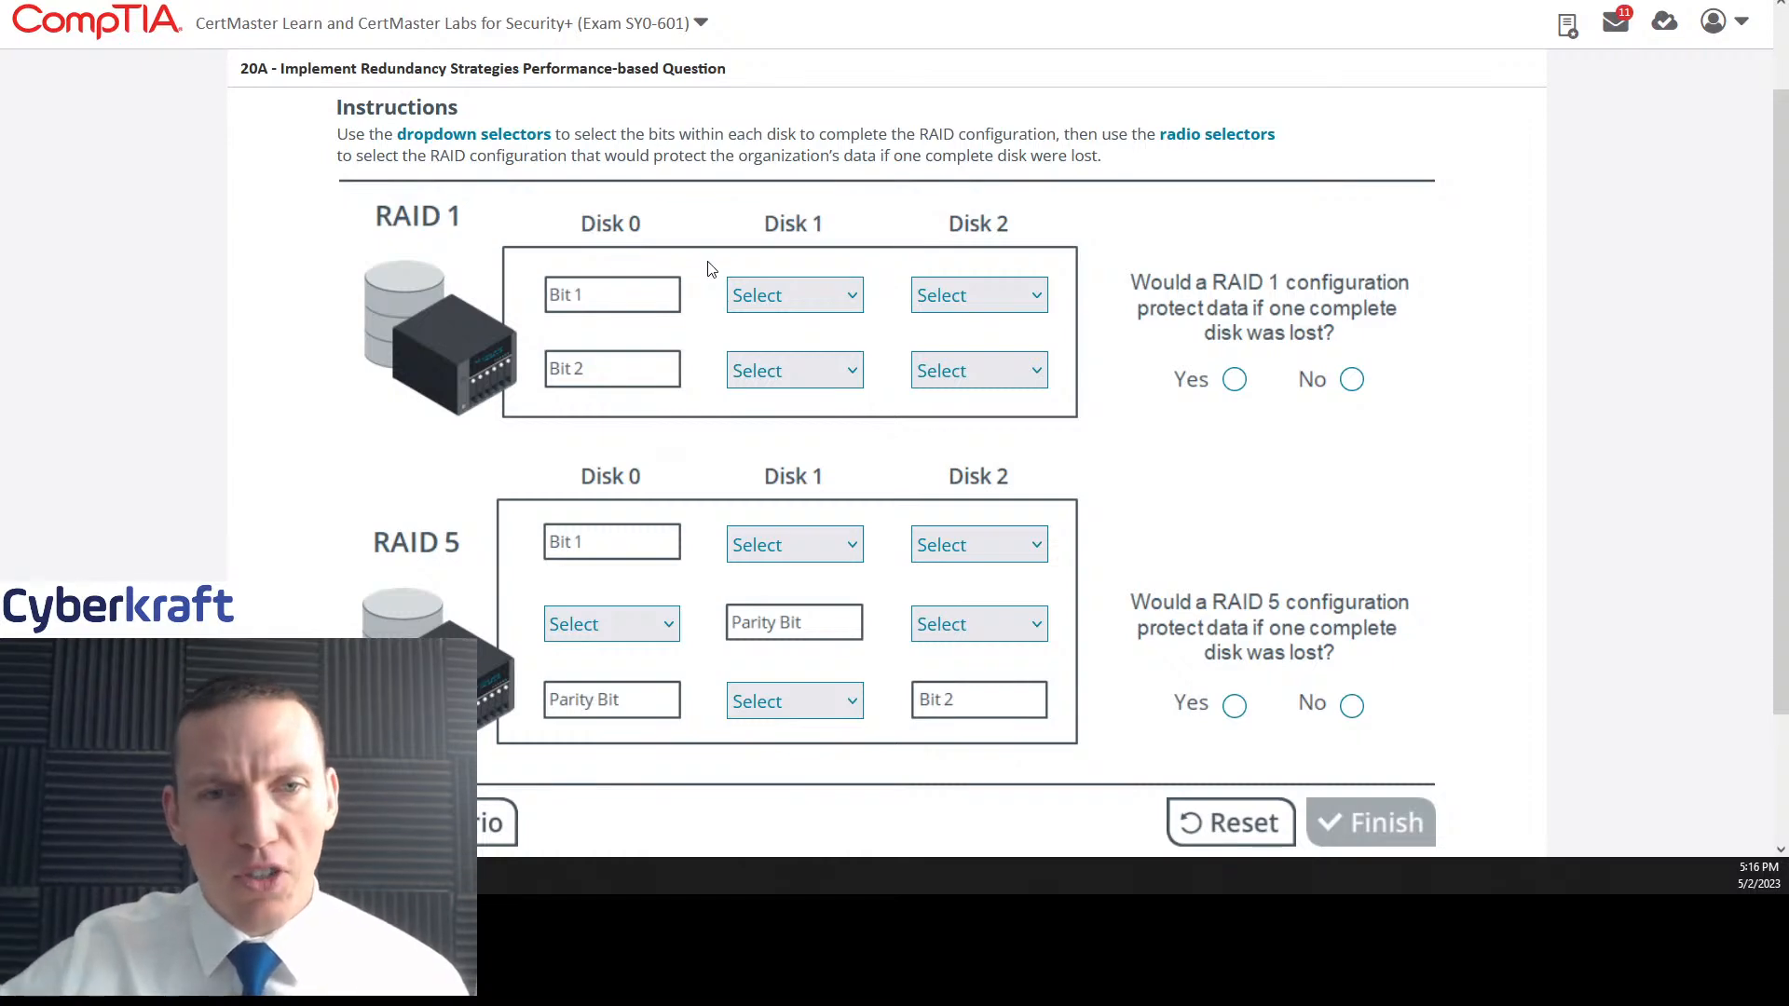
click(793, 295)
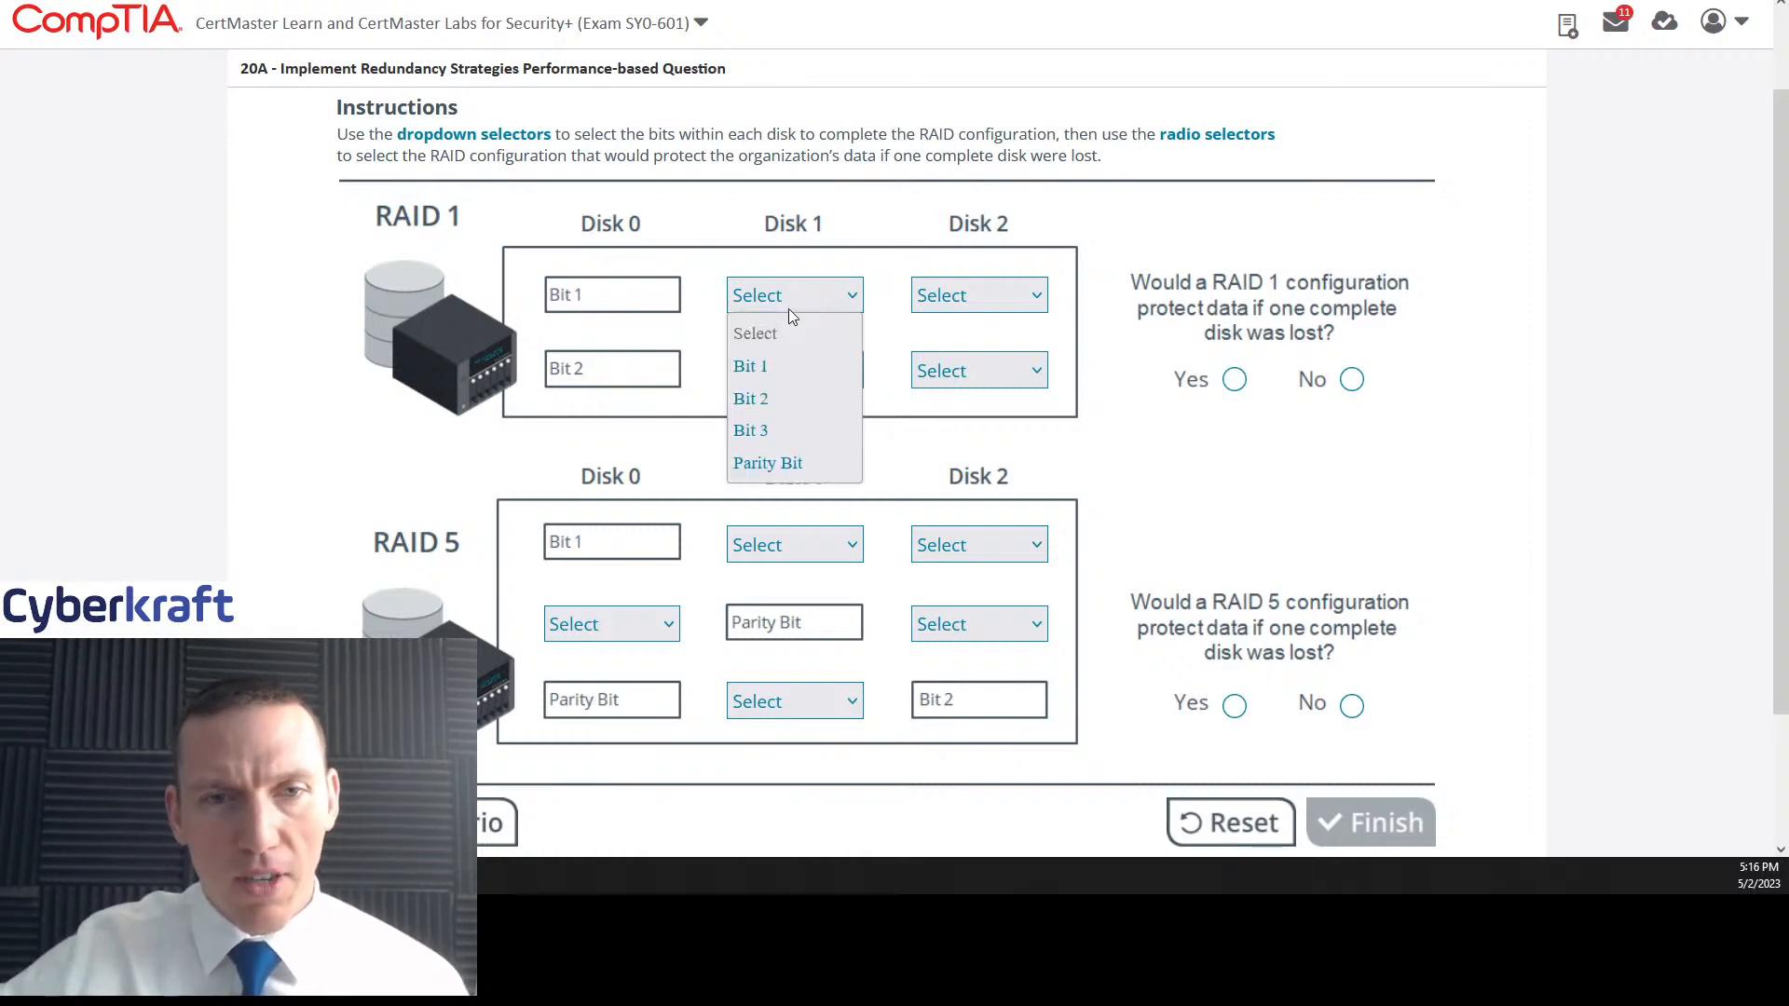
click(749, 365)
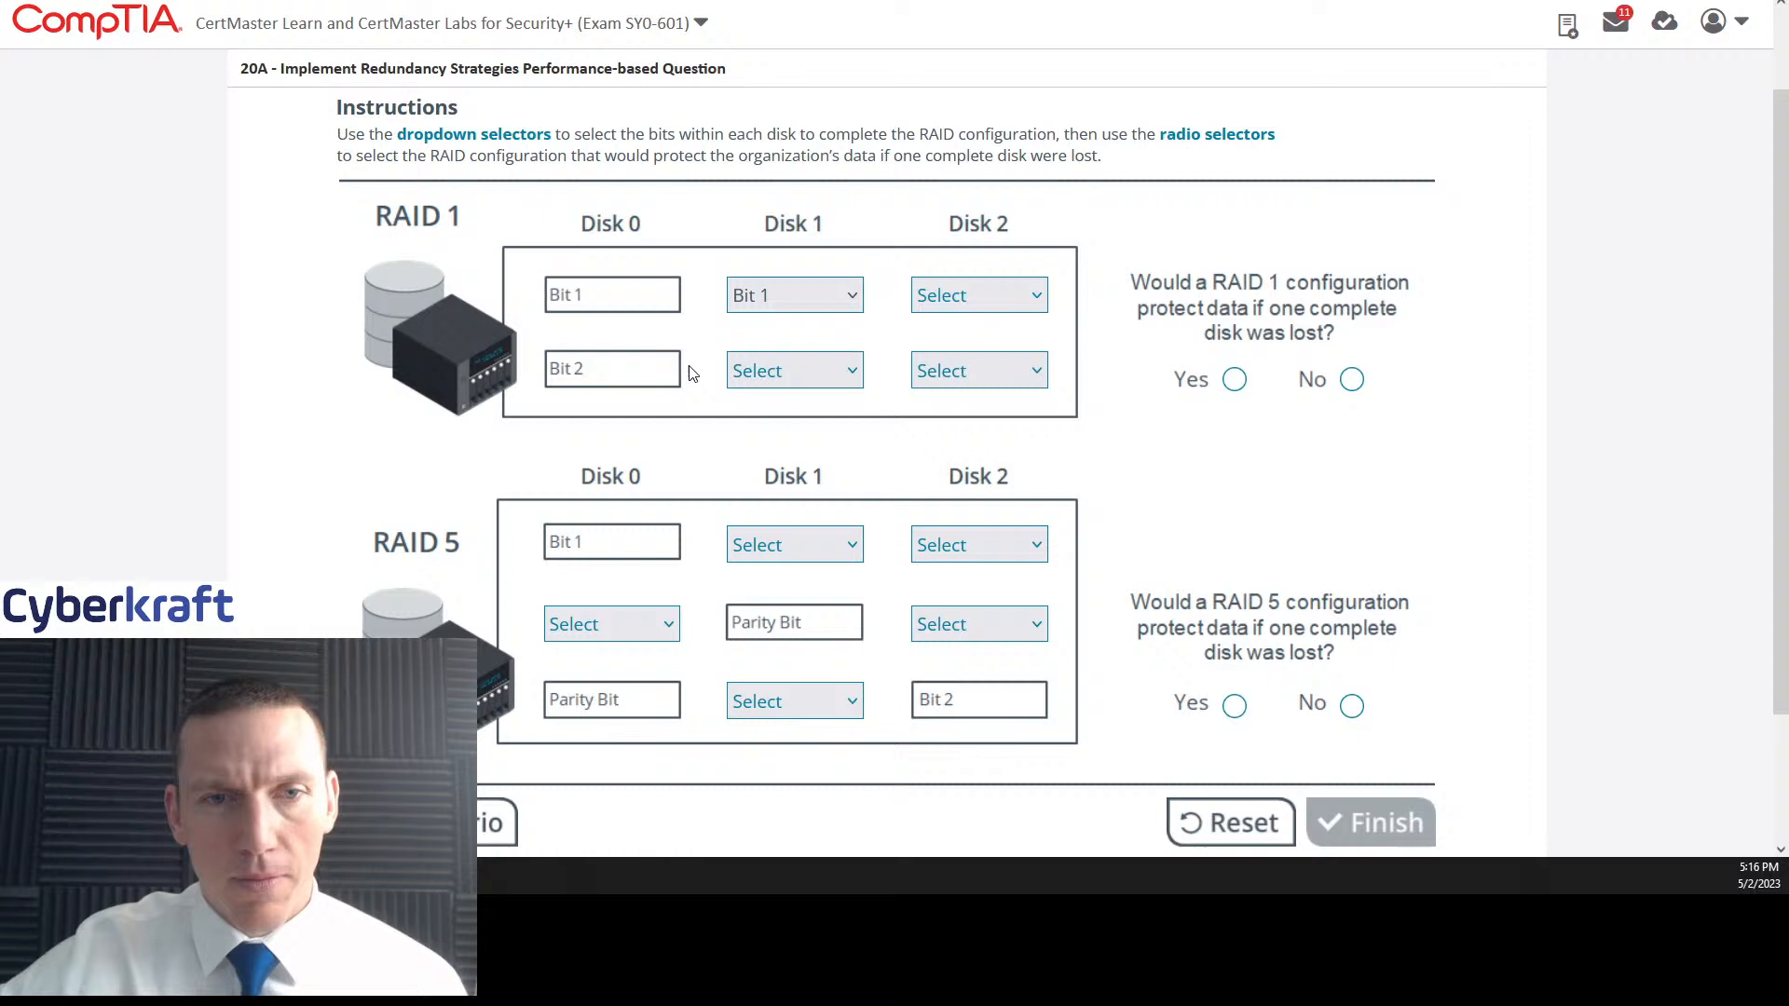
click(792, 370)
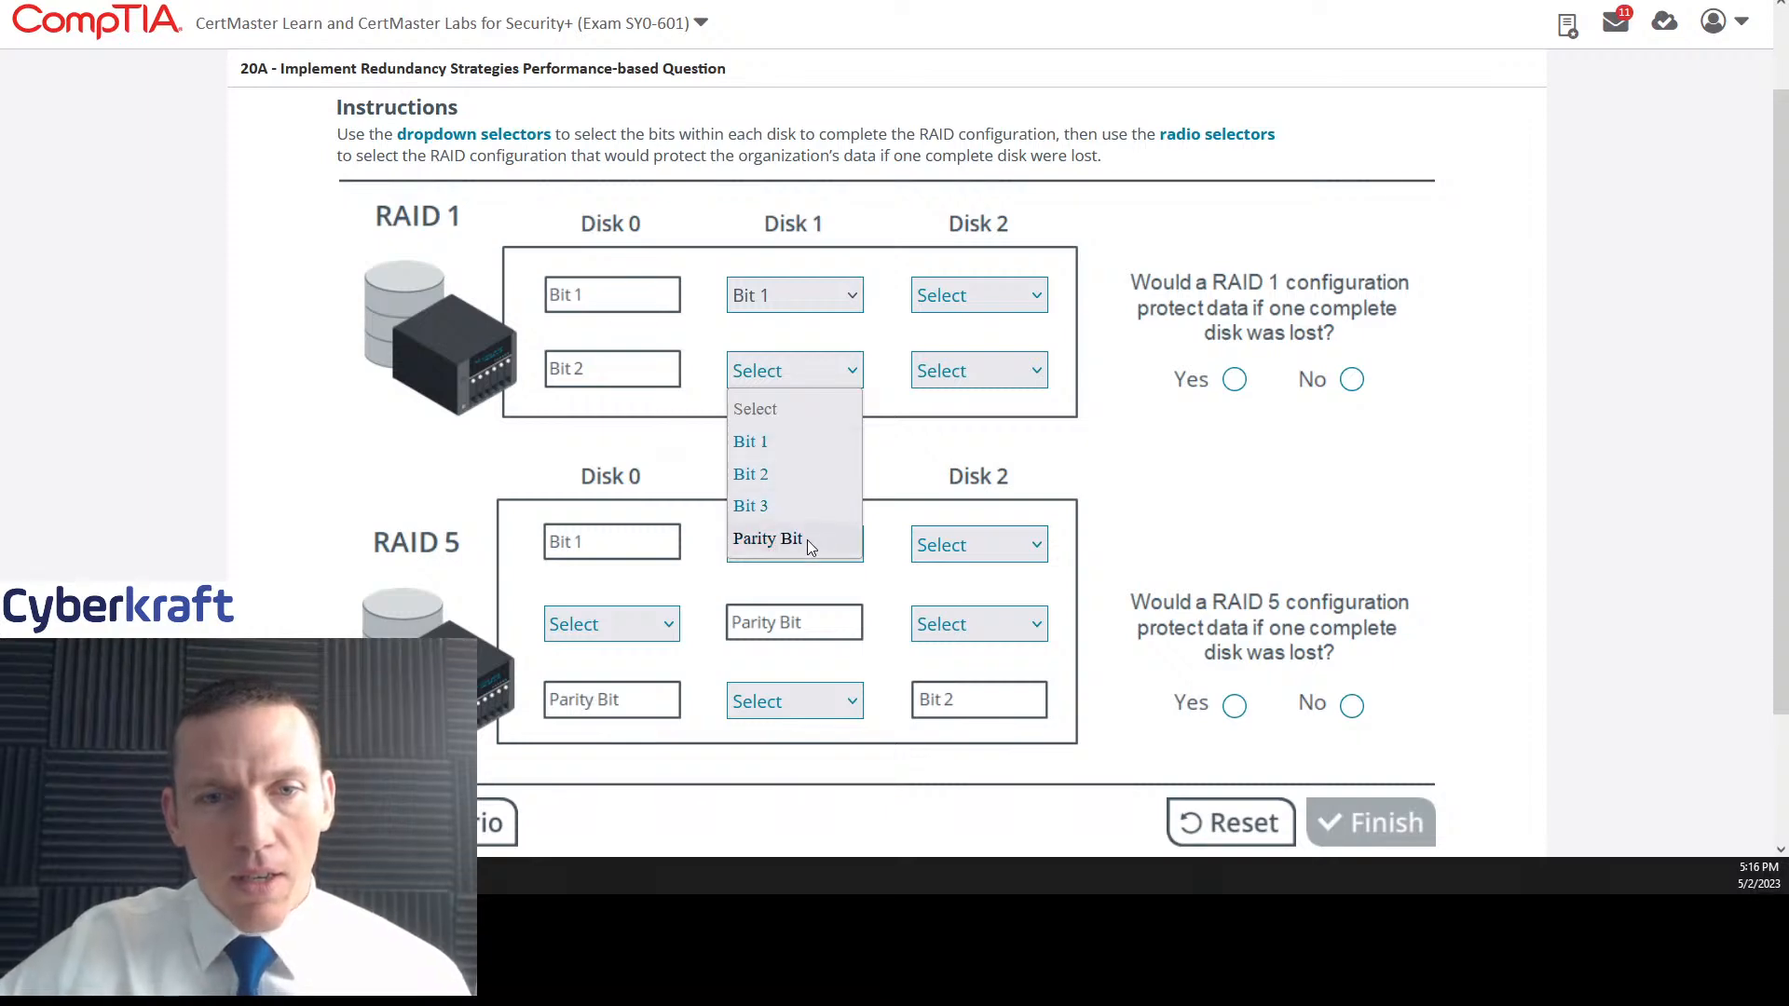
mouse_move(776, 442)
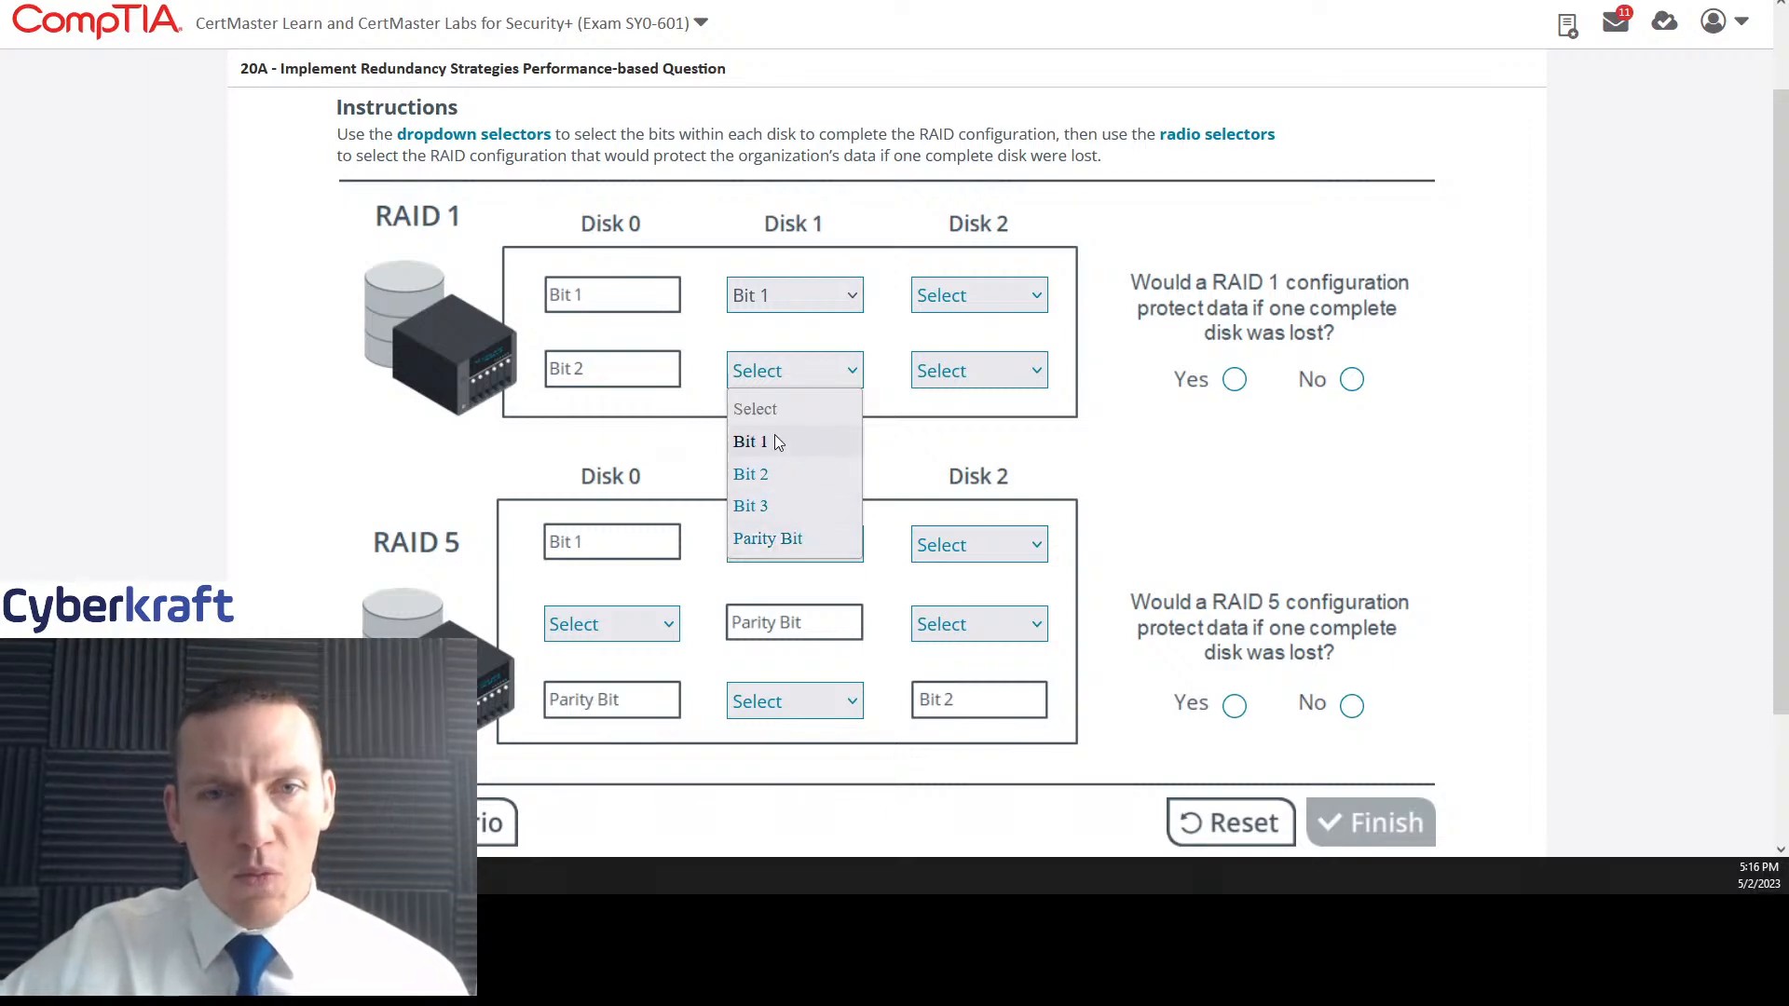
click(749, 473)
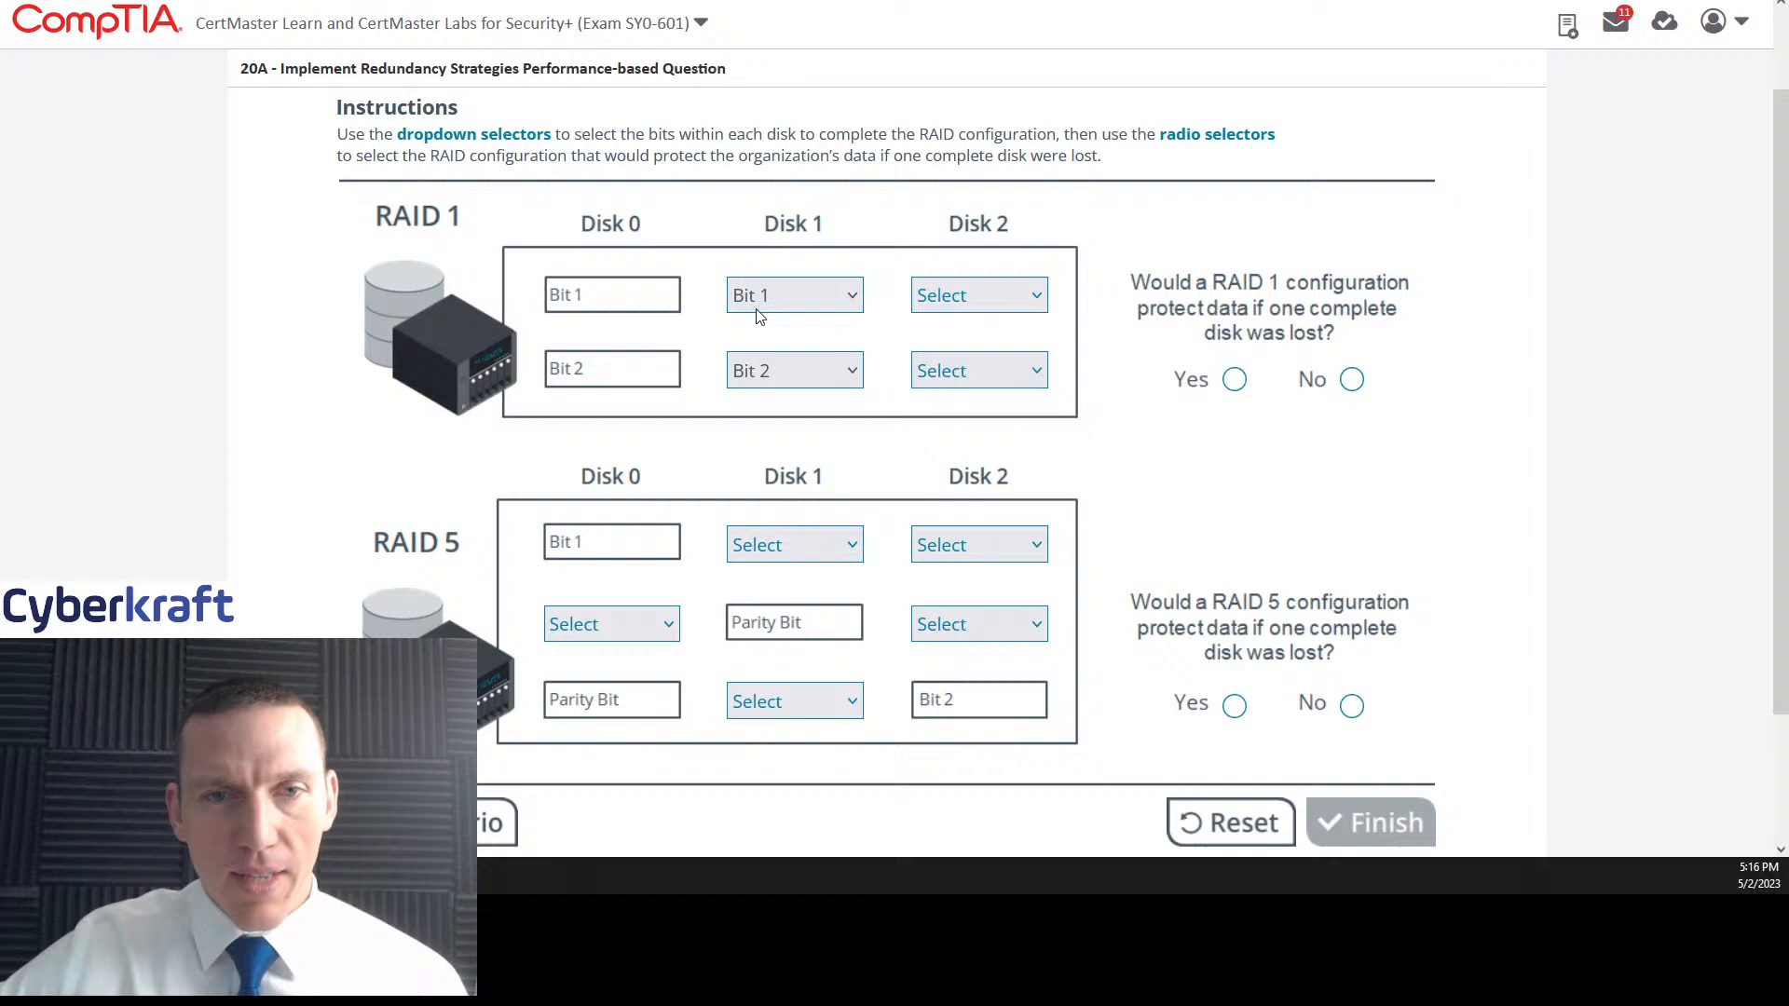
mouse_move(962, 296)
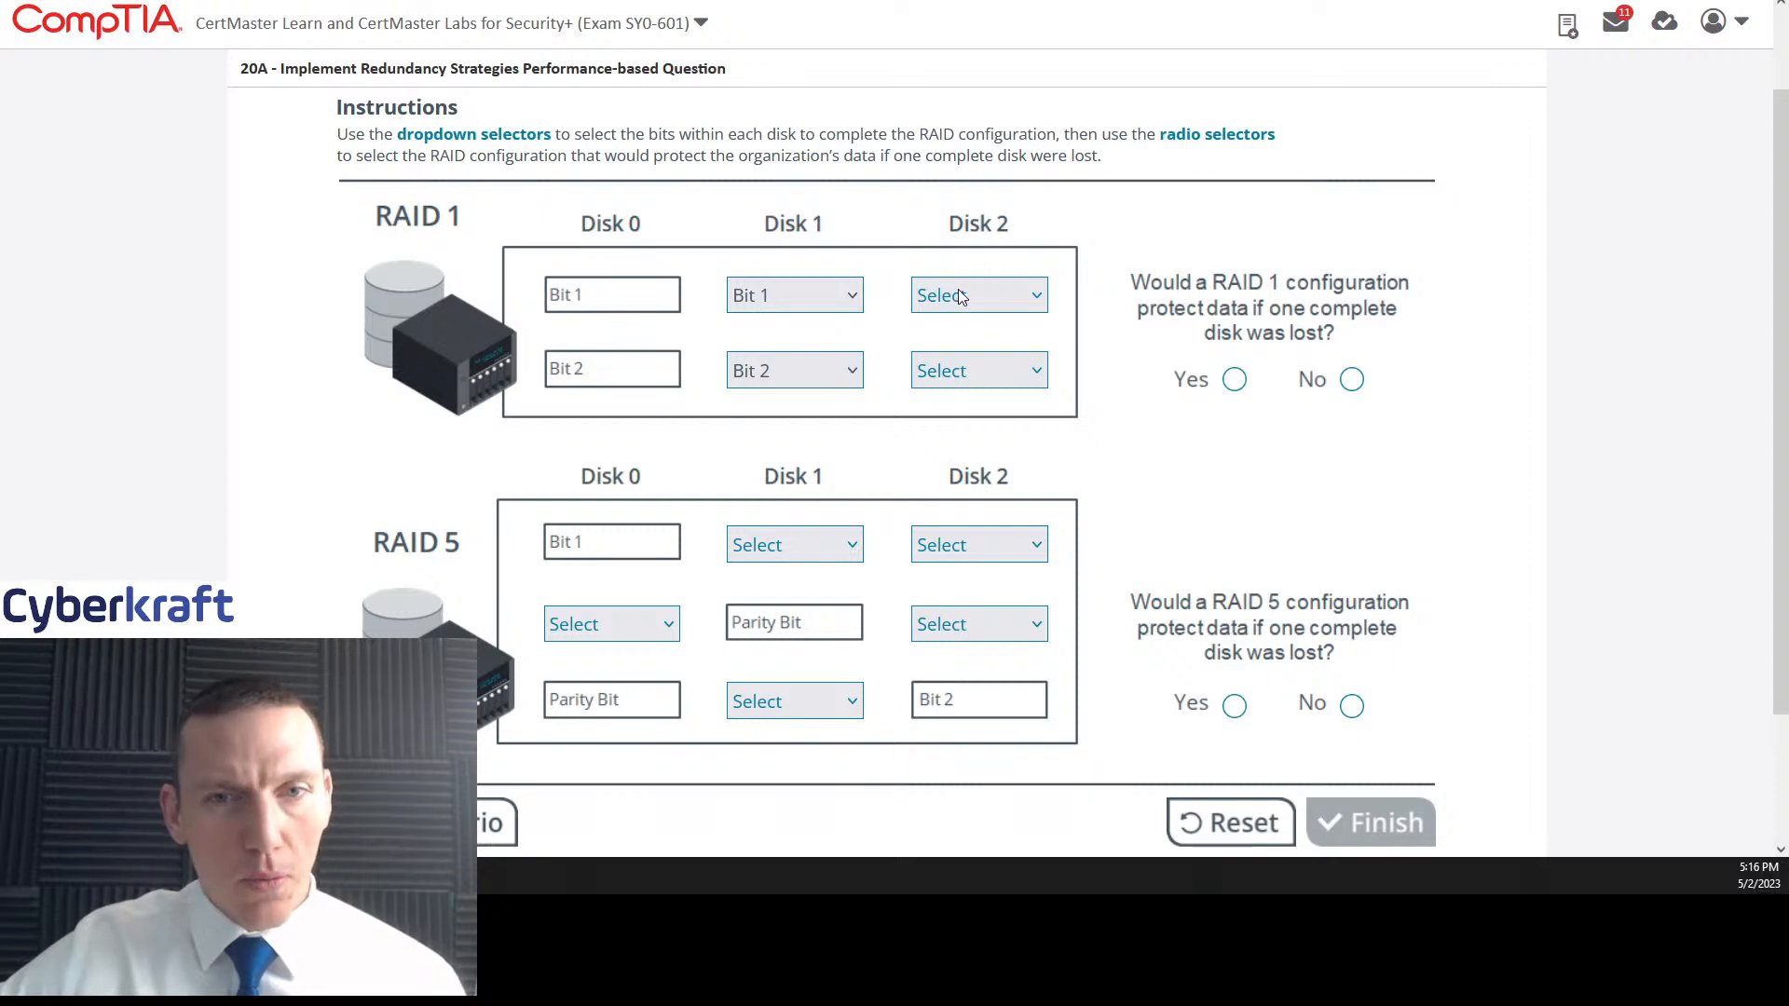
click(977, 295)
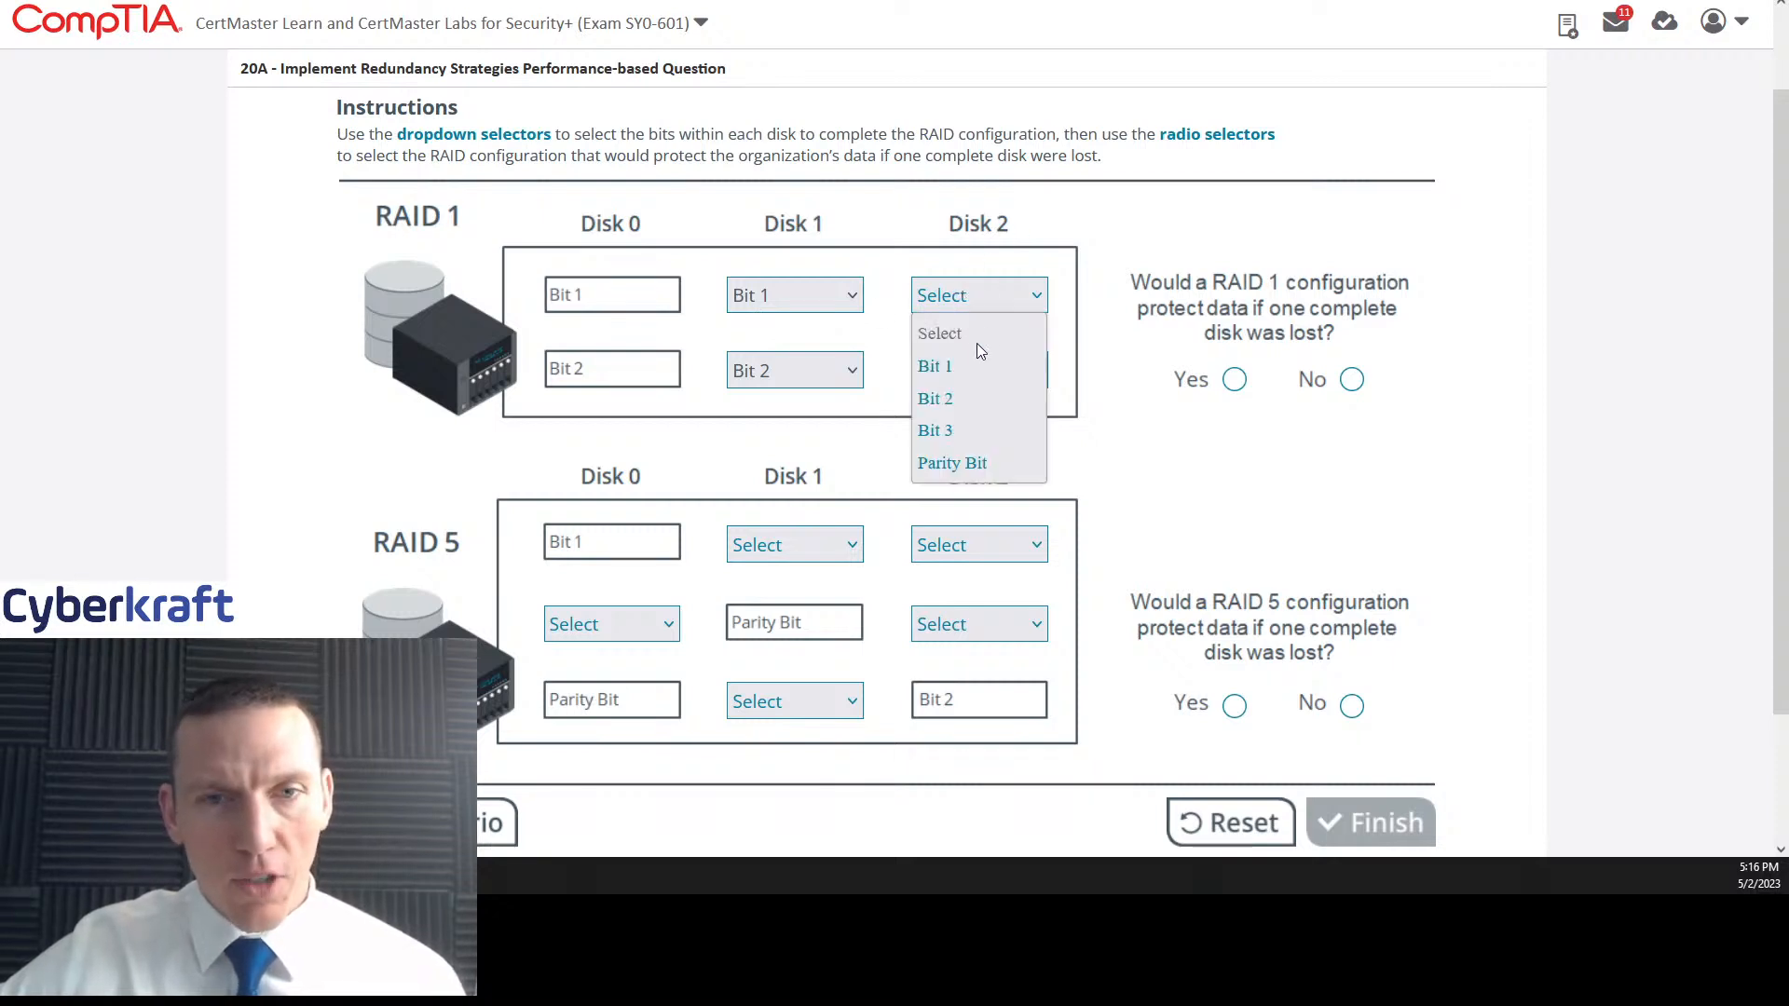
click(935, 365)
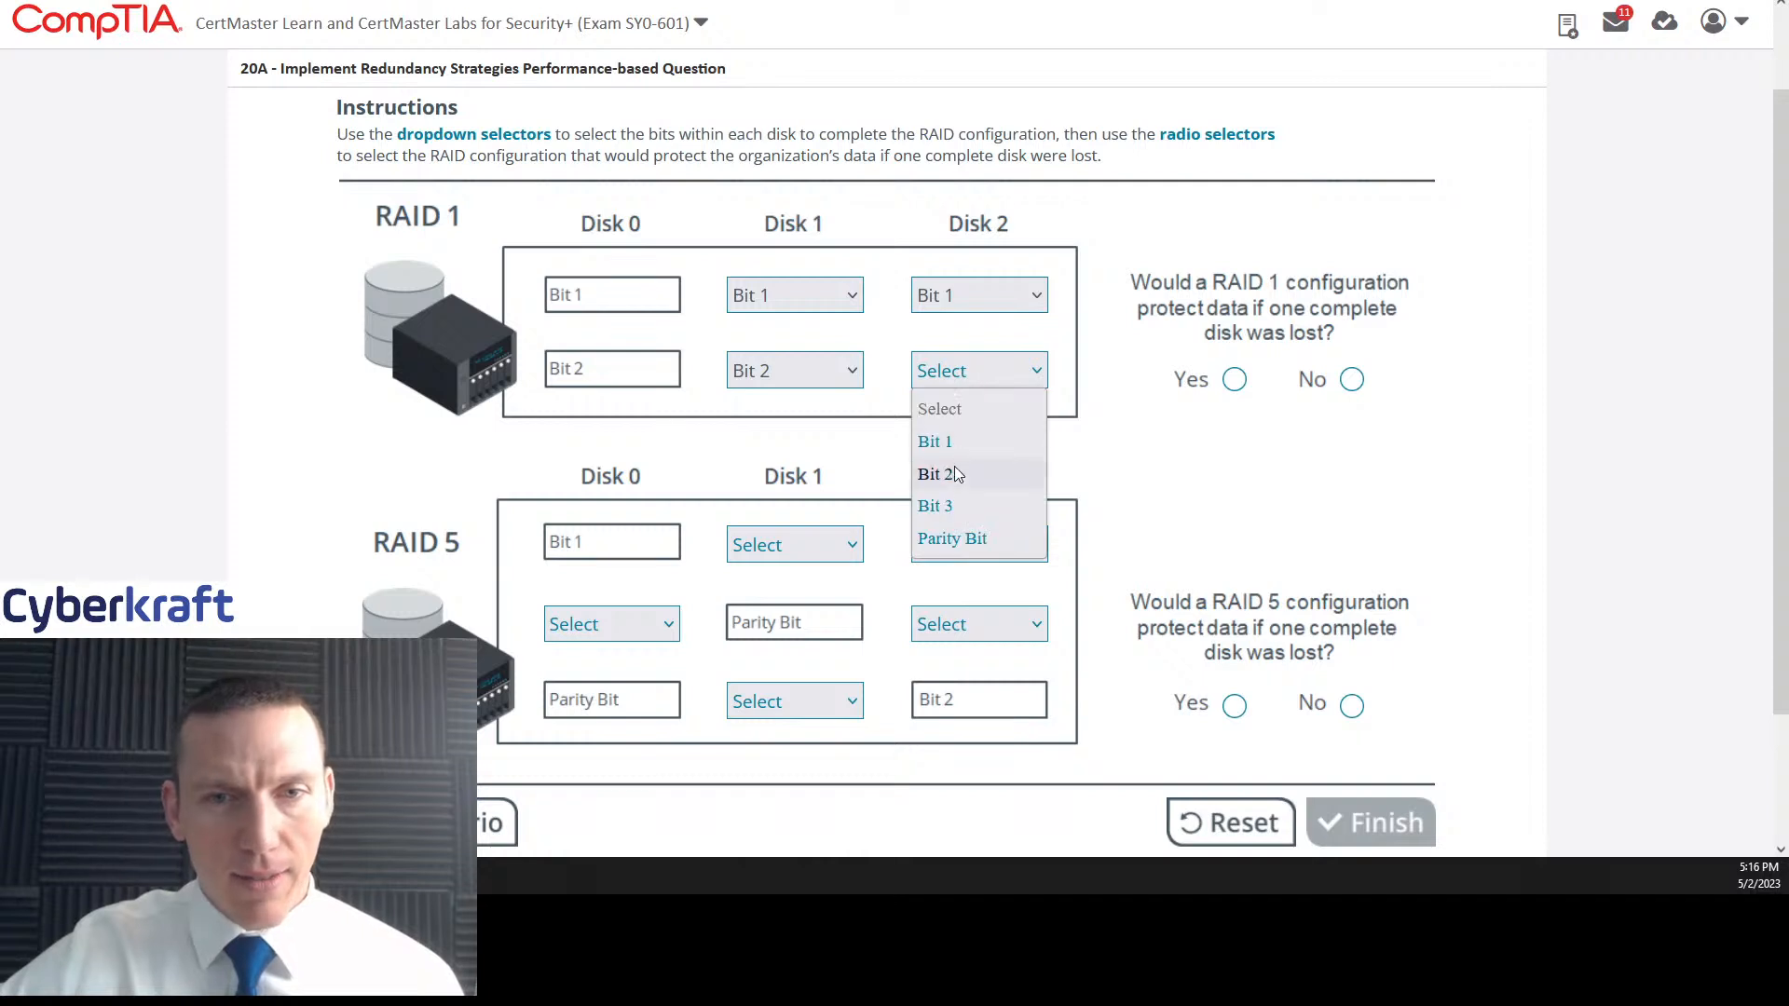
click(934, 473)
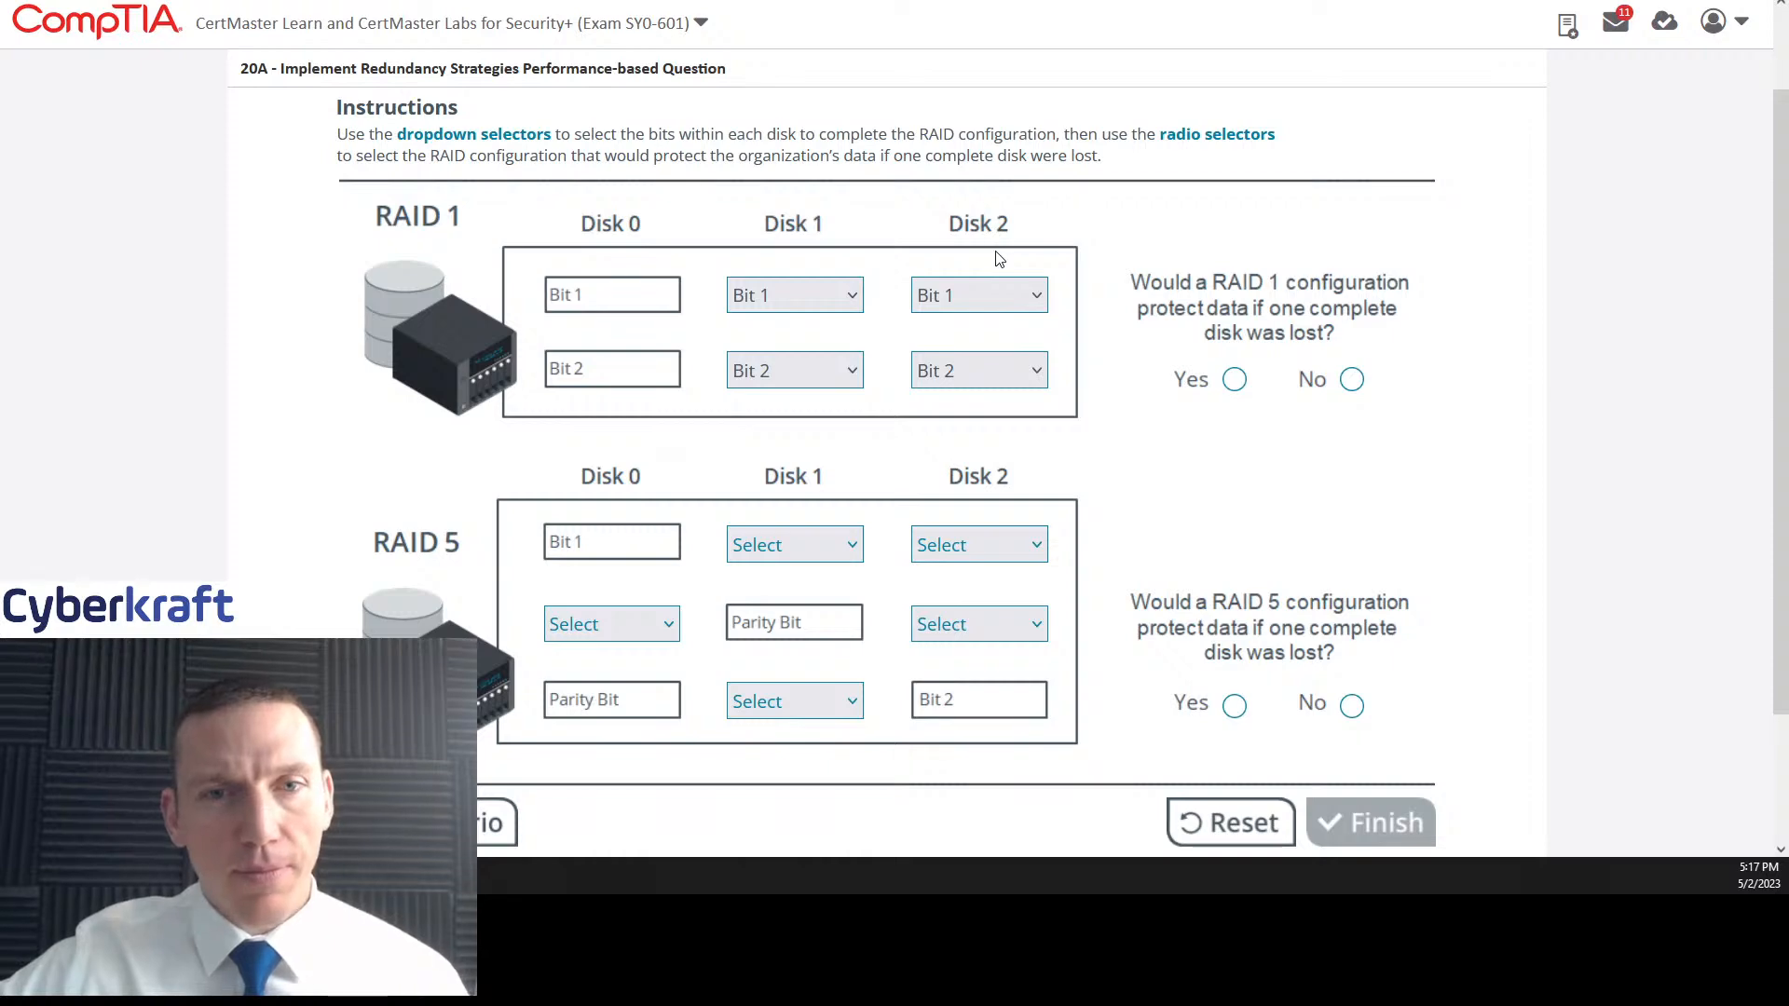
Step: Select Yes for the RAID 1 disk-loss question and scroll toward the RAID 5 grid
scroll(down, 3)
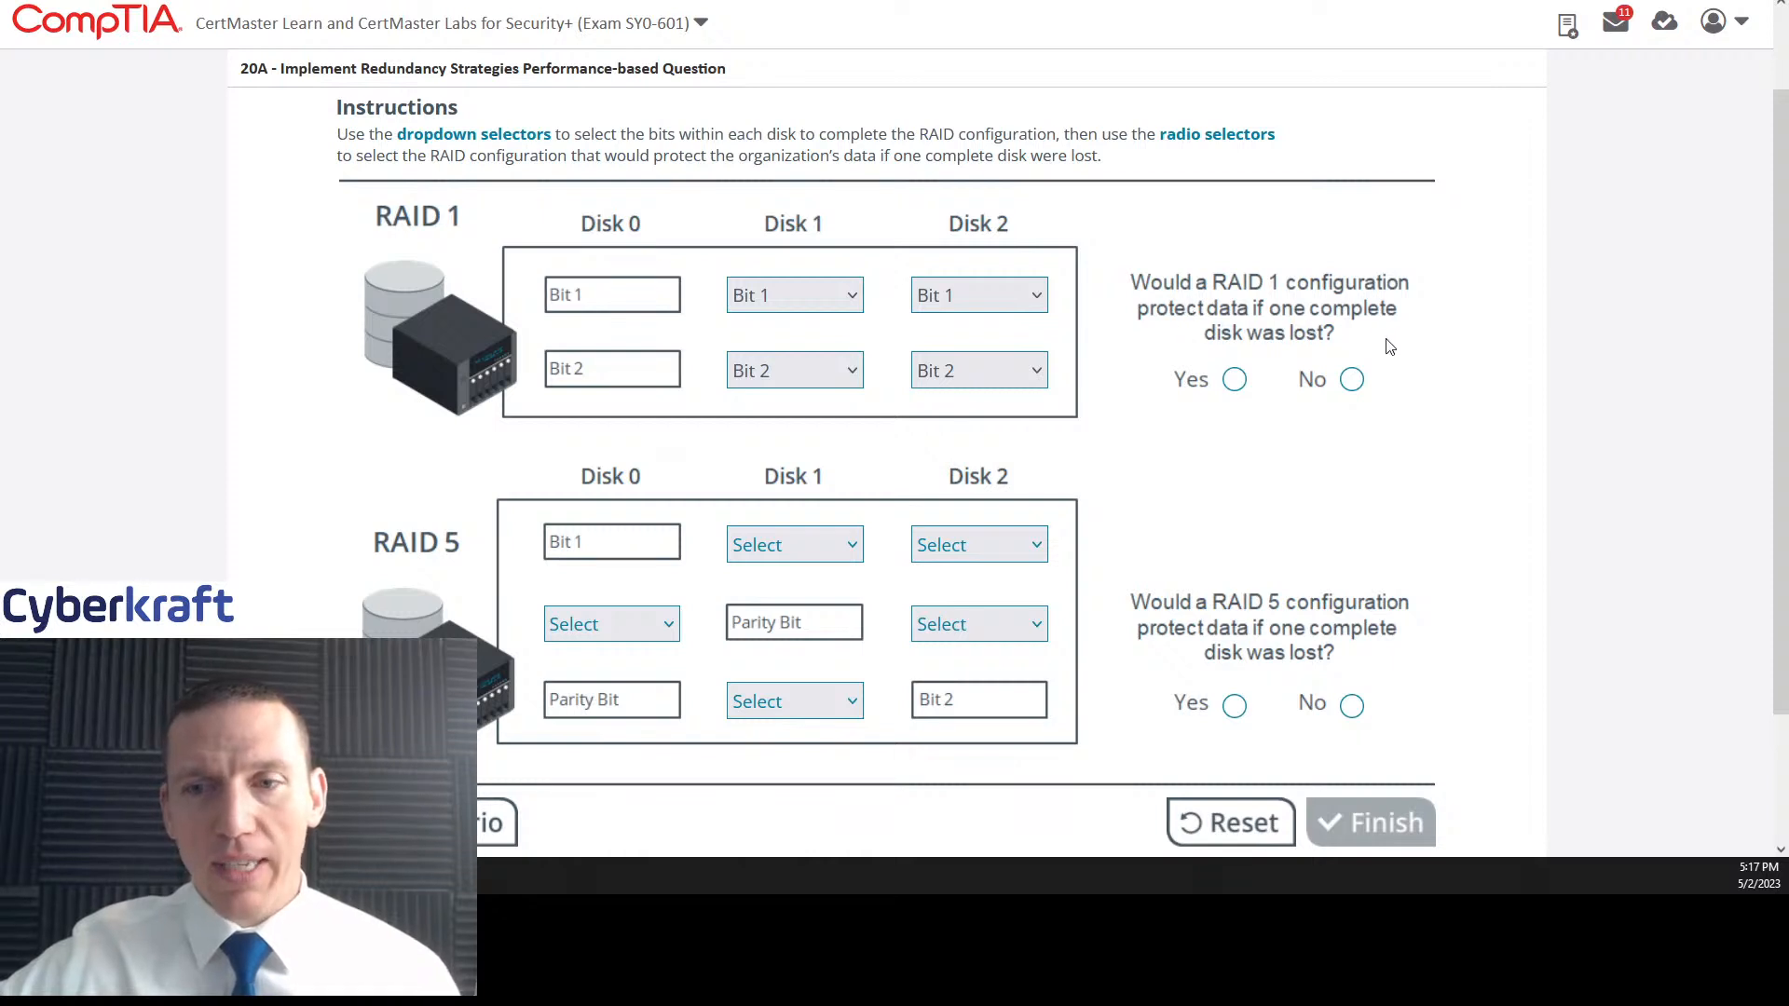
mouse_move(1251, 457)
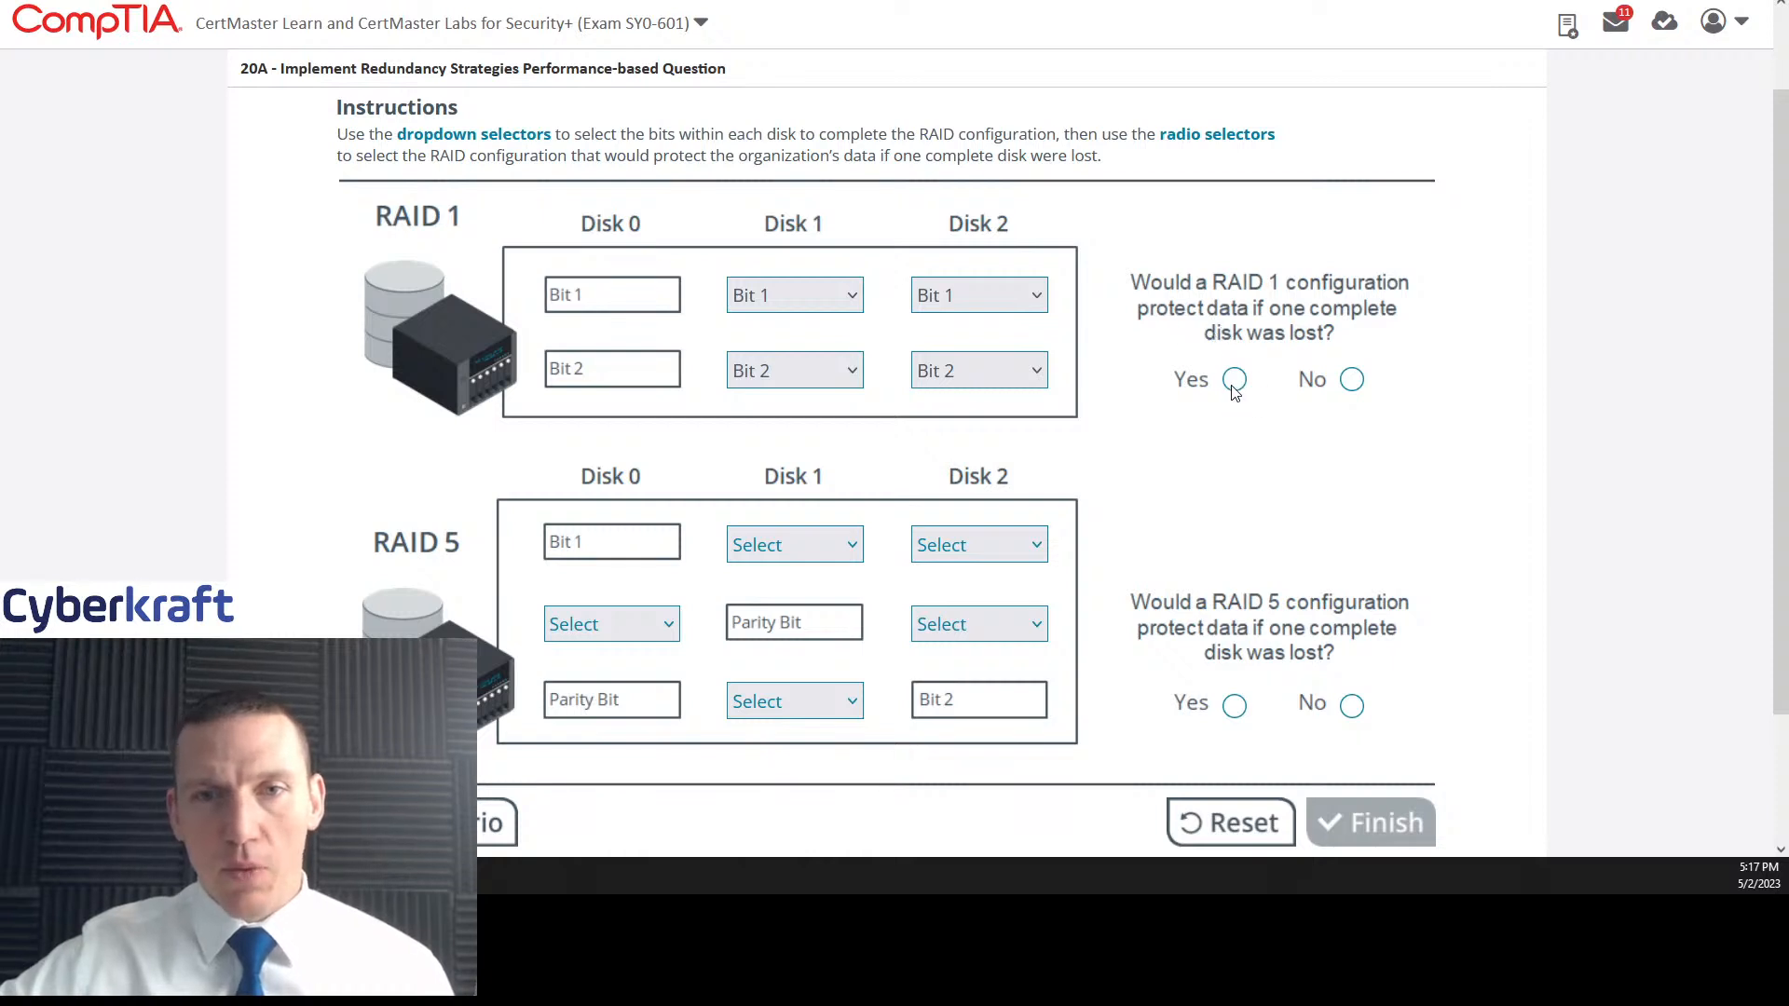
click(1234, 379)
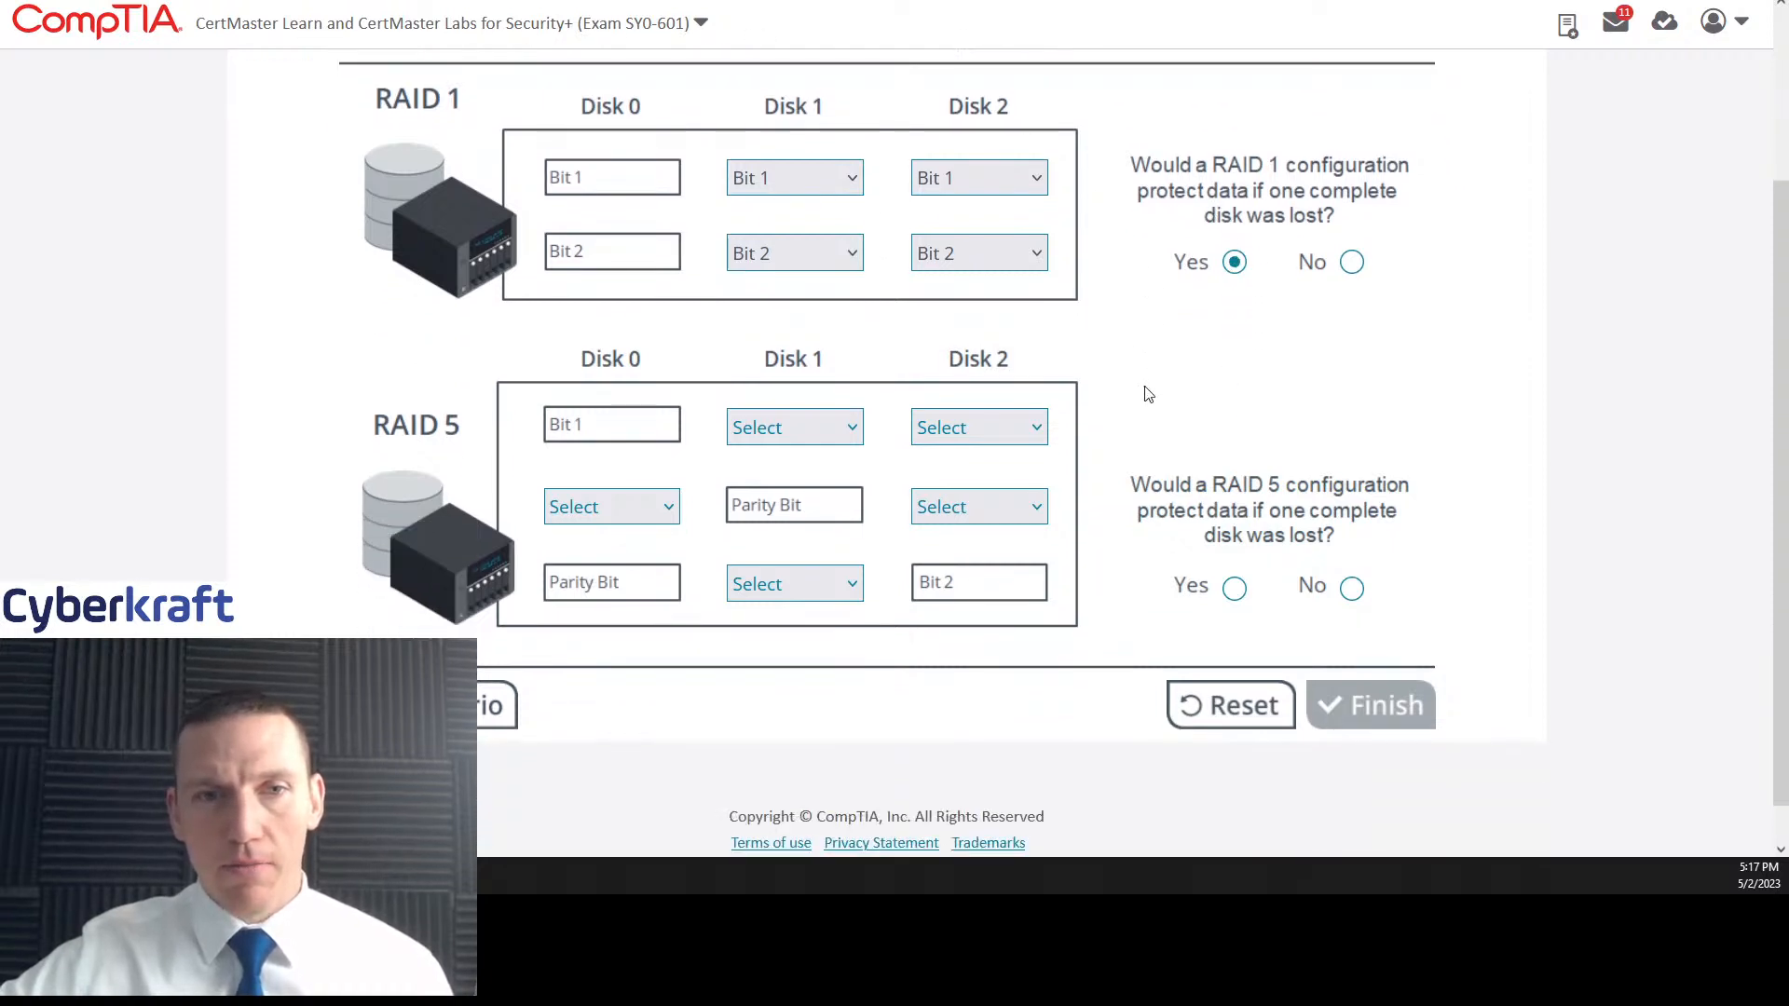
scroll(down, 3)
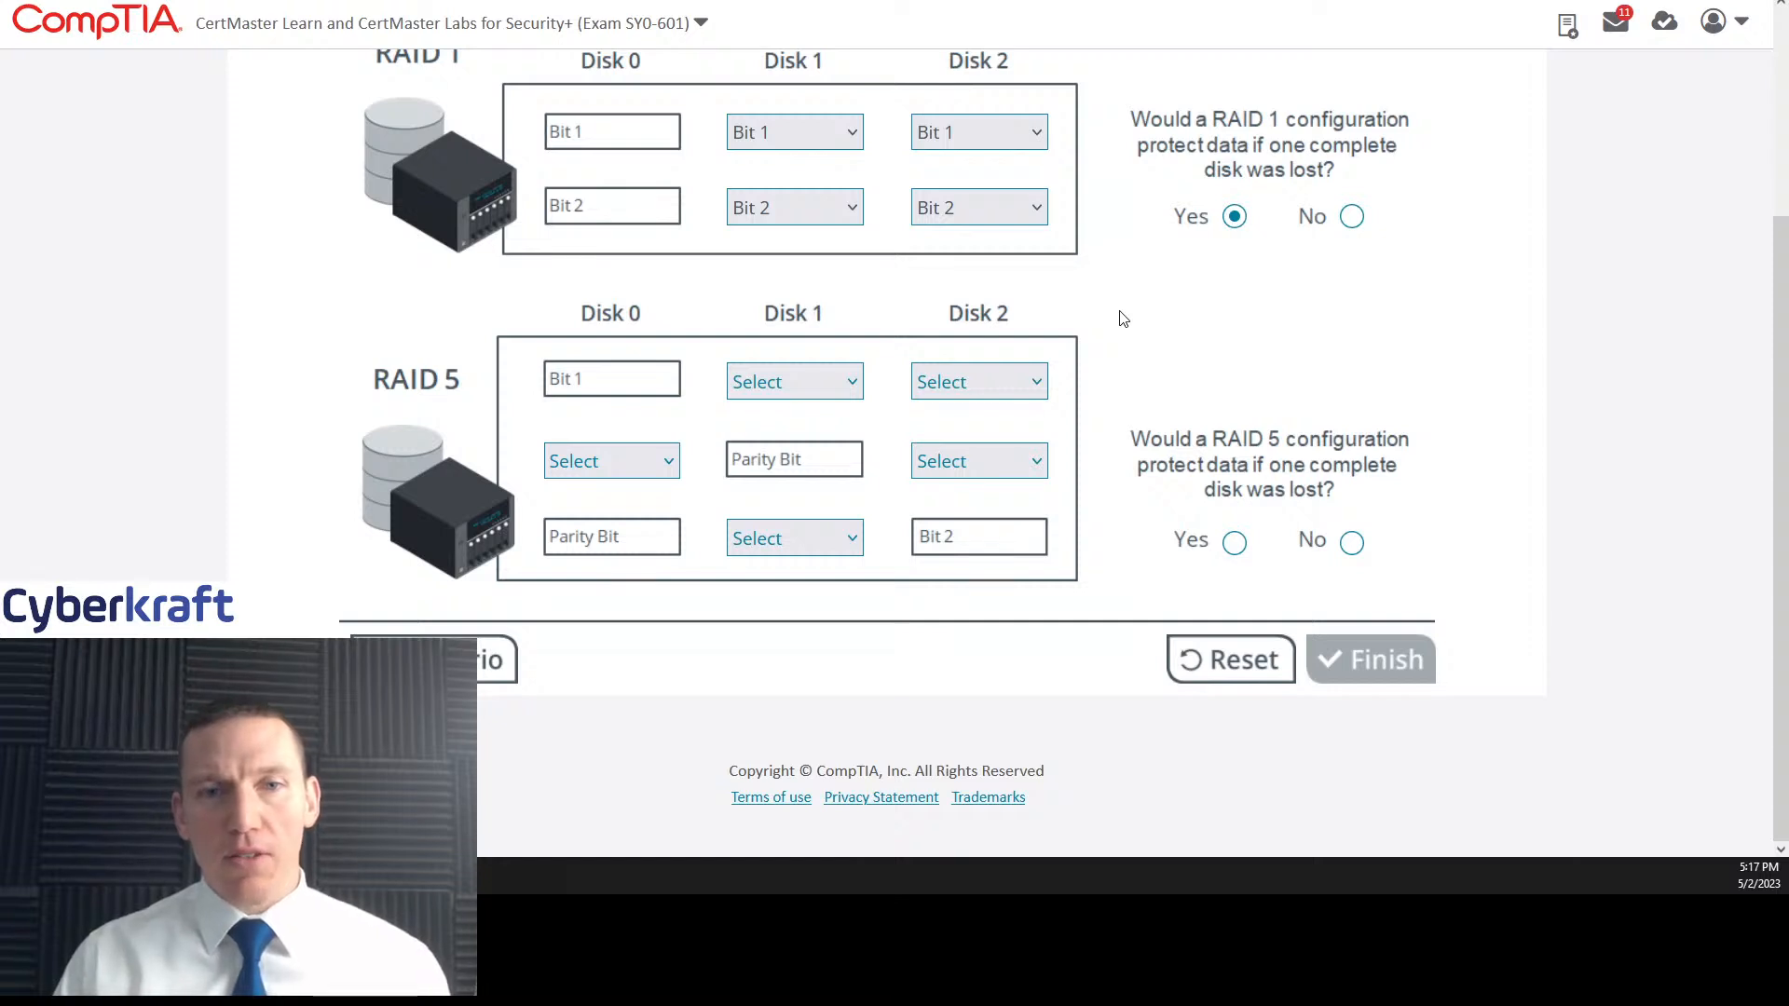
mouse_move(704, 497)
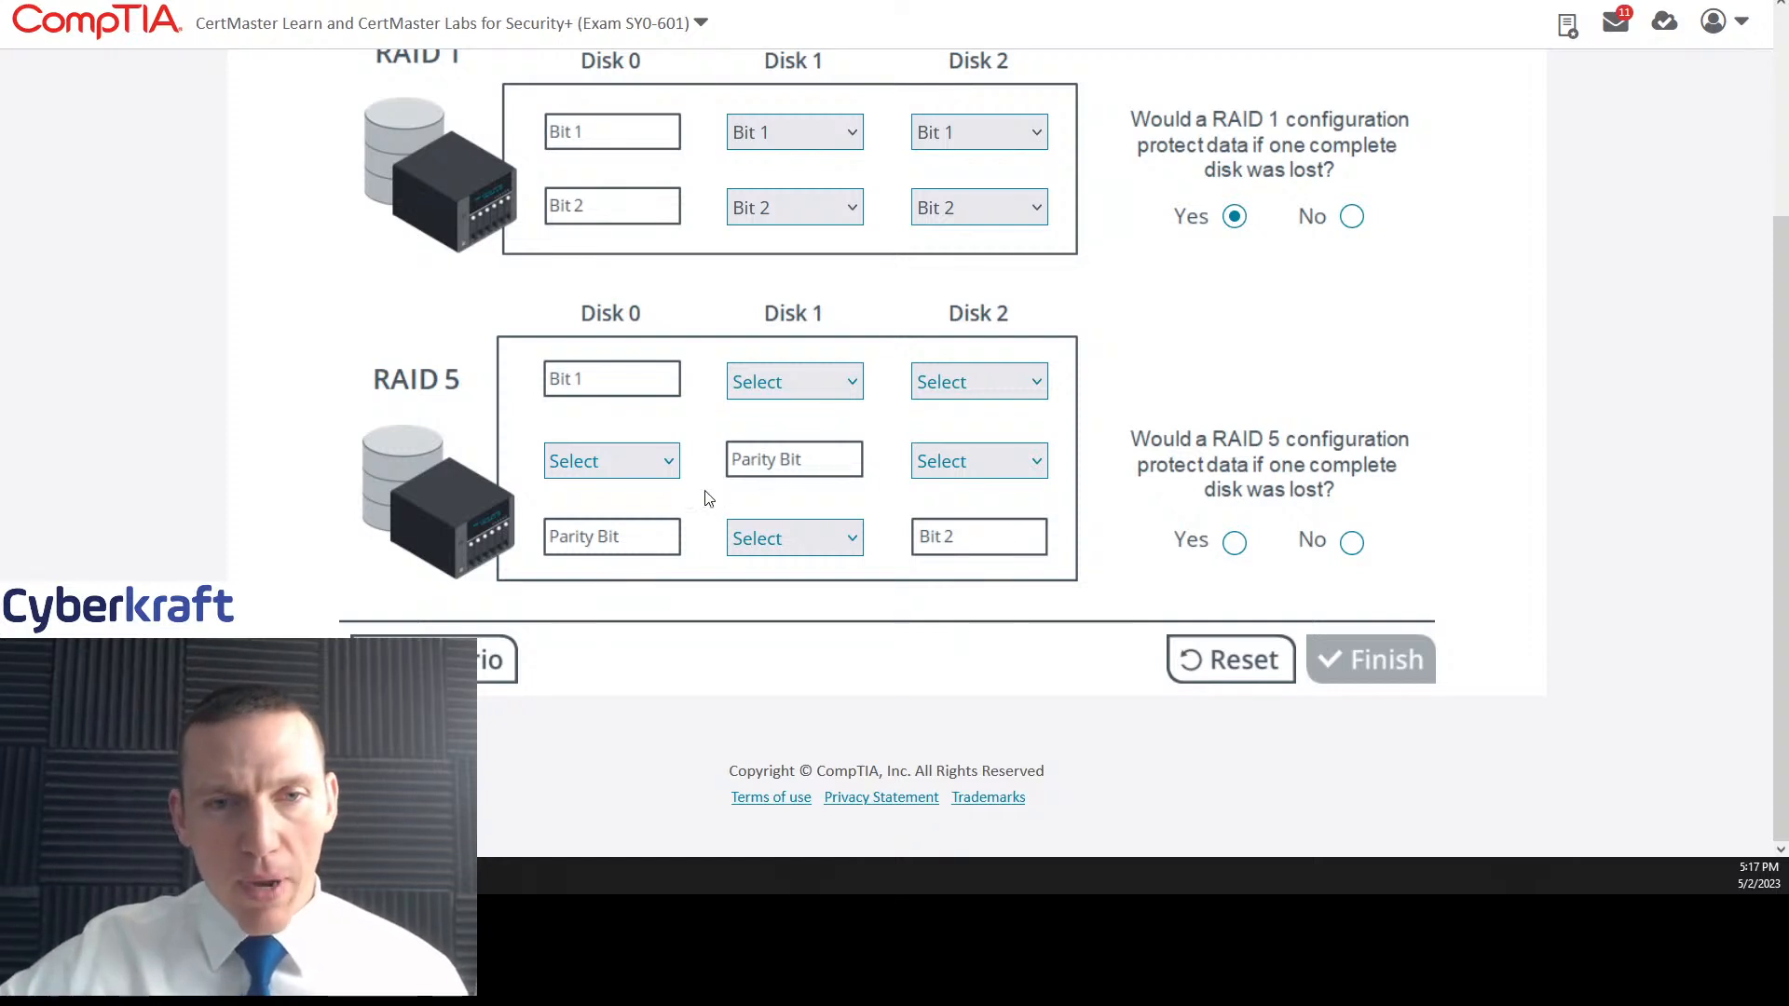
mouse_move(689, 454)
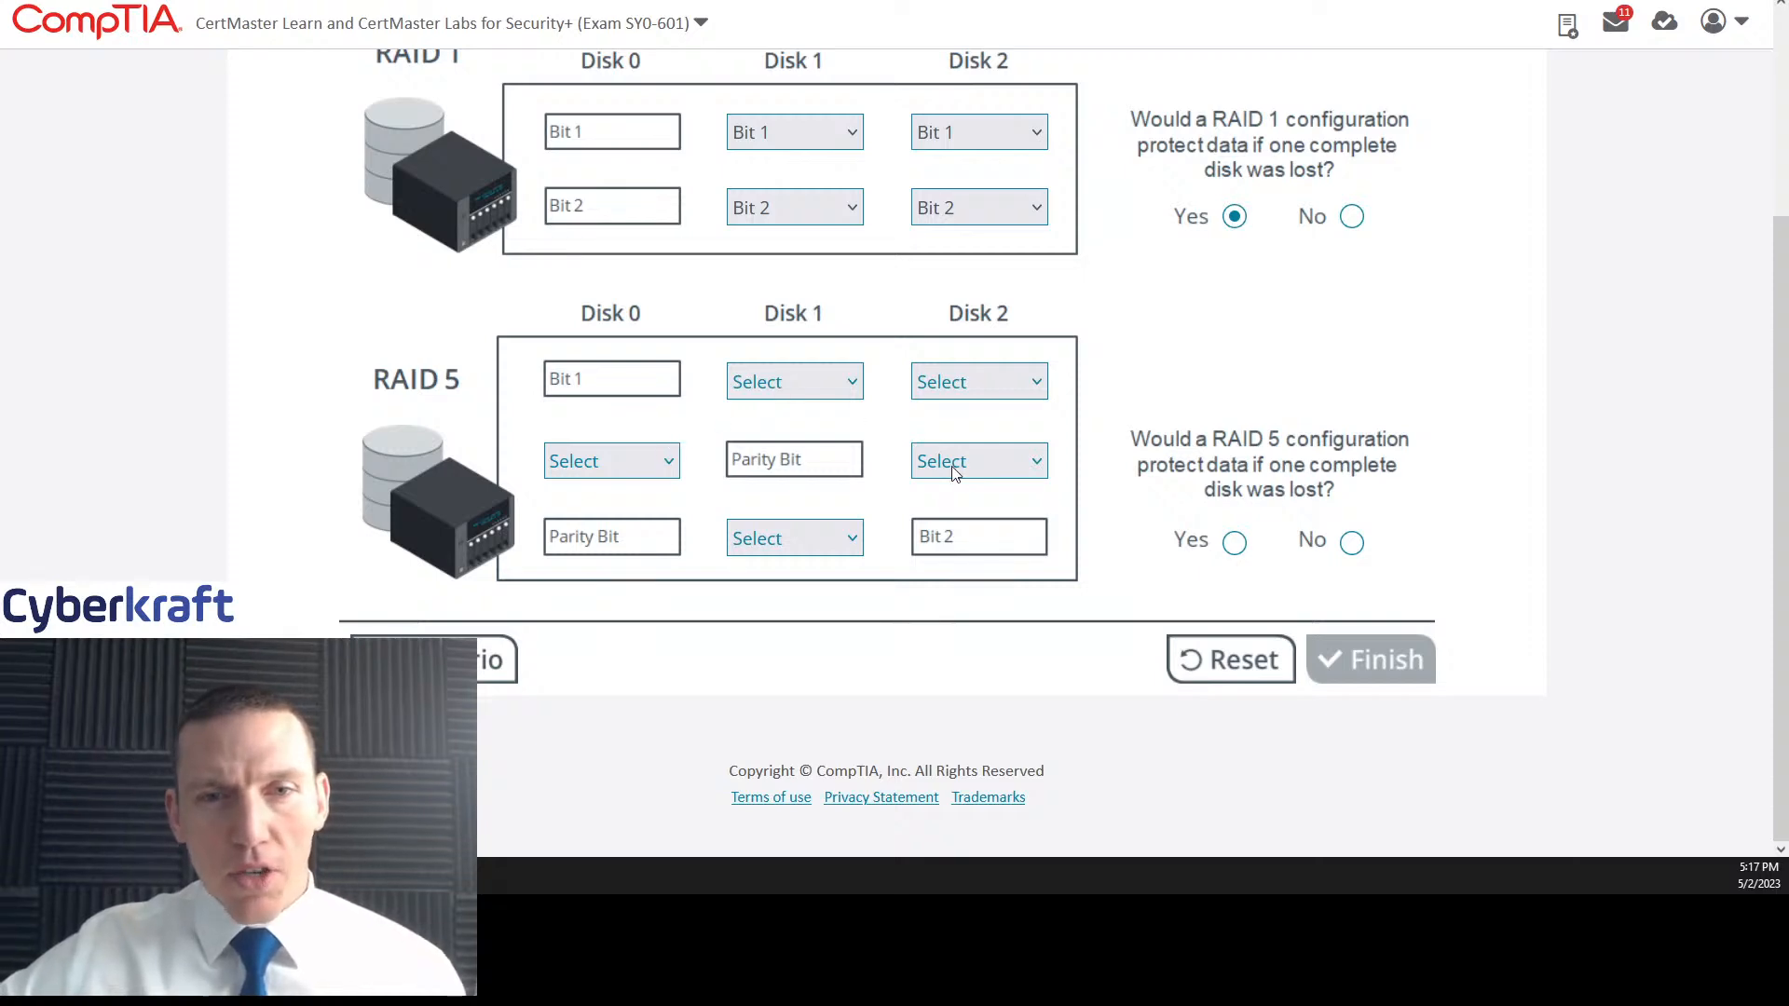
mouse_move(776, 288)
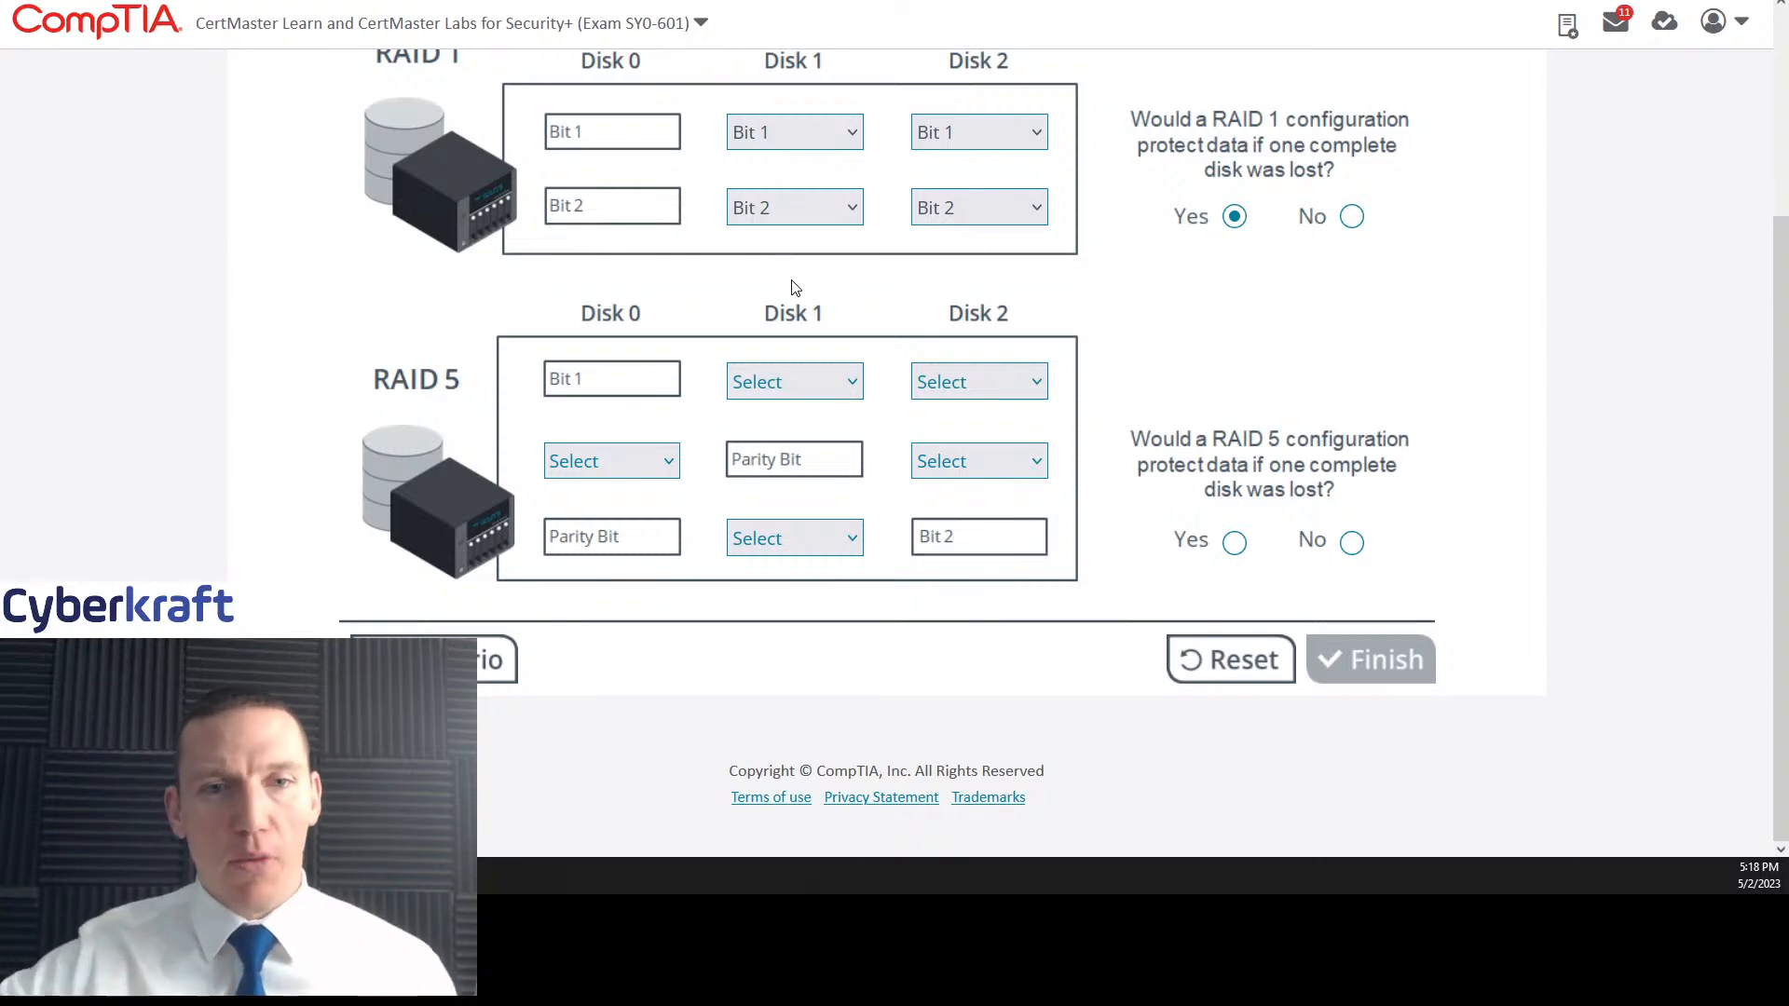
mouse_move(752, 421)
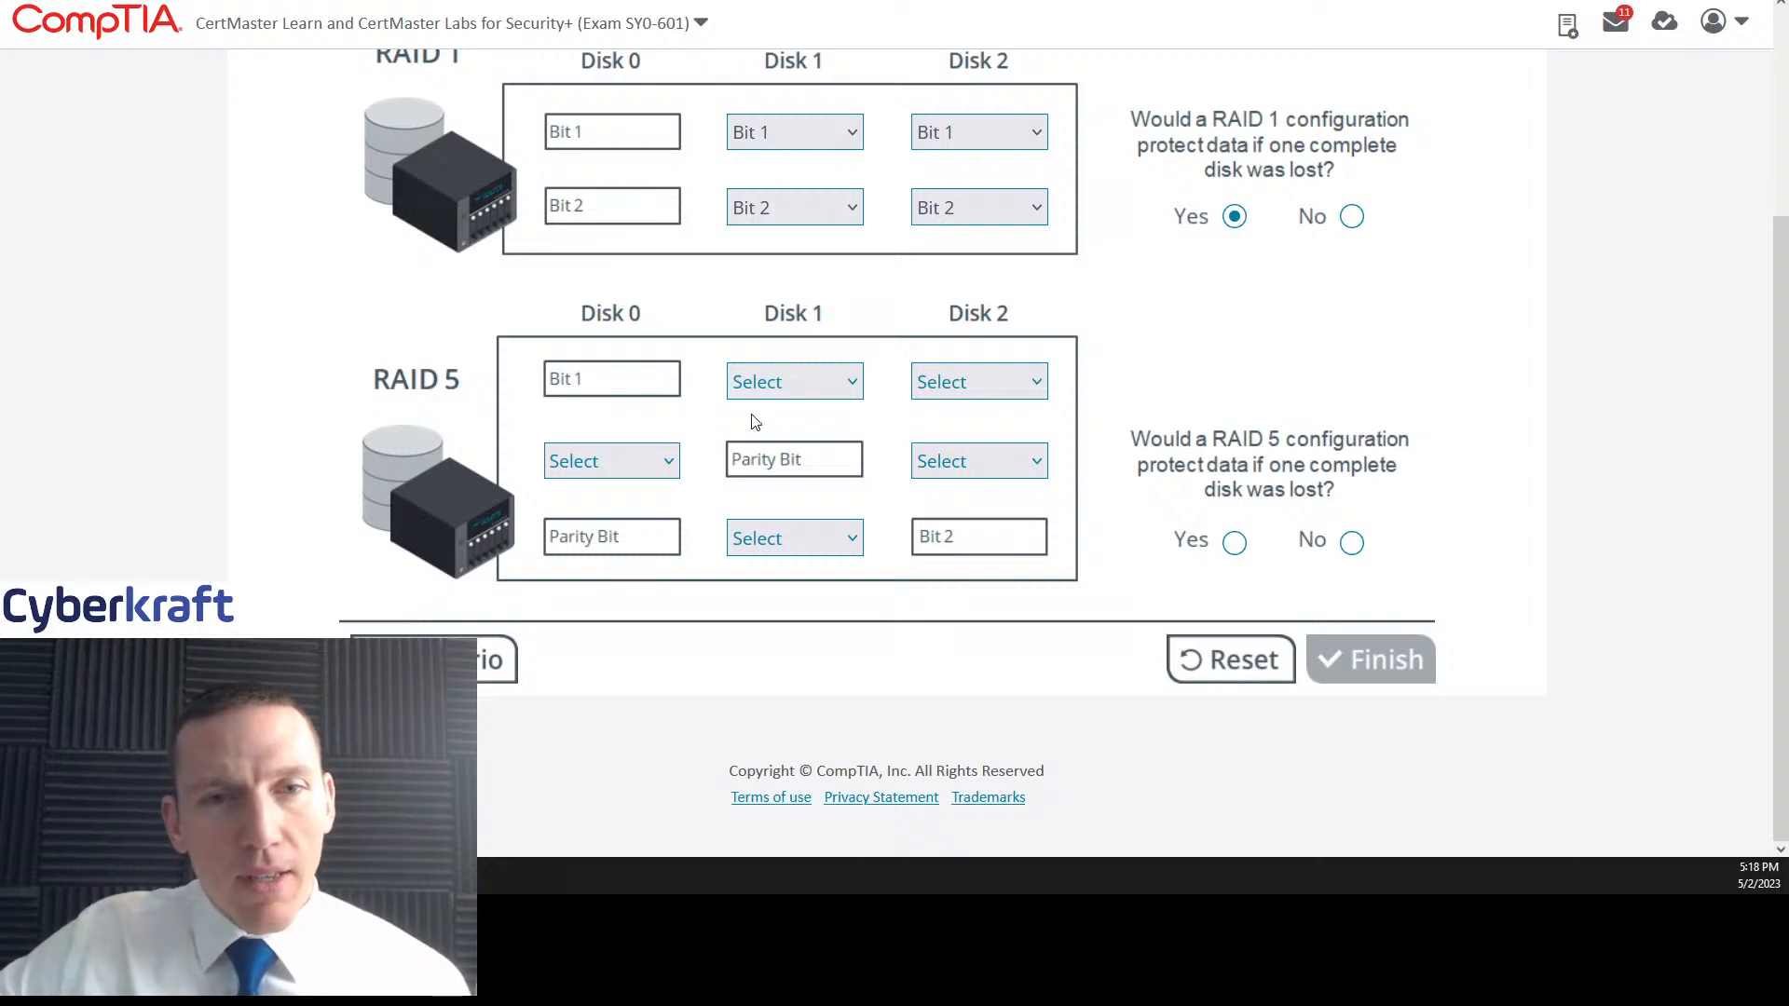
mouse_move(702, 436)
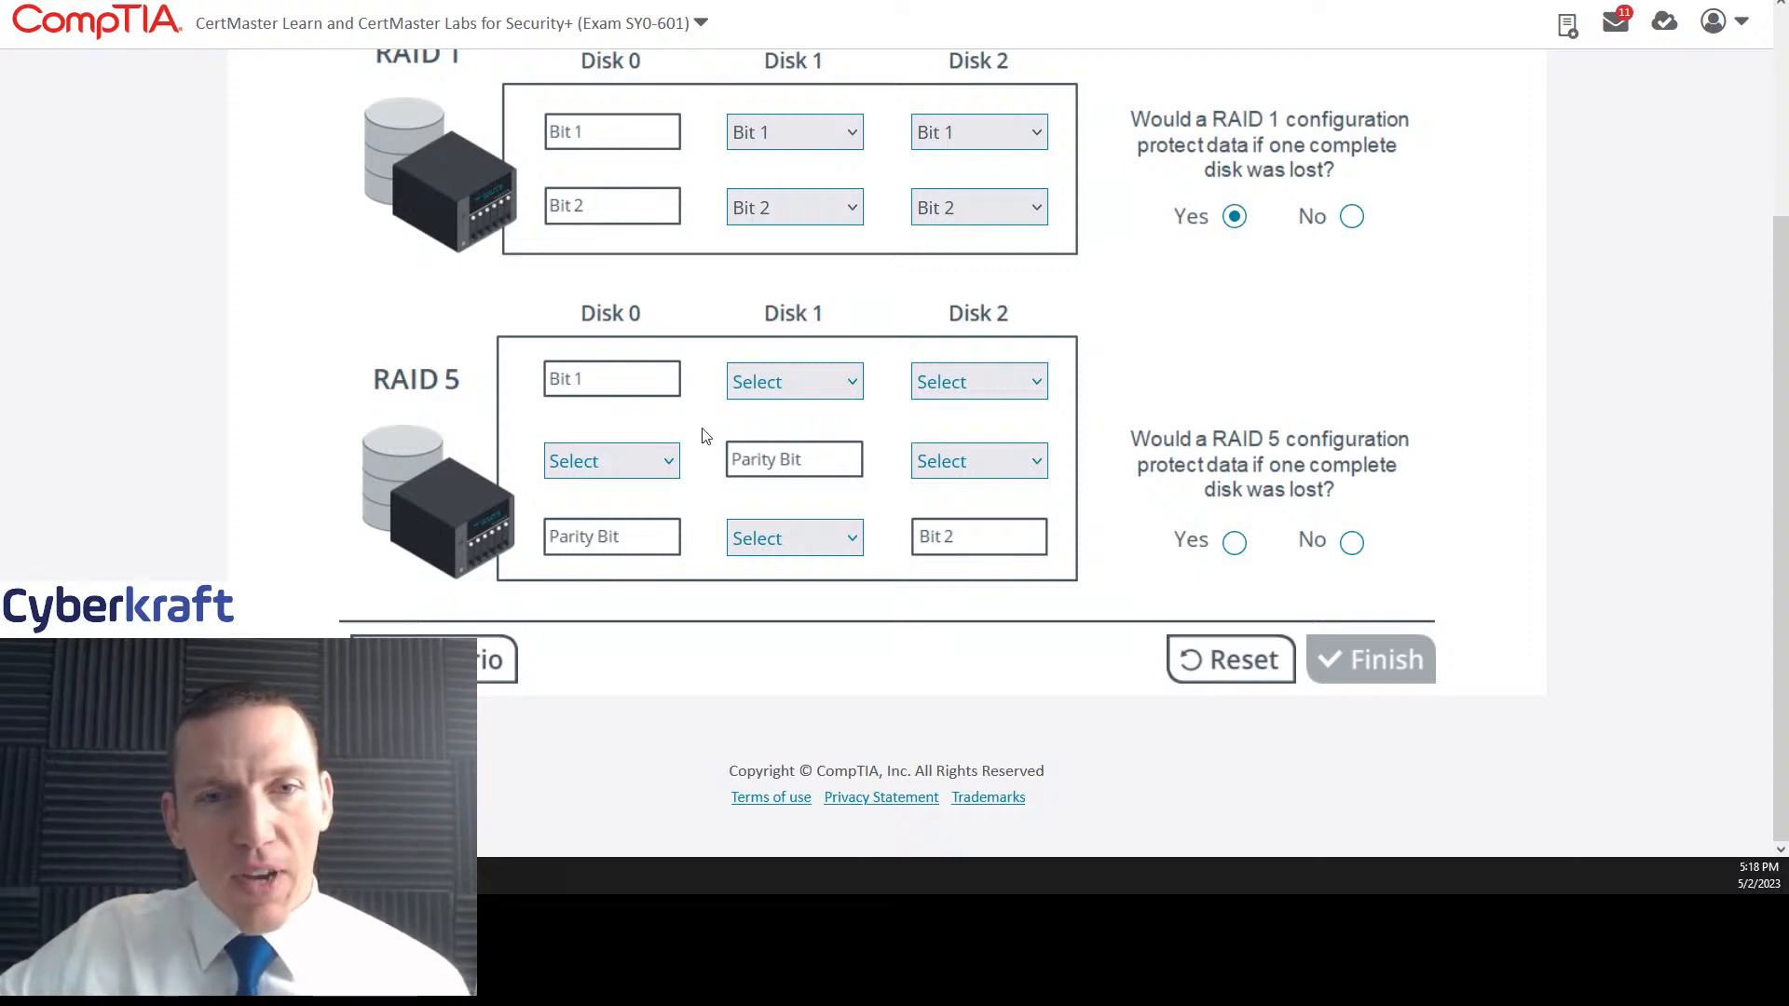
mouse_move(690, 379)
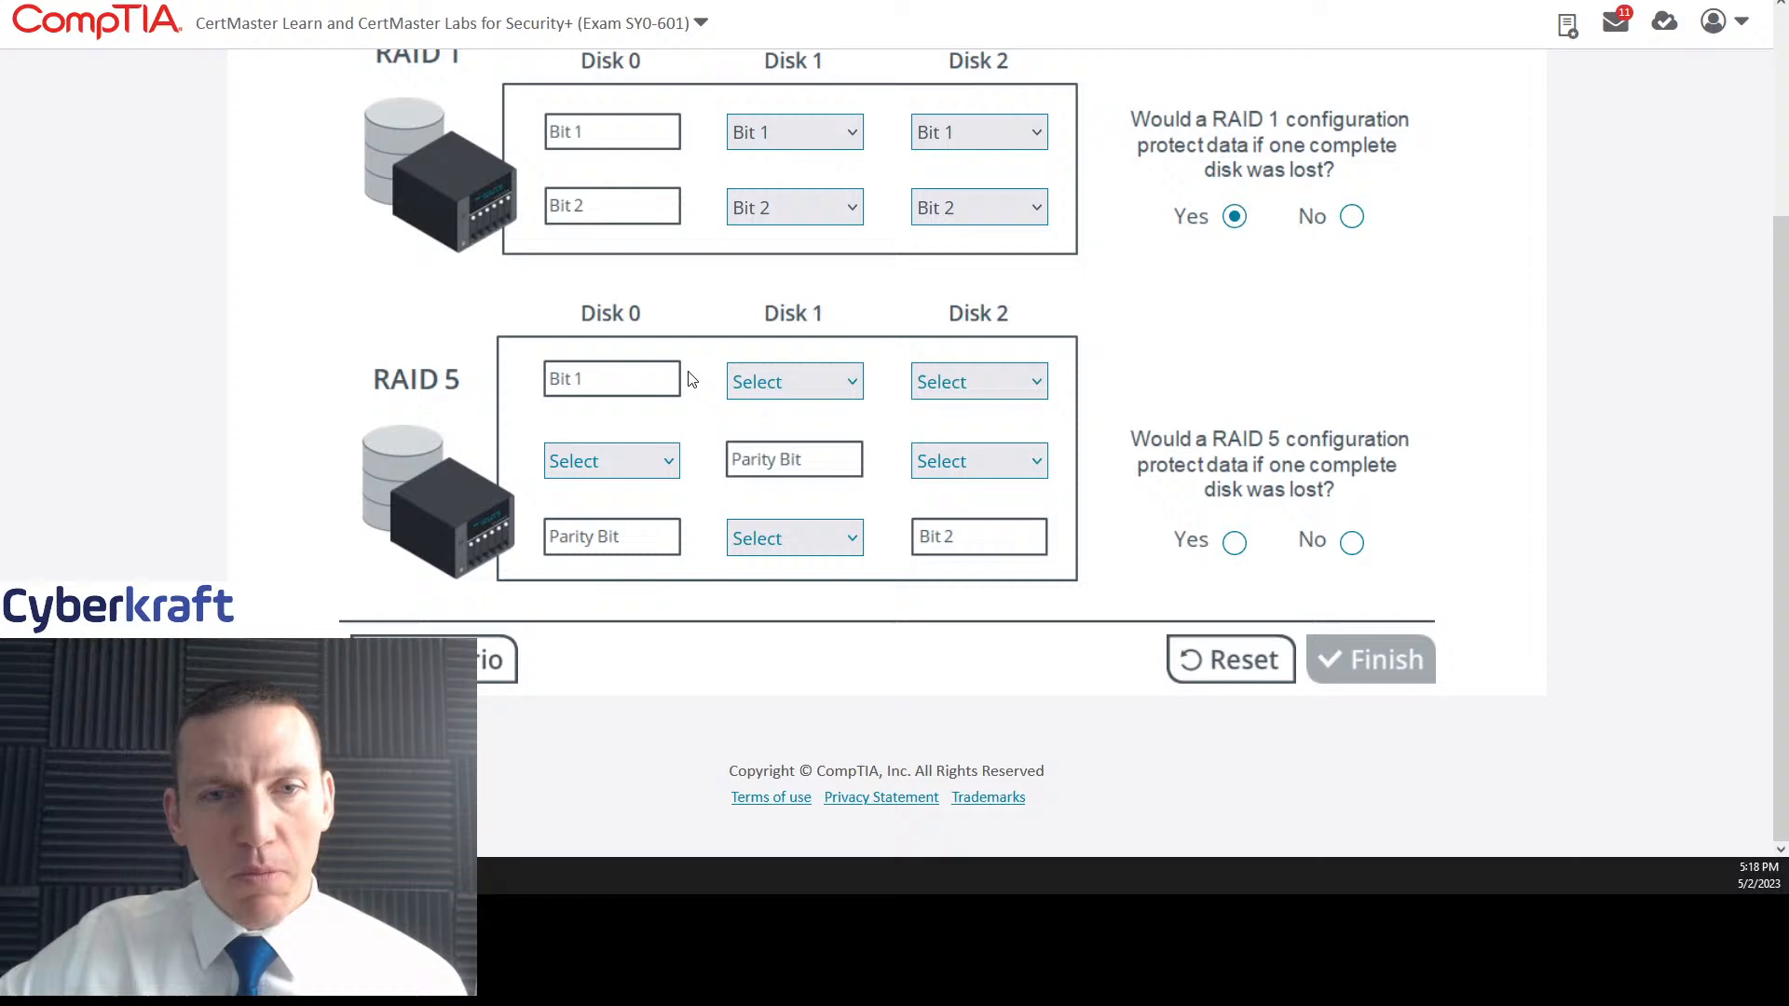
mouse_move(753, 390)
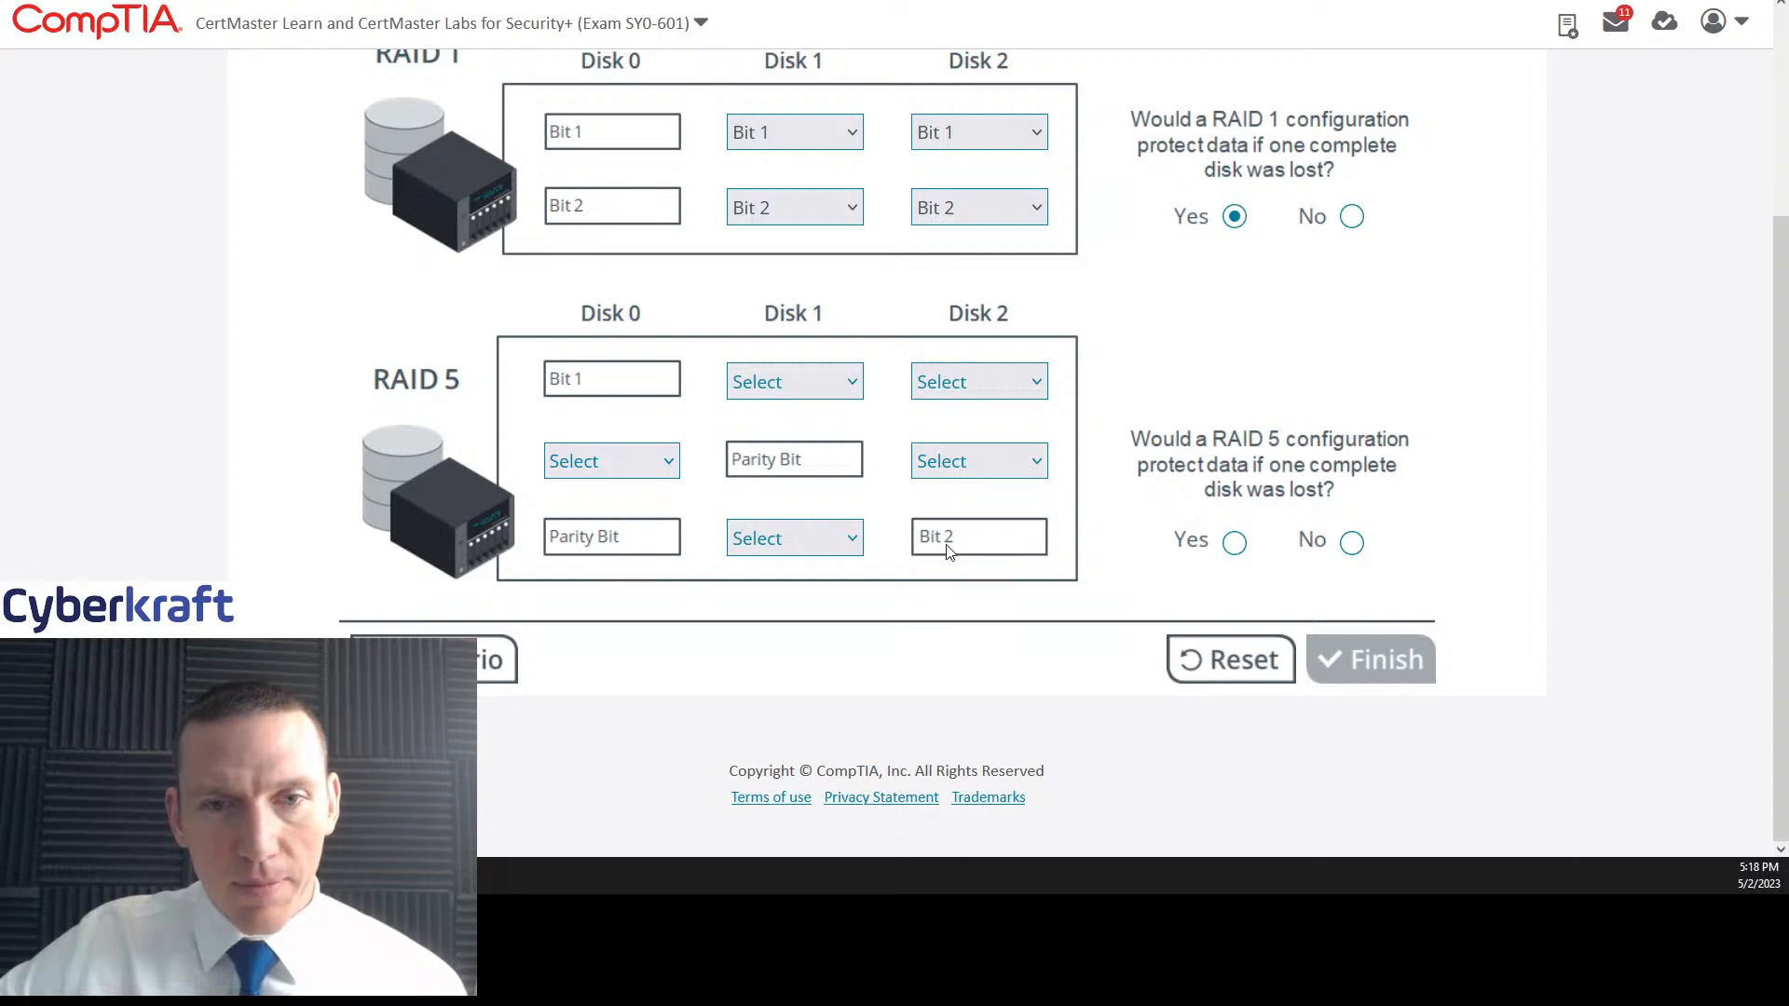
mouse_move(700, 407)
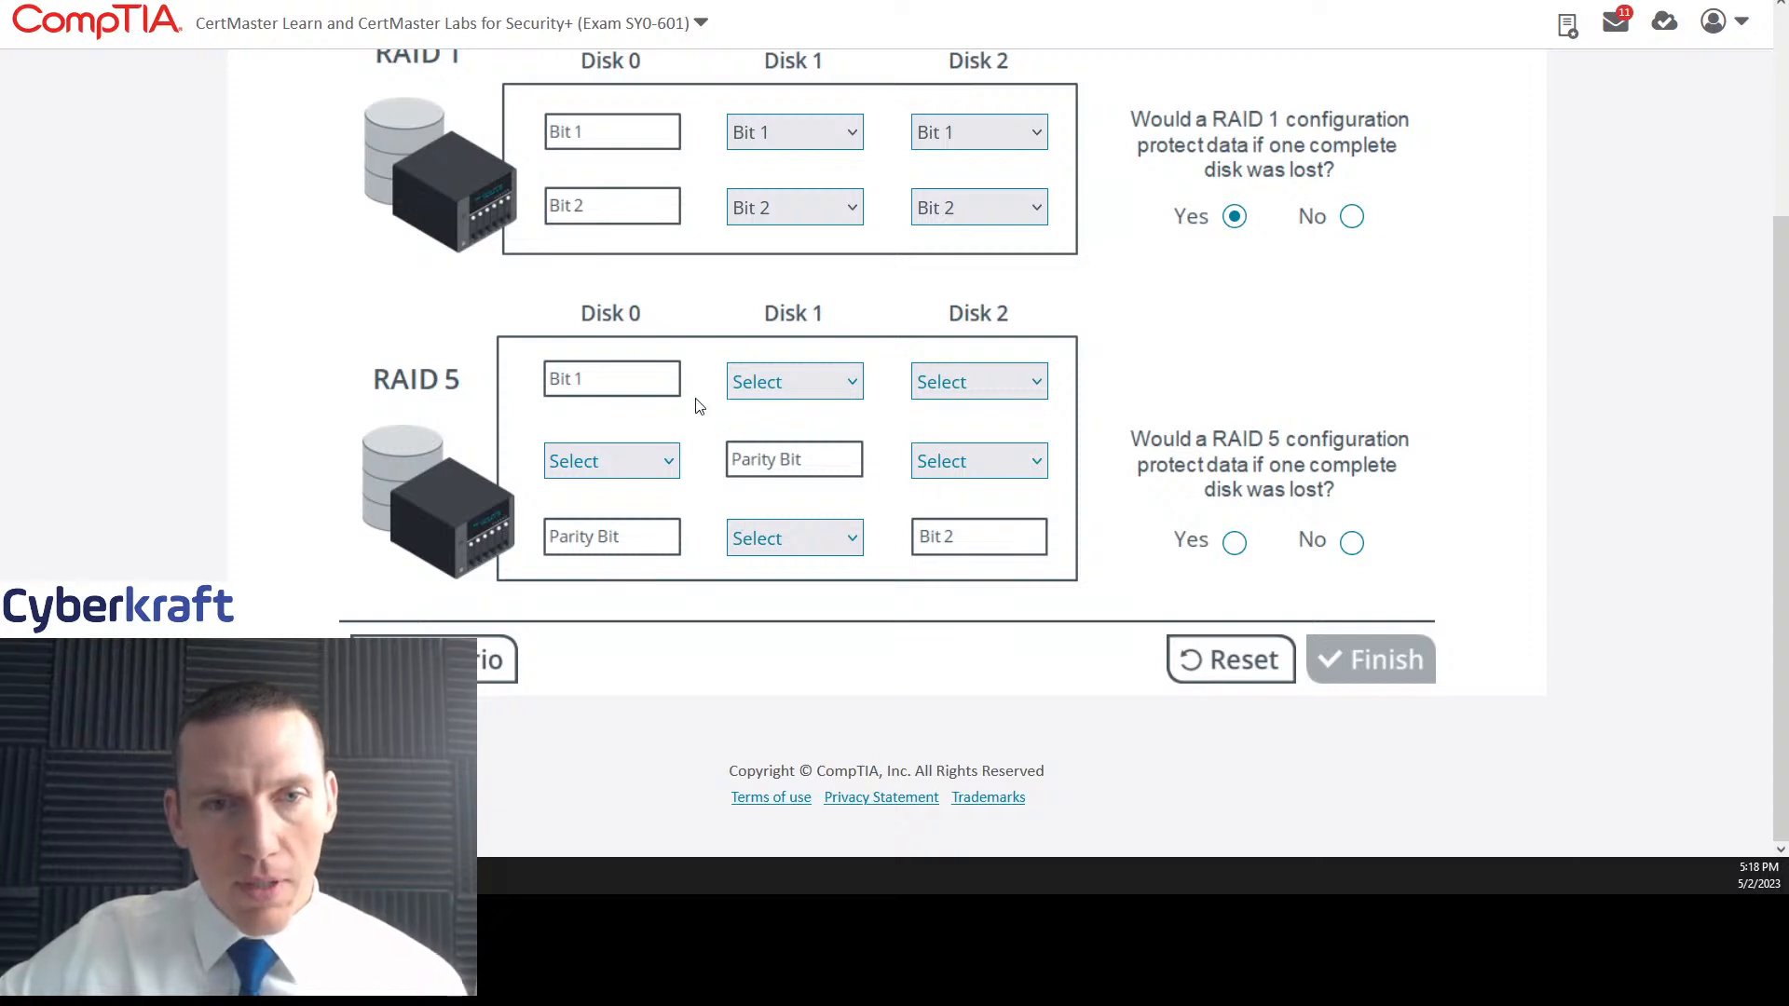
Step: Fill RAID 5 with Bit 2, Bit 1 and Parity Bit across Disks 0-2, then answer Yes
click(610, 461)
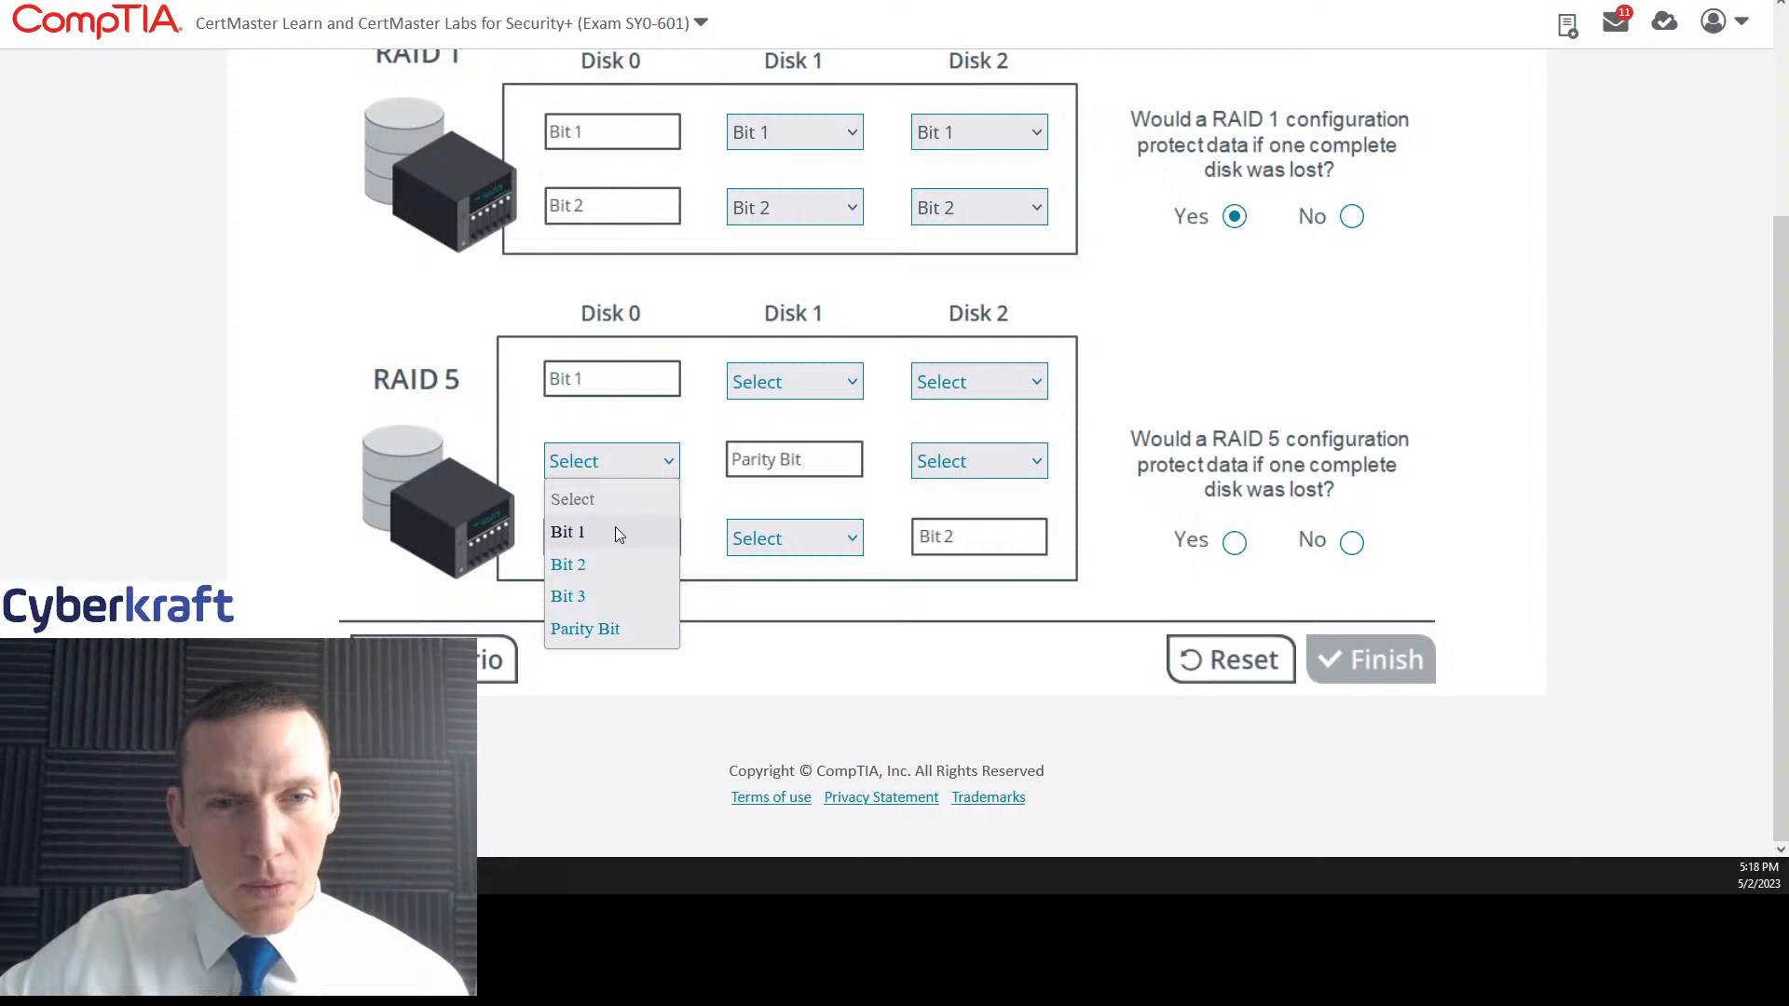
click(569, 564)
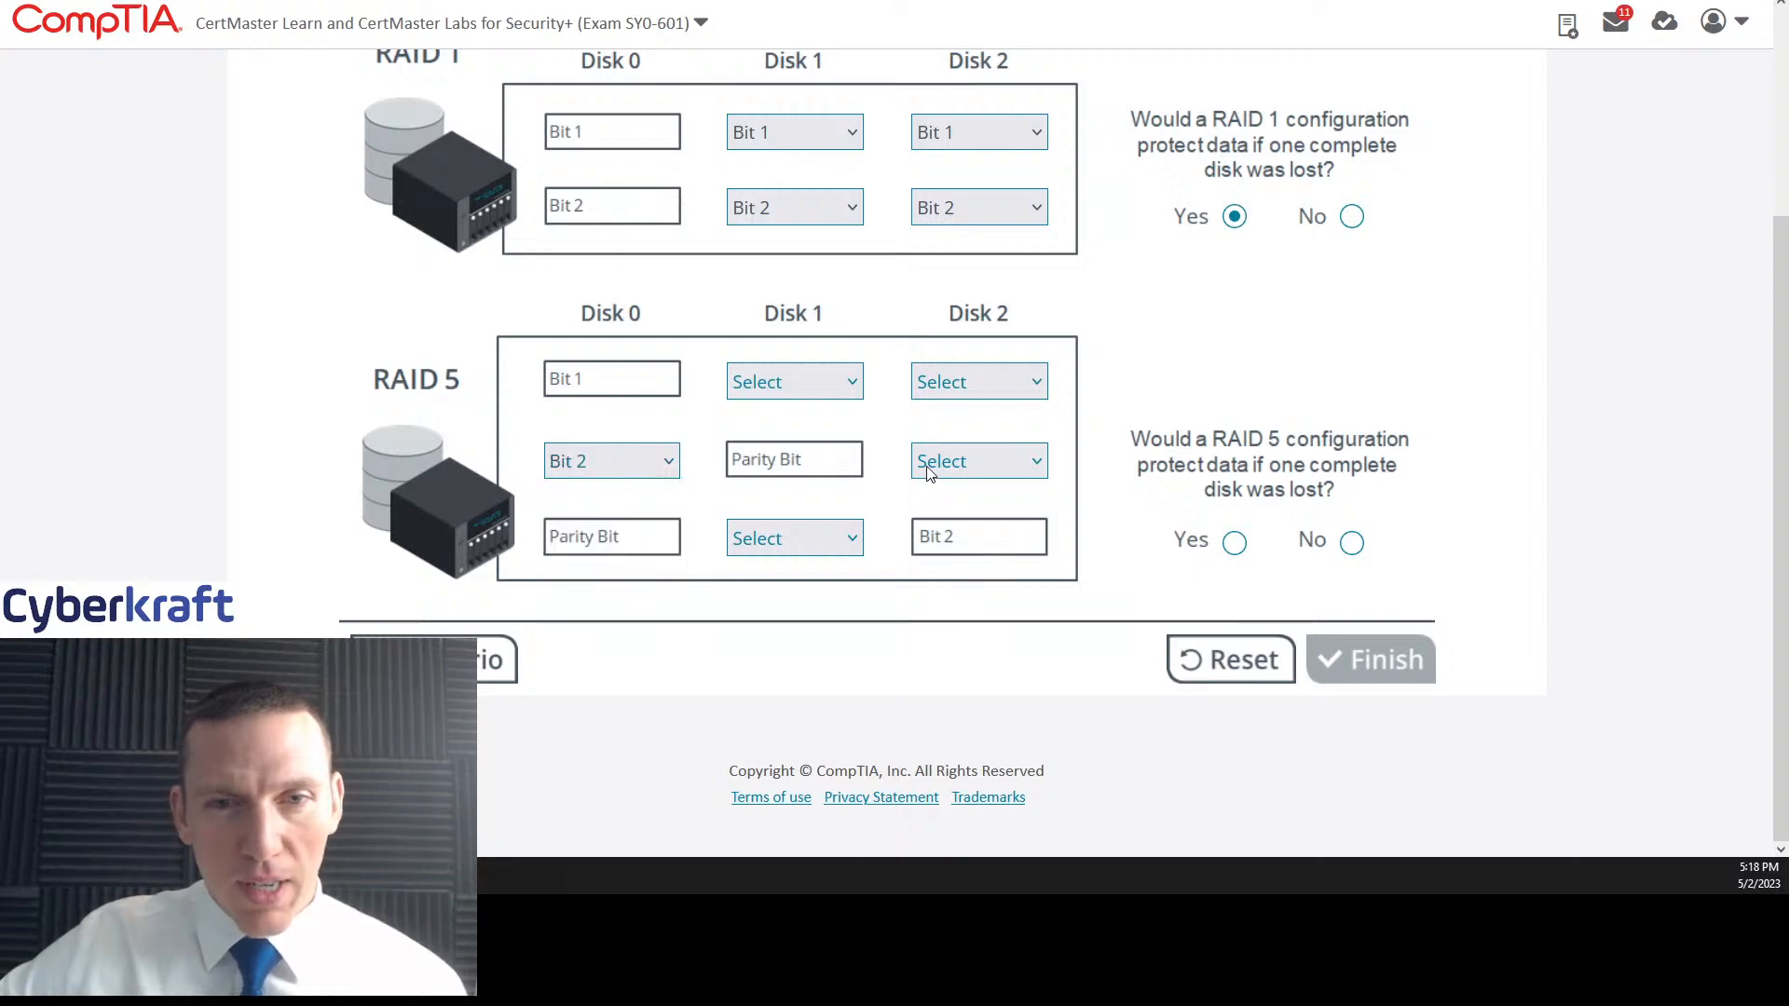
click(977, 461)
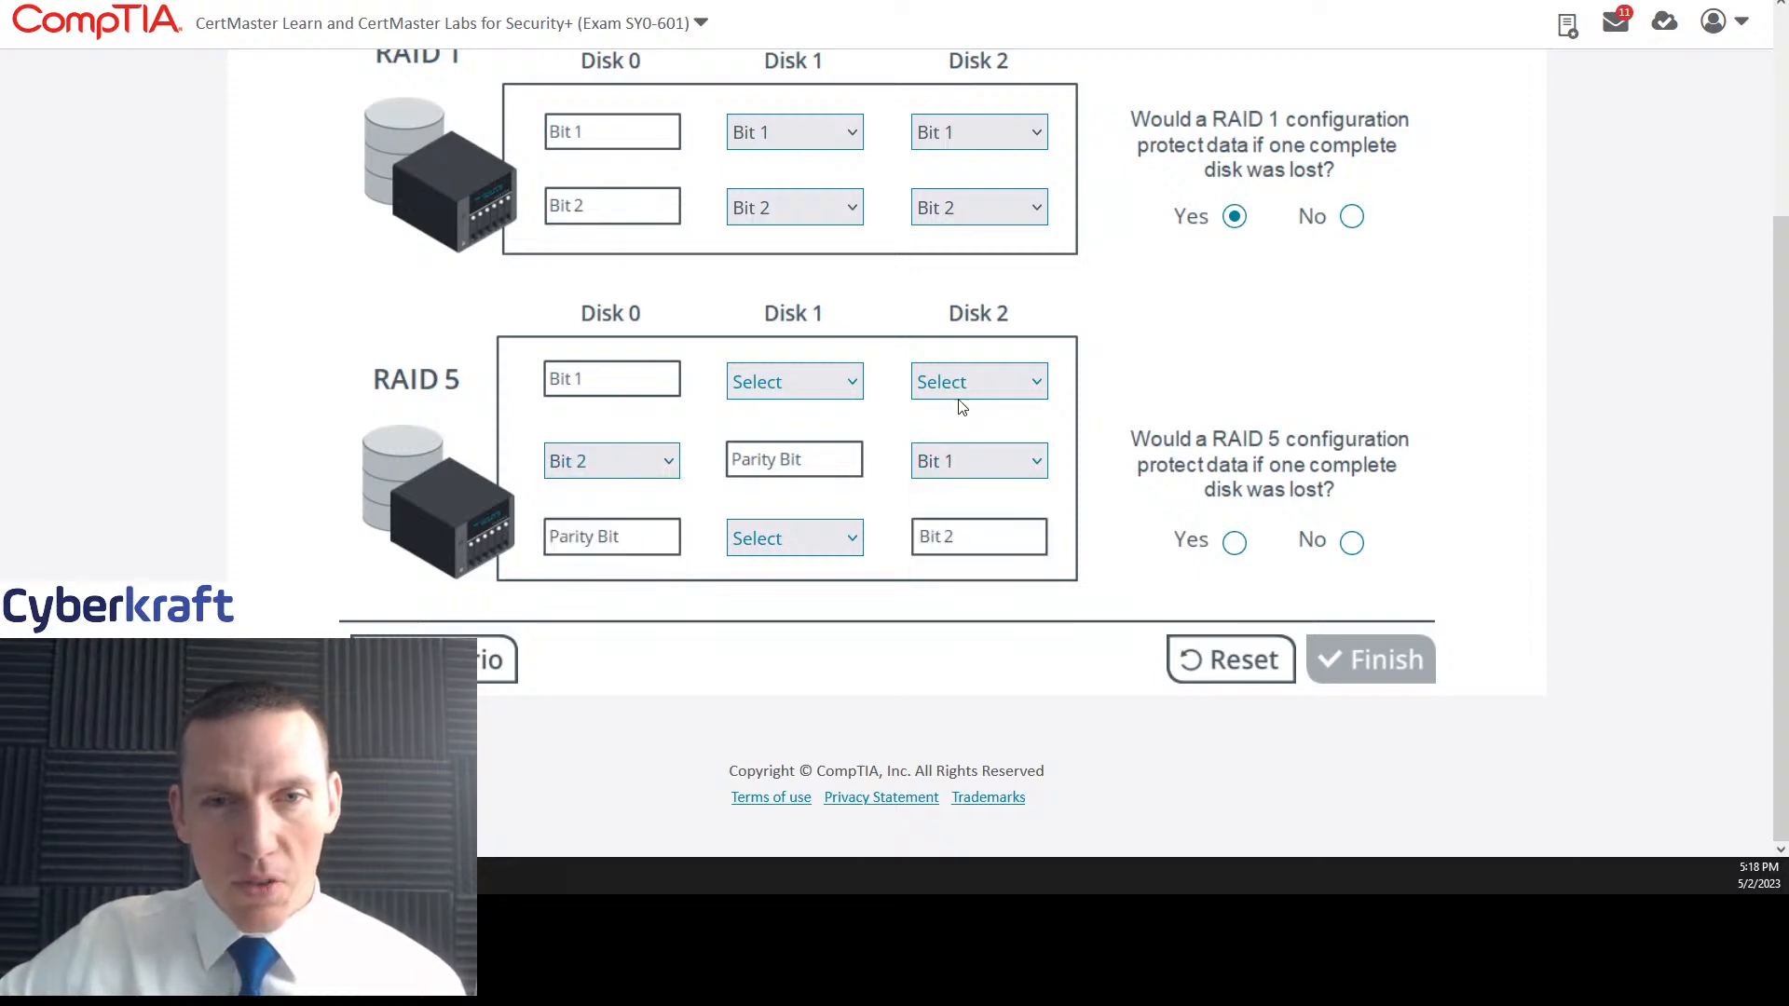
click(977, 381)
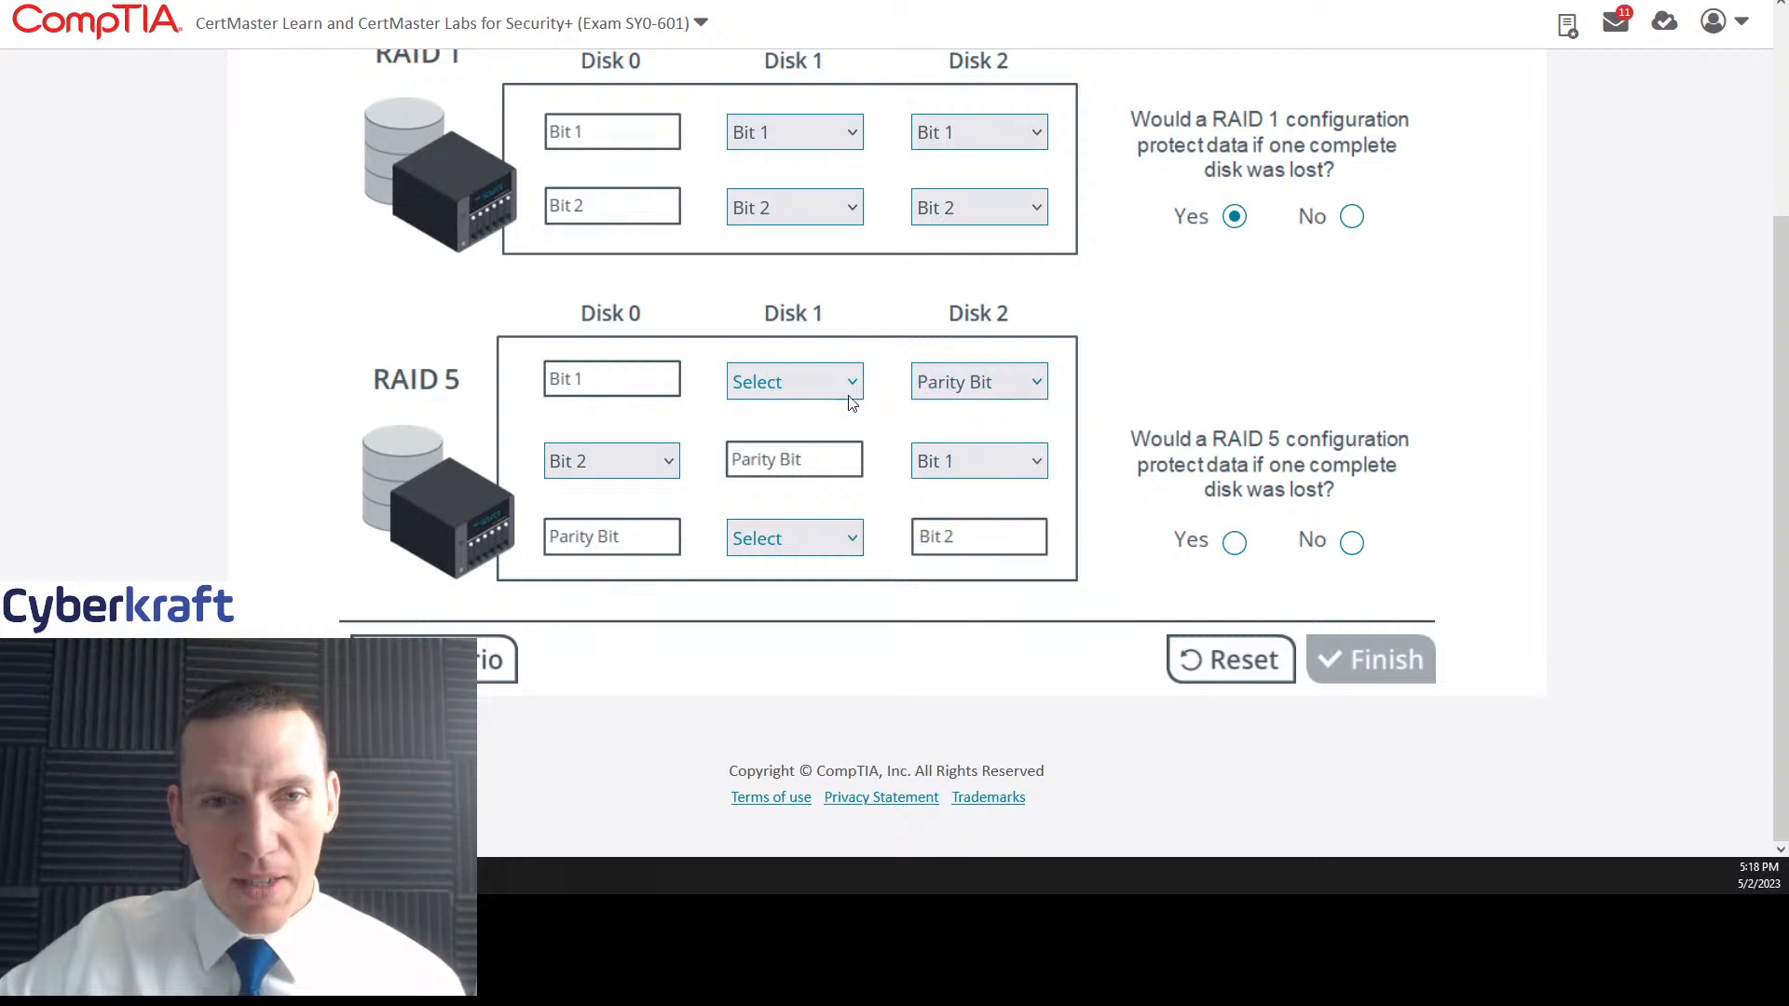
click(792, 381)
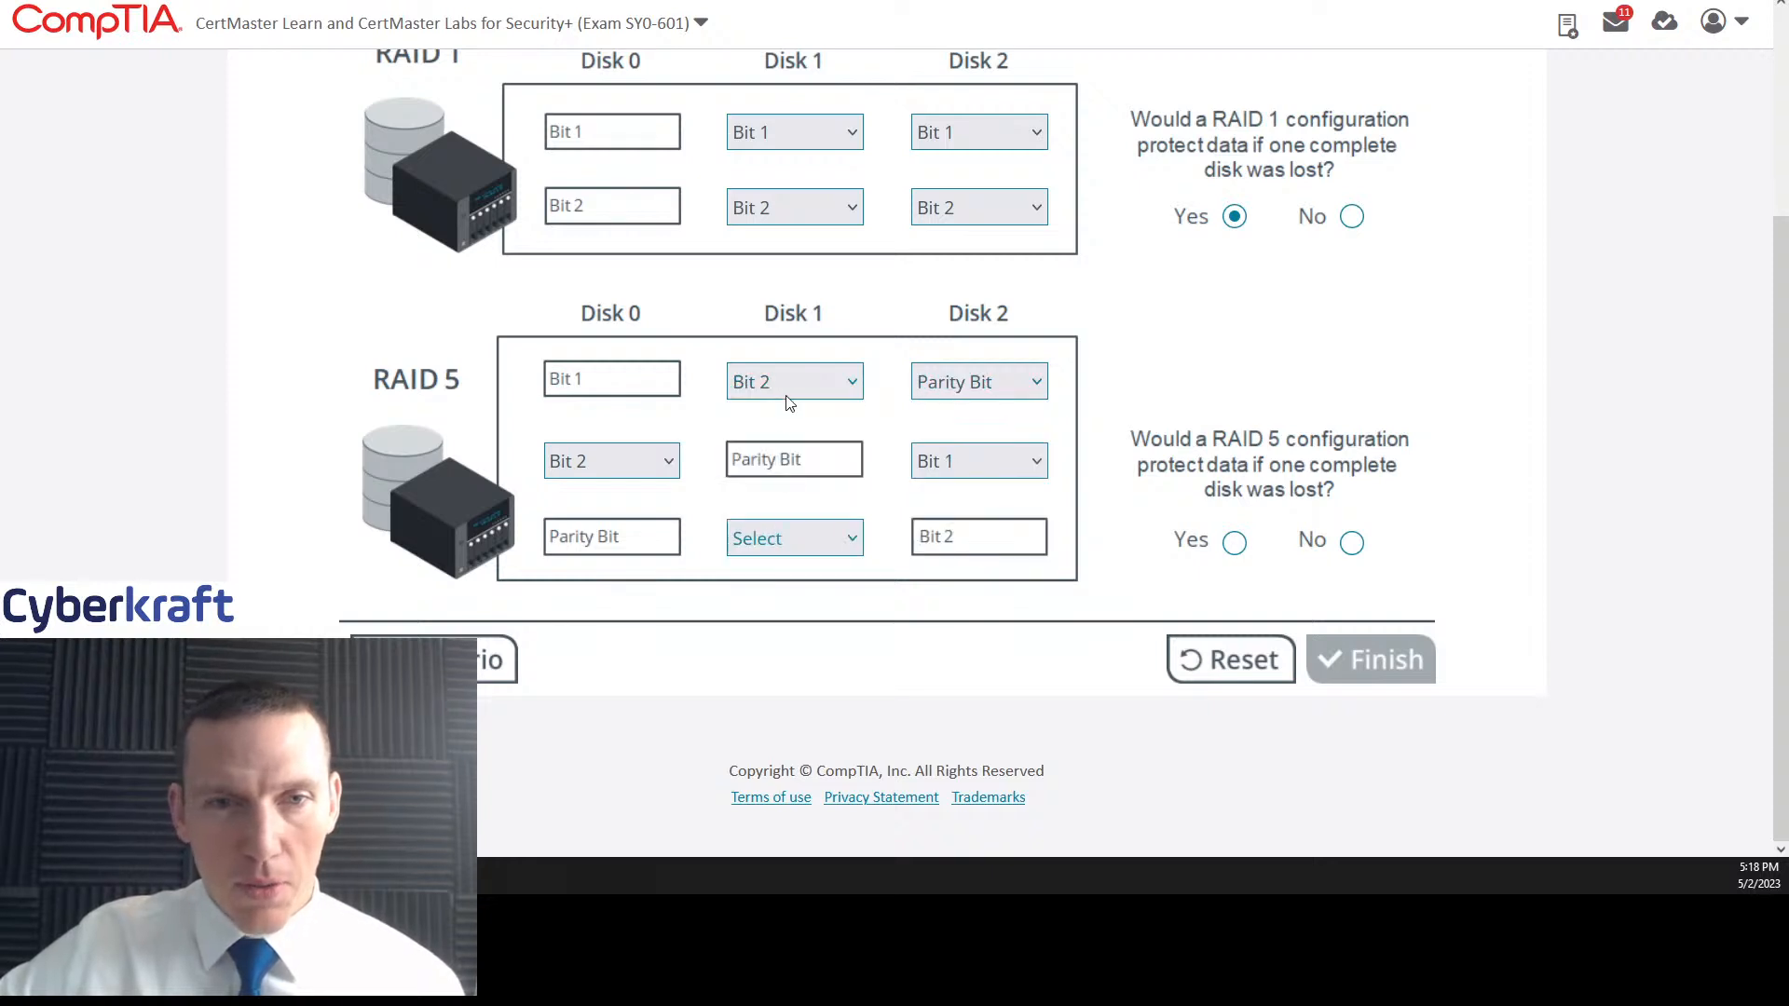
click(793, 537)
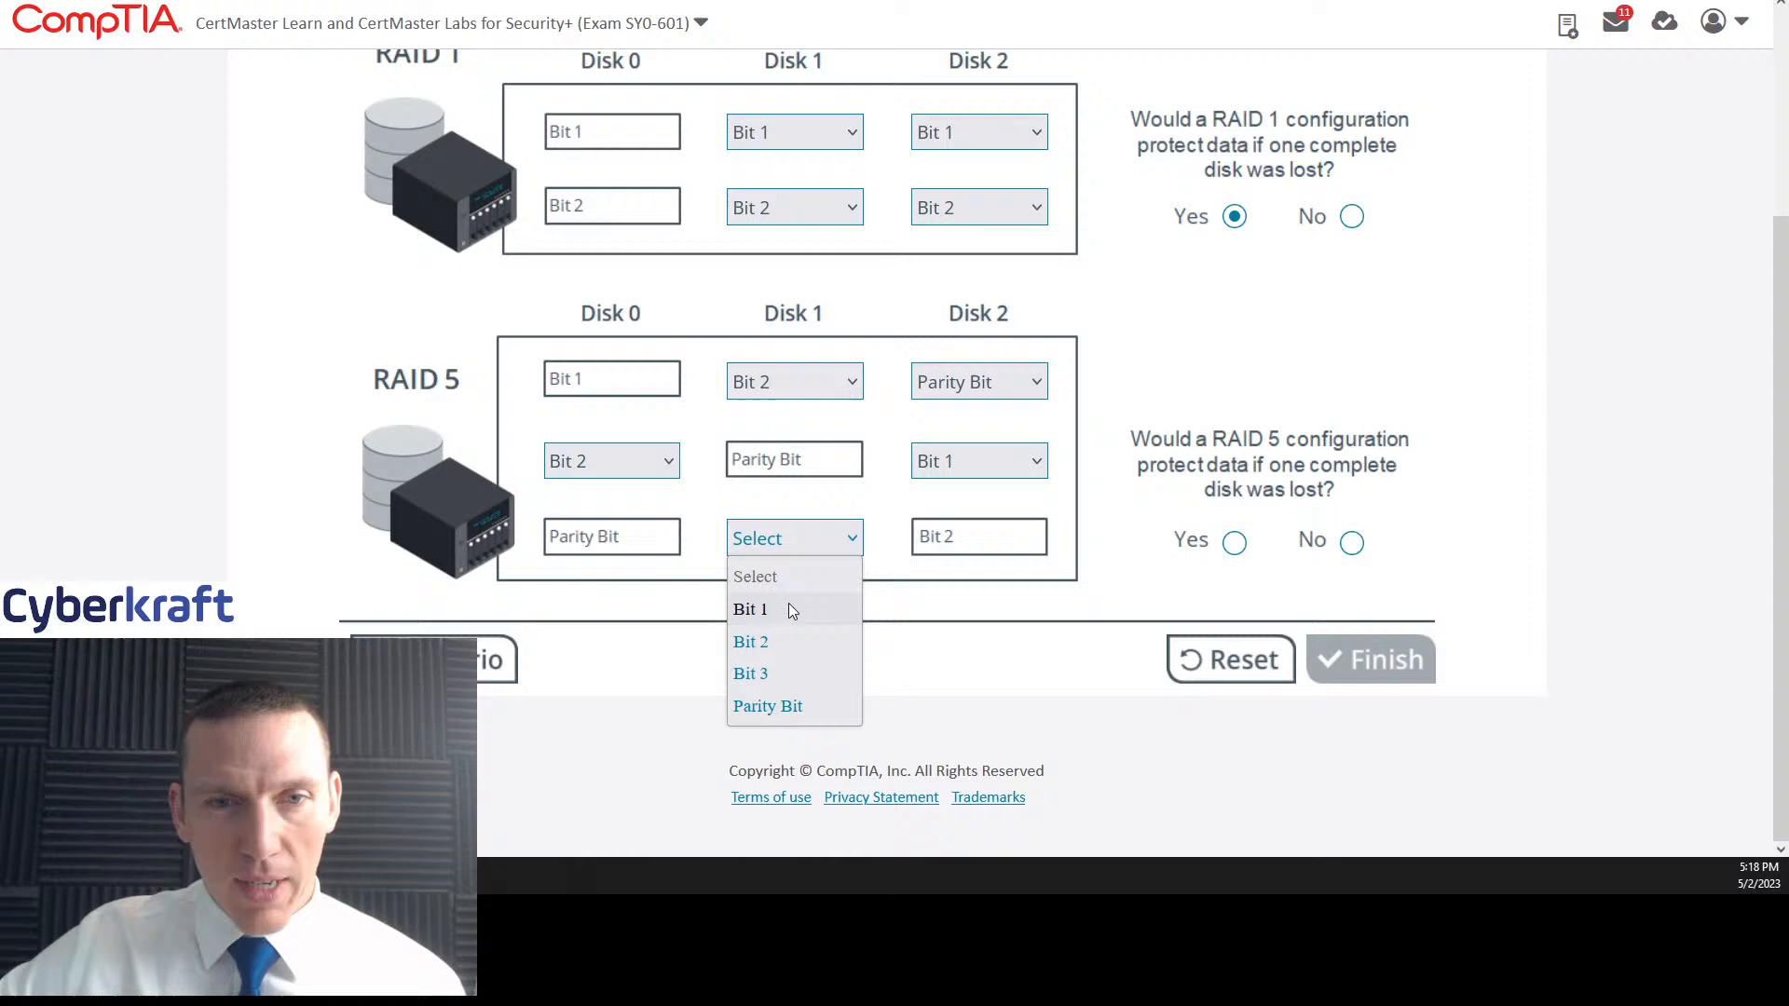
click(749, 609)
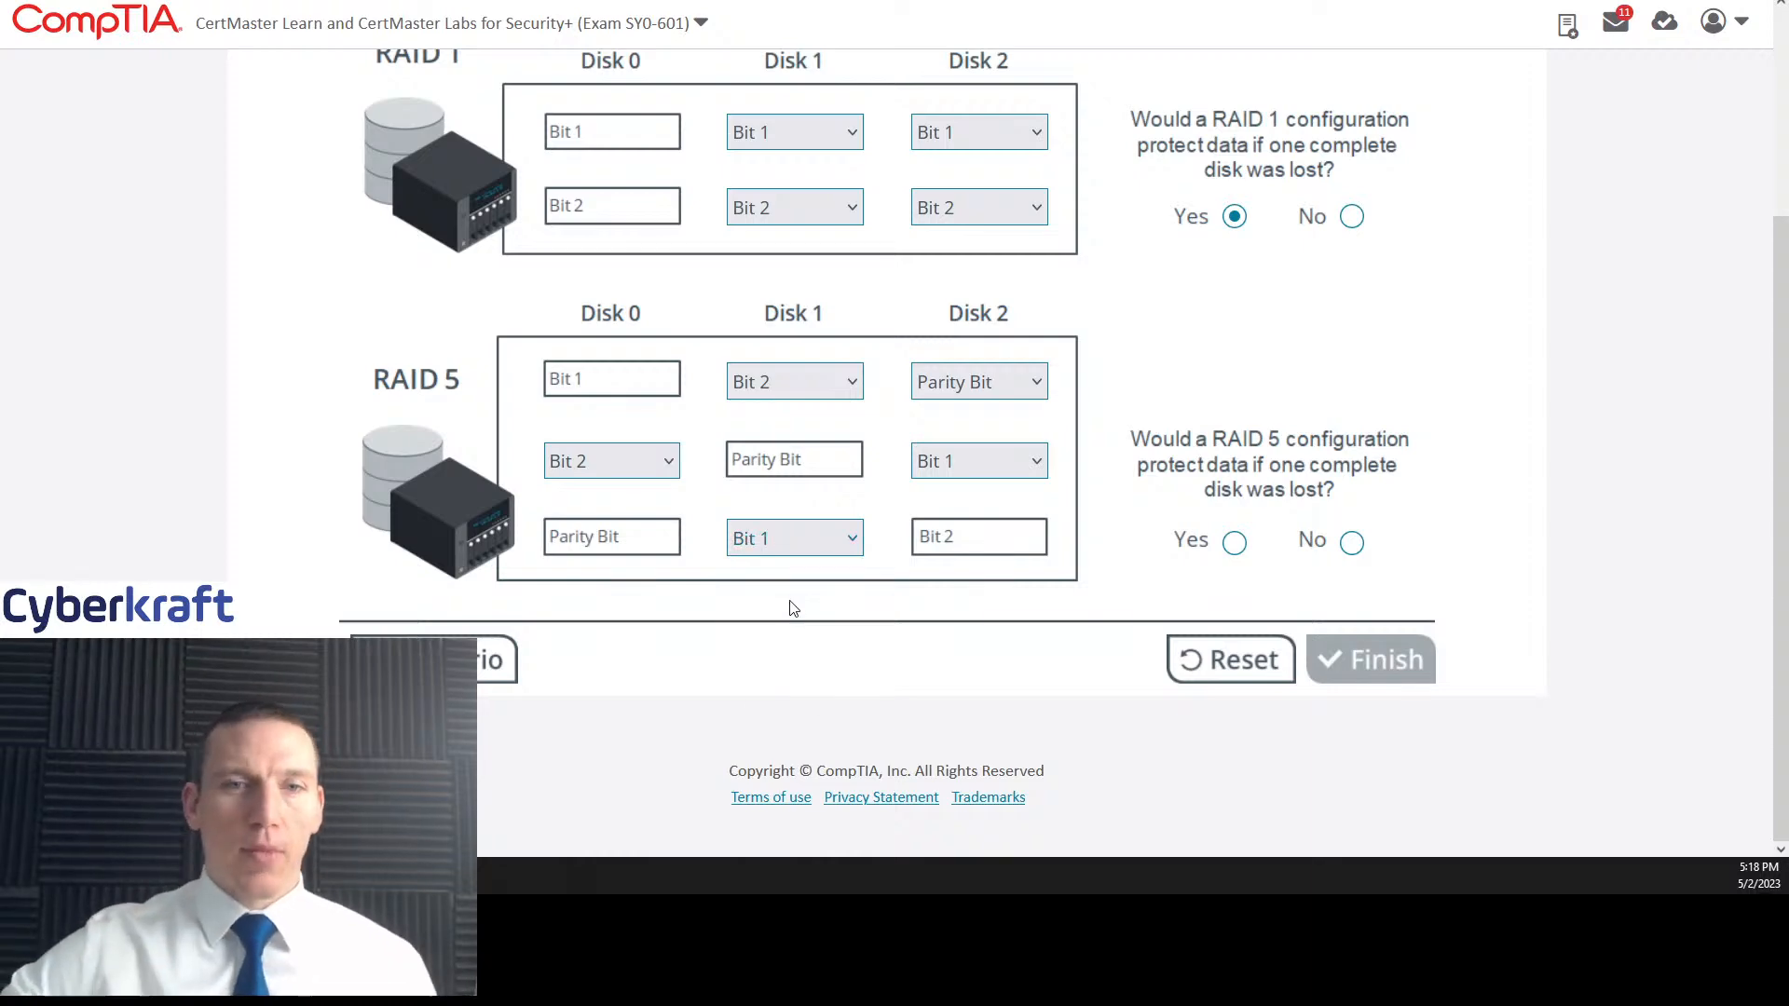
mouse_move(860, 621)
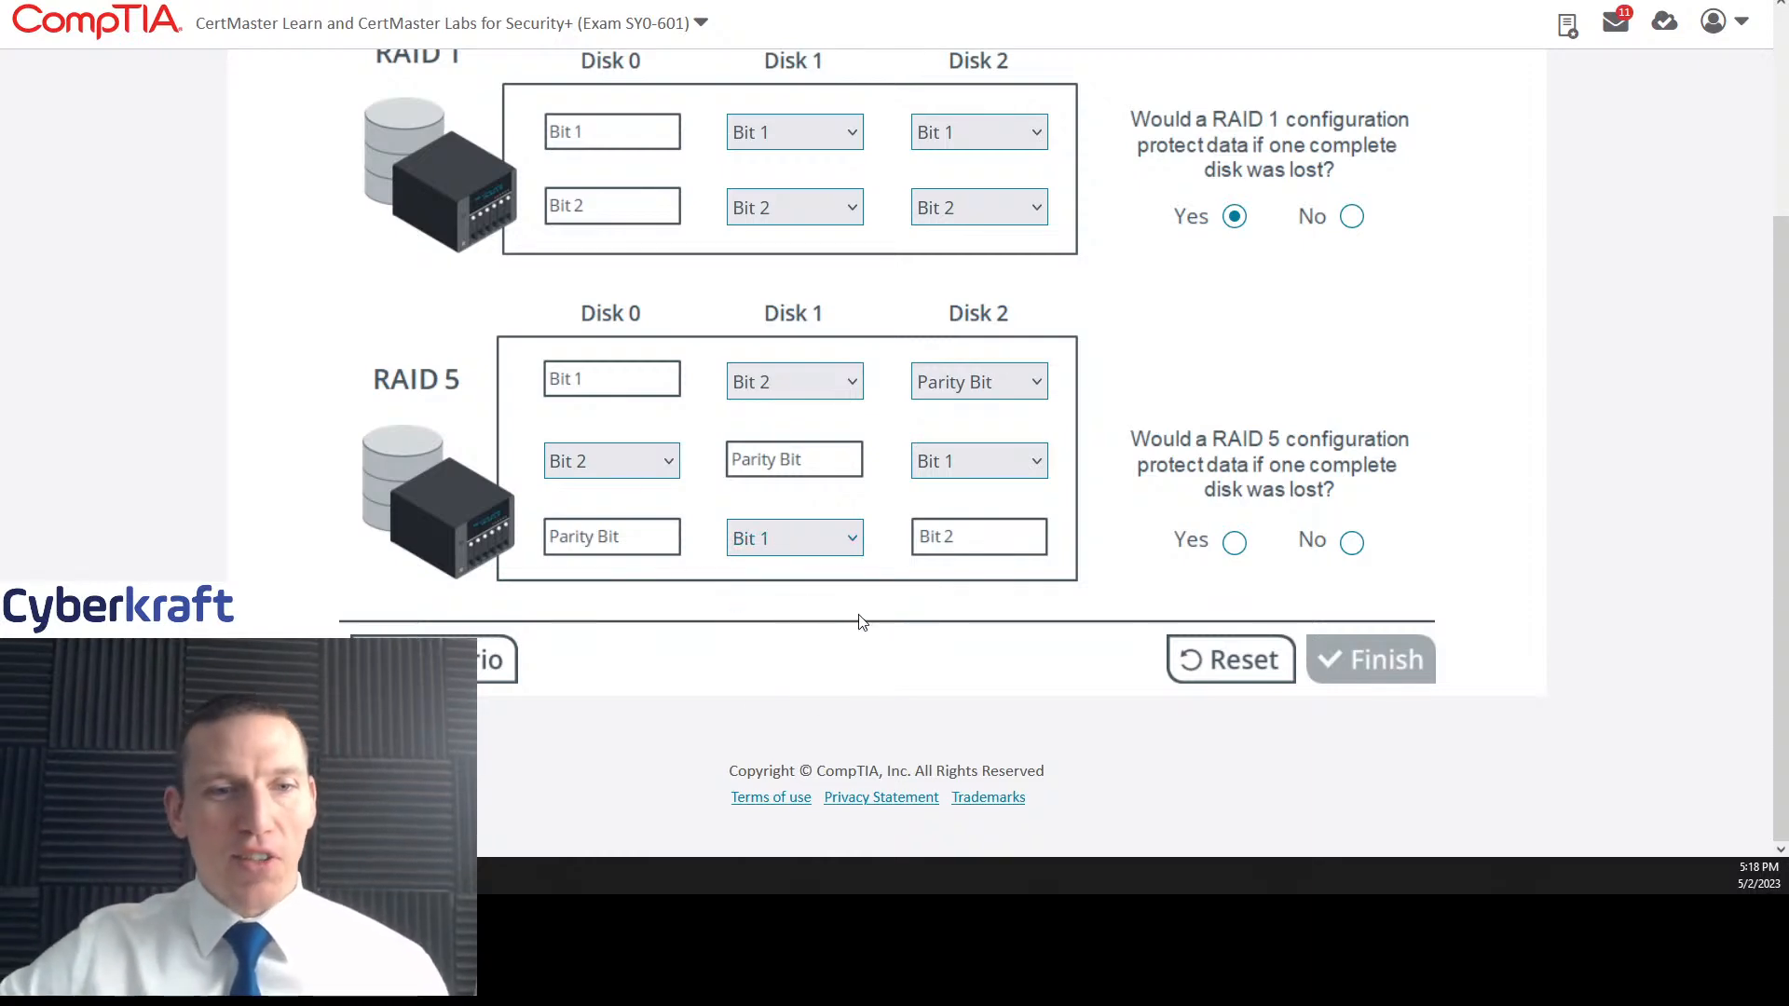
mouse_move(991, 609)
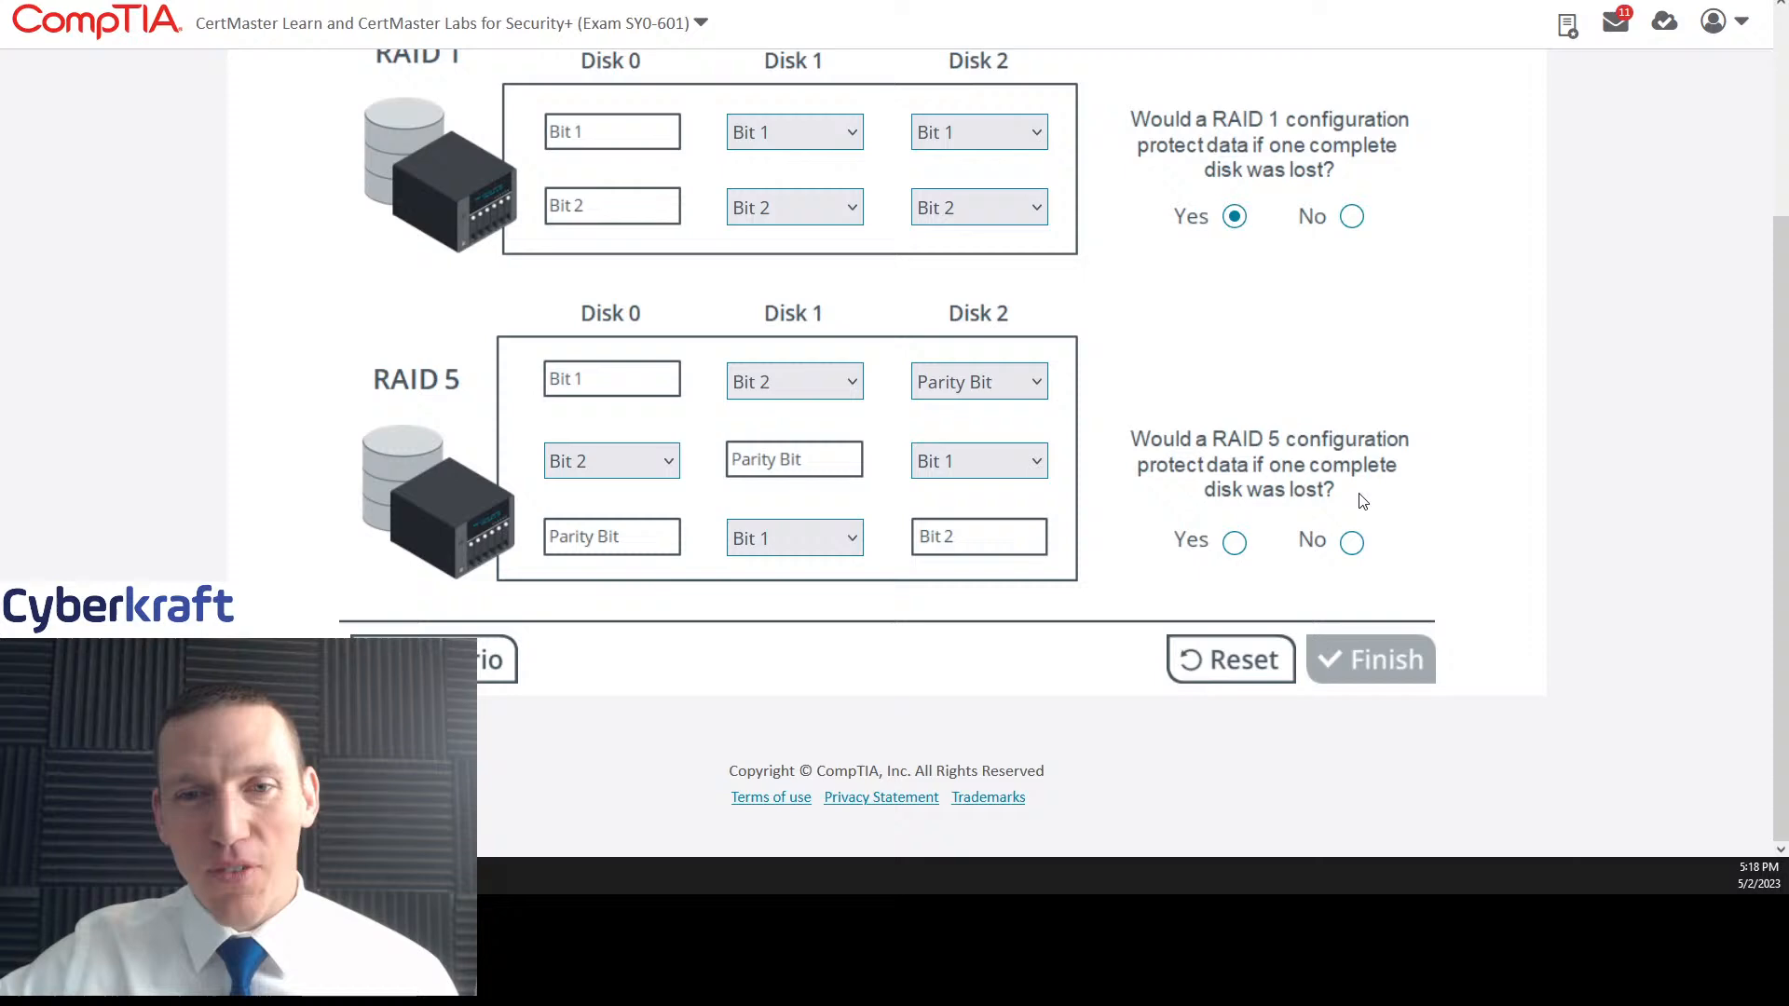
click(1233, 540)
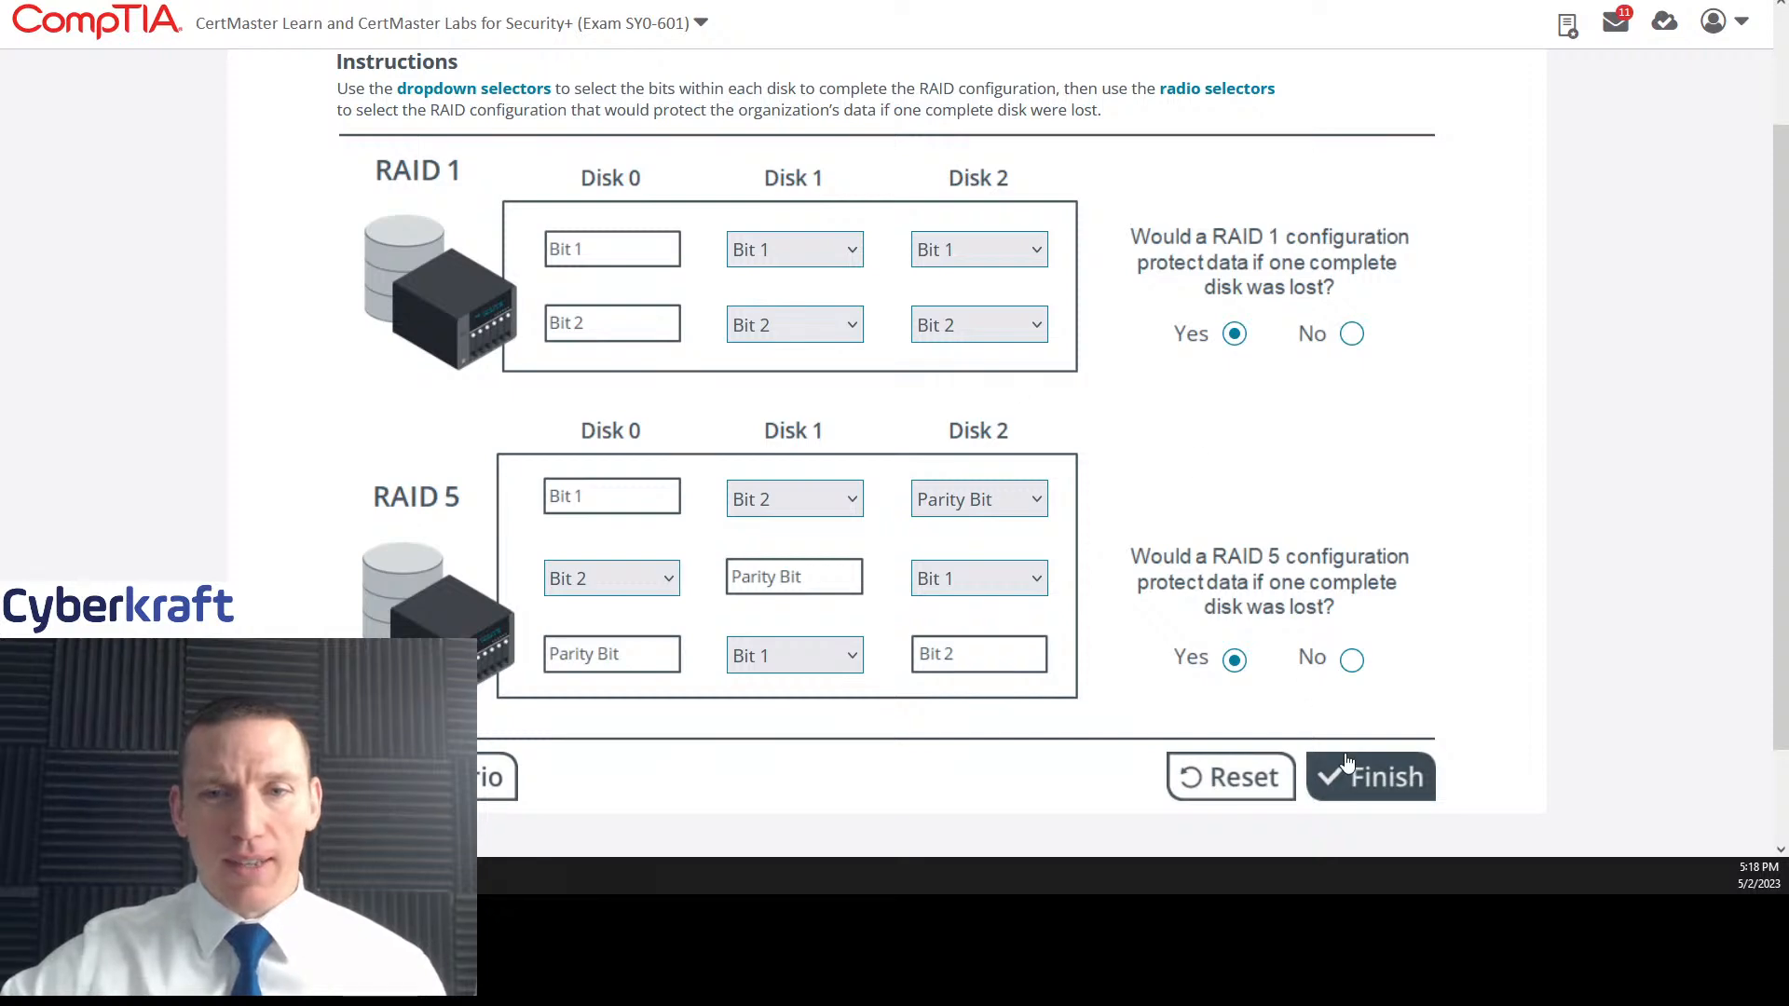
Step: Submit the answers, read the 11 of 11 results explanation, and collapse it with Less
click(1368, 777)
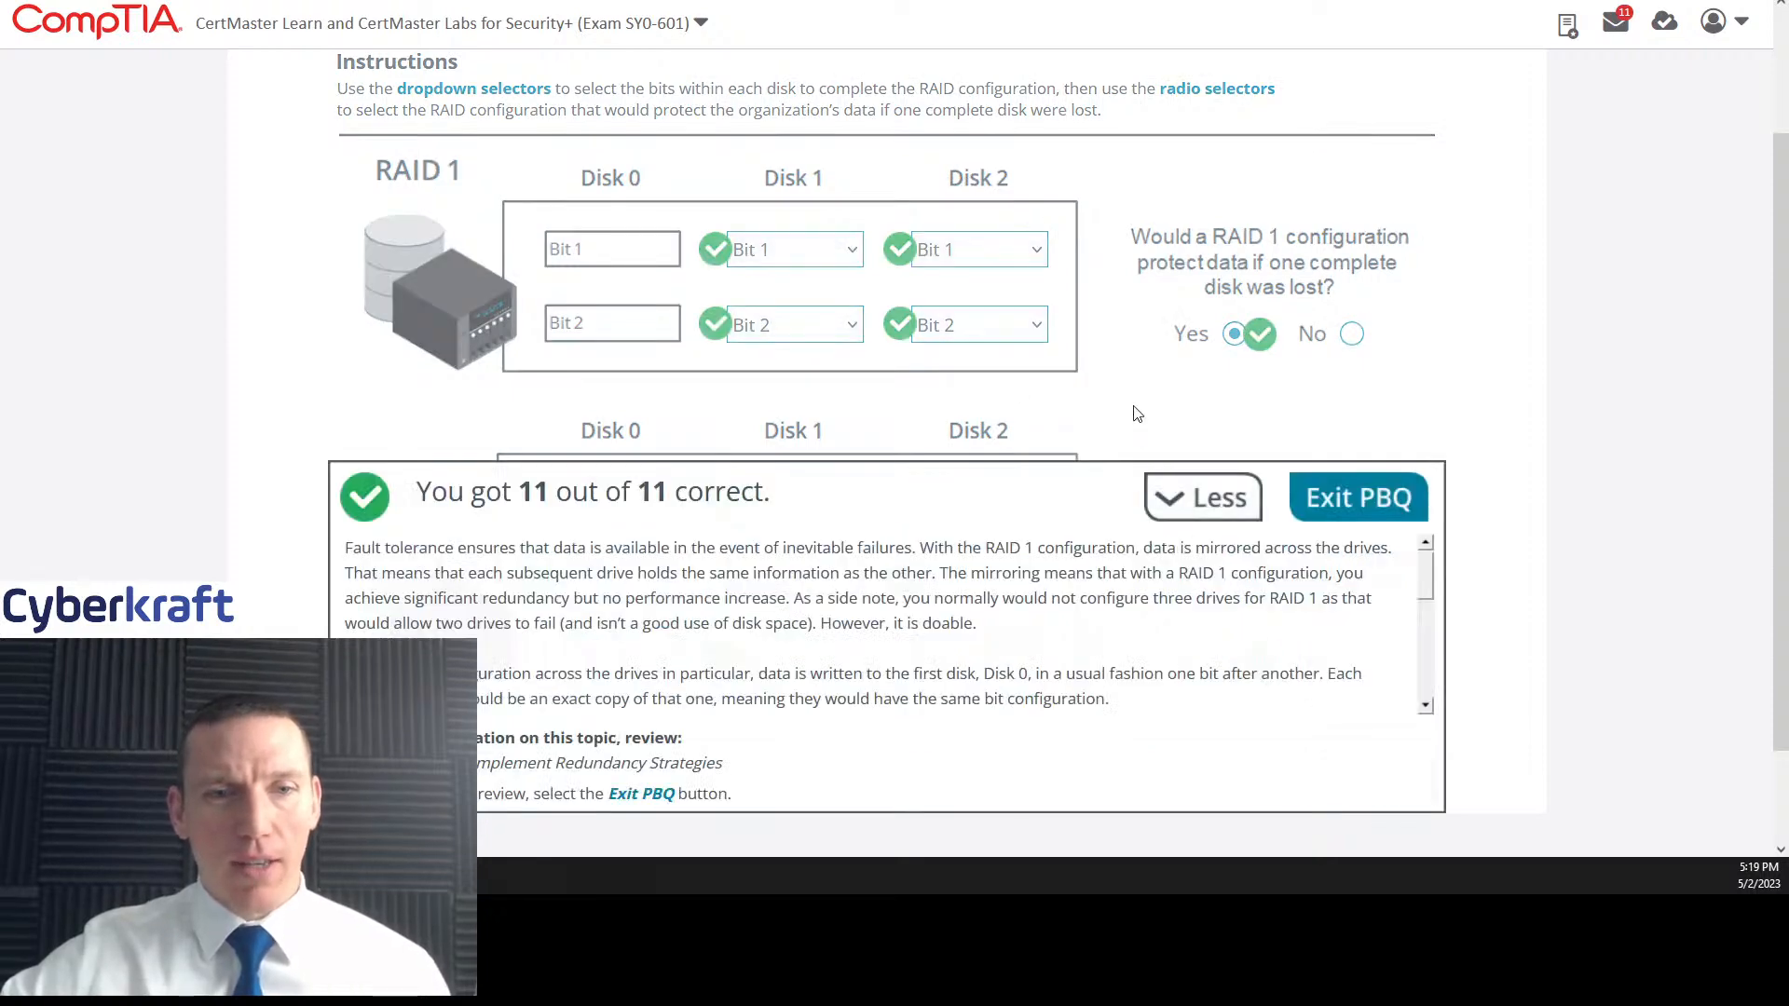
scroll(down, 3)
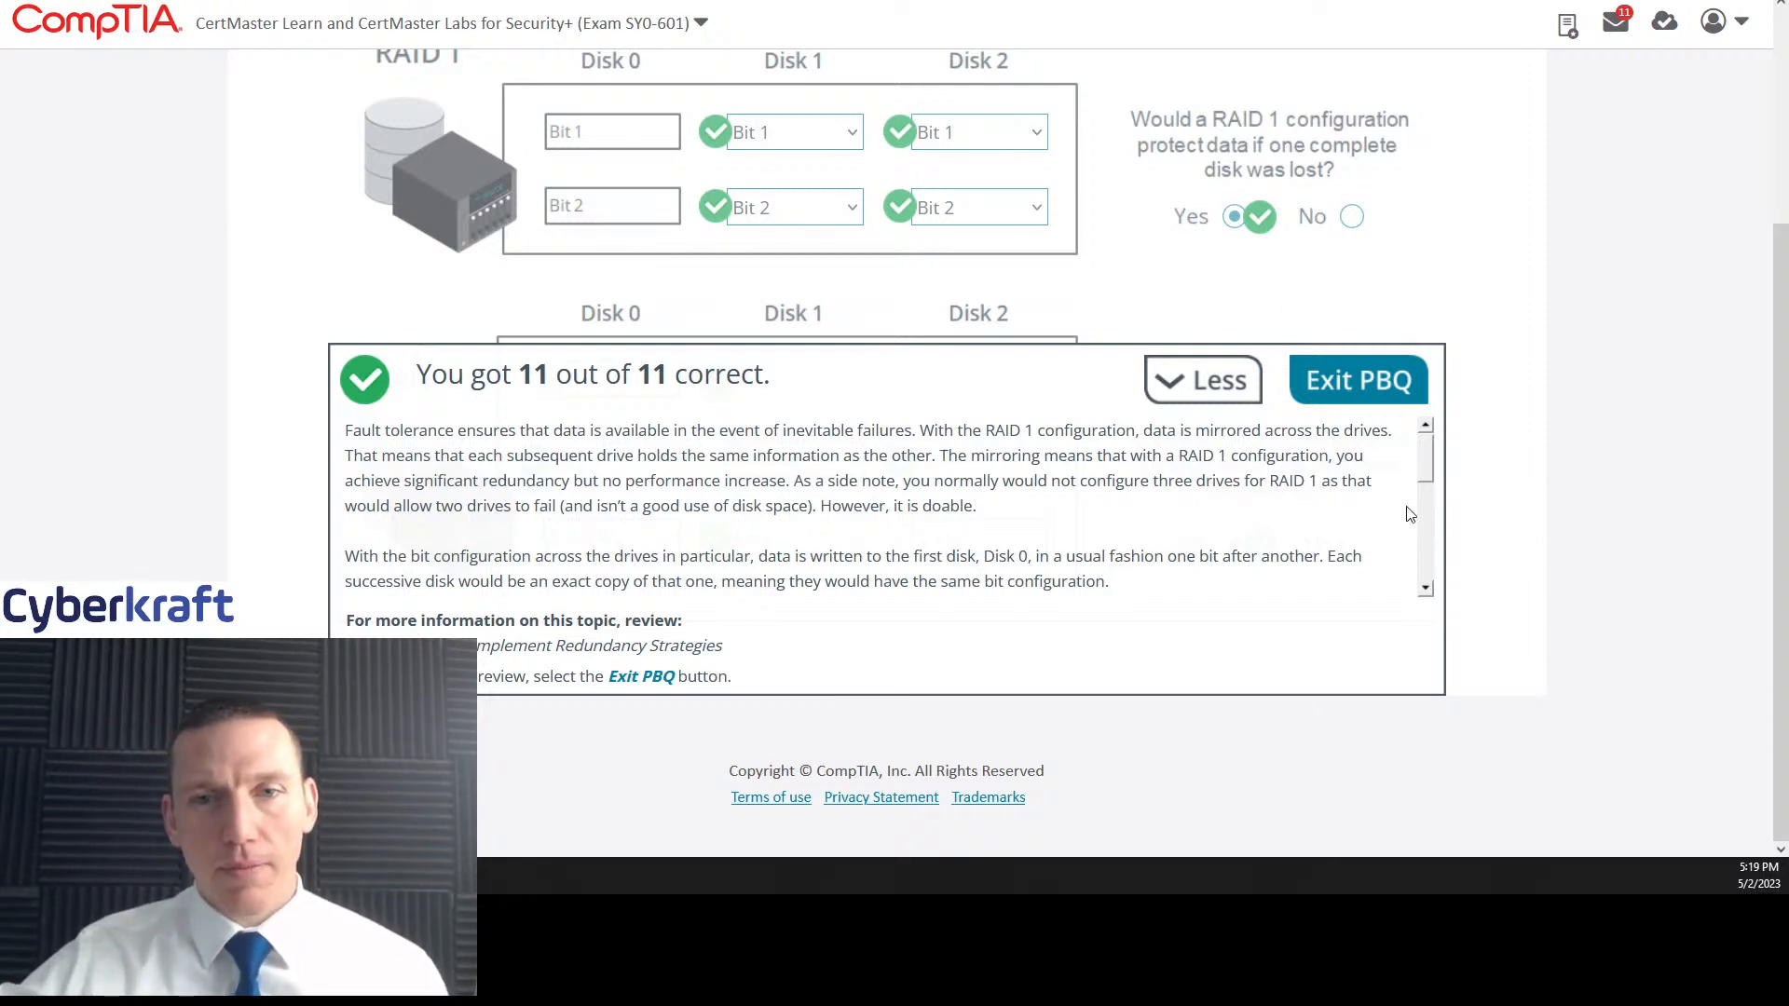
scroll(down, 3)
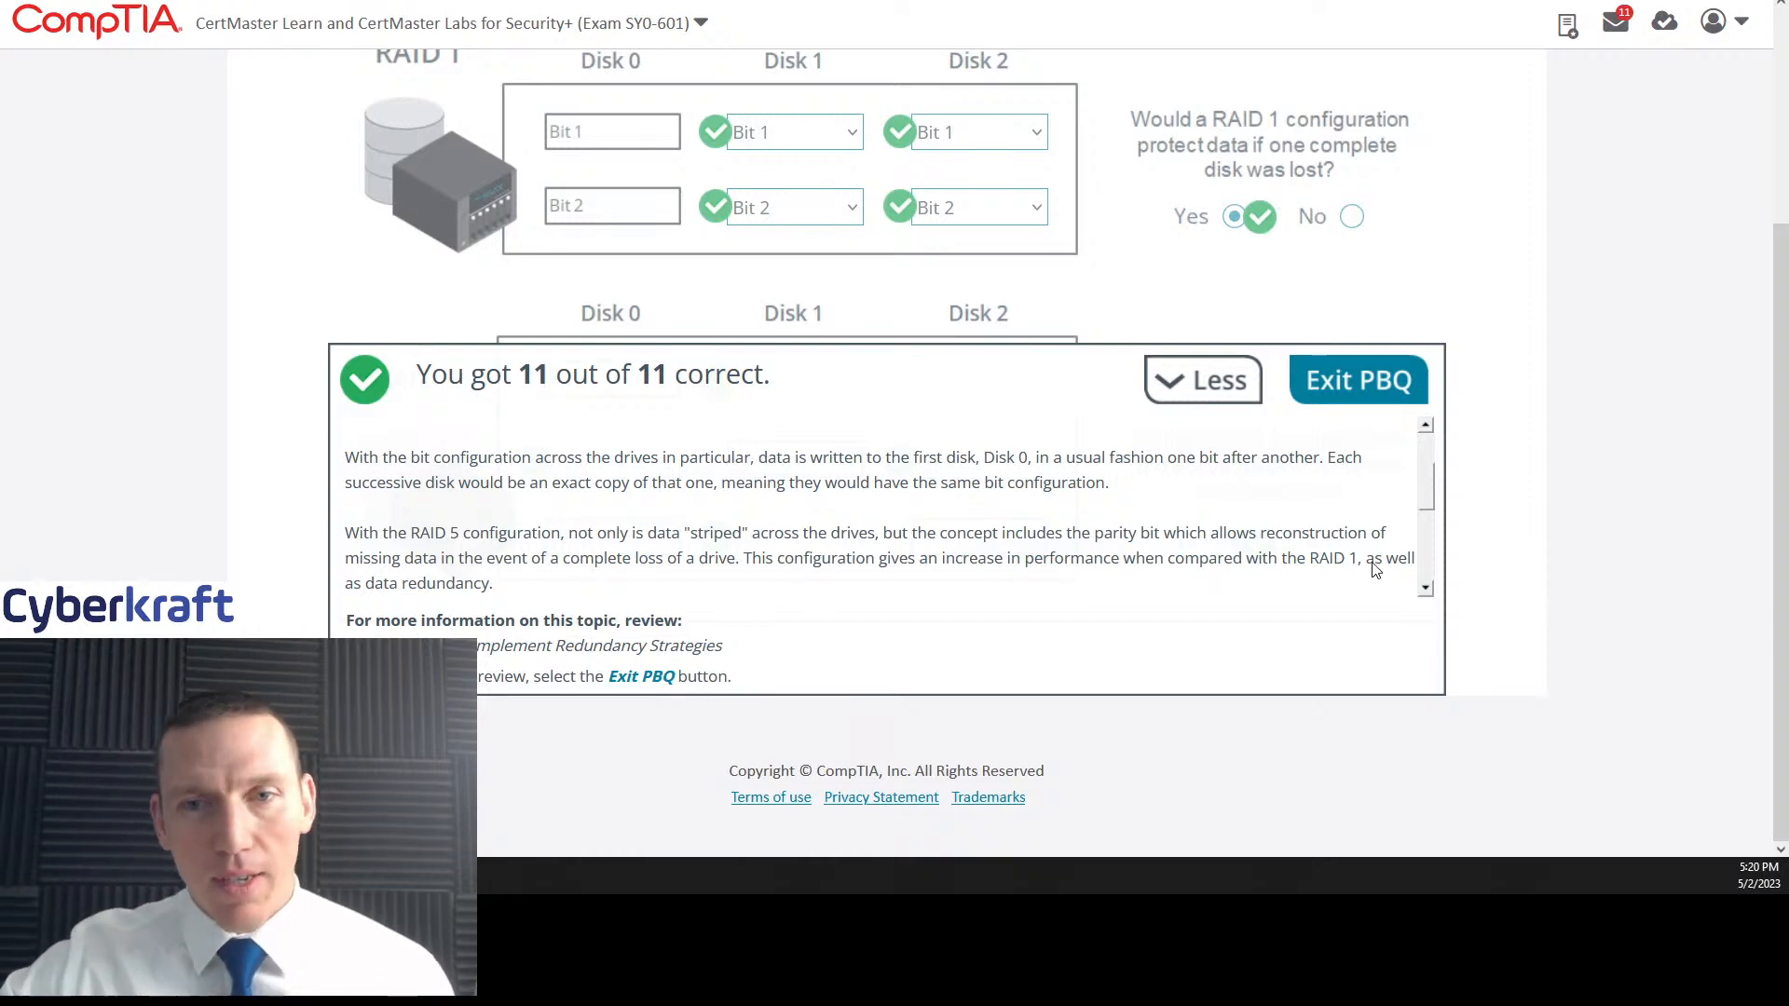
scroll(down, 3)
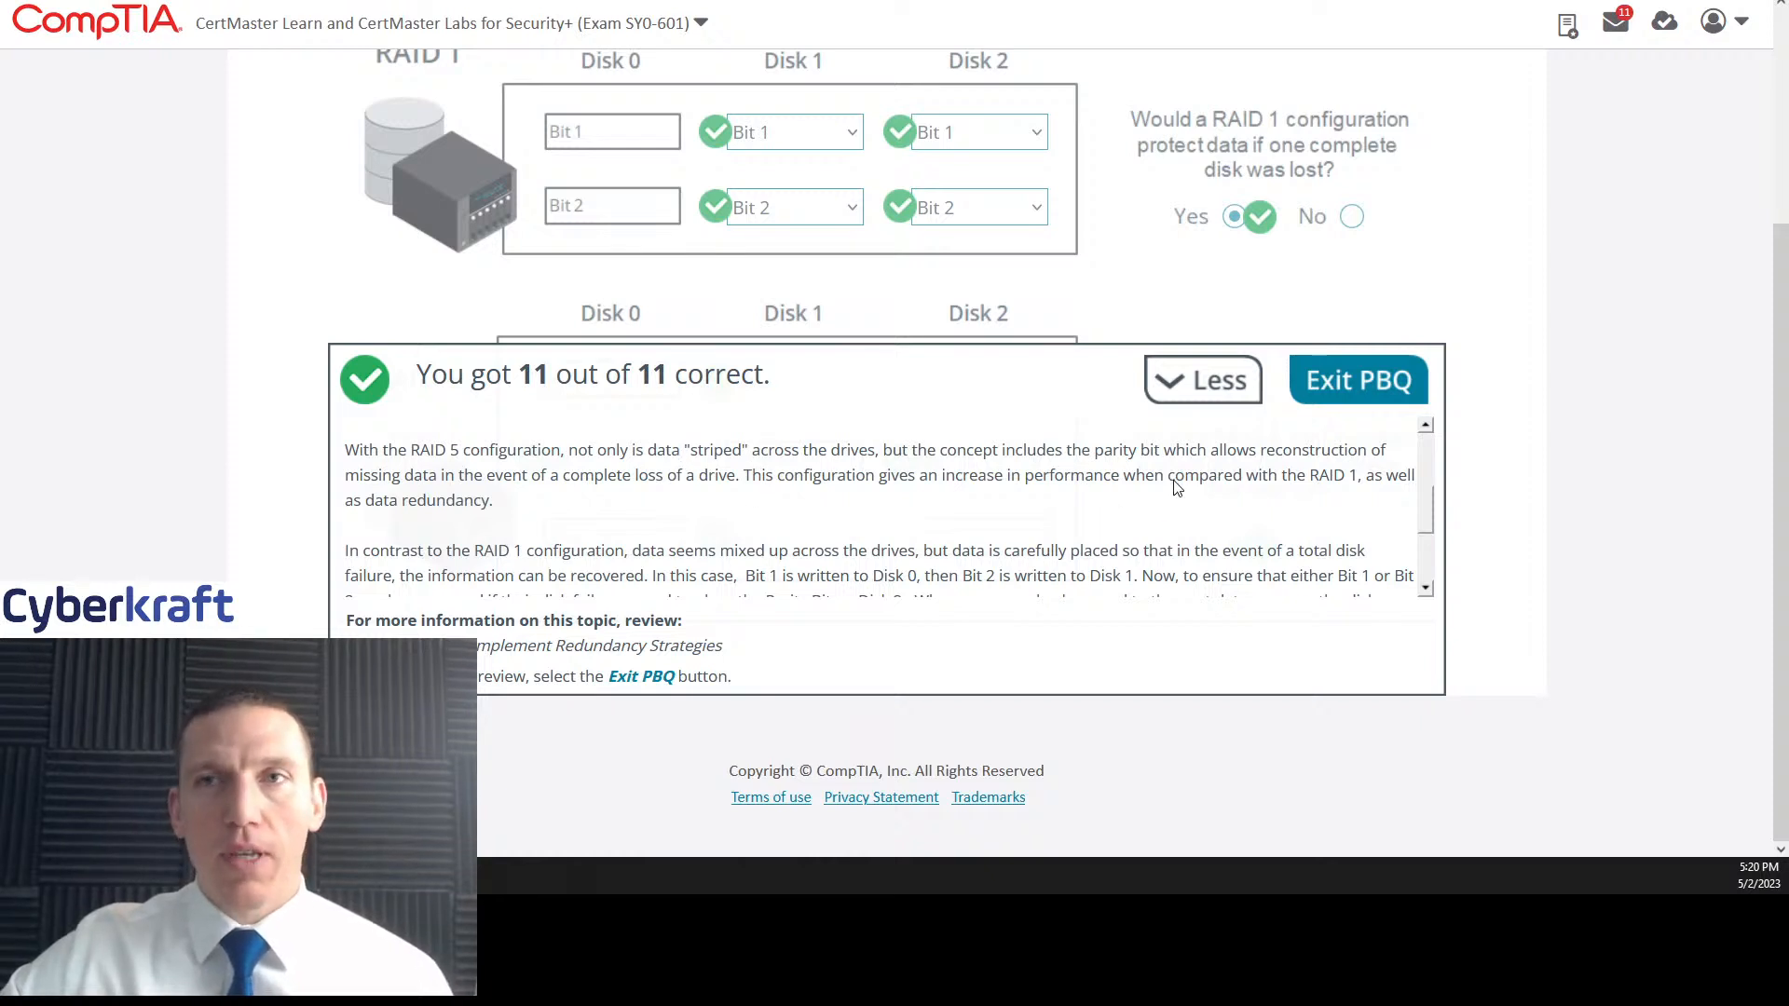
mouse_move(1397, 544)
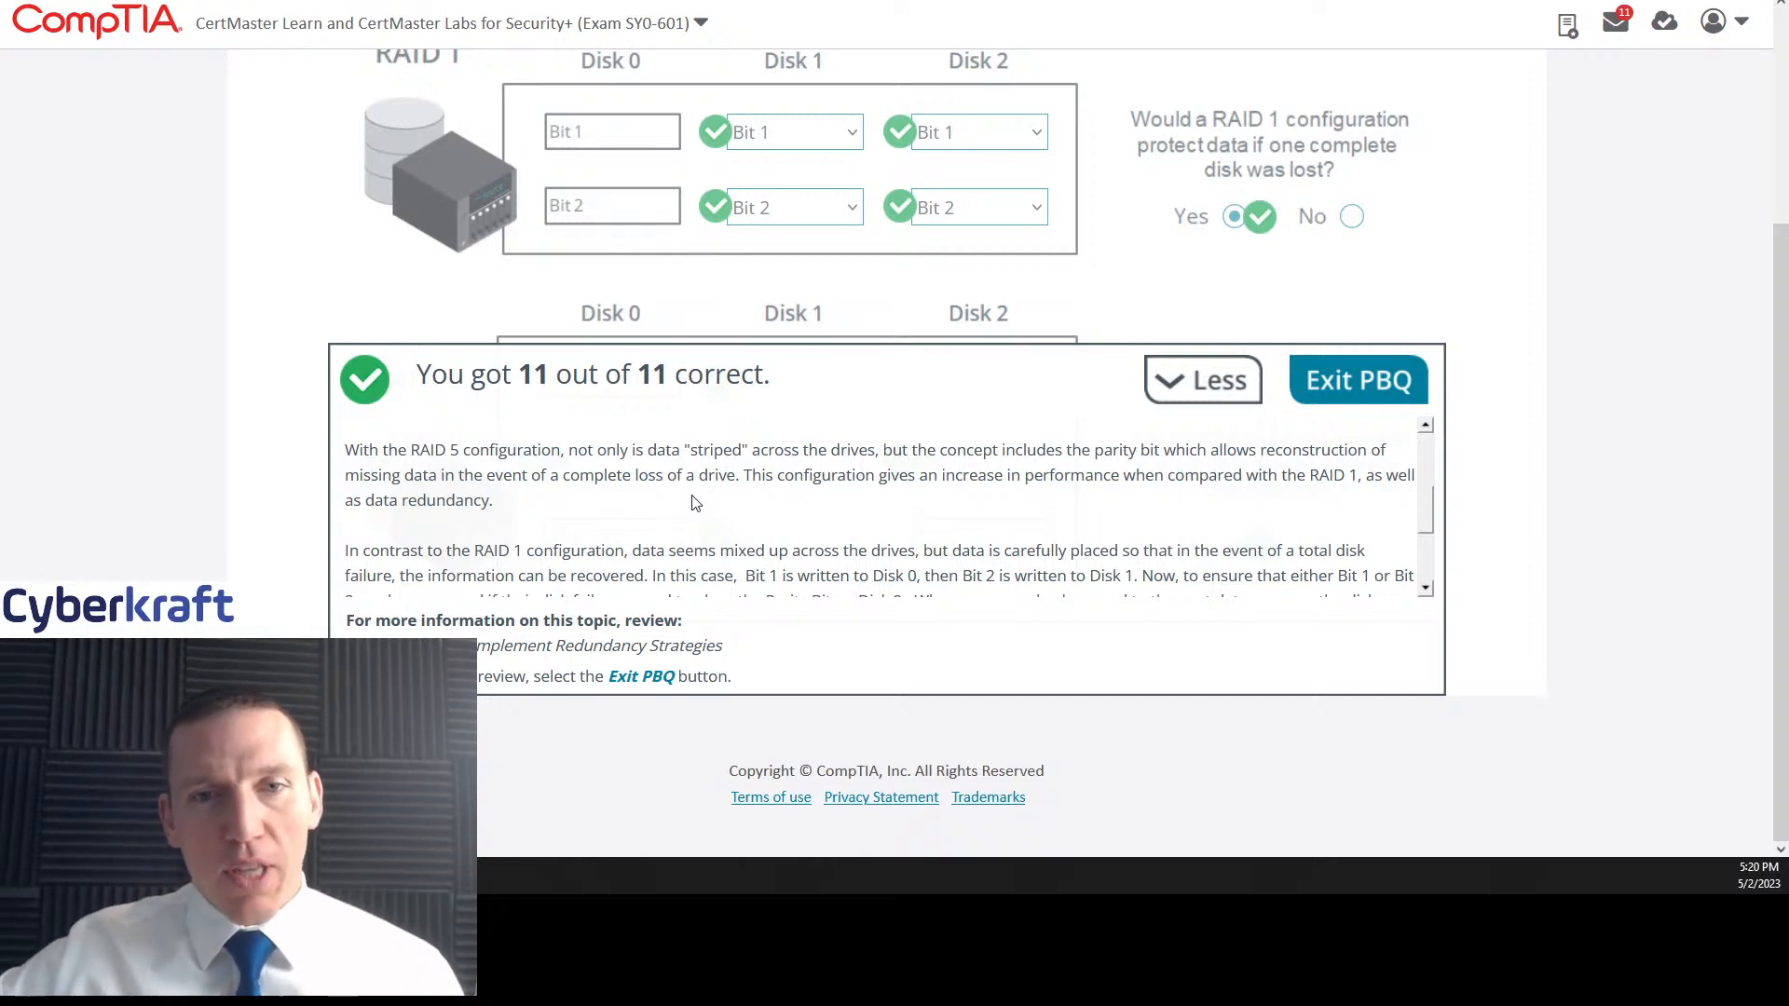
mouse_move(1173, 529)
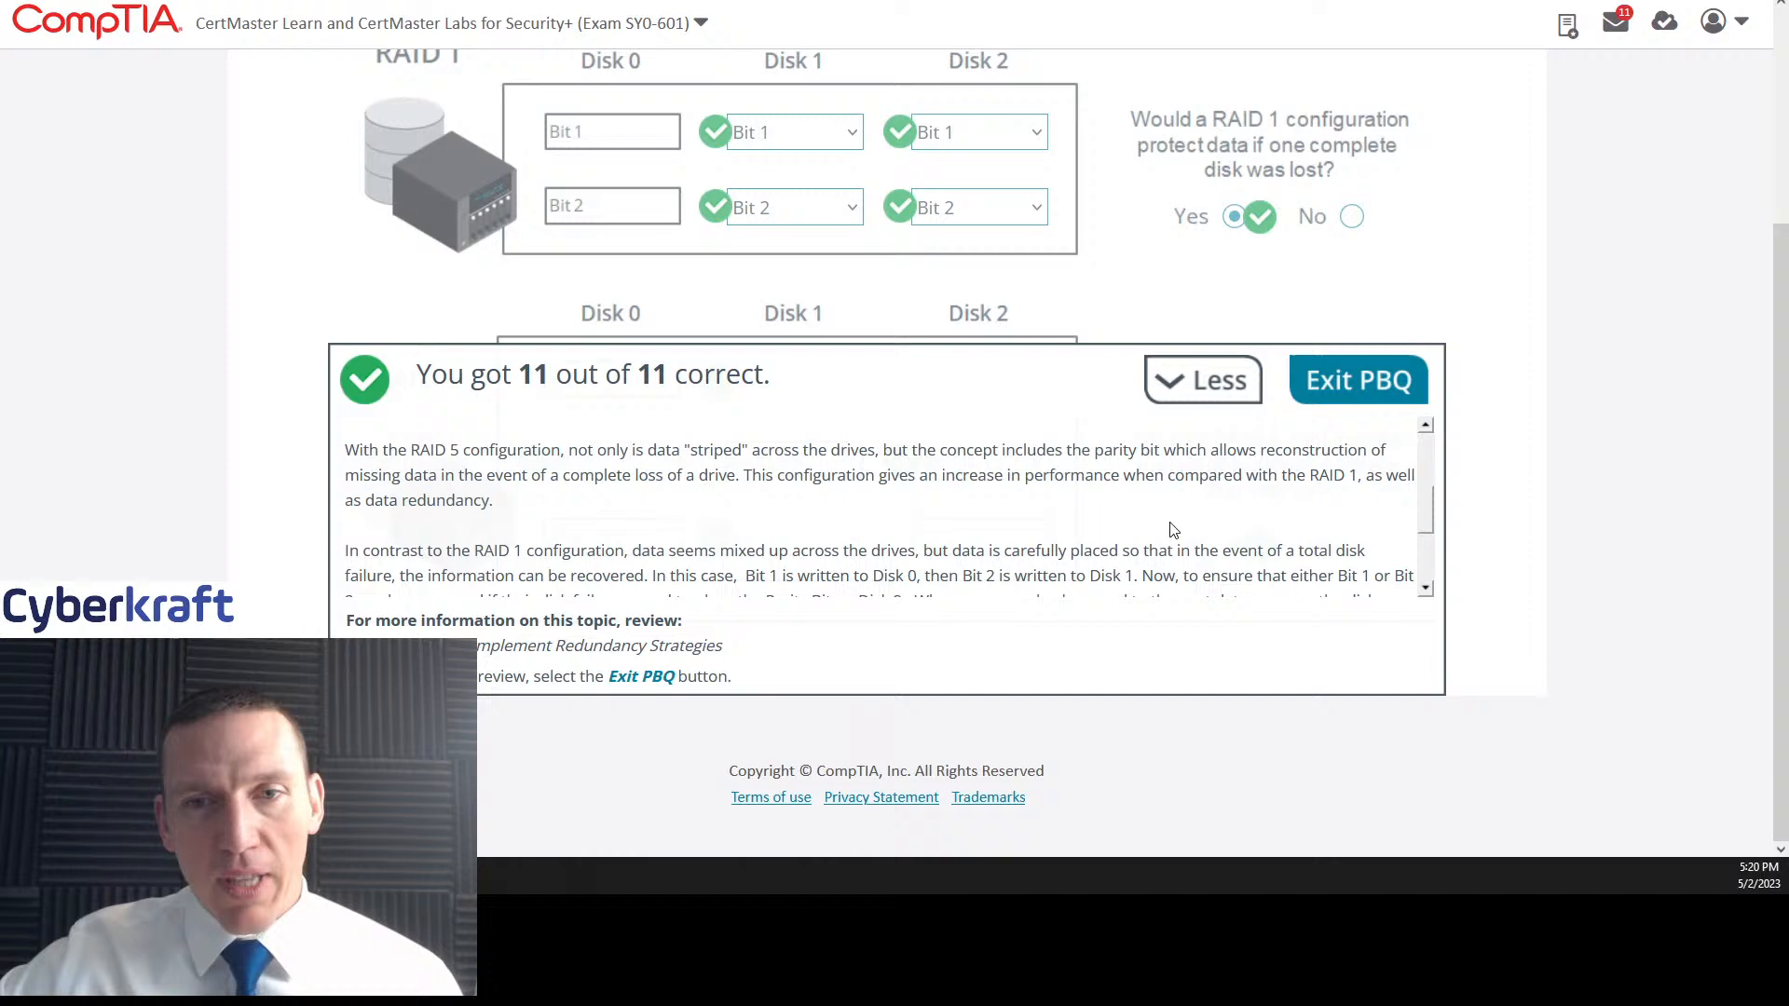
mouse_move(604, 520)
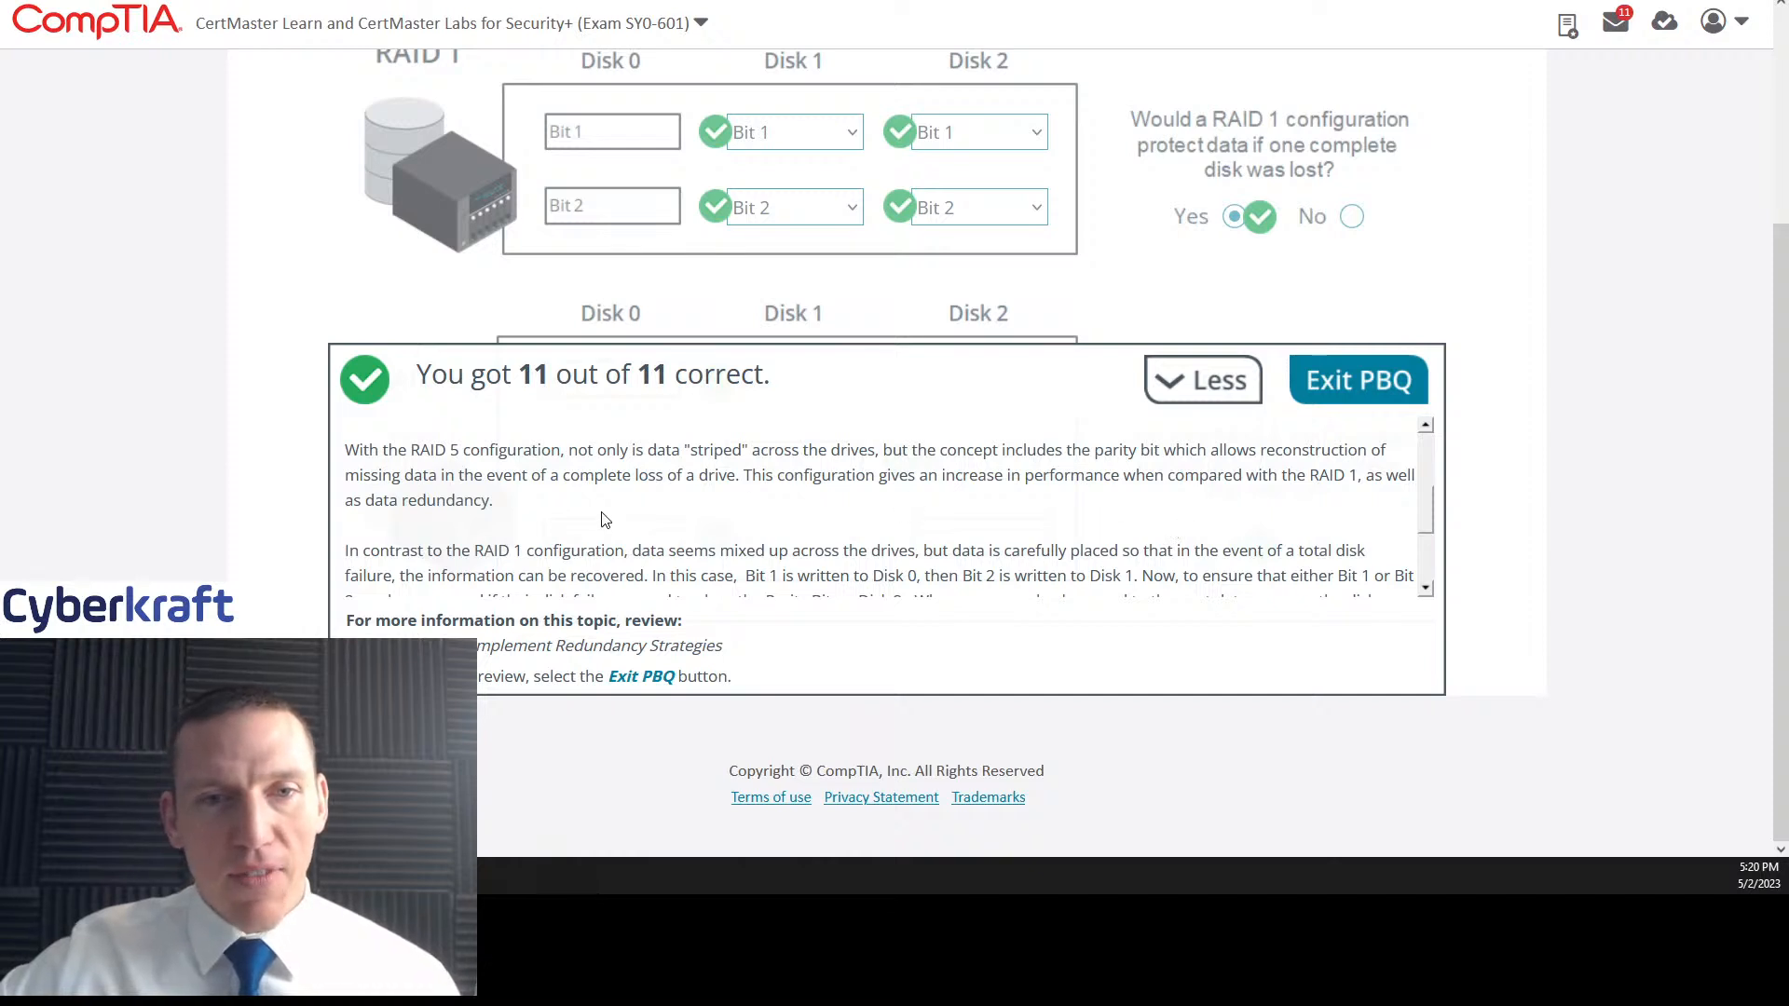
mouse_move(1209, 520)
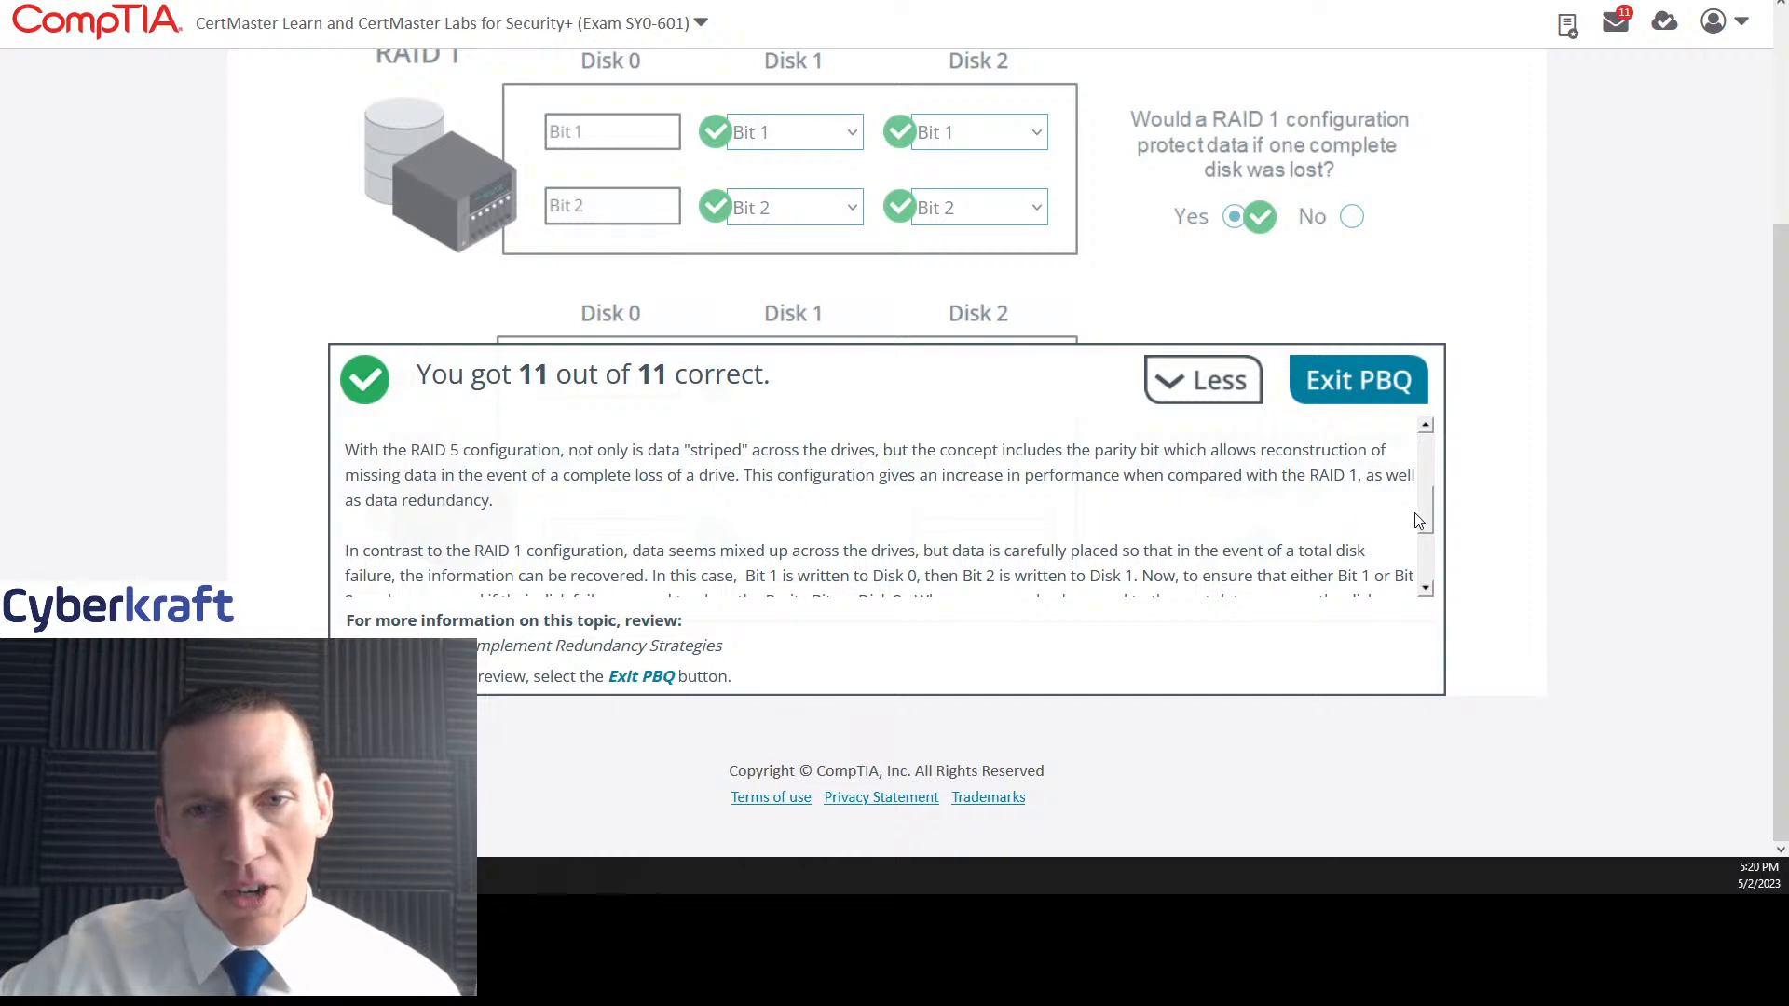
scroll(down, 3)
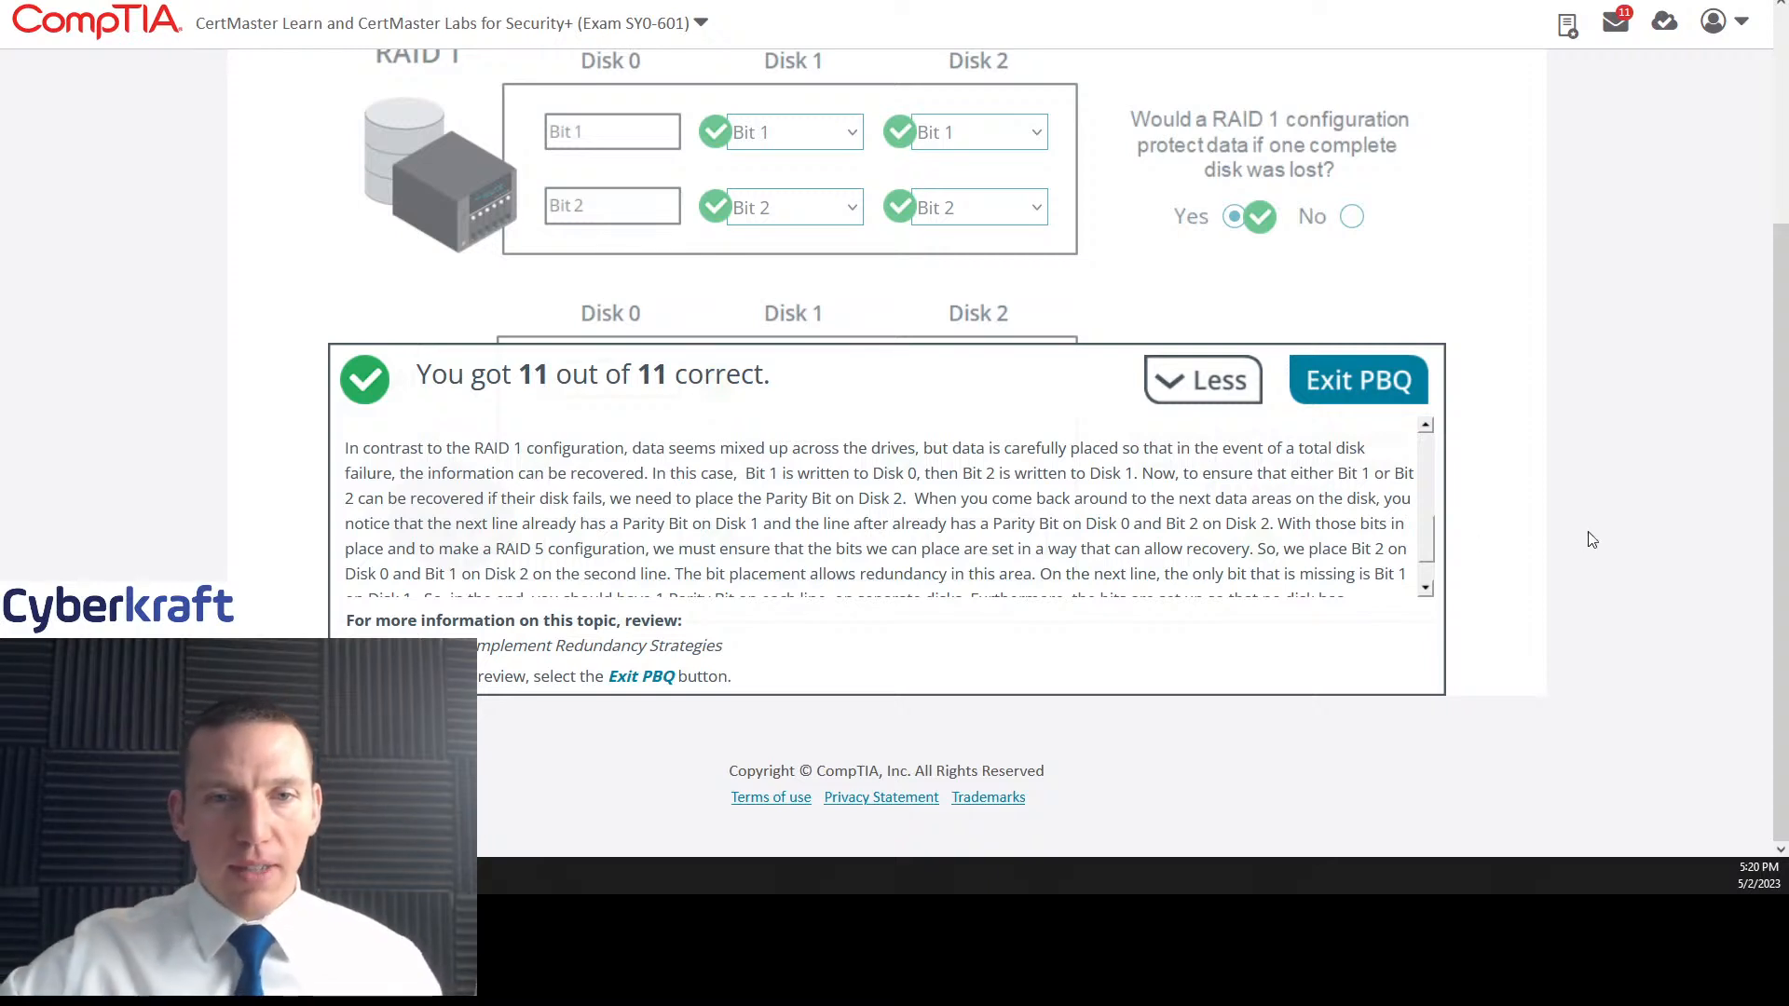
mouse_move(1518, 548)
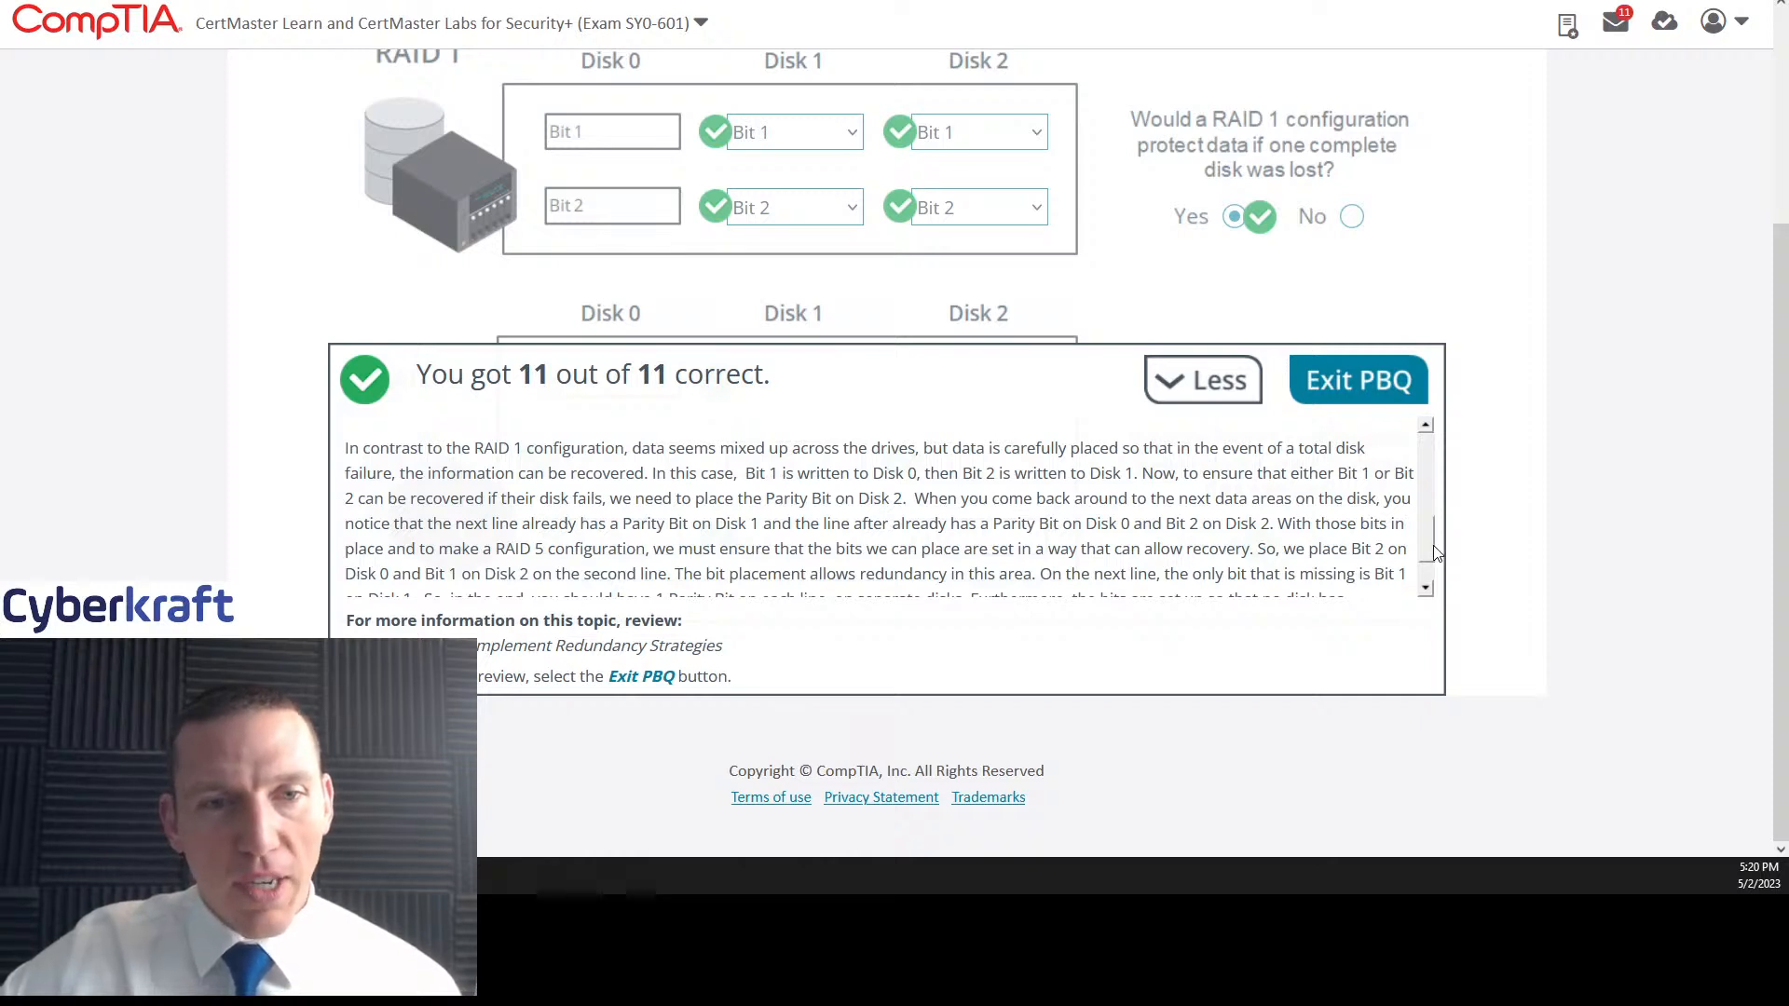
scroll(down, 3)
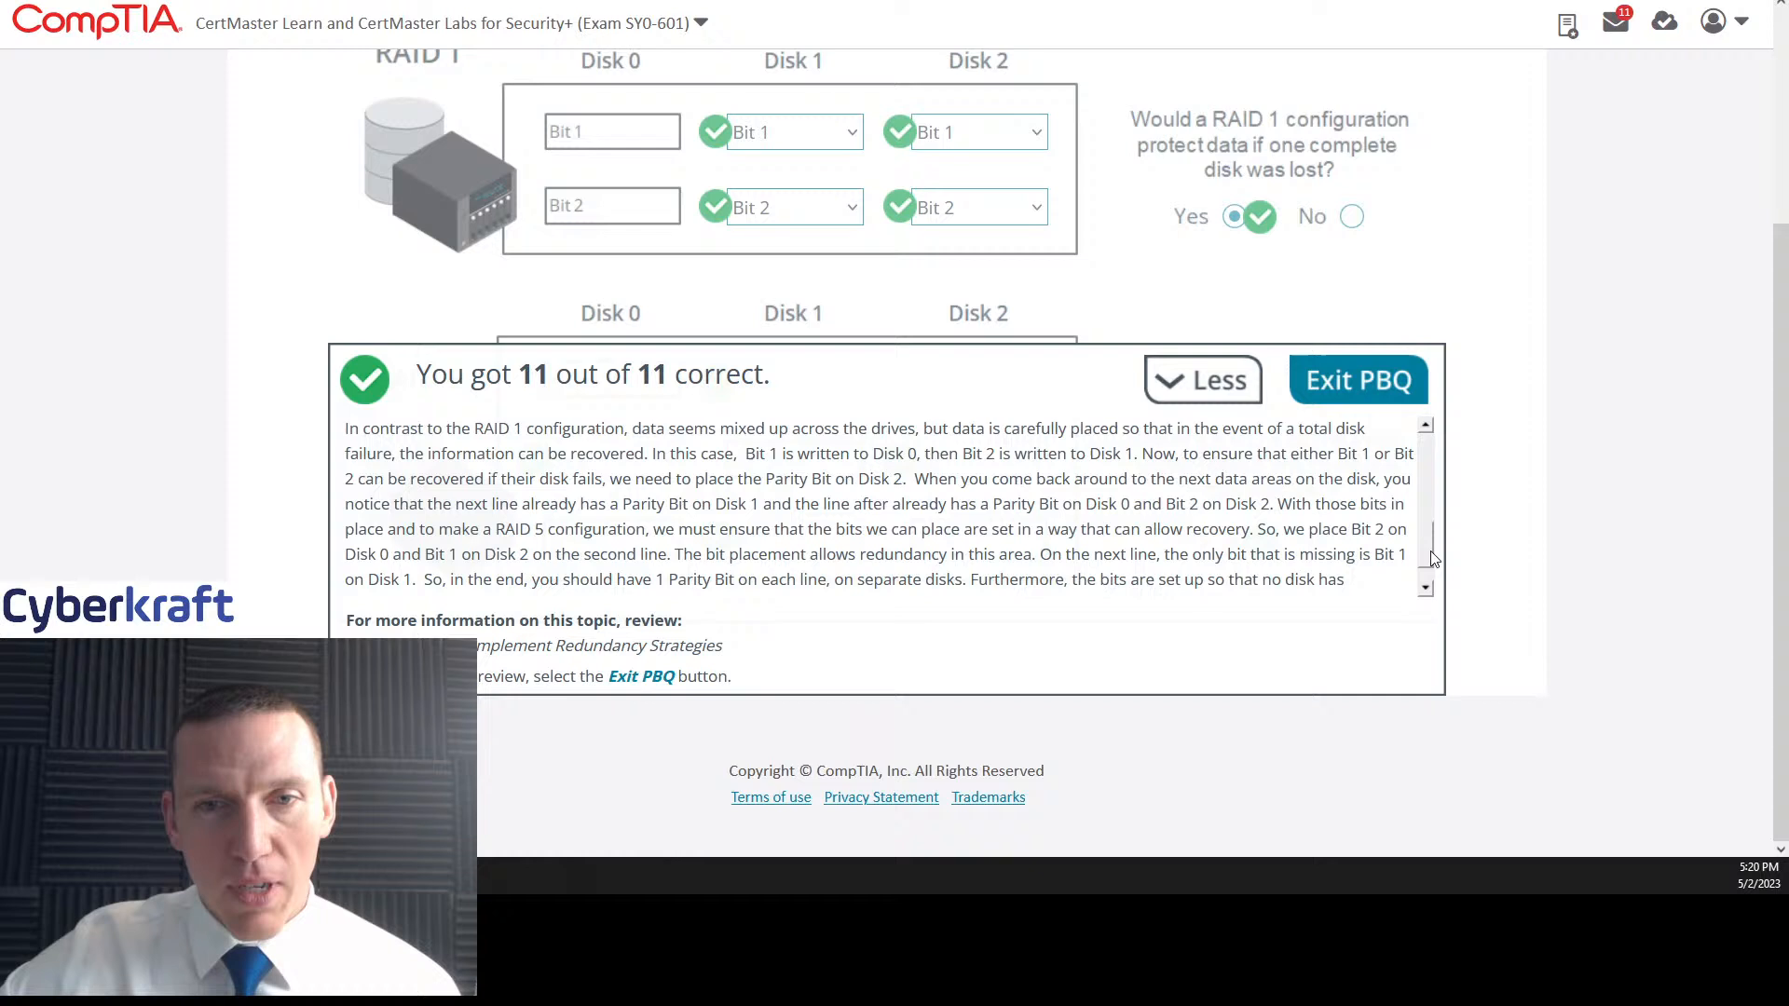
click(1201, 380)
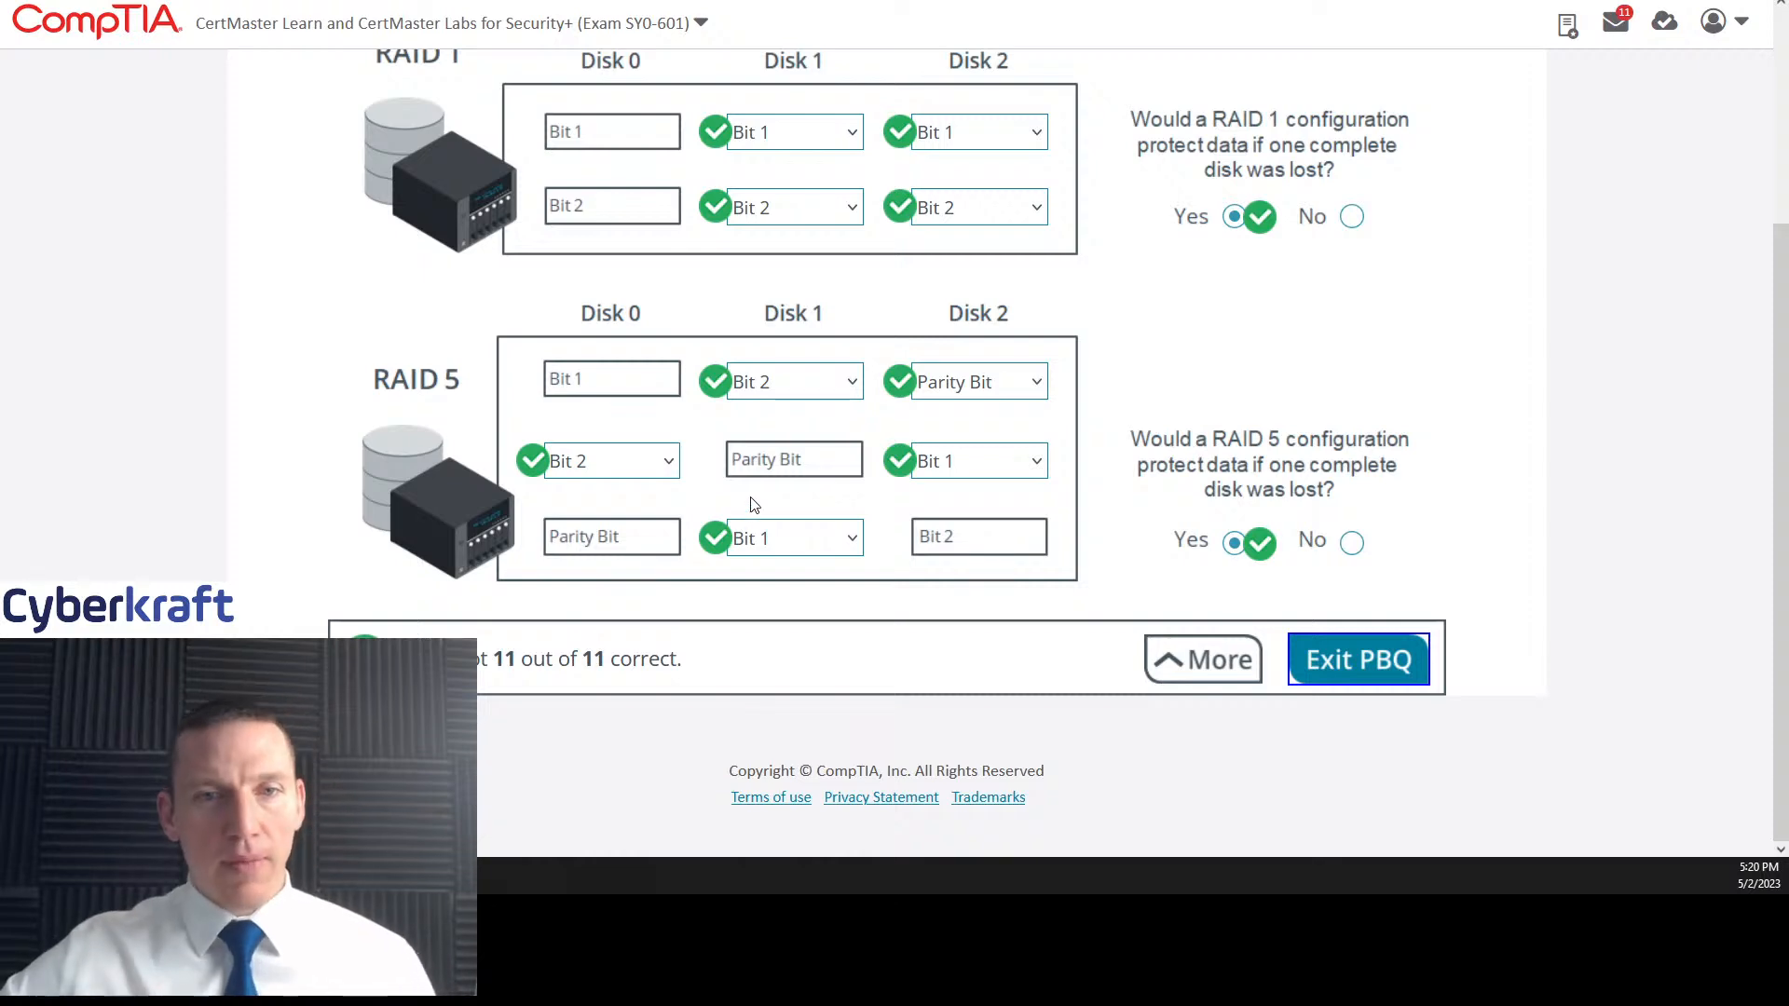
mouse_move(1059, 511)
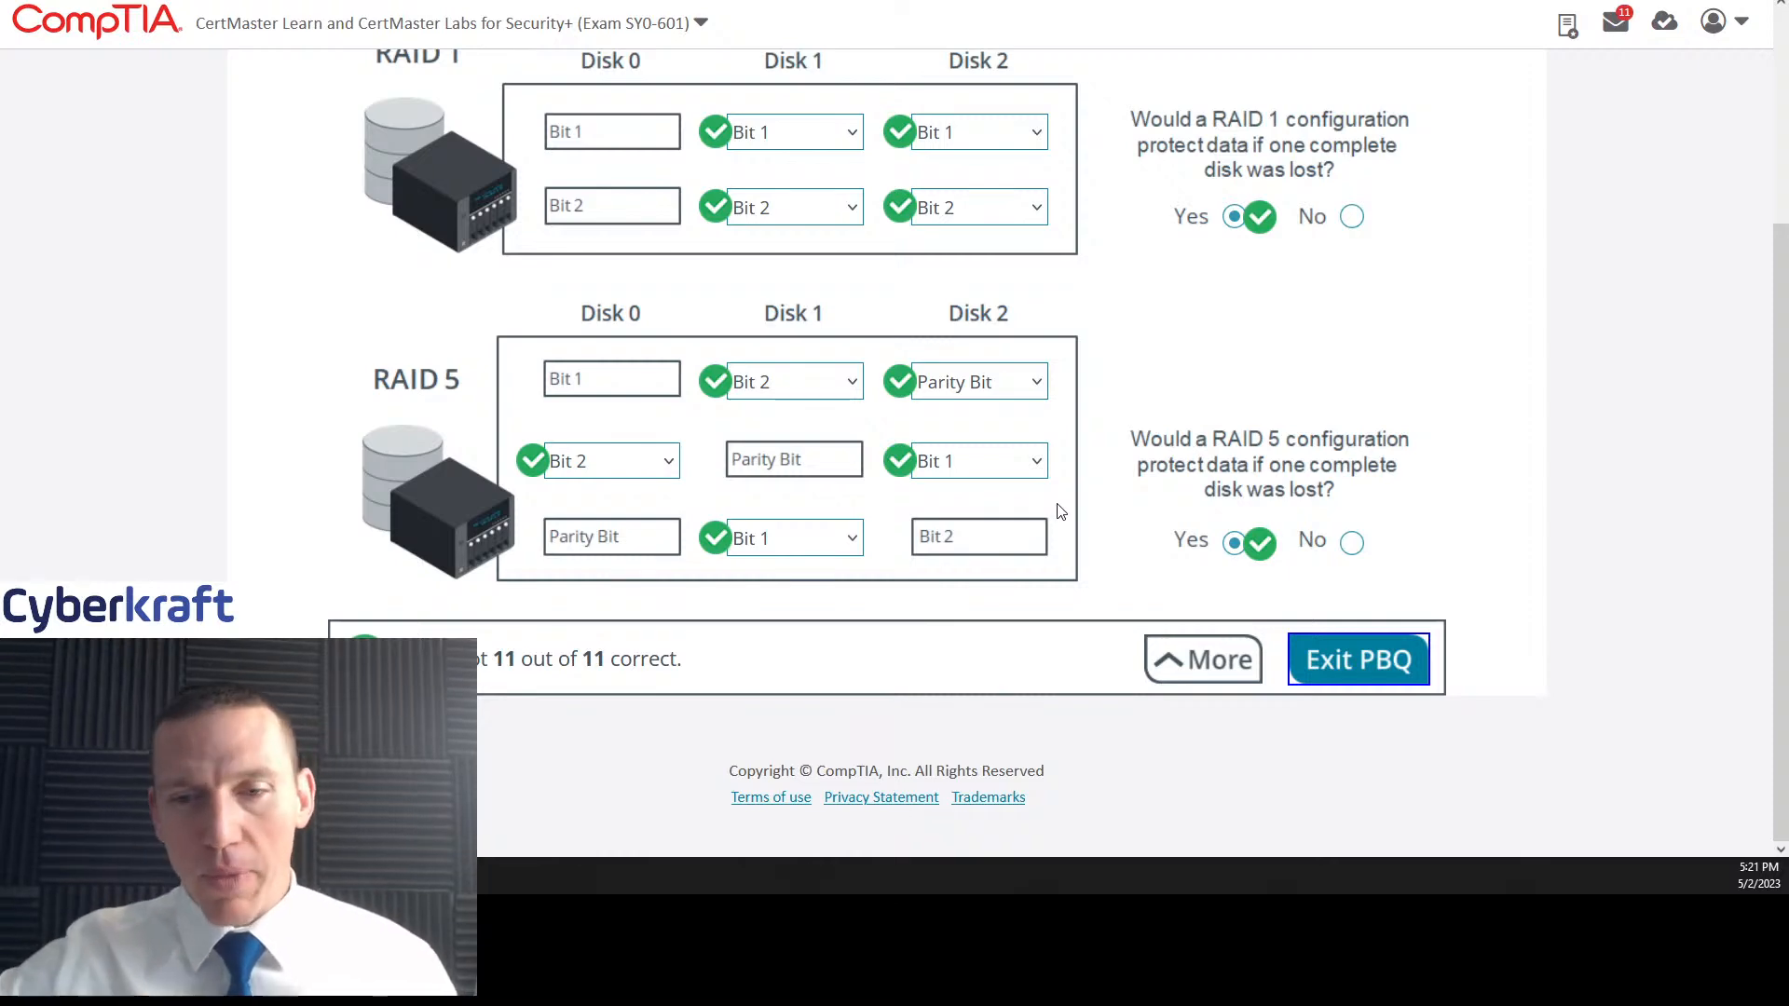
mouse_move(1411, 665)
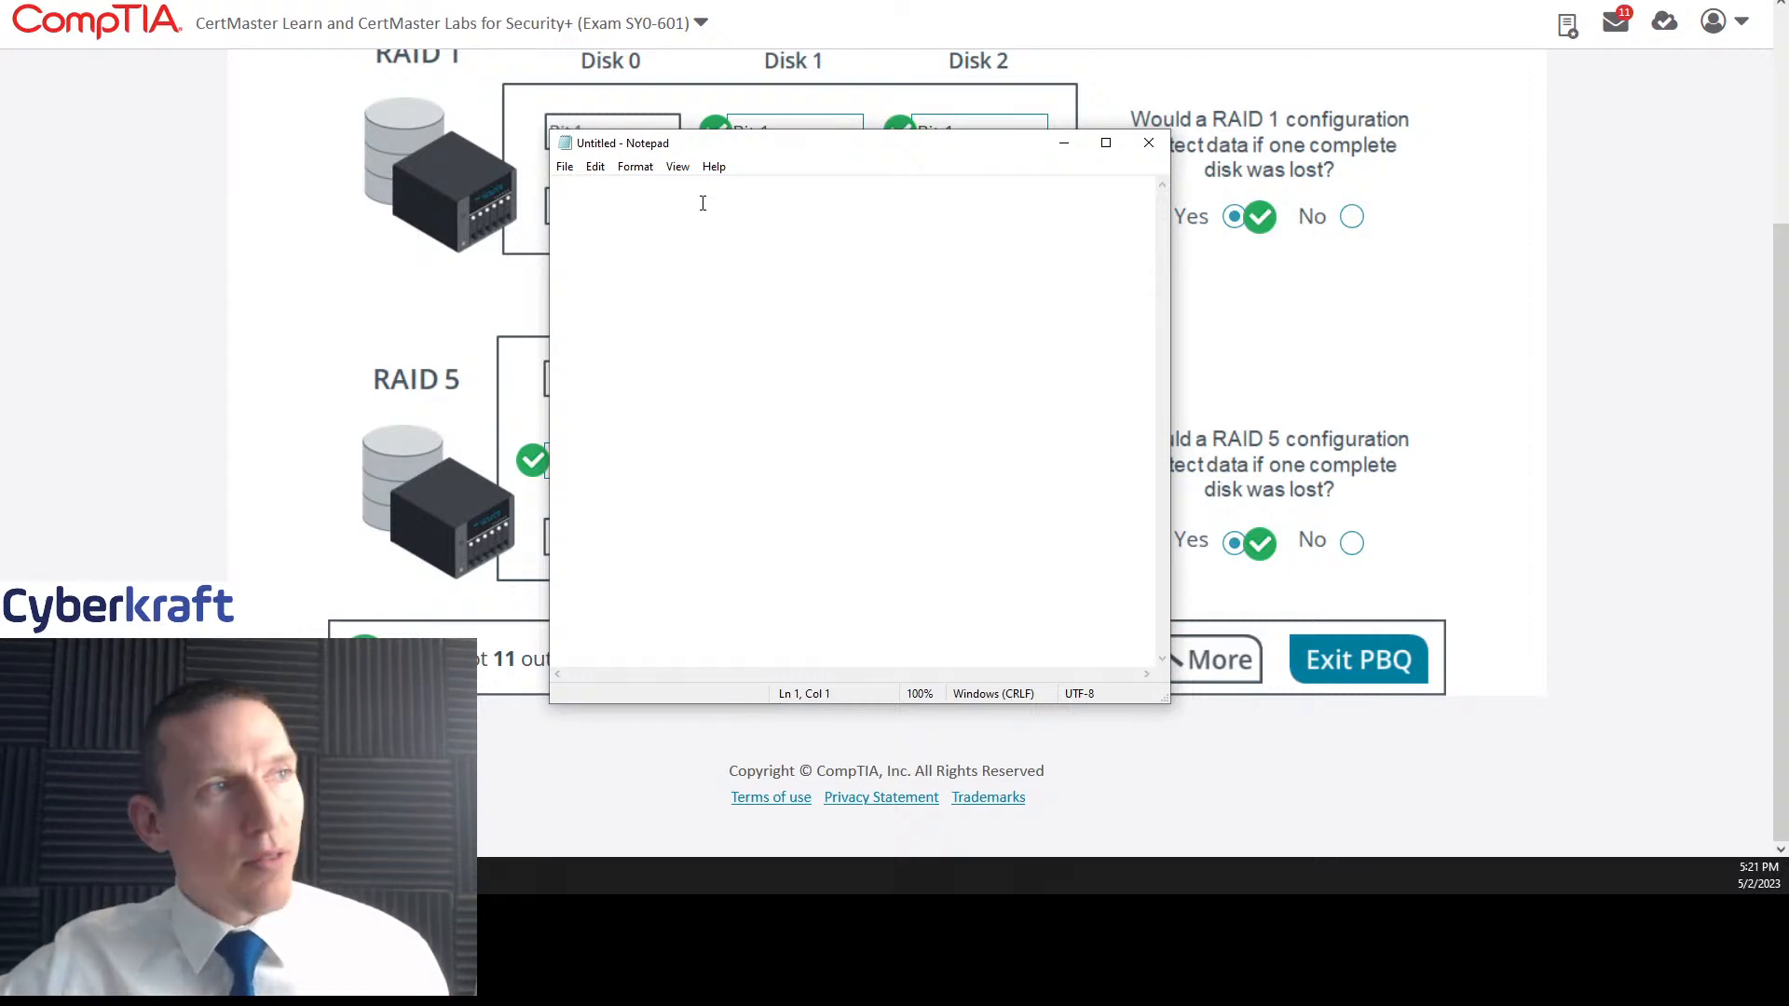
Step: Type binary values 00000001, 00100100, 10100100 and 10101010 on separate Notepad lines
text(00000001)
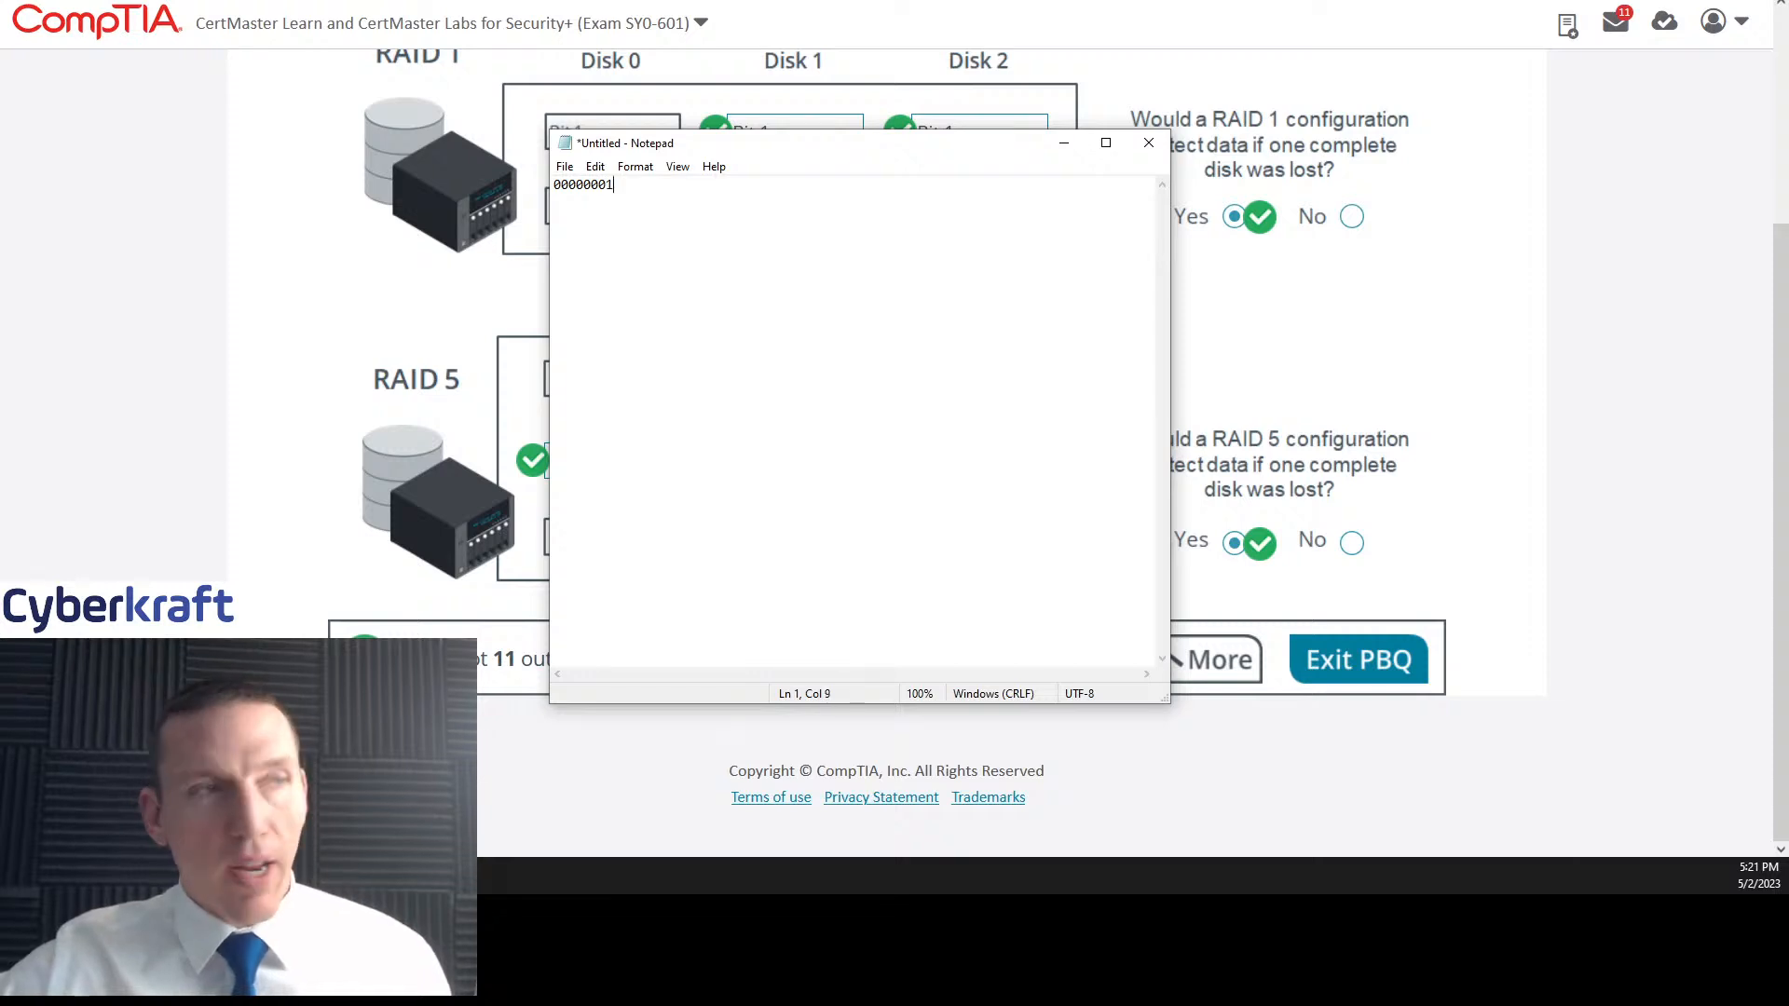
key(Enter)
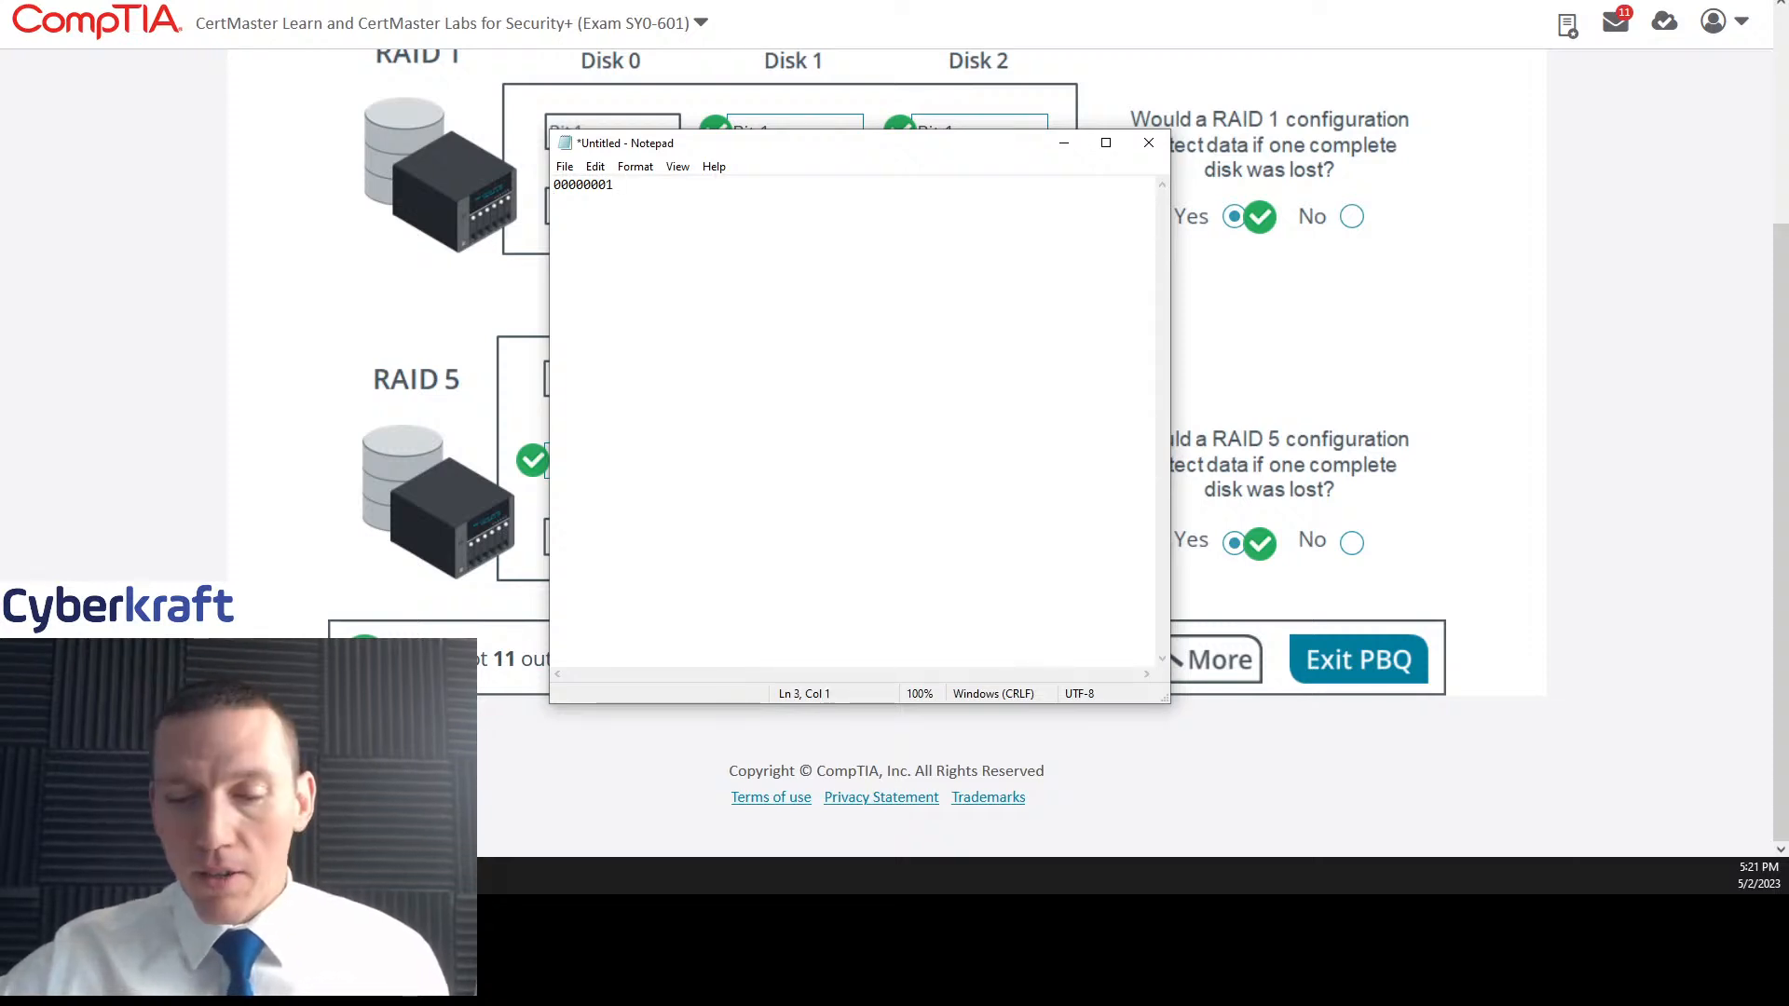
text(00100)
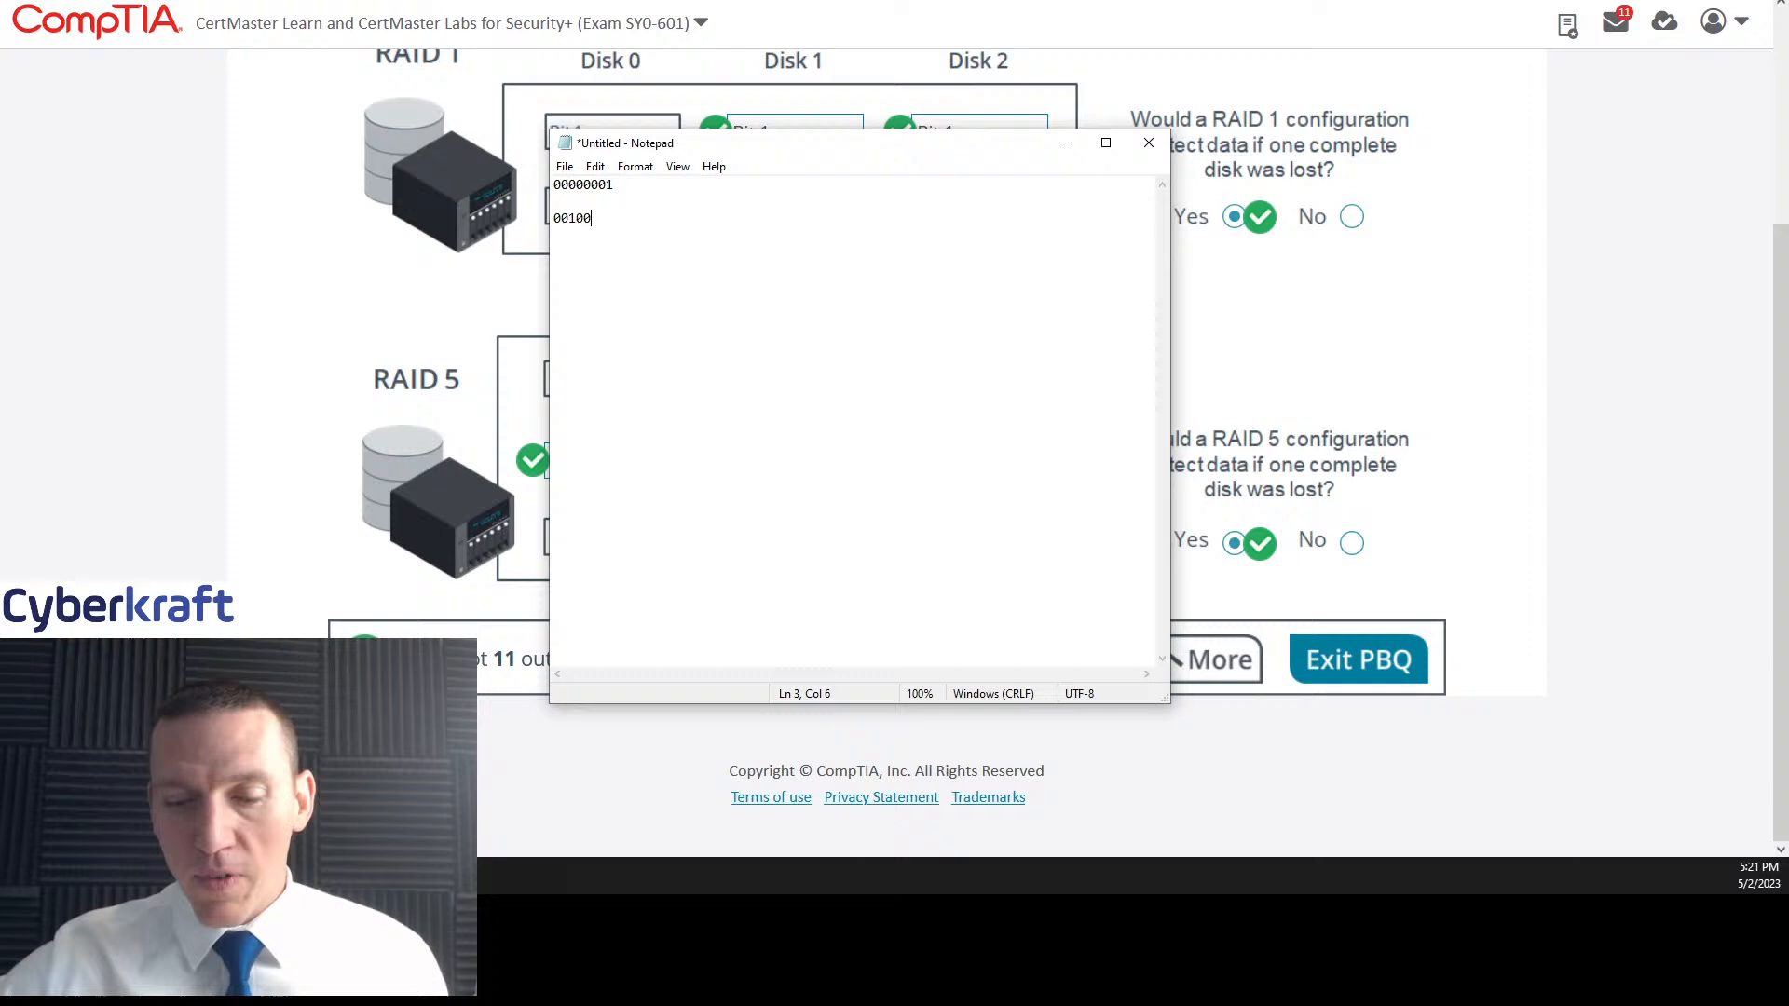
text(100)
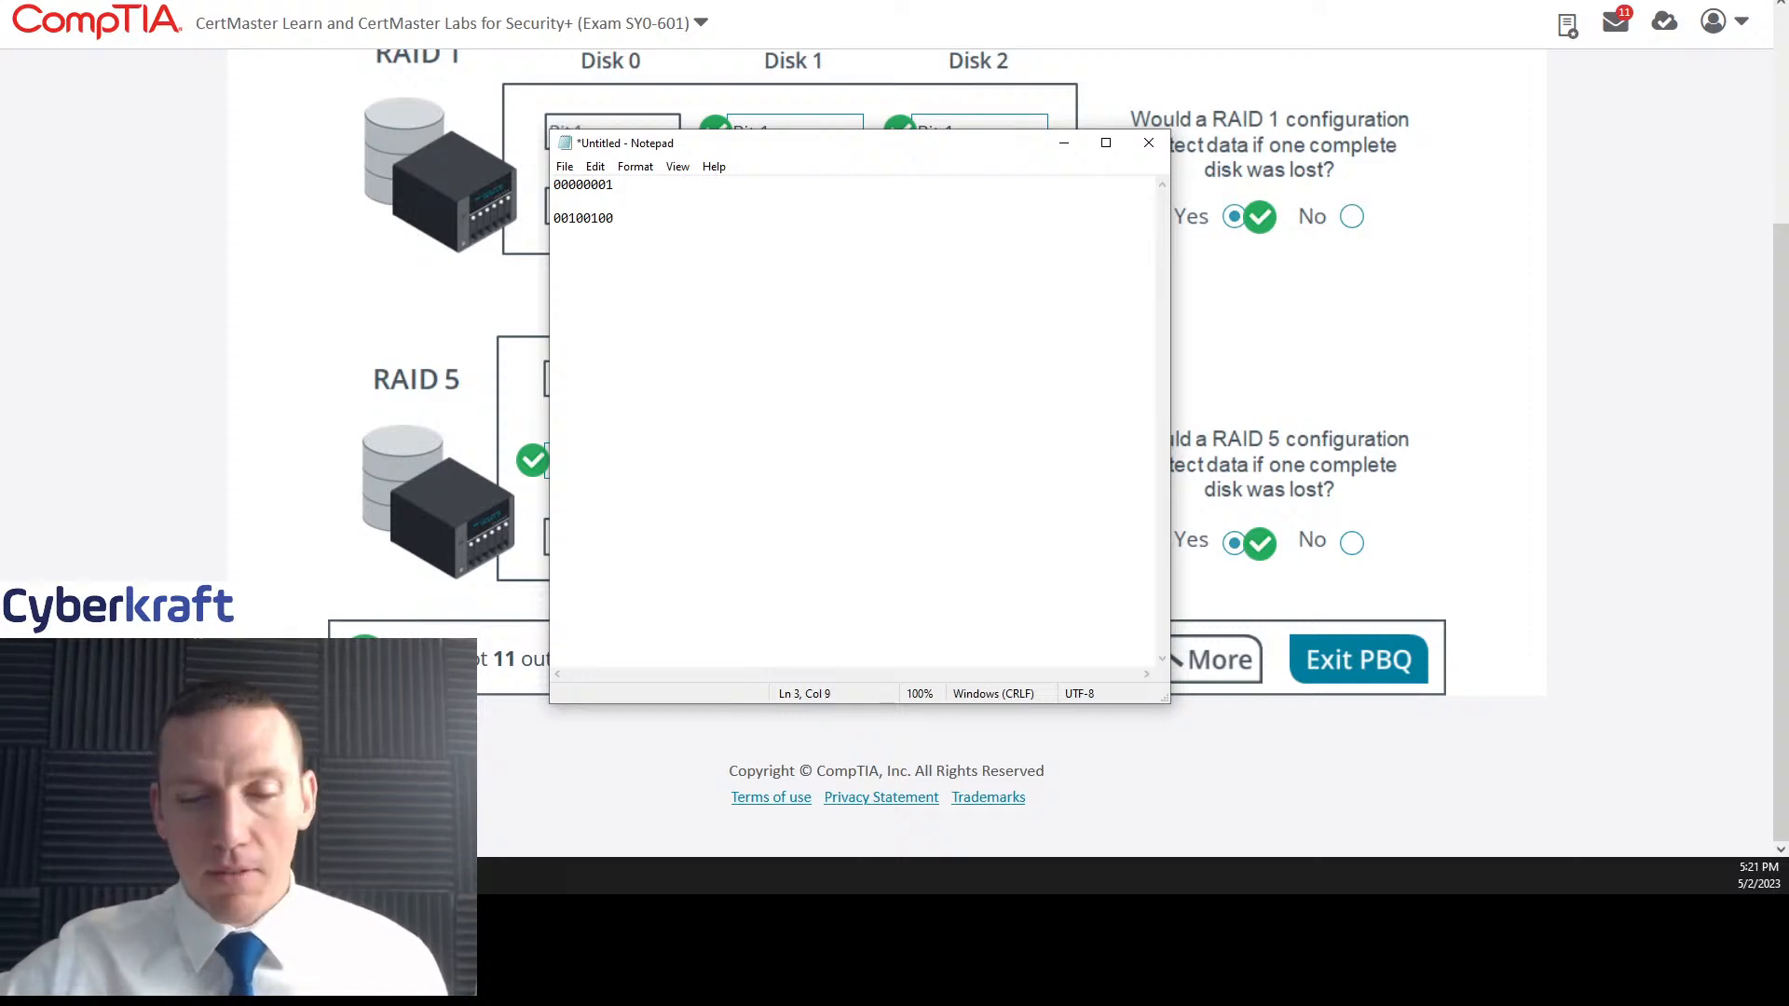
text(10)
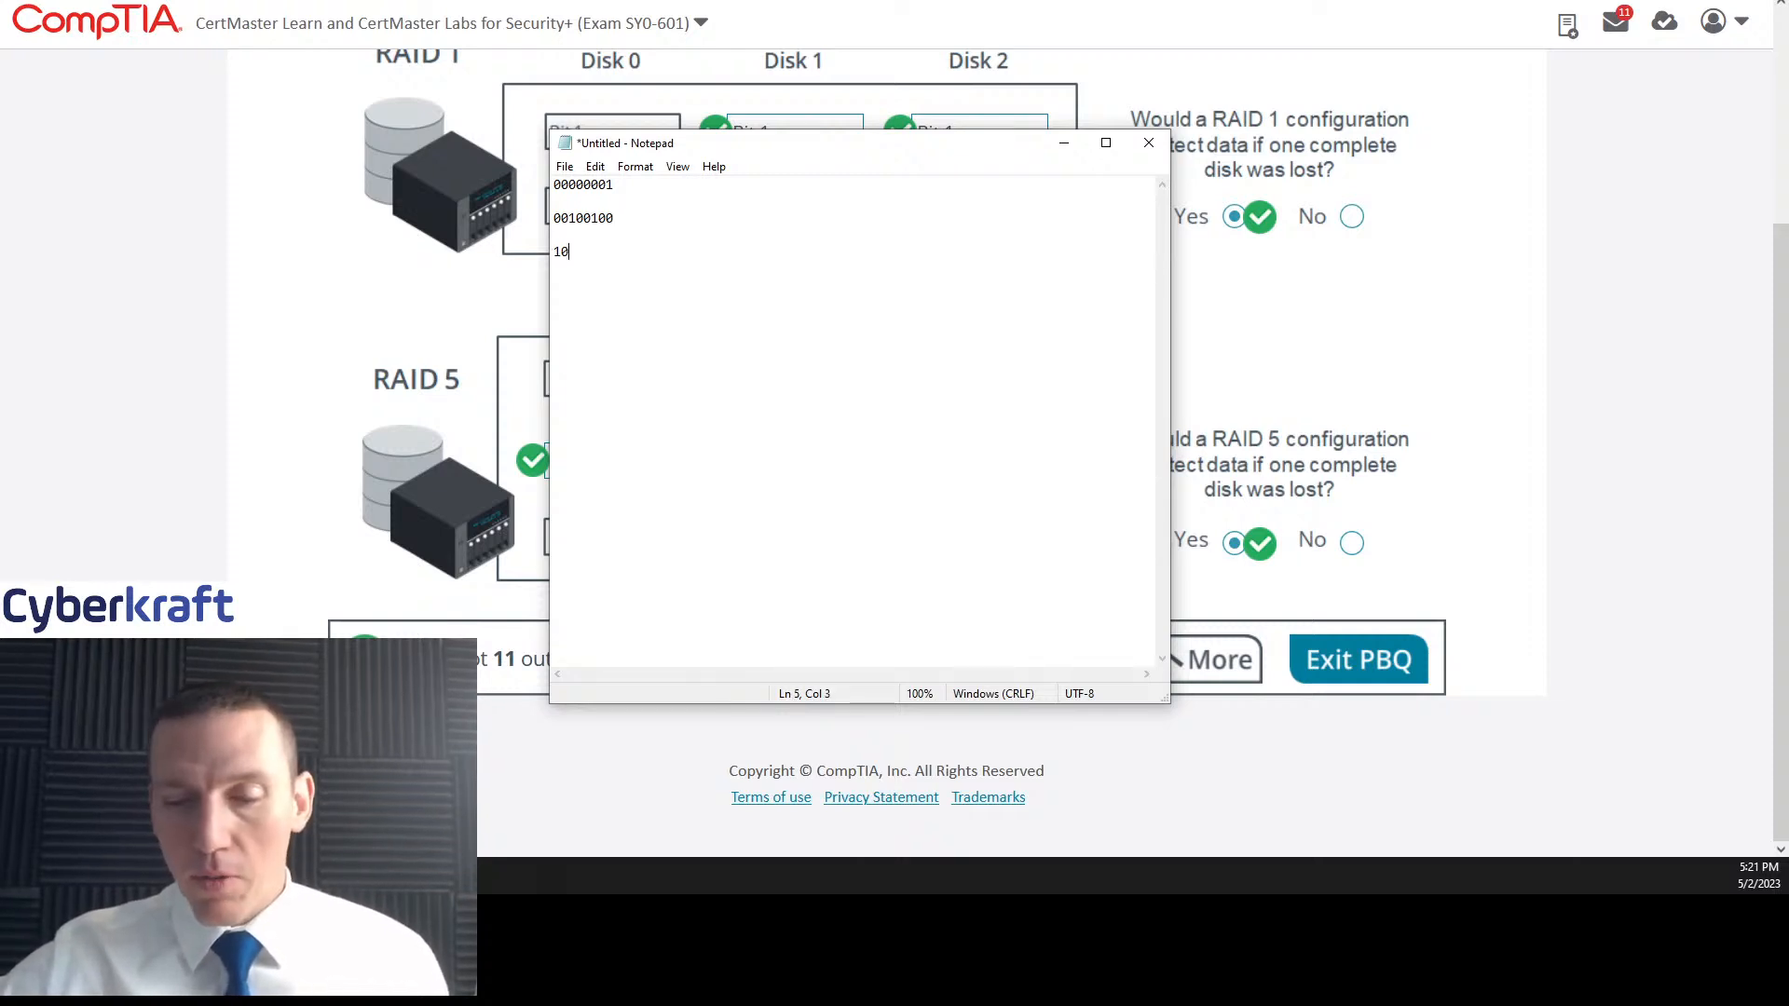
text(100100)
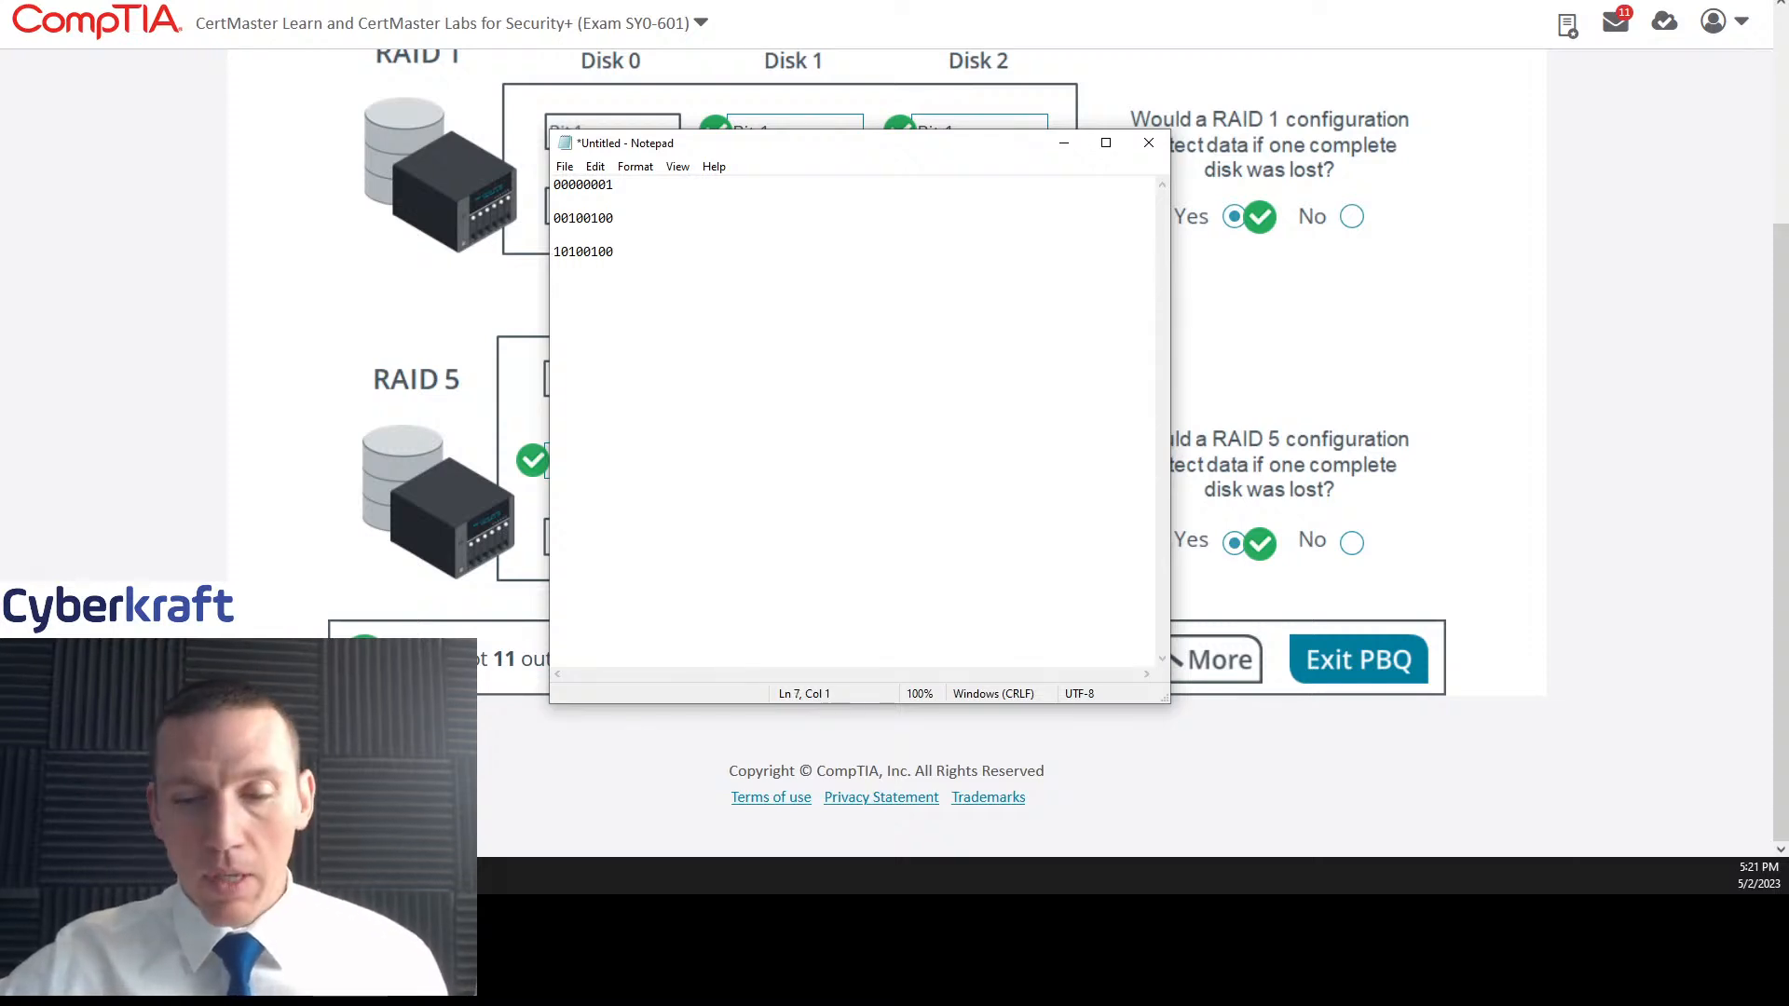
text(101010)
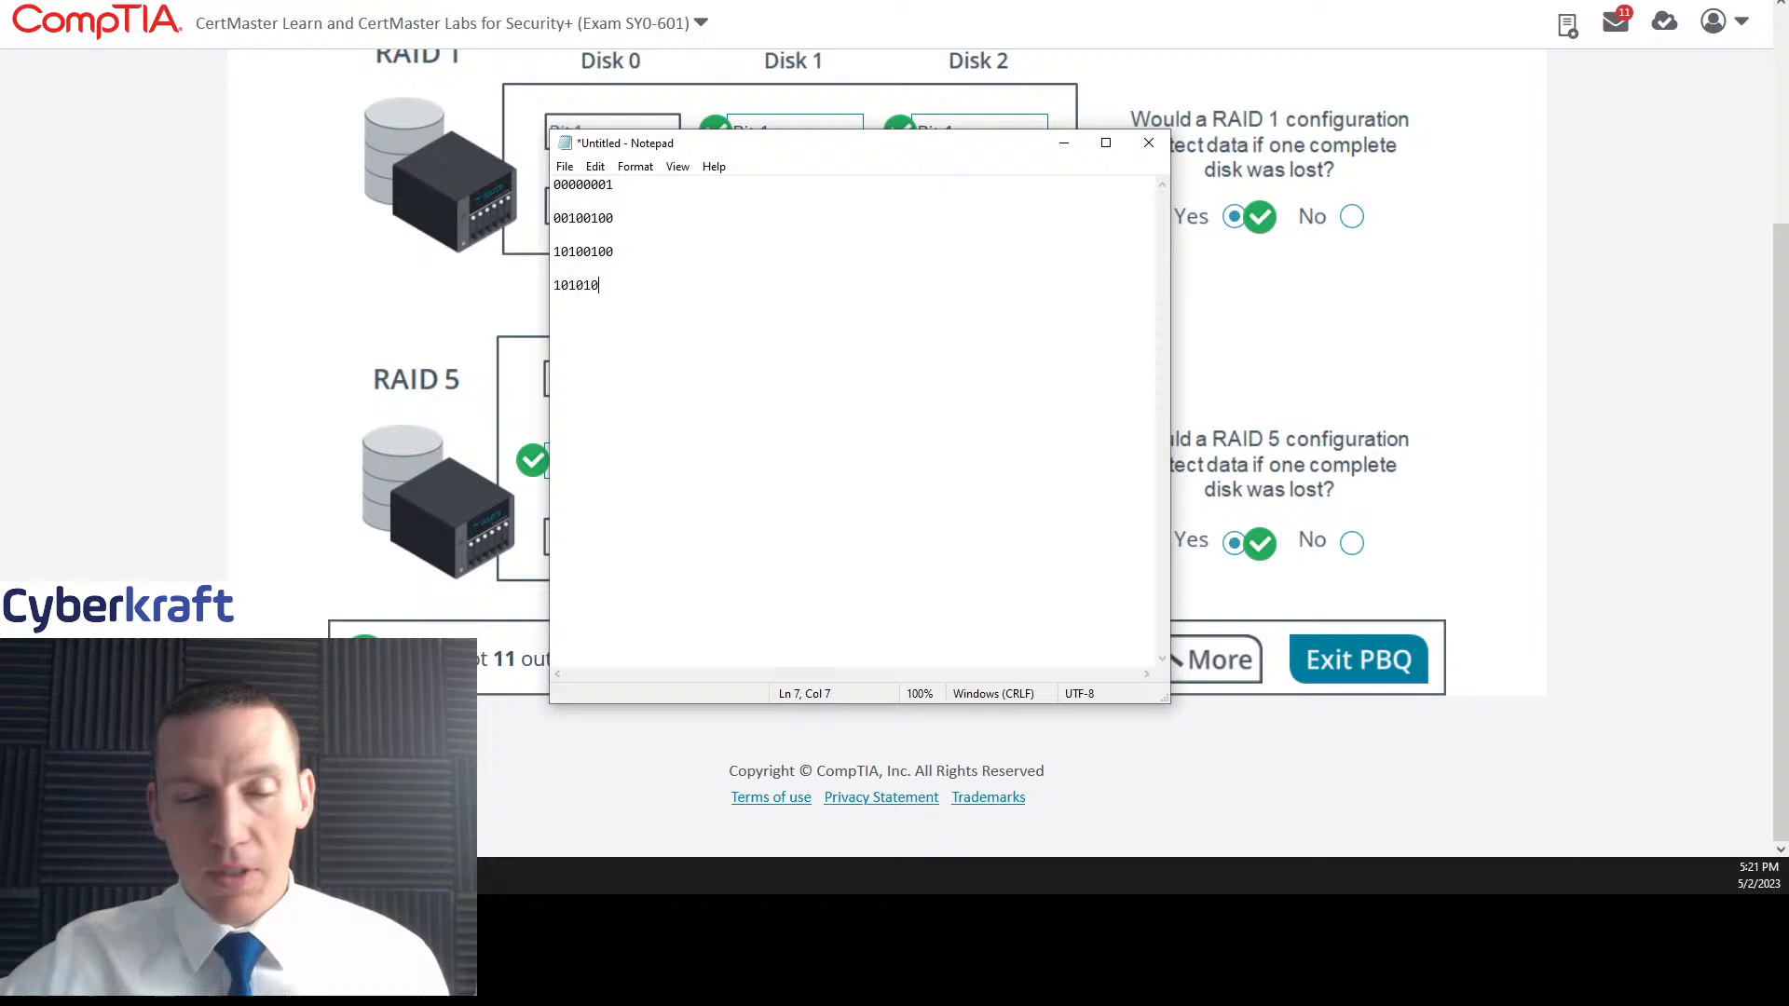
text(00)
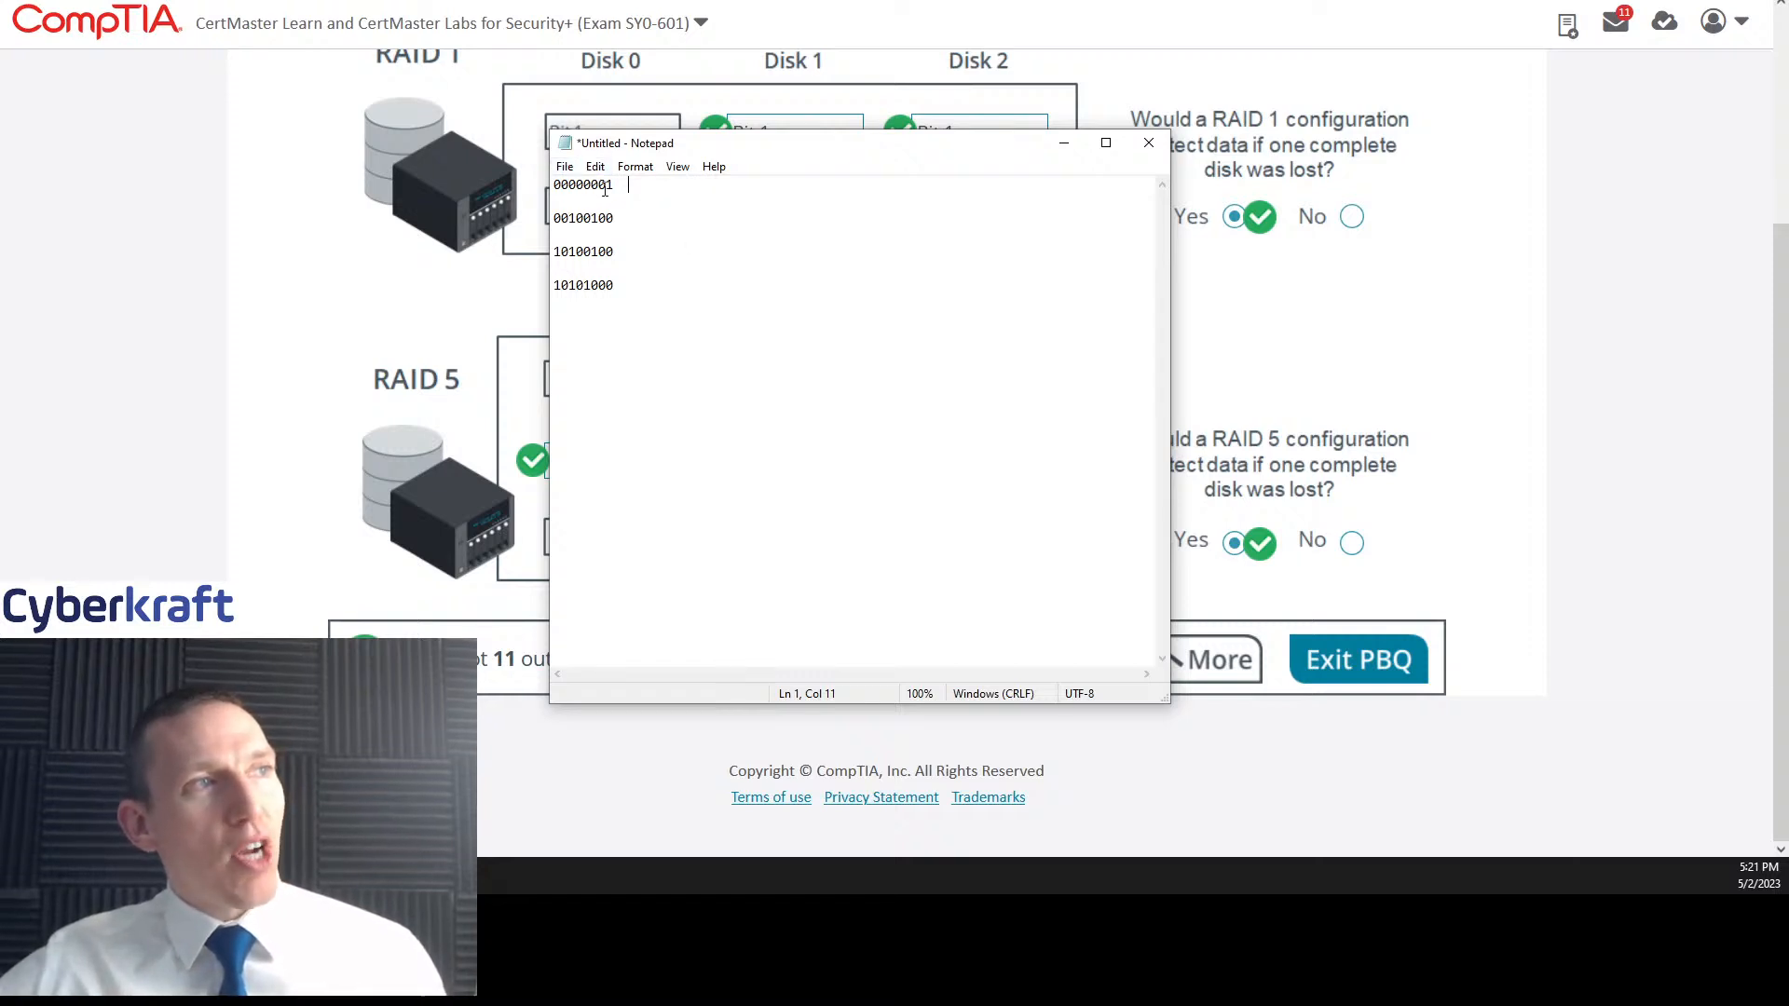
Step: Append even parity bits 1, 0, 1, 0 to the values and hide Notepad
text(1)
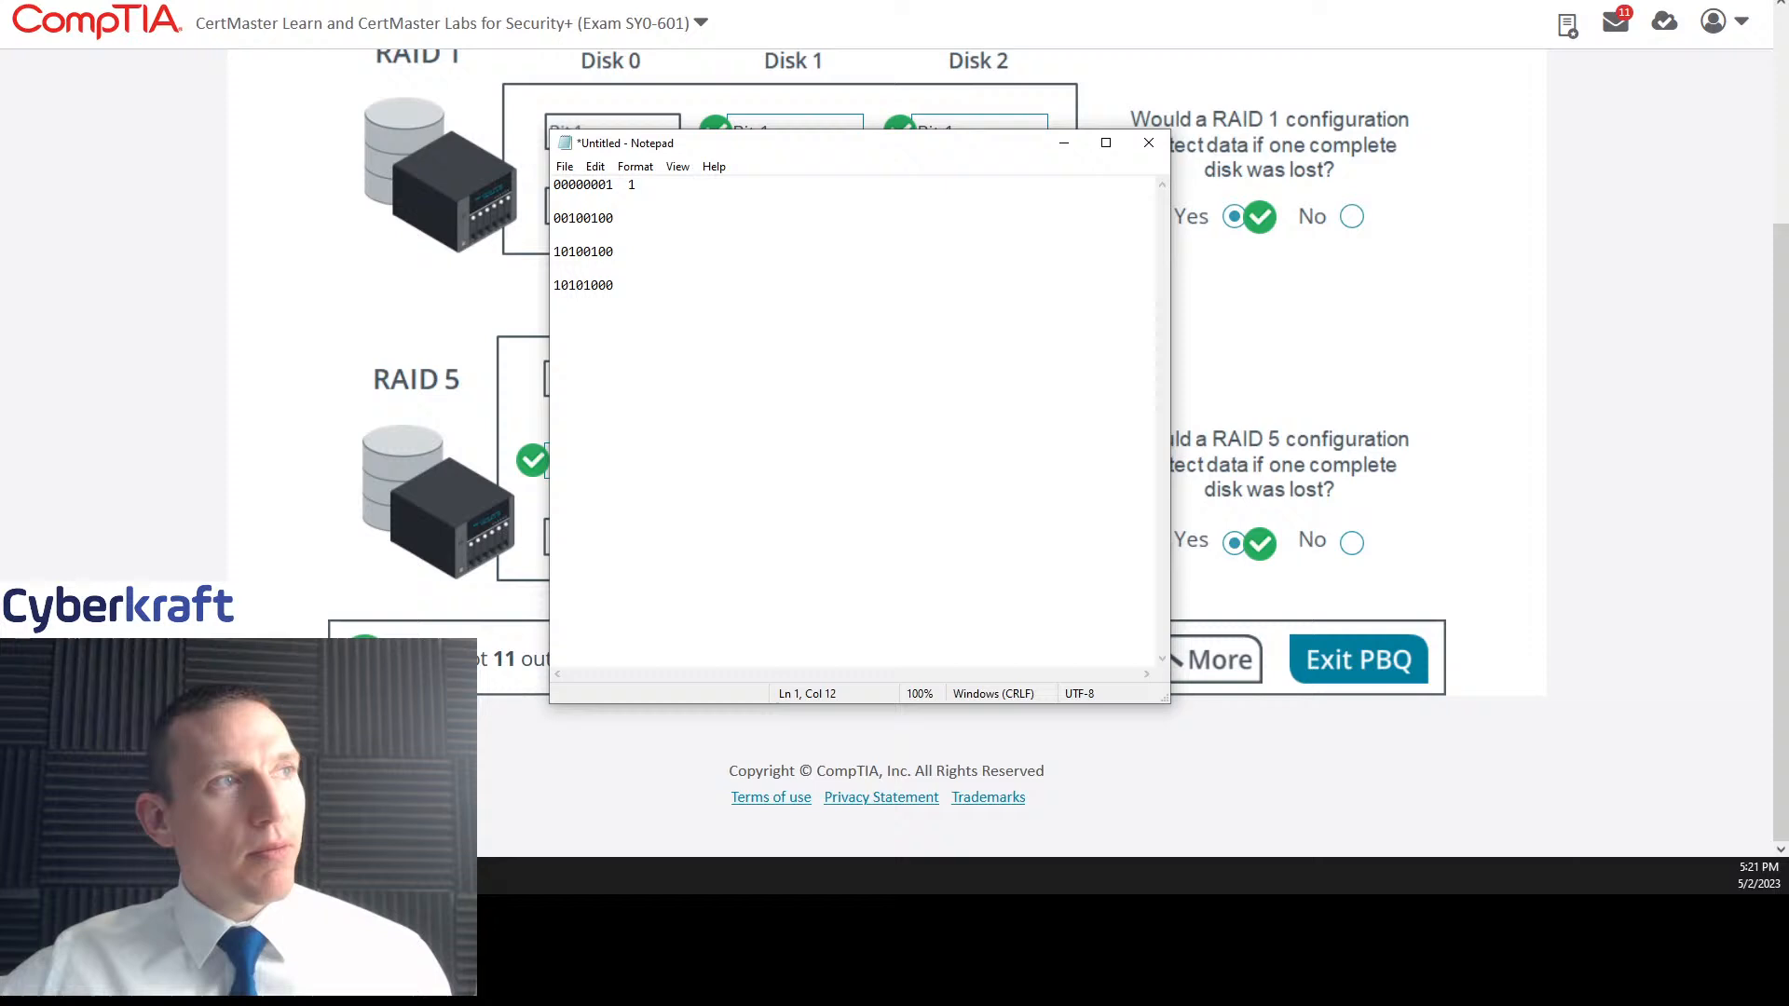
click(614, 218)
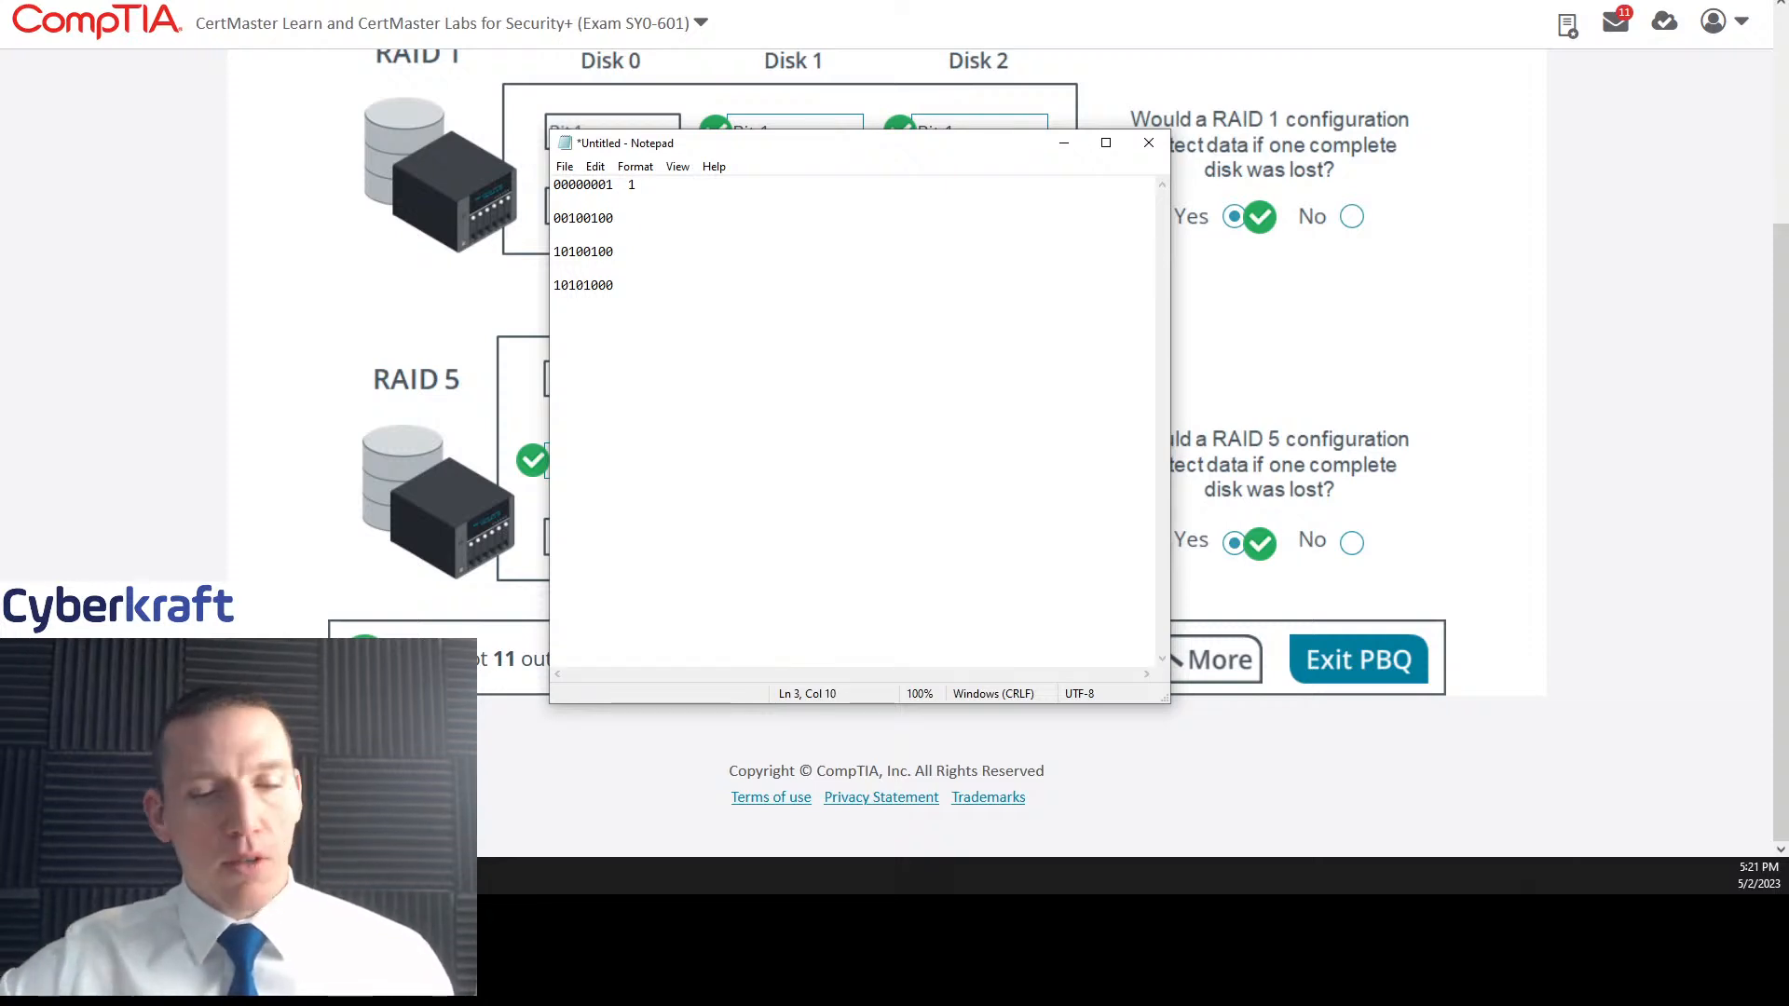
text(0)
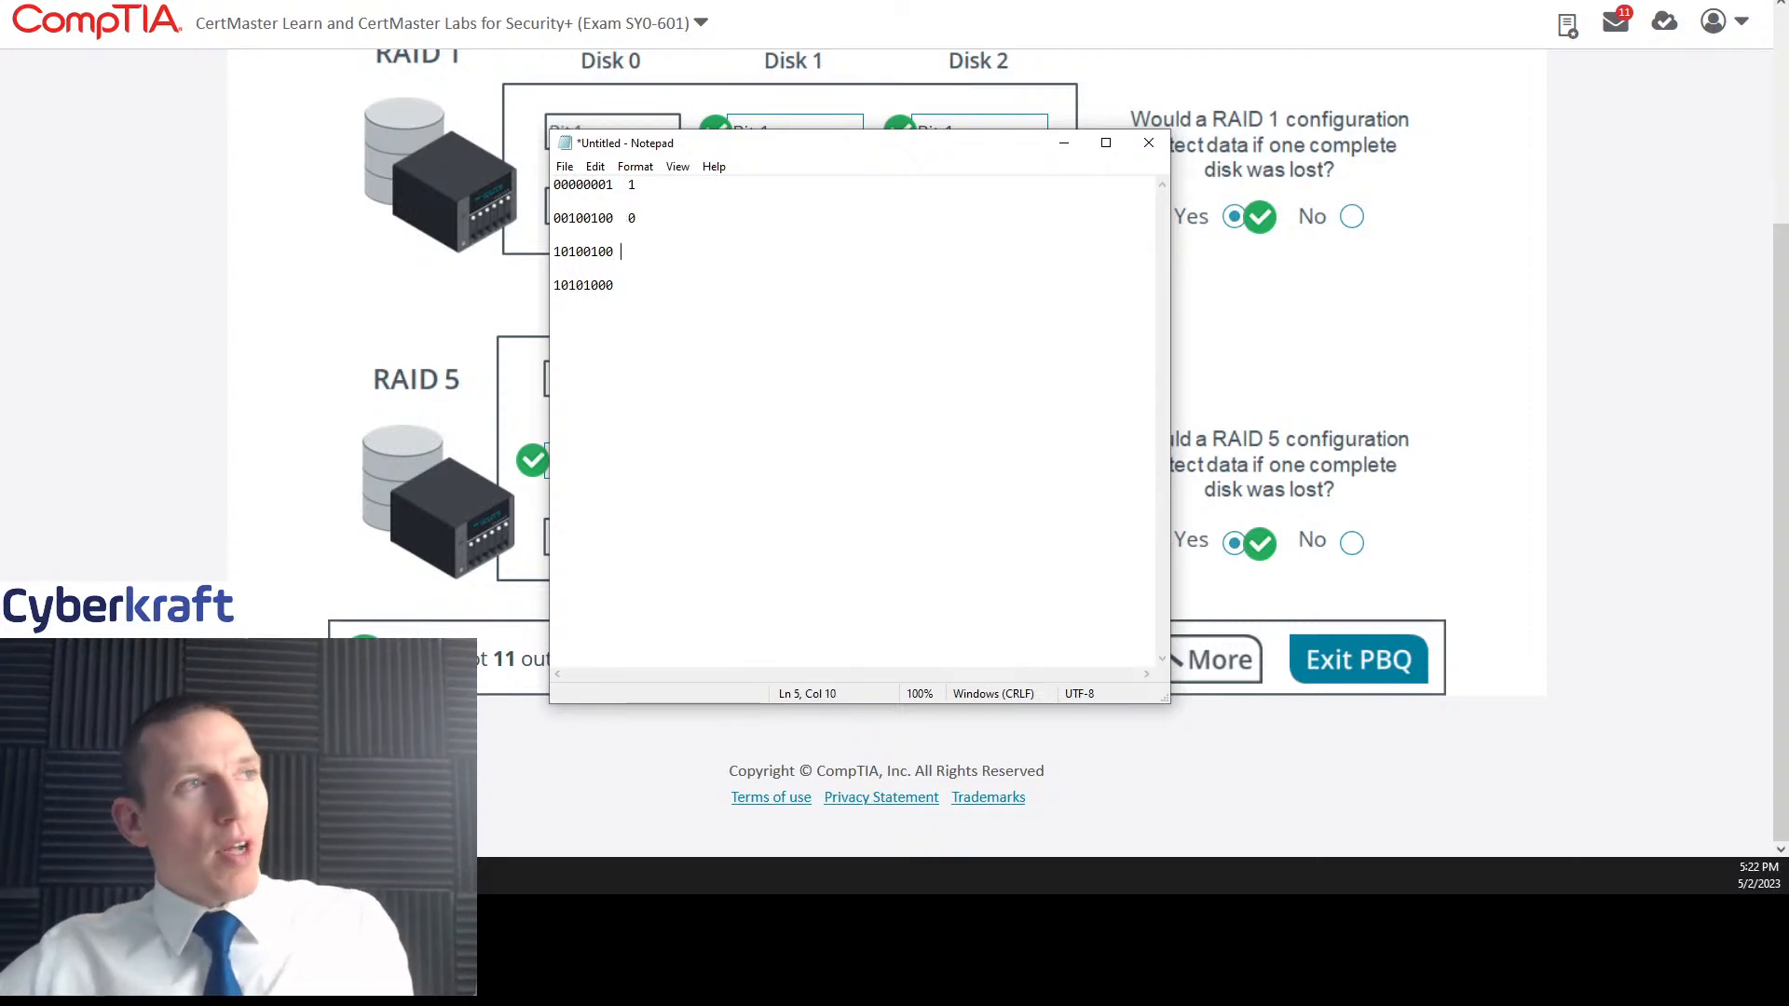
text(1)
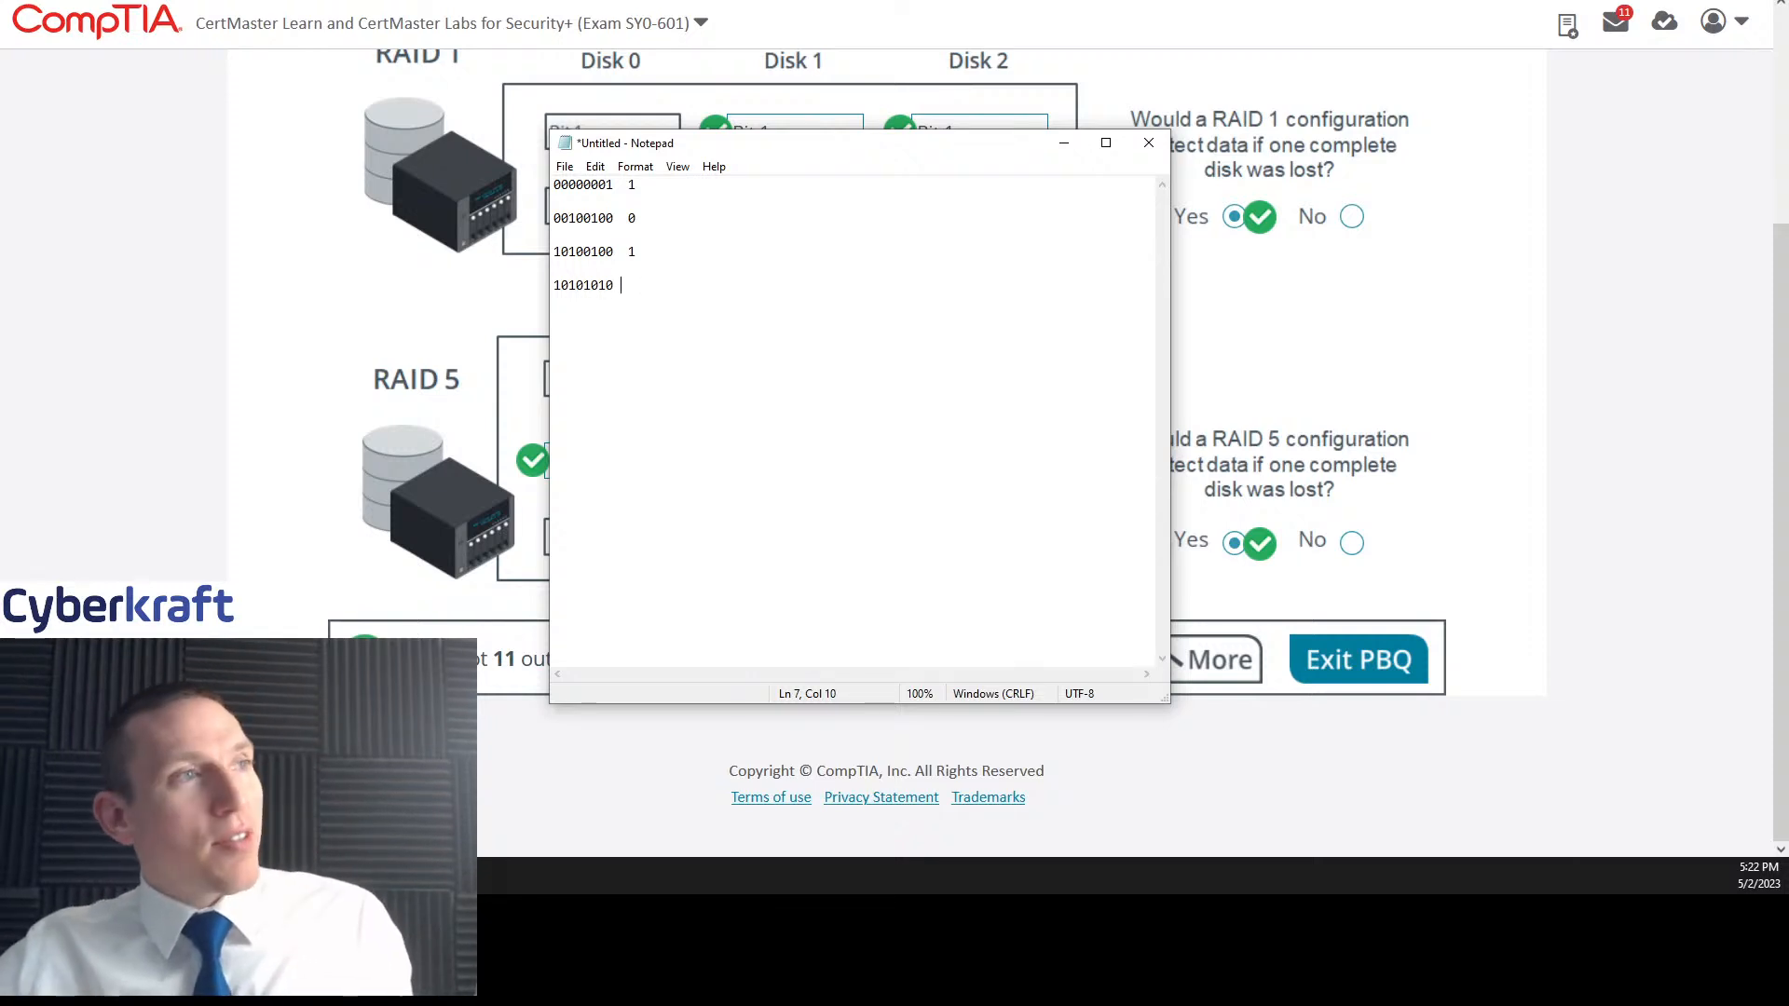
text(0)
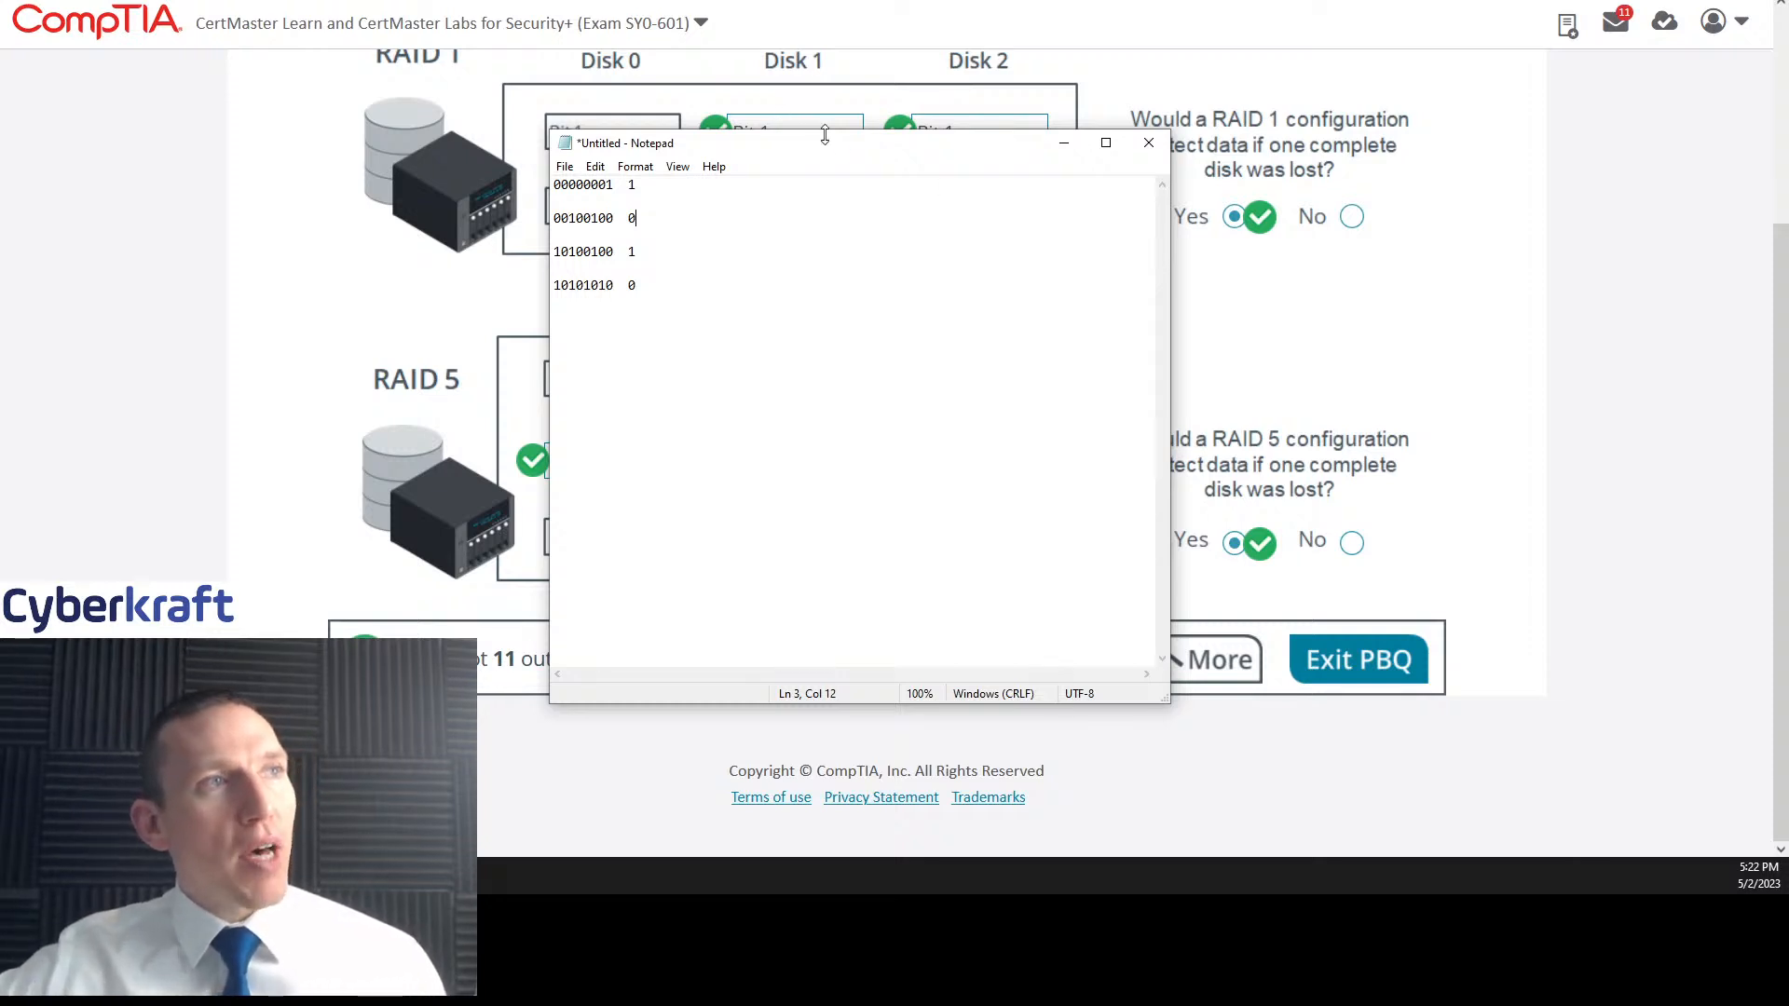
click(1147, 142)
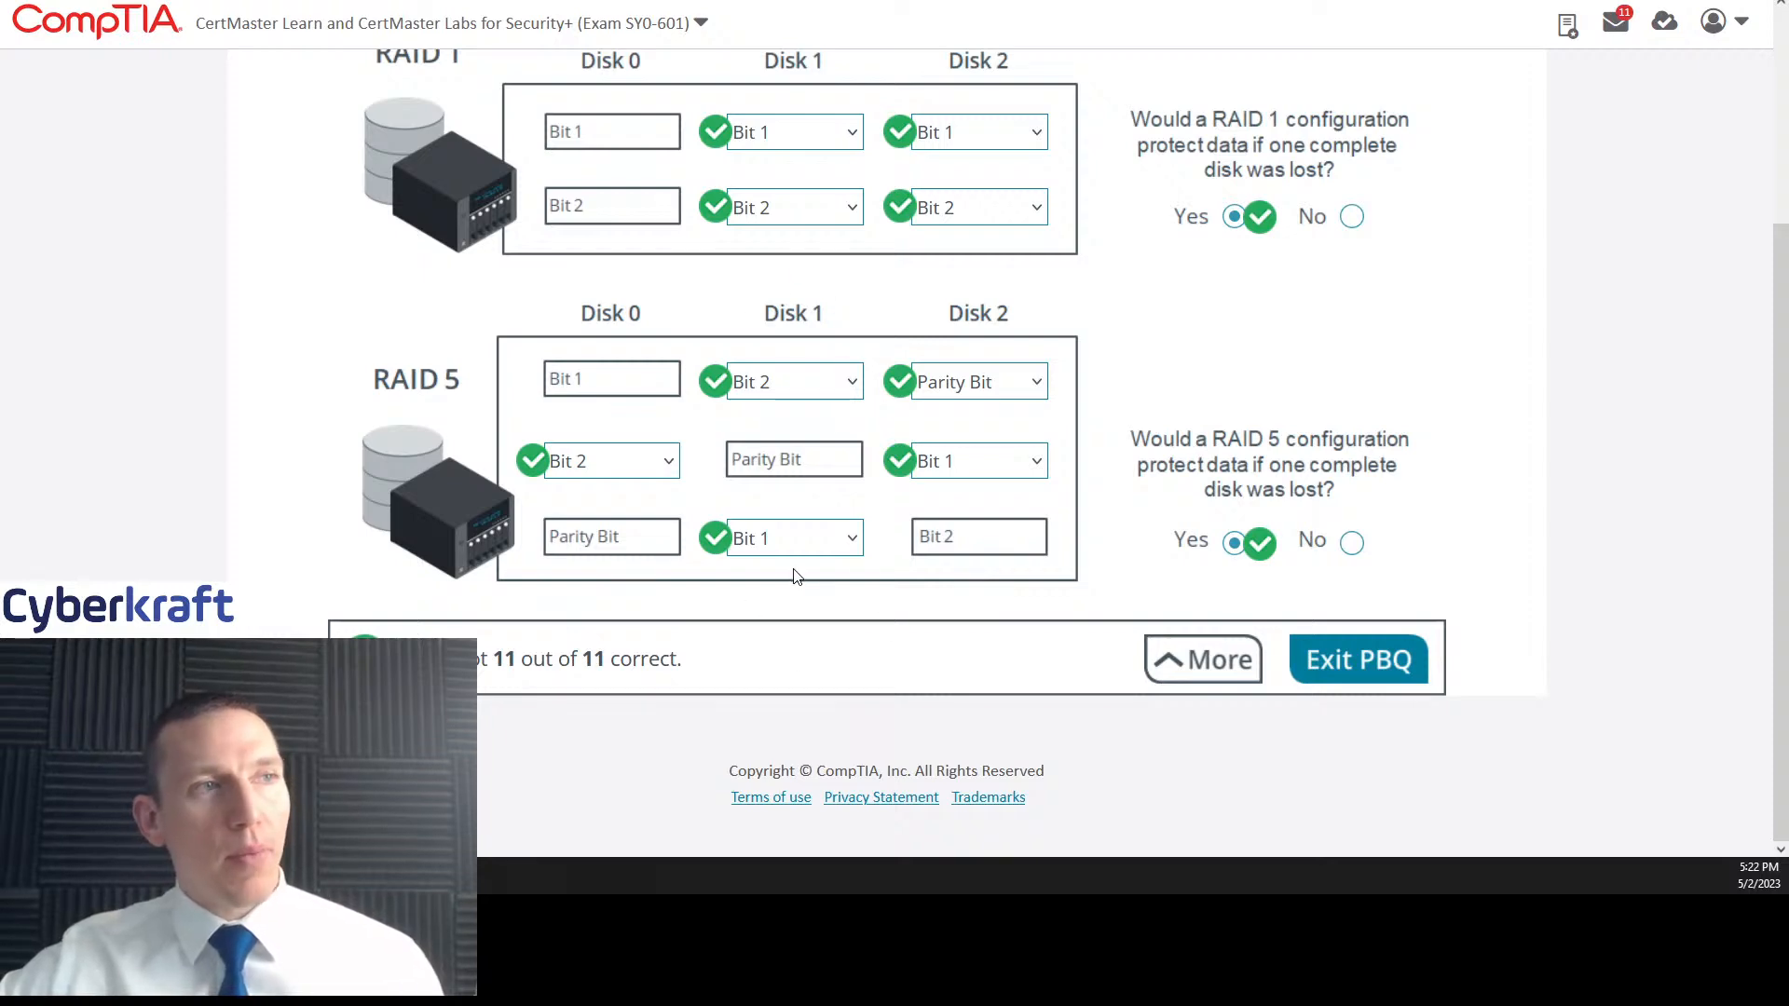
mouse_move(621, 371)
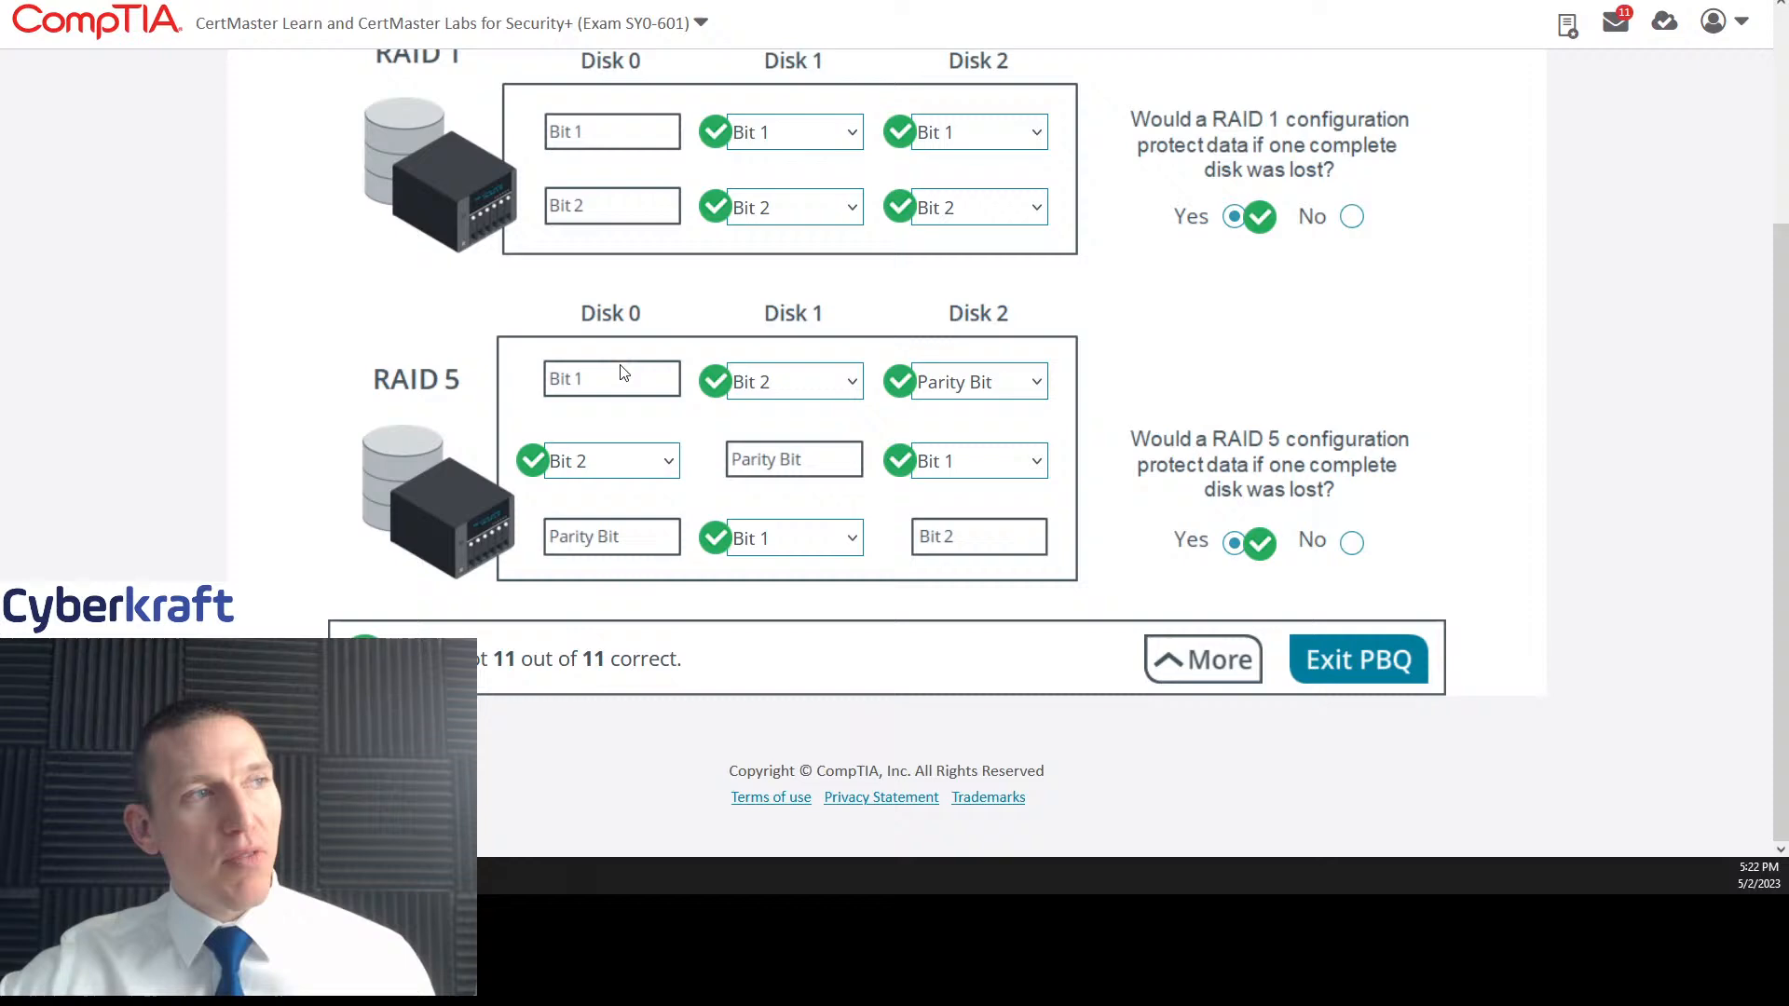
mouse_move(604, 317)
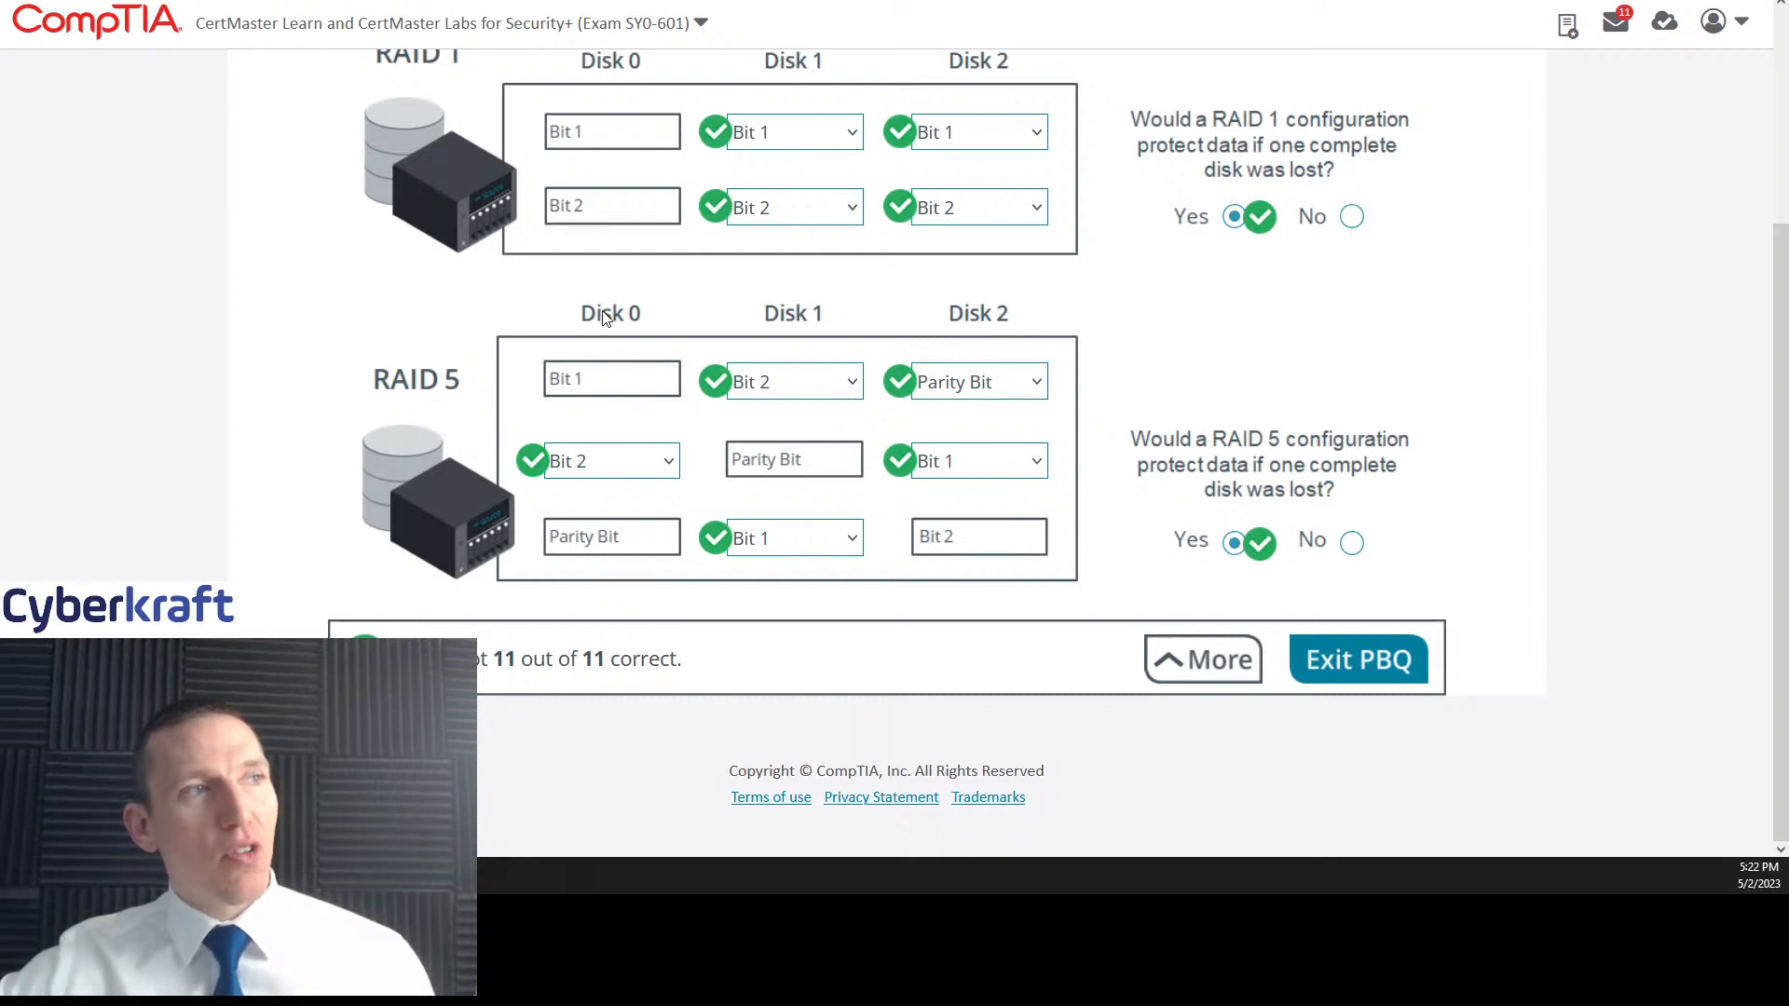
mouse_move(992, 559)
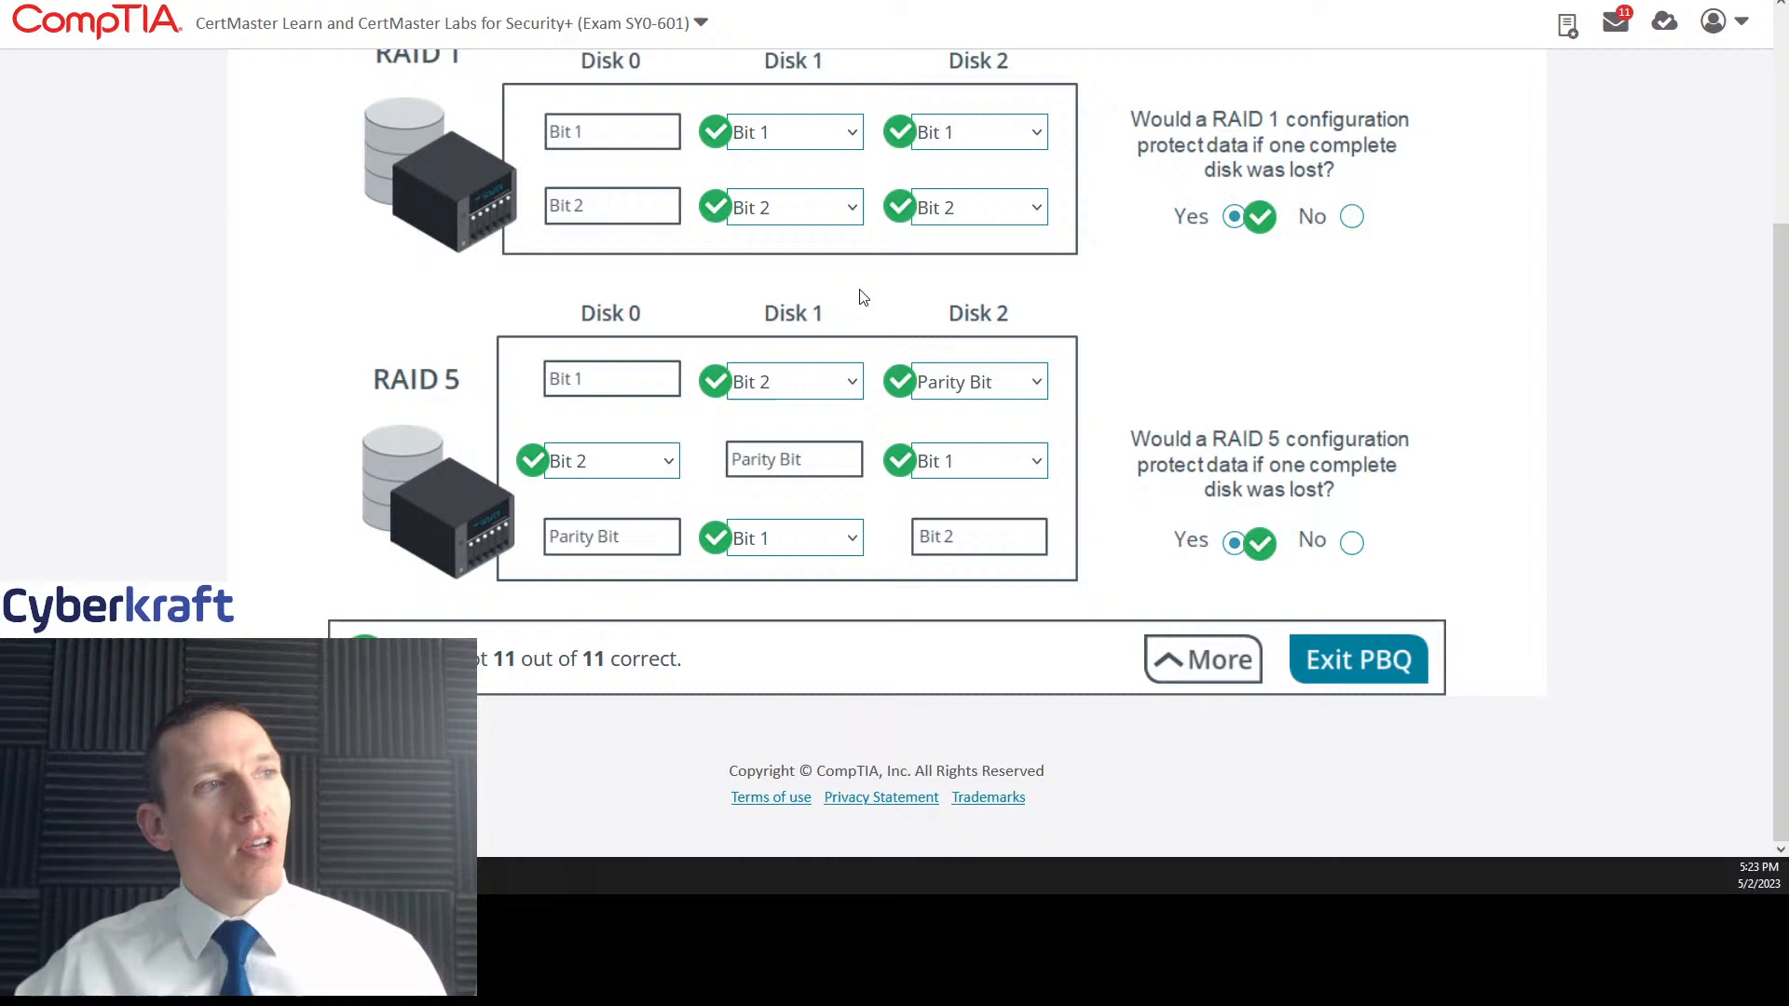
mouse_move(849, 371)
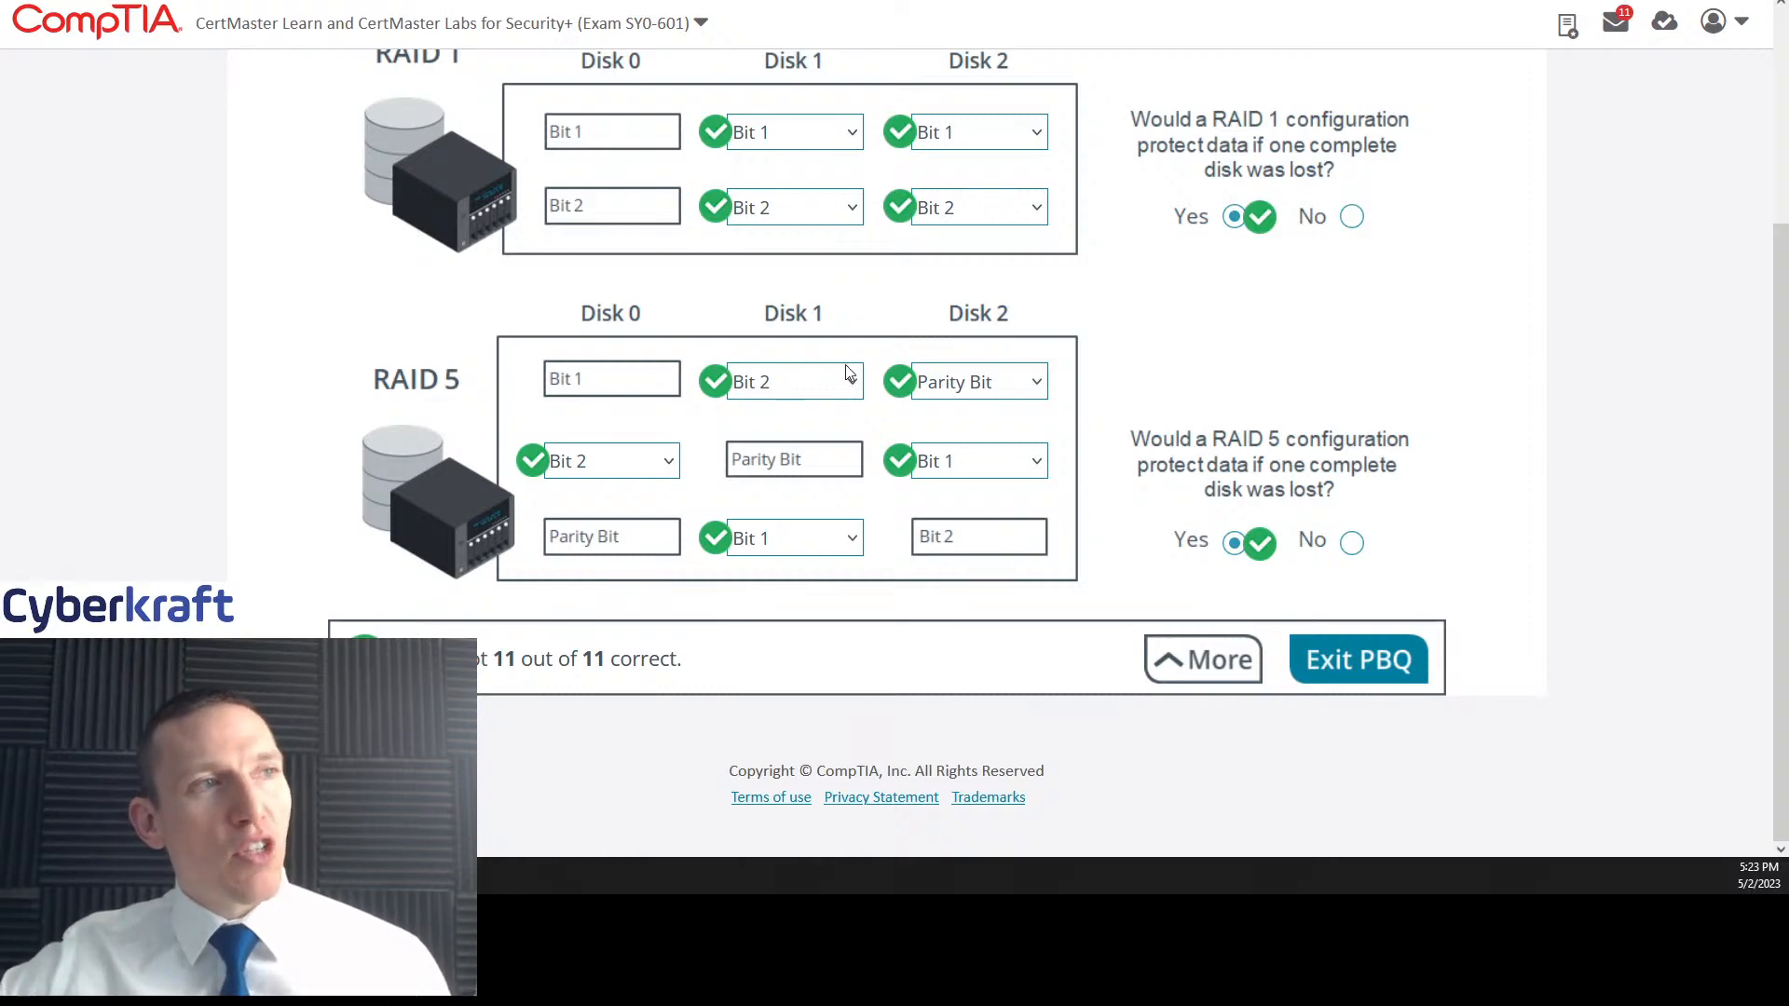
mouse_move(976, 437)
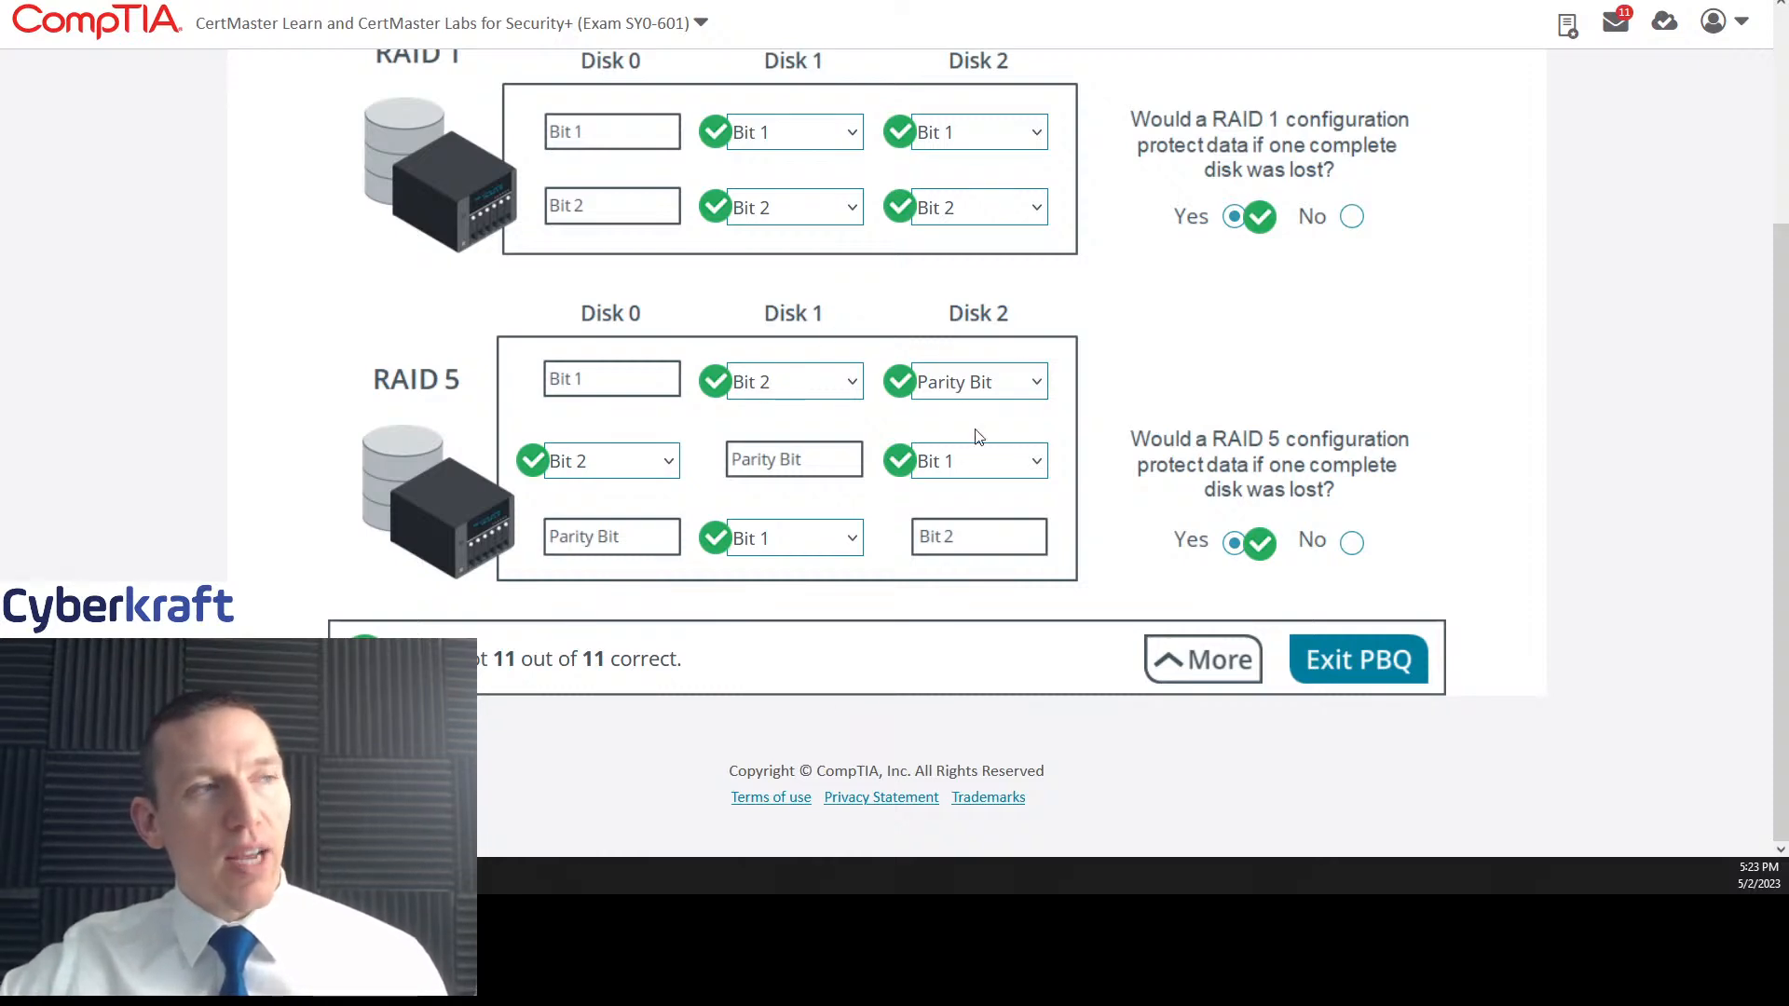
mouse_move(1061, 362)
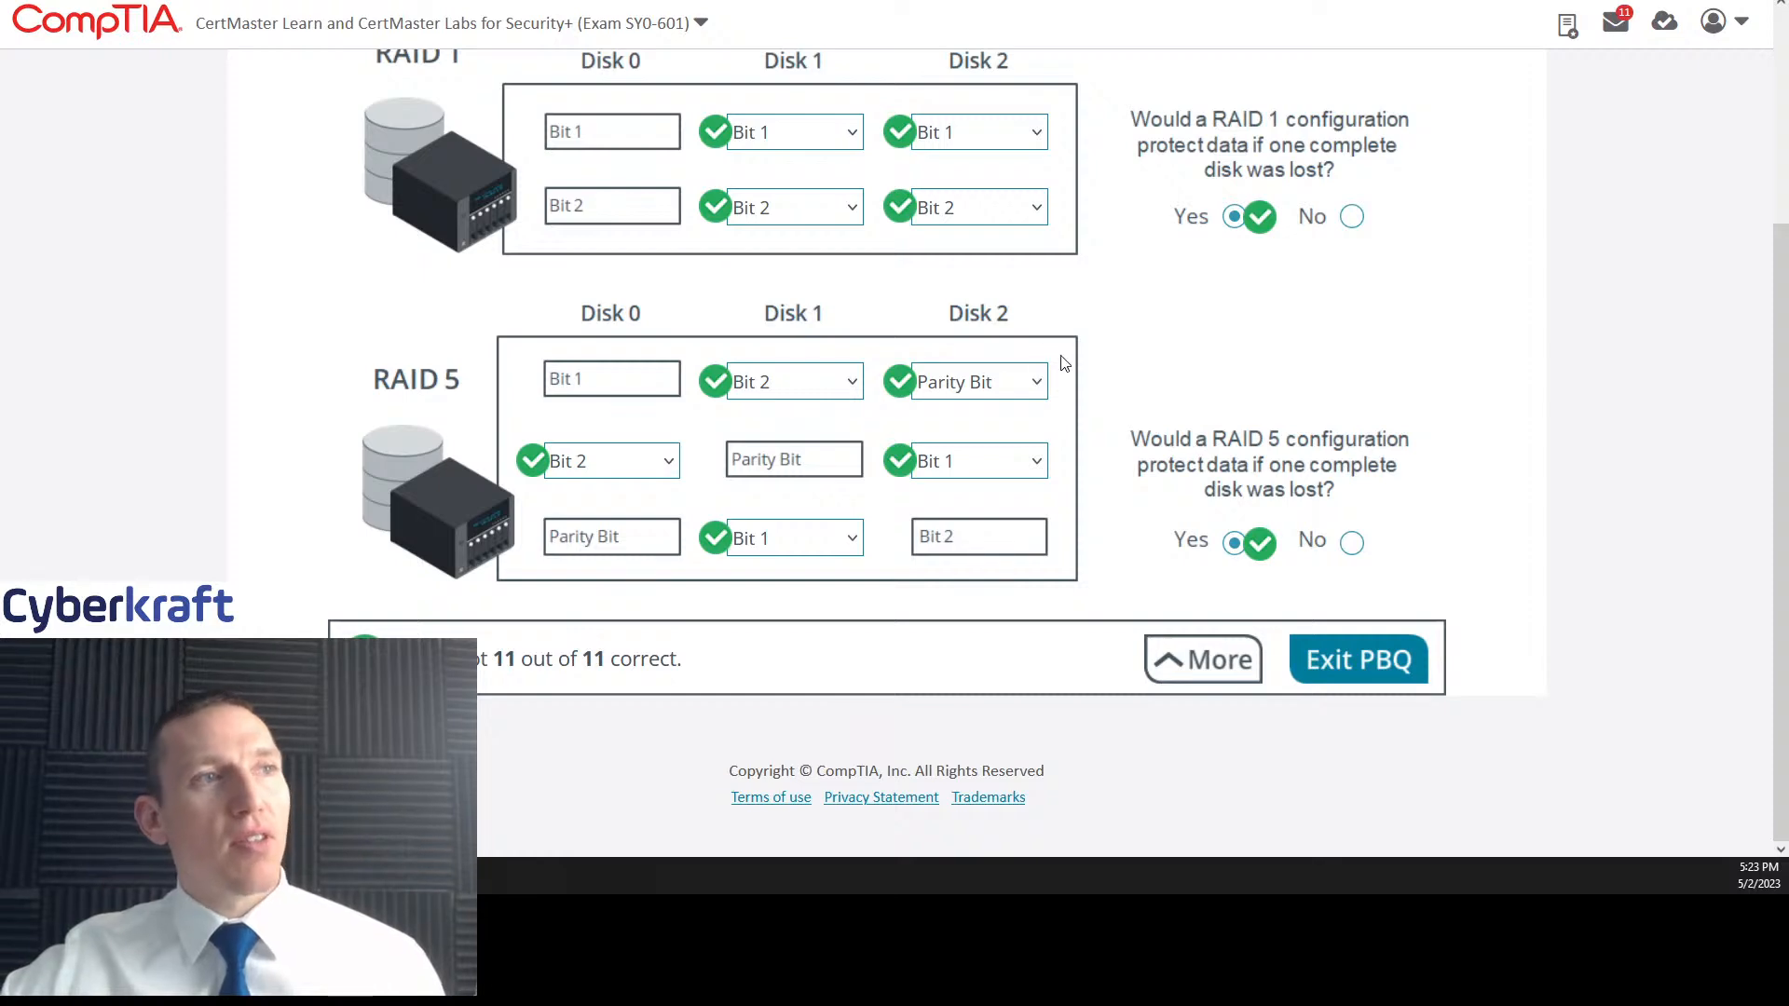
mouse_move(1039, 502)
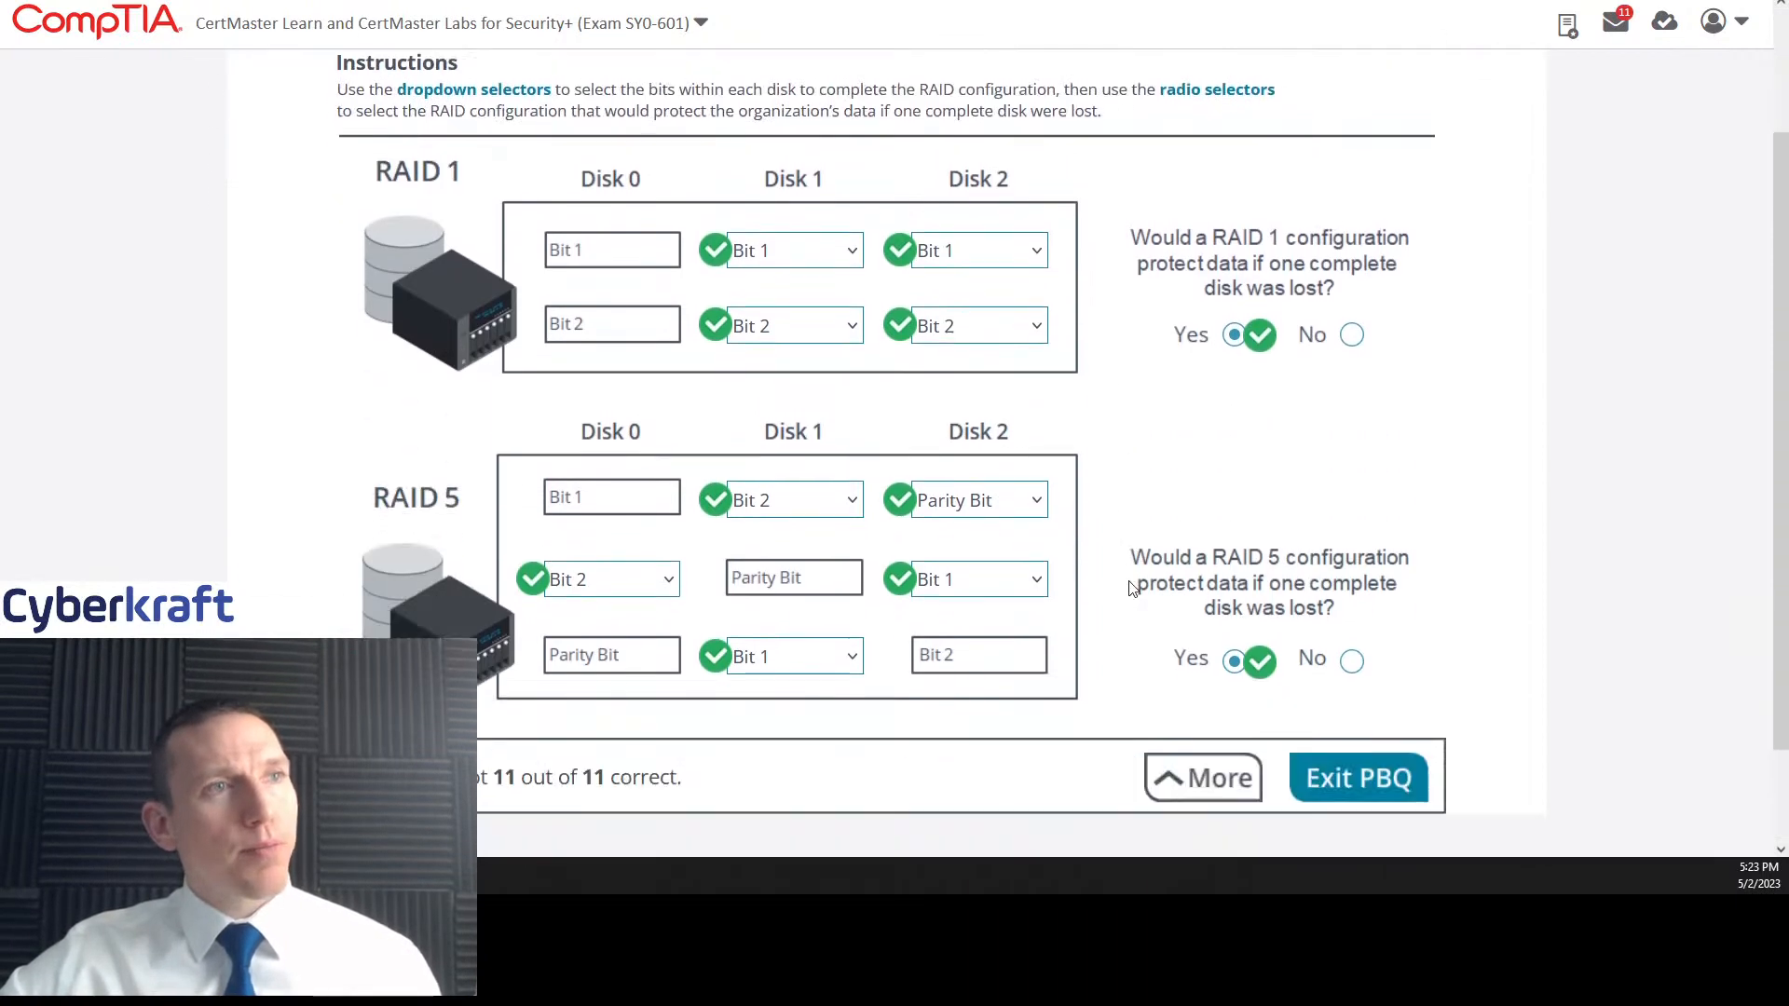
scroll(down, 3)
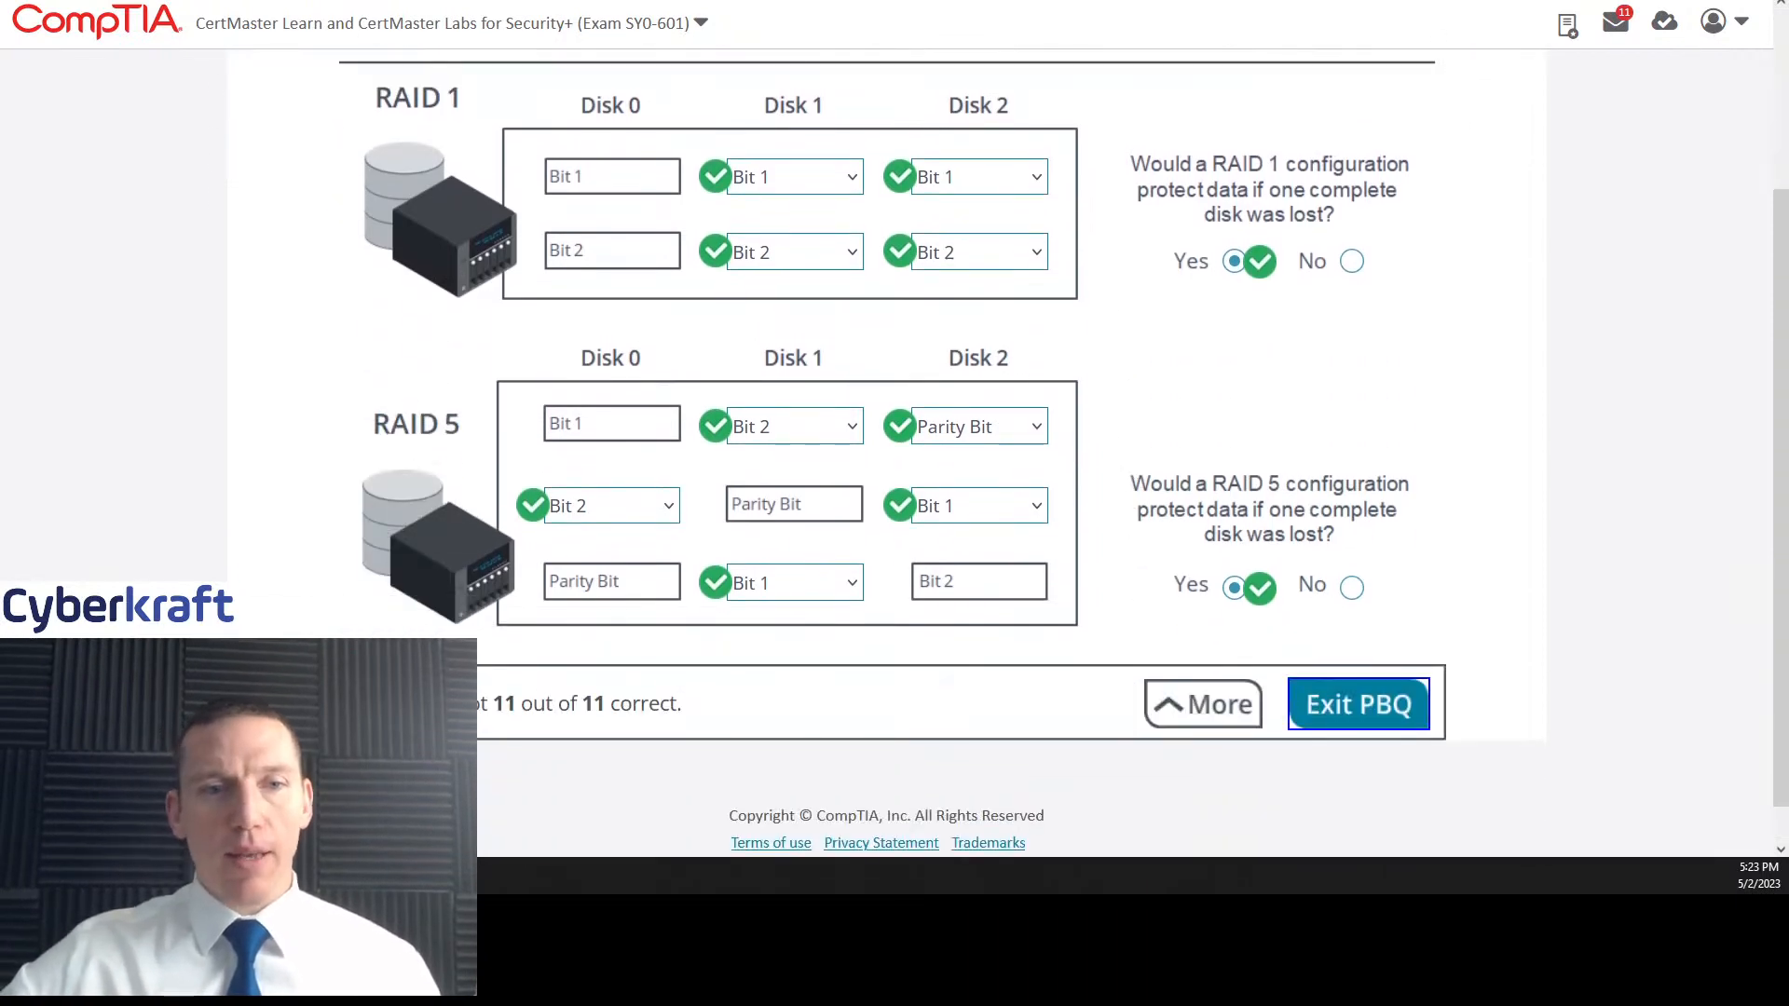